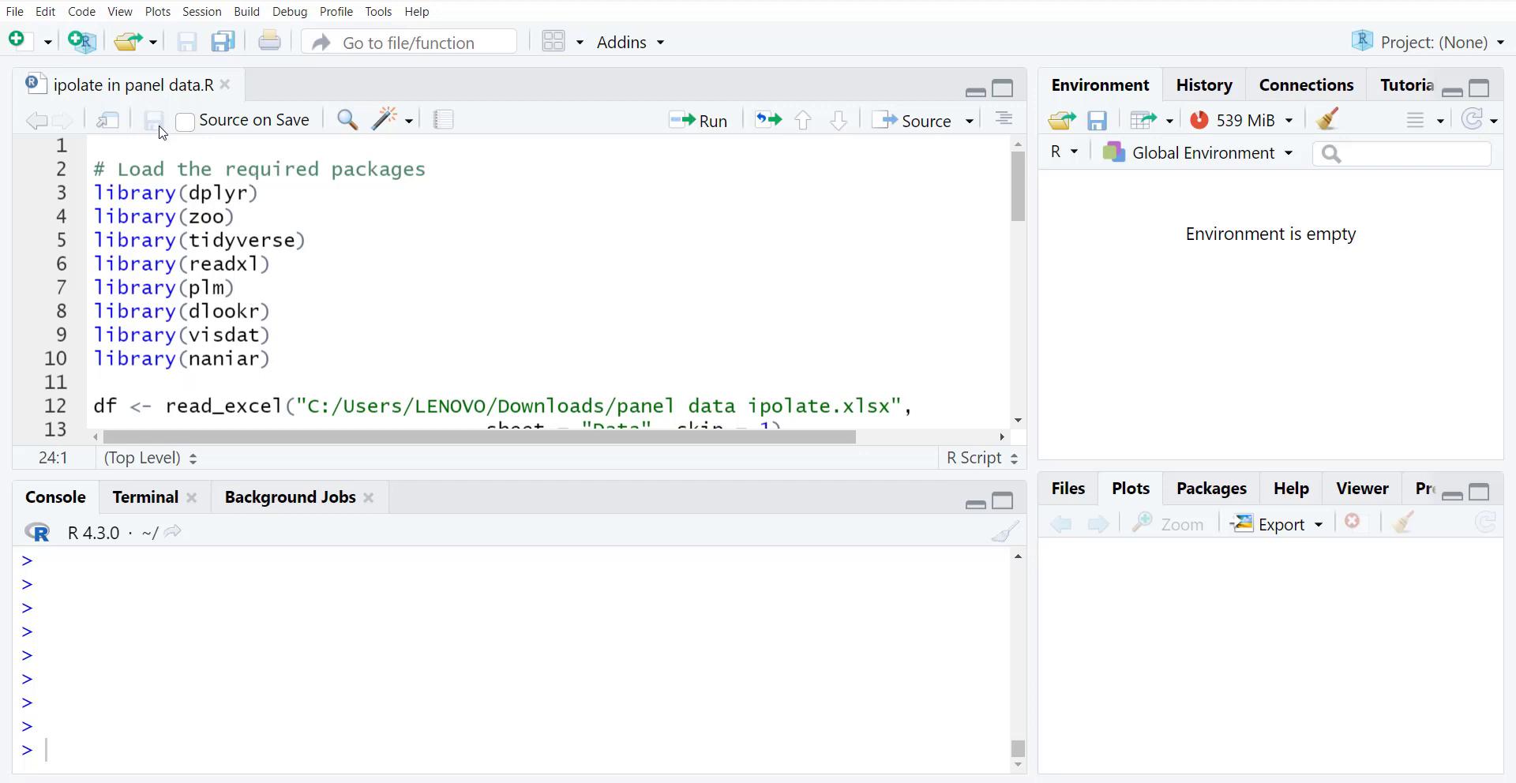
{"action": "mouse_move", "coordinate": [258, 199]}
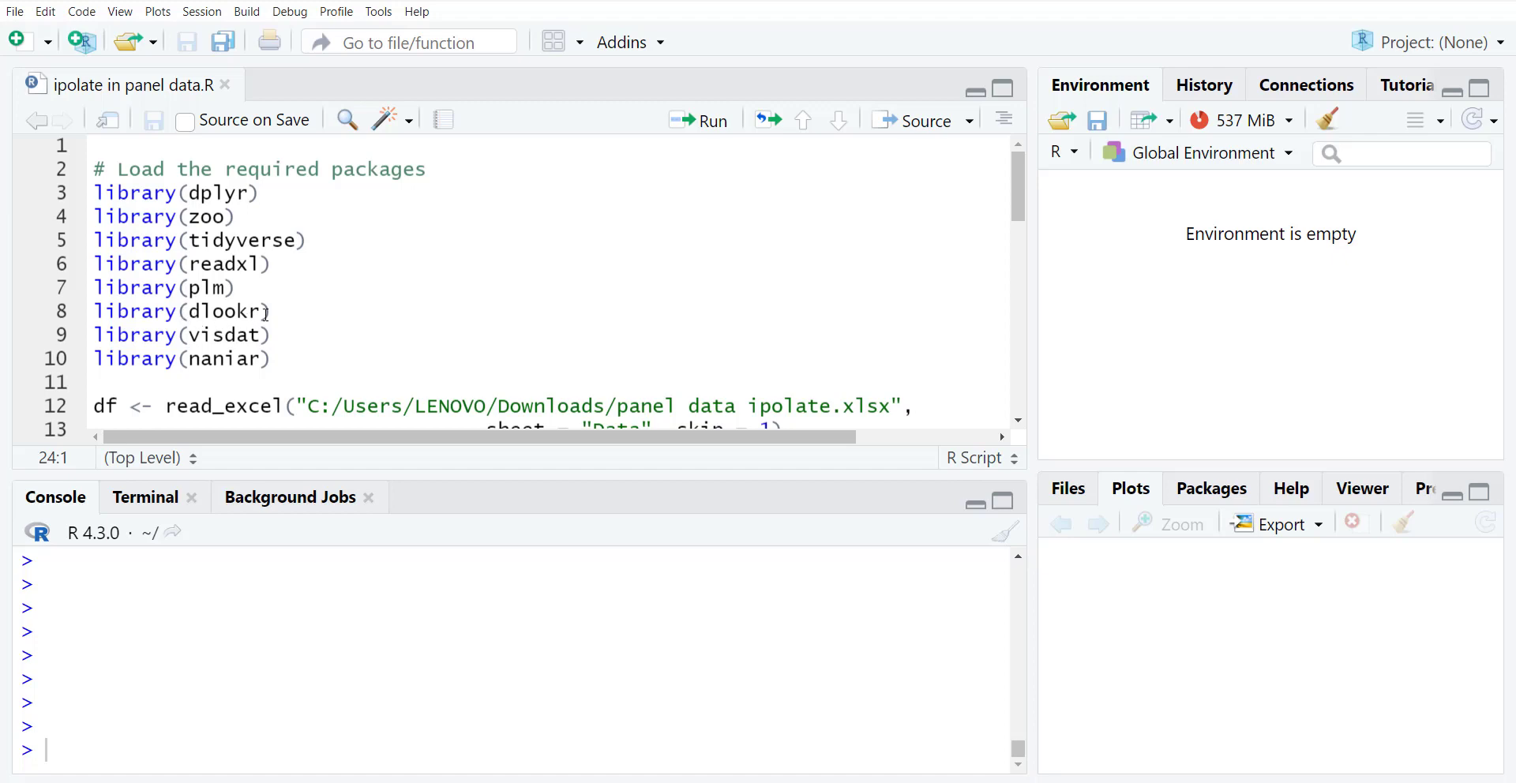
- Run the eight library() lines to load dplyr, zoo, tidyverse, readxl, plm, dlookr, visdat and naniar
{"action": "left_click", "coordinate": [291, 359]}
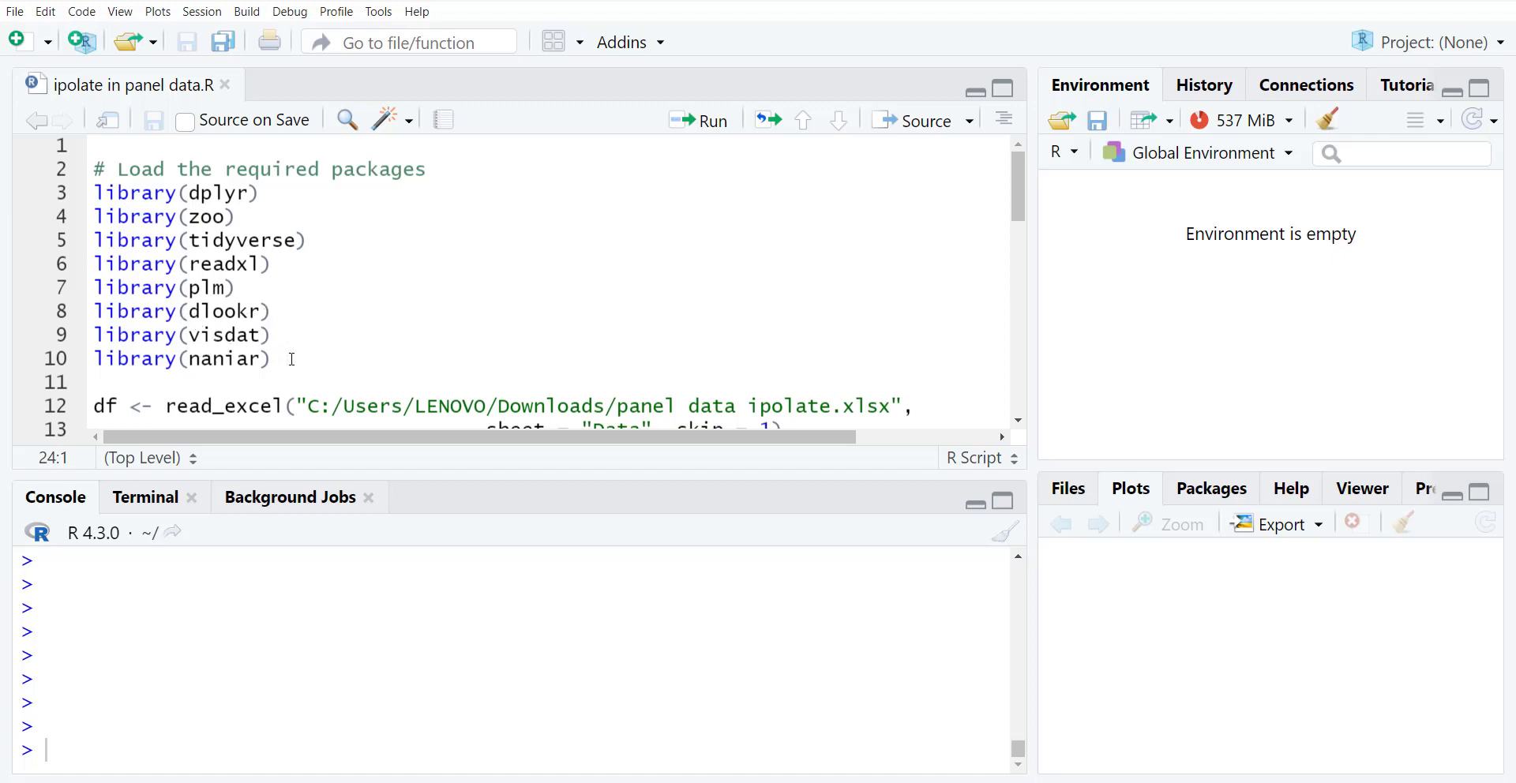
{"action": "mouse_move", "coordinate": [300, 360]}
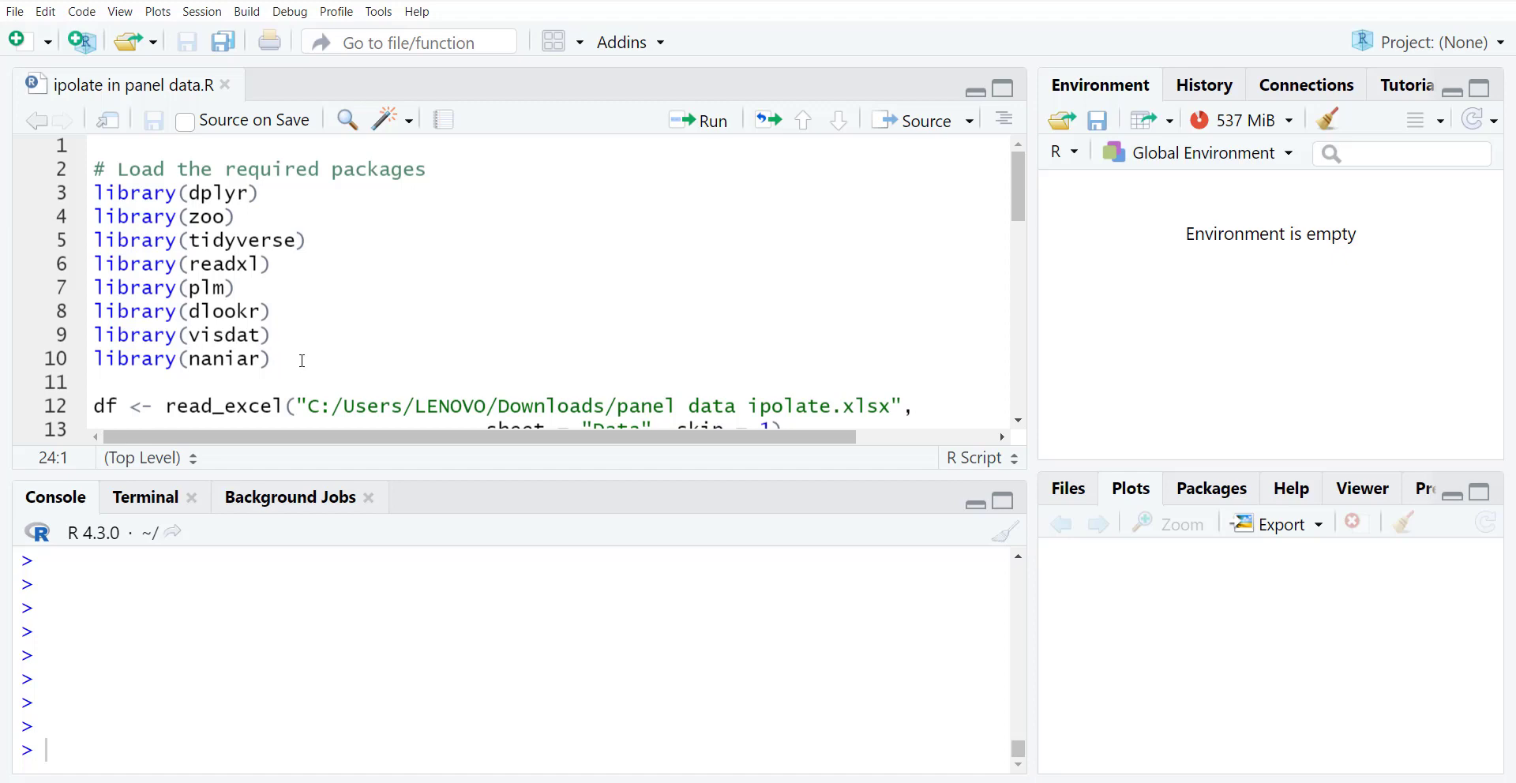
{"action": "left_click_drag", "start_coordinate": [93, 169], "coordinate": [270, 359]}
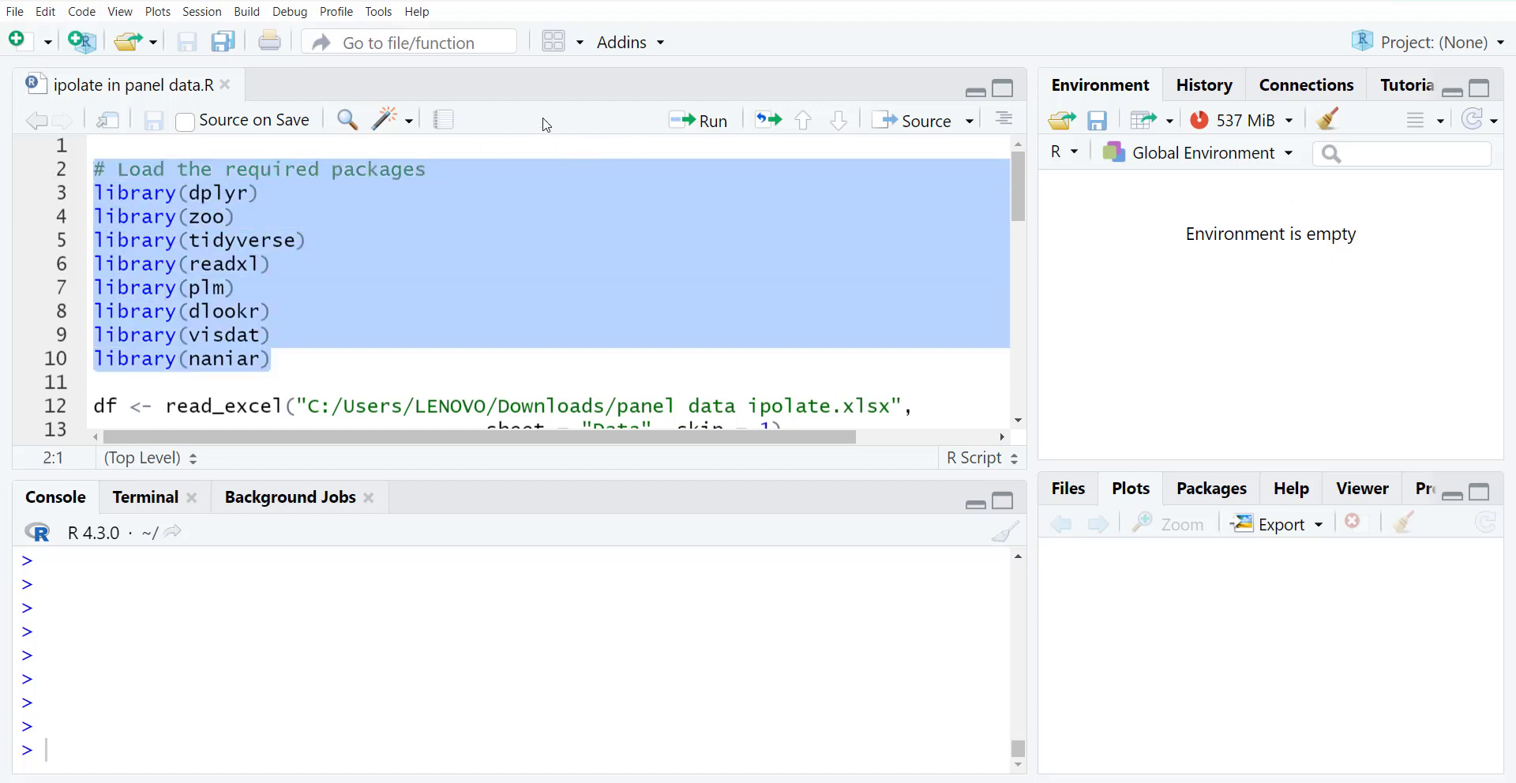
{"action": "mouse_move", "coordinate": [439, 262]}
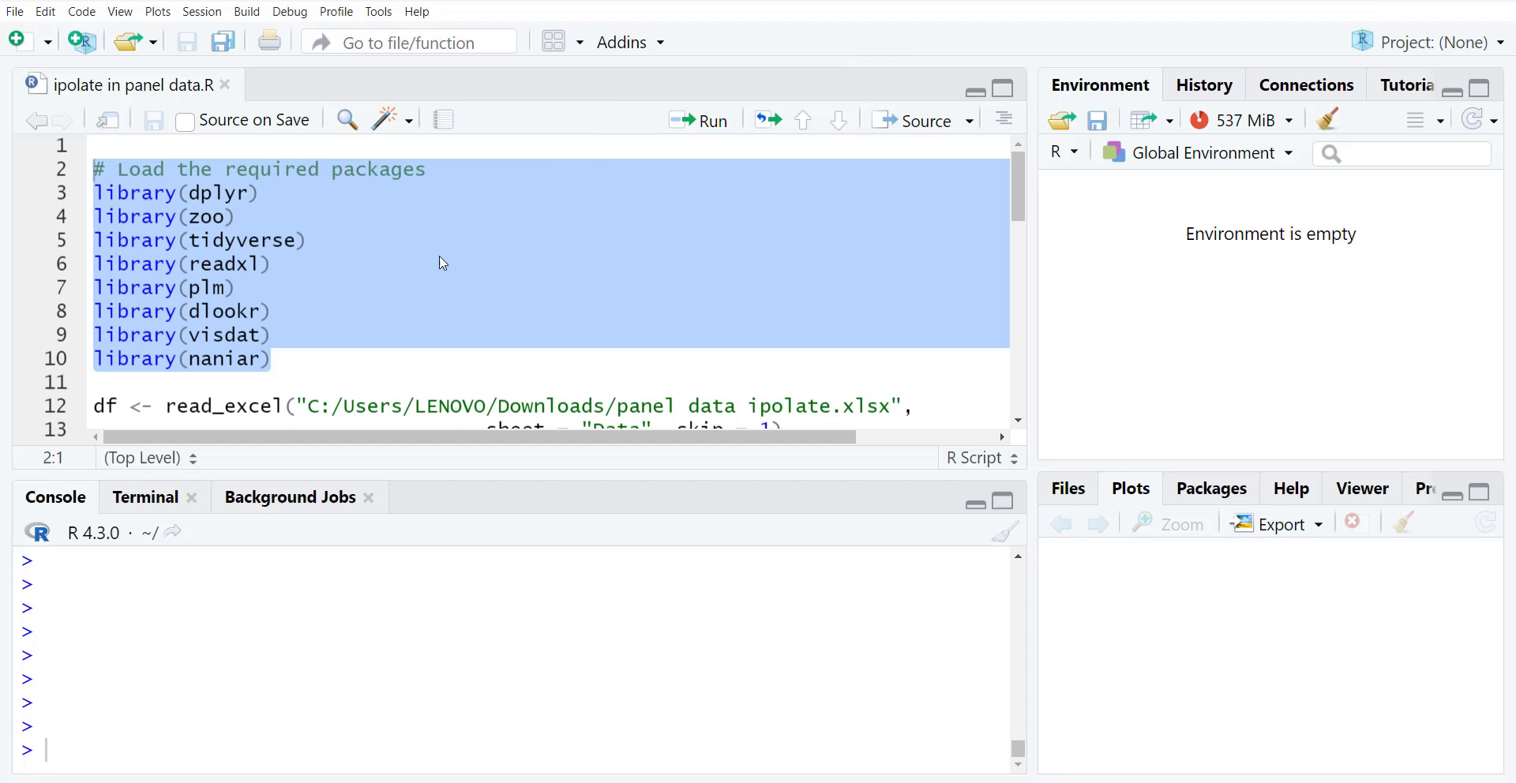
{"action": "left_click", "coordinate": [710, 120]}
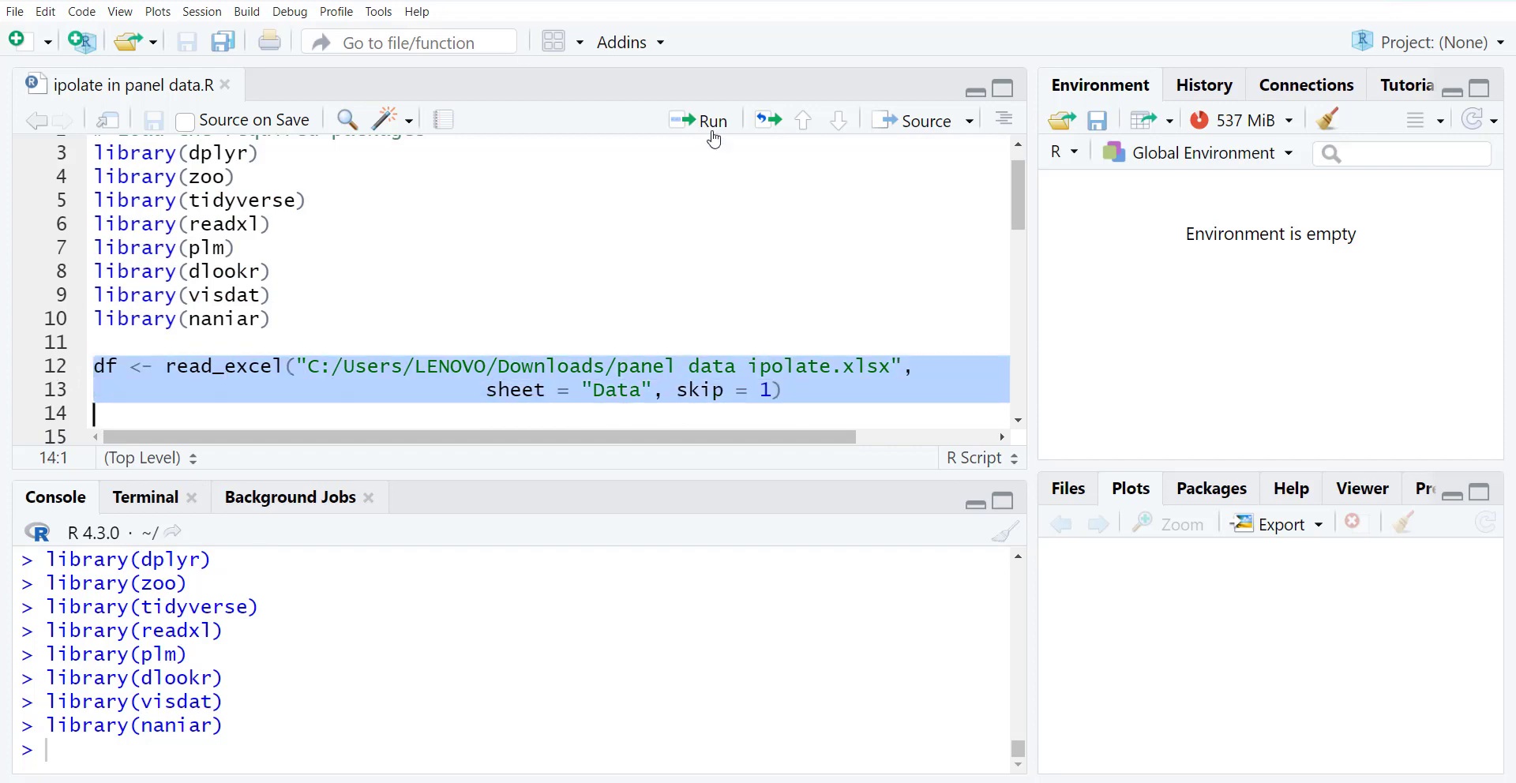
- Read the Excel Data sheet into df (4,345 obs. of 5 variables) and scroll through its rows
{"action": "left_click", "coordinate": [700, 120]}
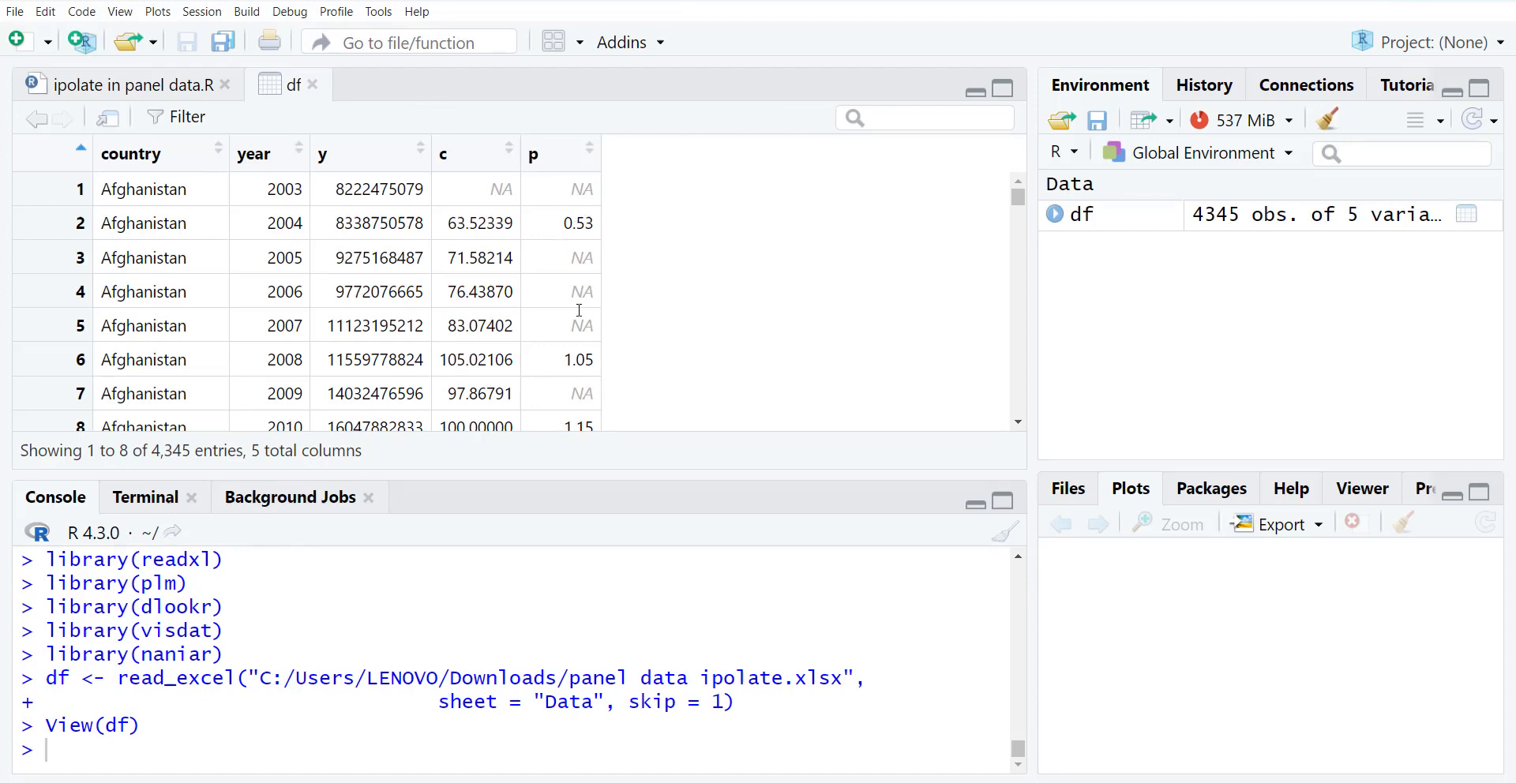
{"action": "scroll", "scroll_direction": "down", "scroll_amount": 3}
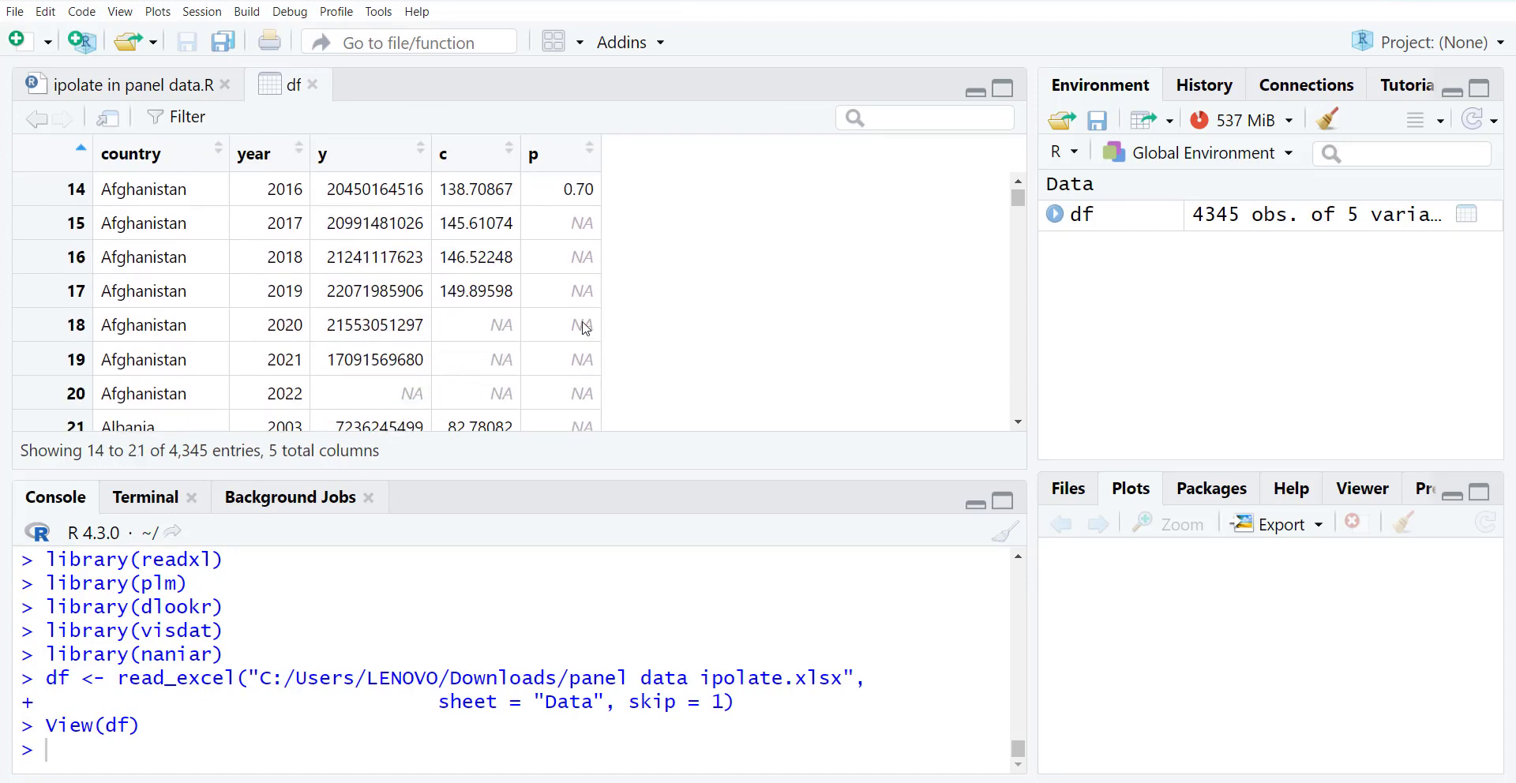
{"action": "scroll", "scroll_direction": "down", "scroll_amount": 3}
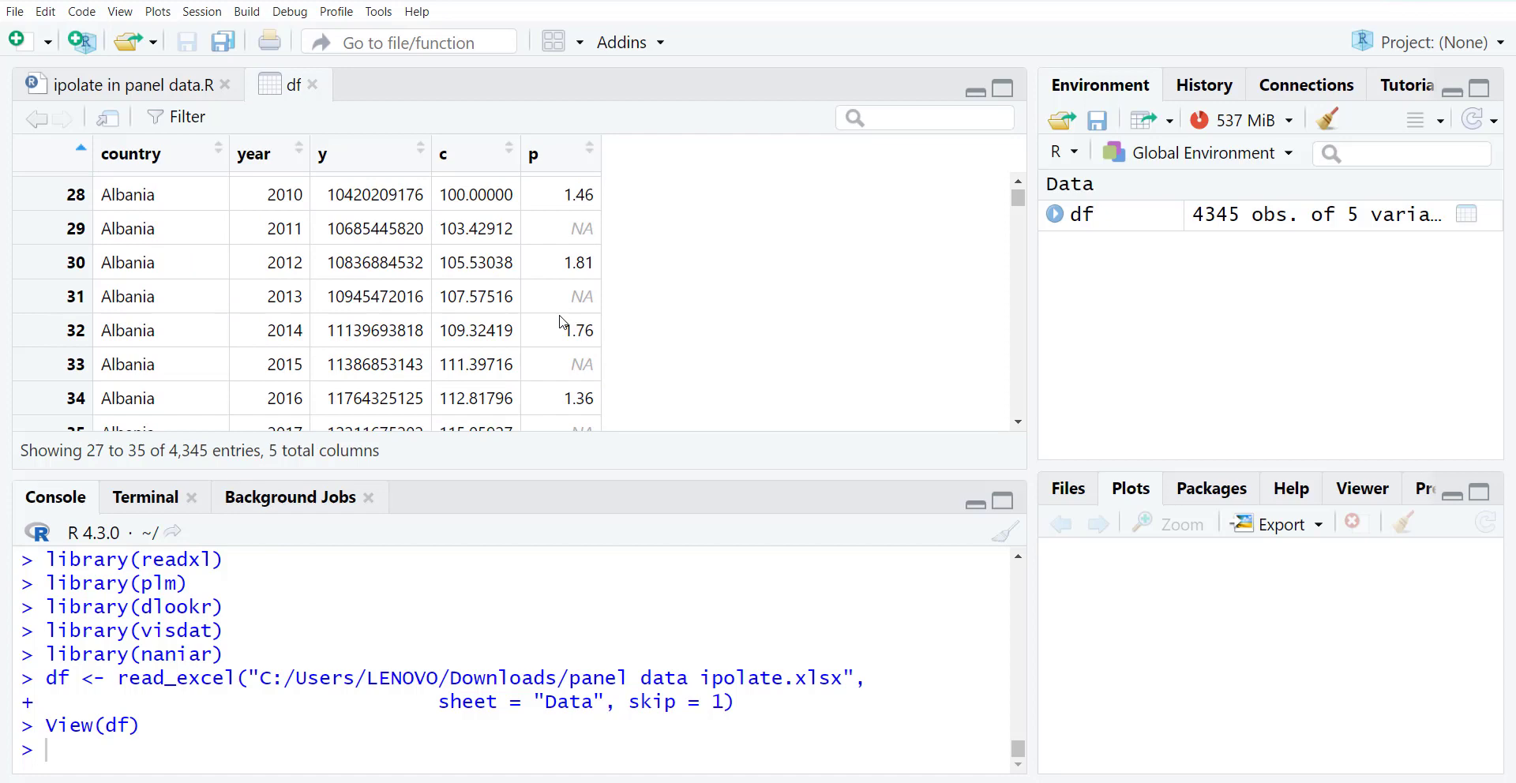
{"action": "scroll", "scroll_direction": "down", "scroll_amount": 3}
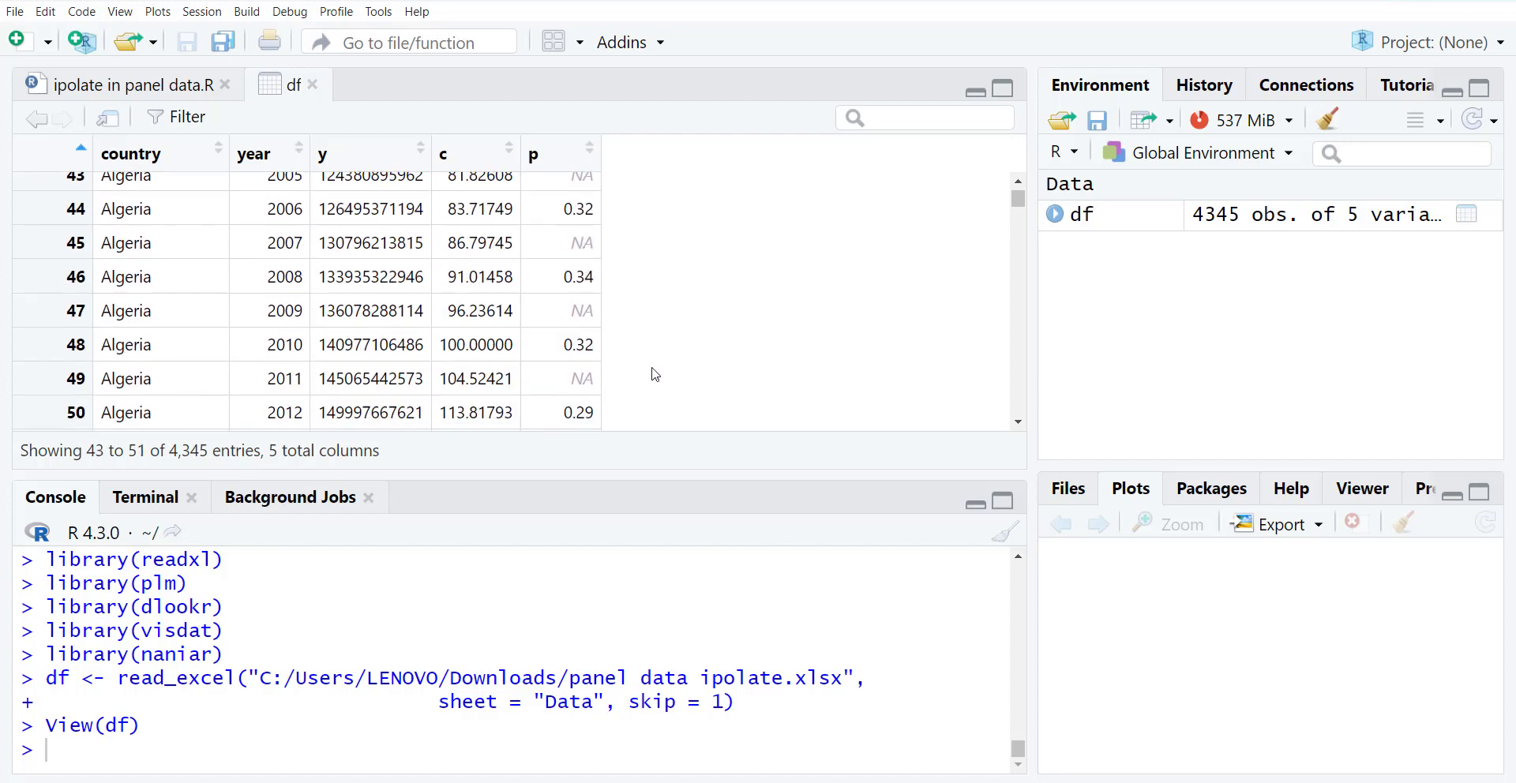
{"action": "scroll", "scroll_direction": "down", "scroll_amount": 3}
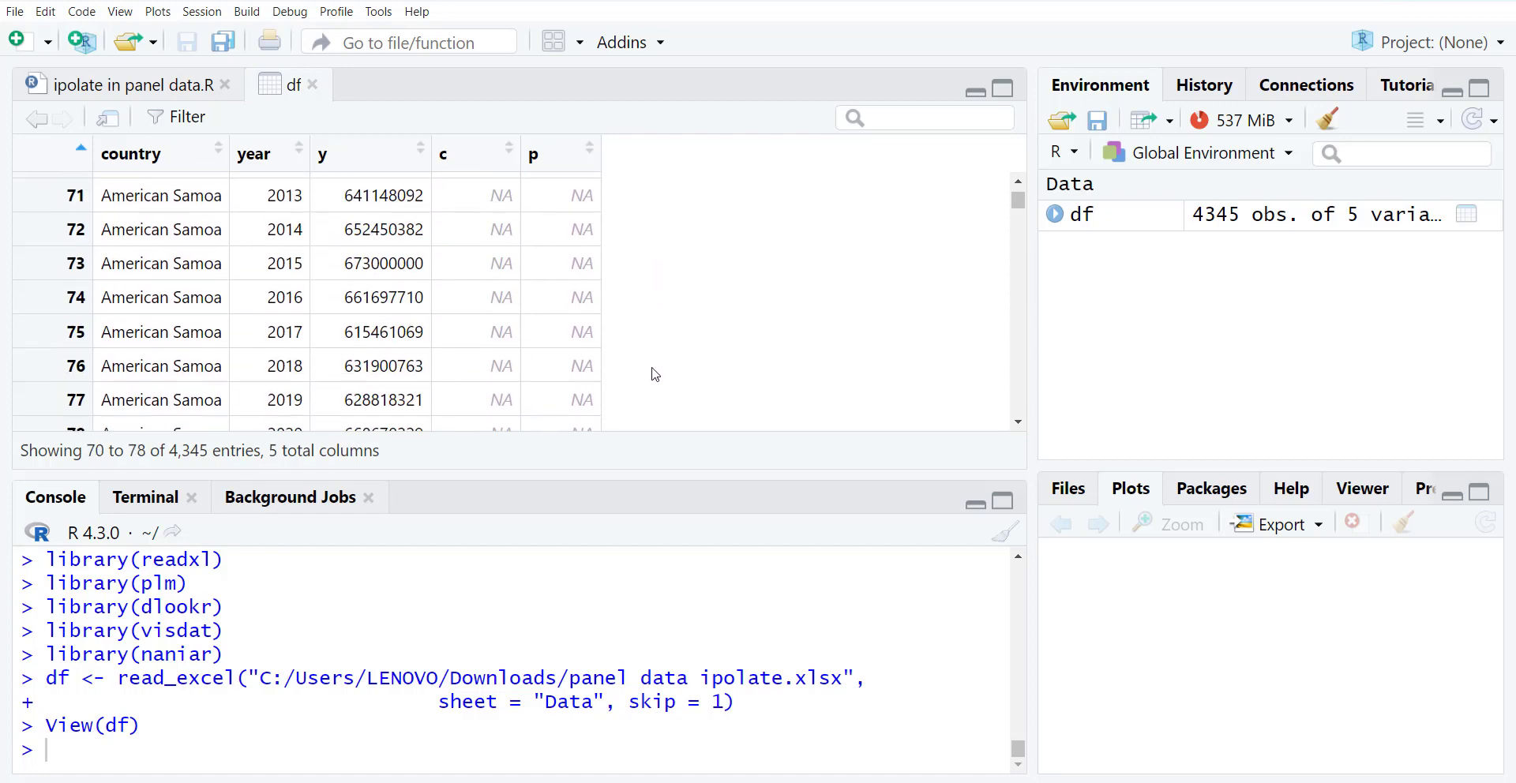
{"action": "scroll", "scroll_direction": "down", "scroll_amount": 3}
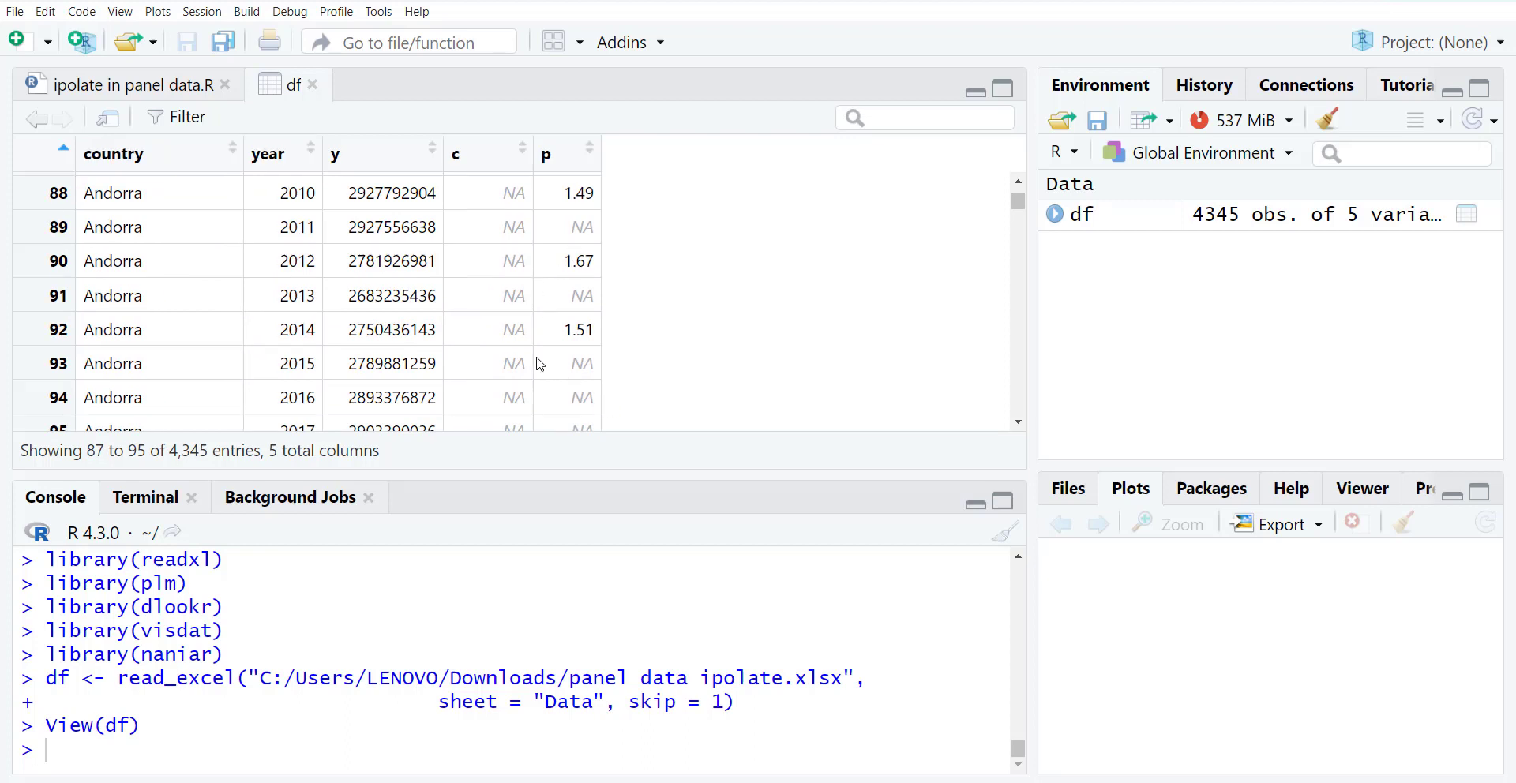
{"action": "mouse_move", "coordinate": [721, 376]}
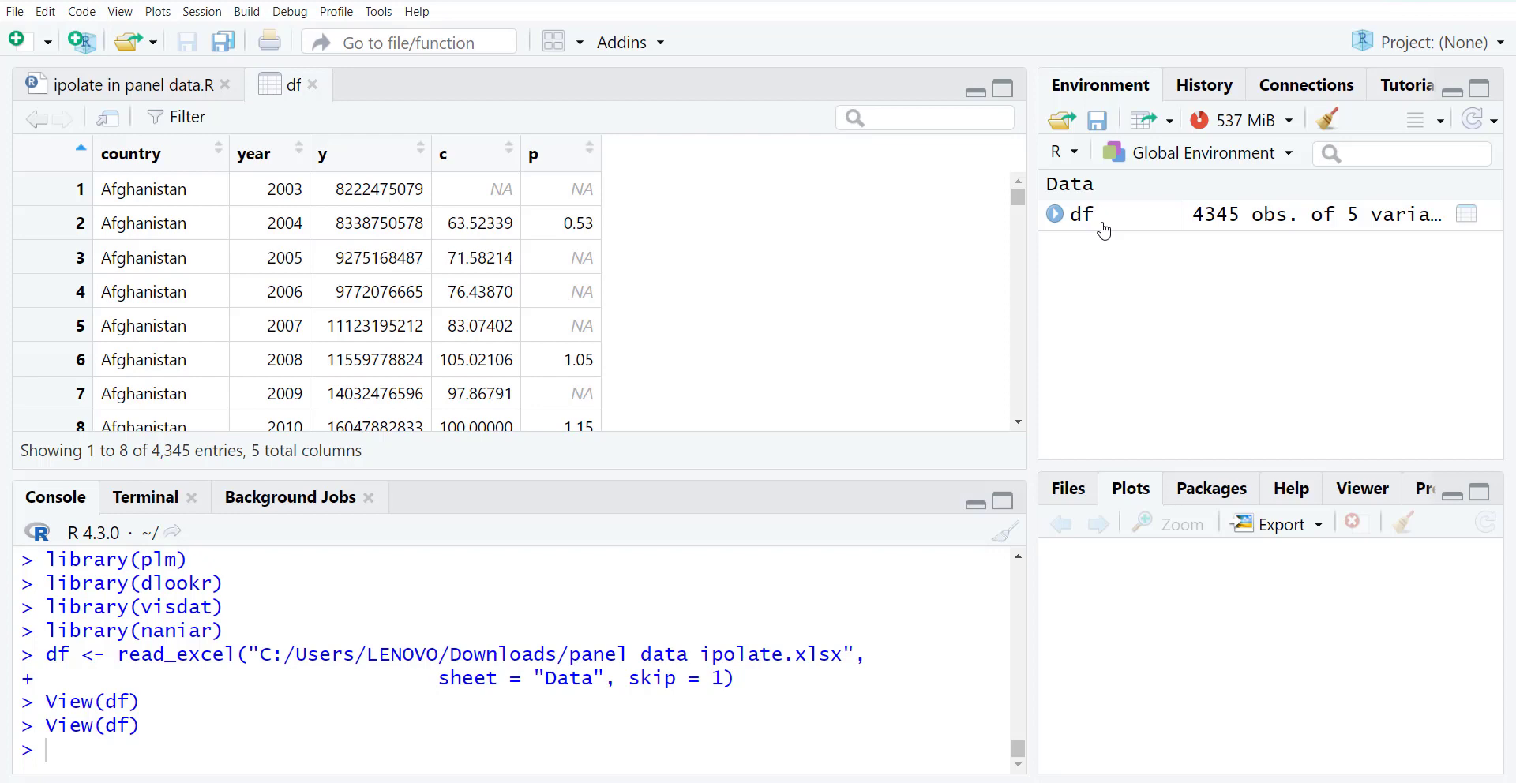
{"action": "mouse_move", "coordinate": [1063, 204]}
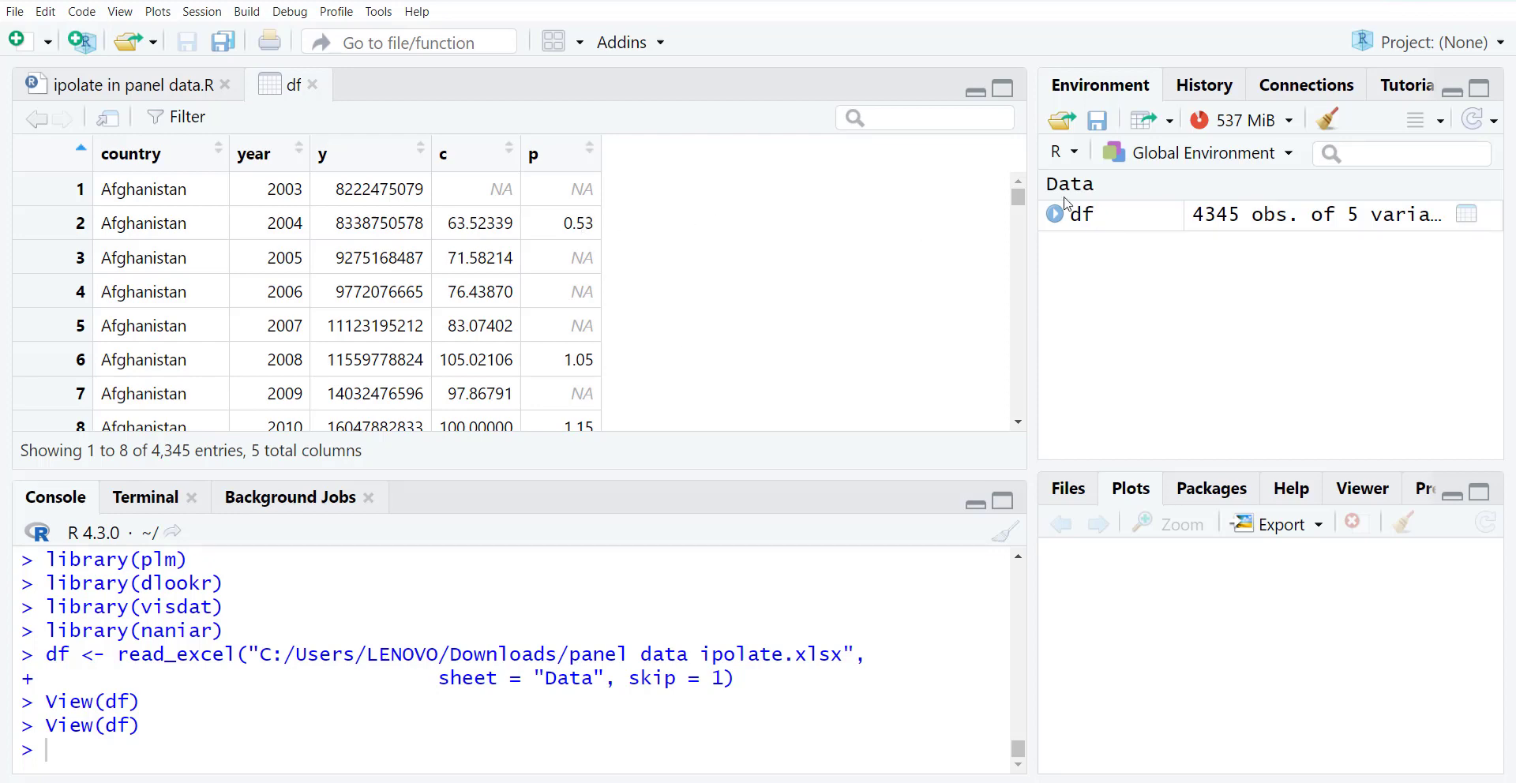
{"action": "mouse_move", "coordinate": [1300, 325]}
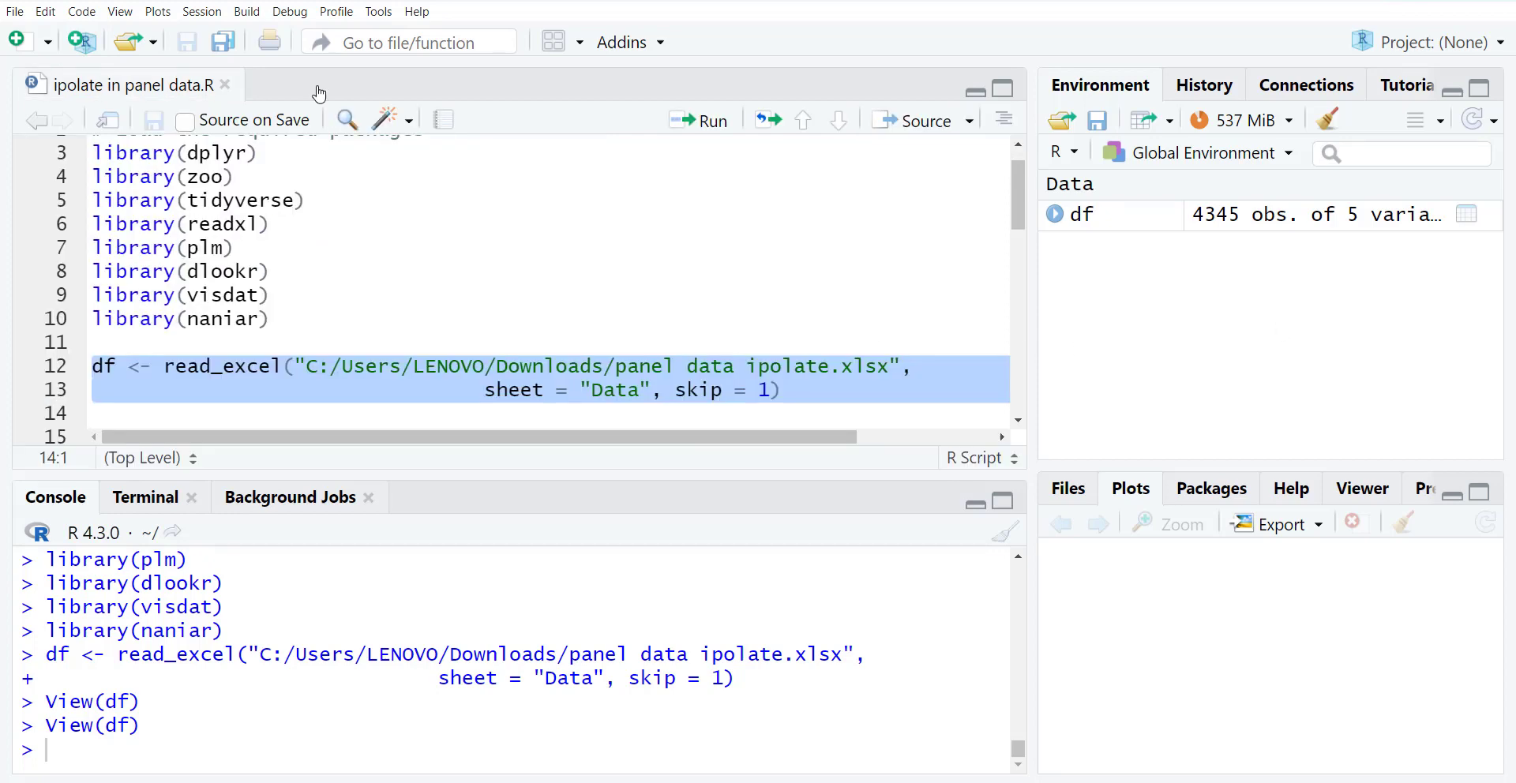
- Run diagnose_outlier(df) to print outlier counts and ratios for year, y, c and p
{"action": "scroll", "scroll_direction": "down", "scroll_amount": 3}
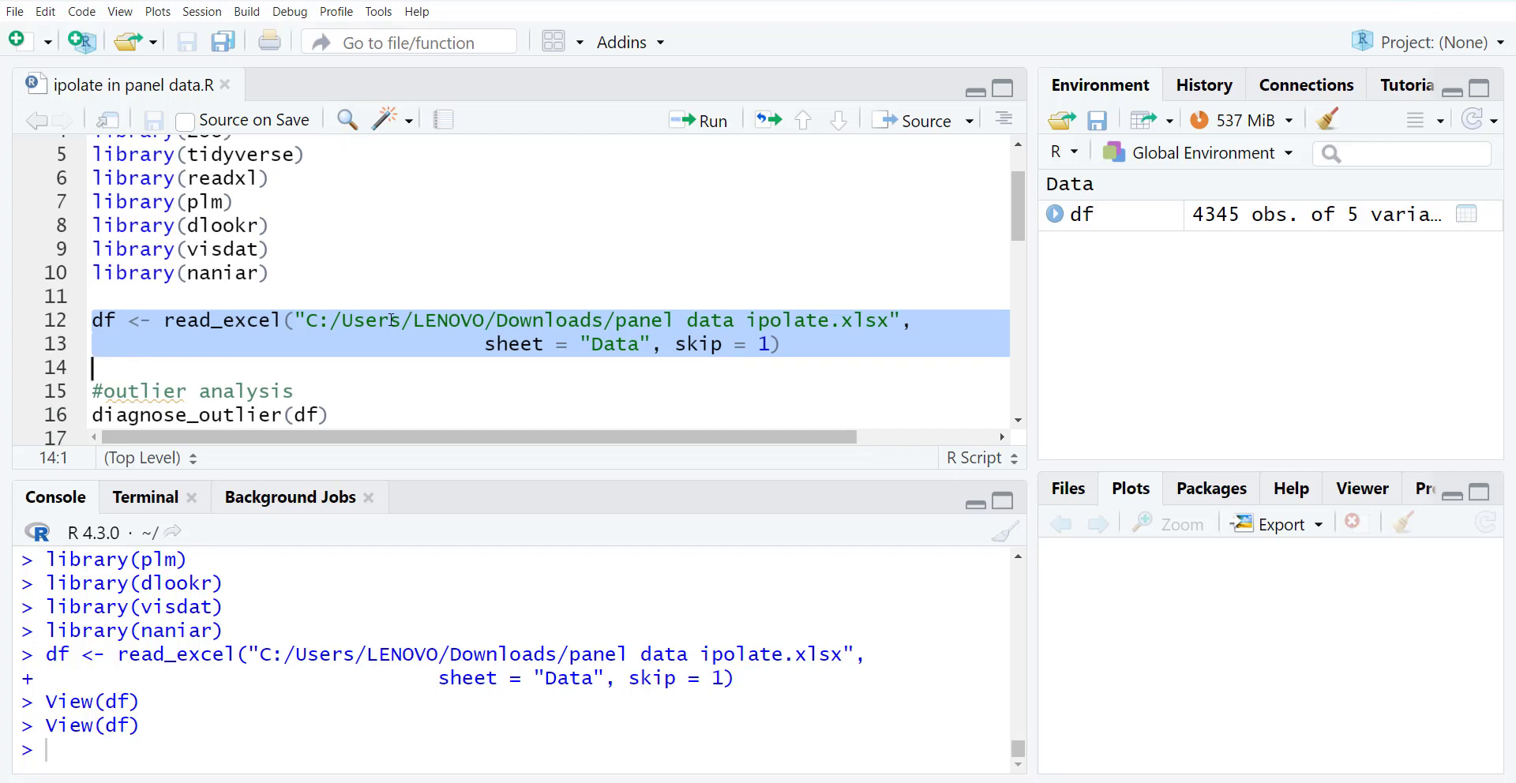
{"action": "mouse_move", "coordinate": [376, 358]}
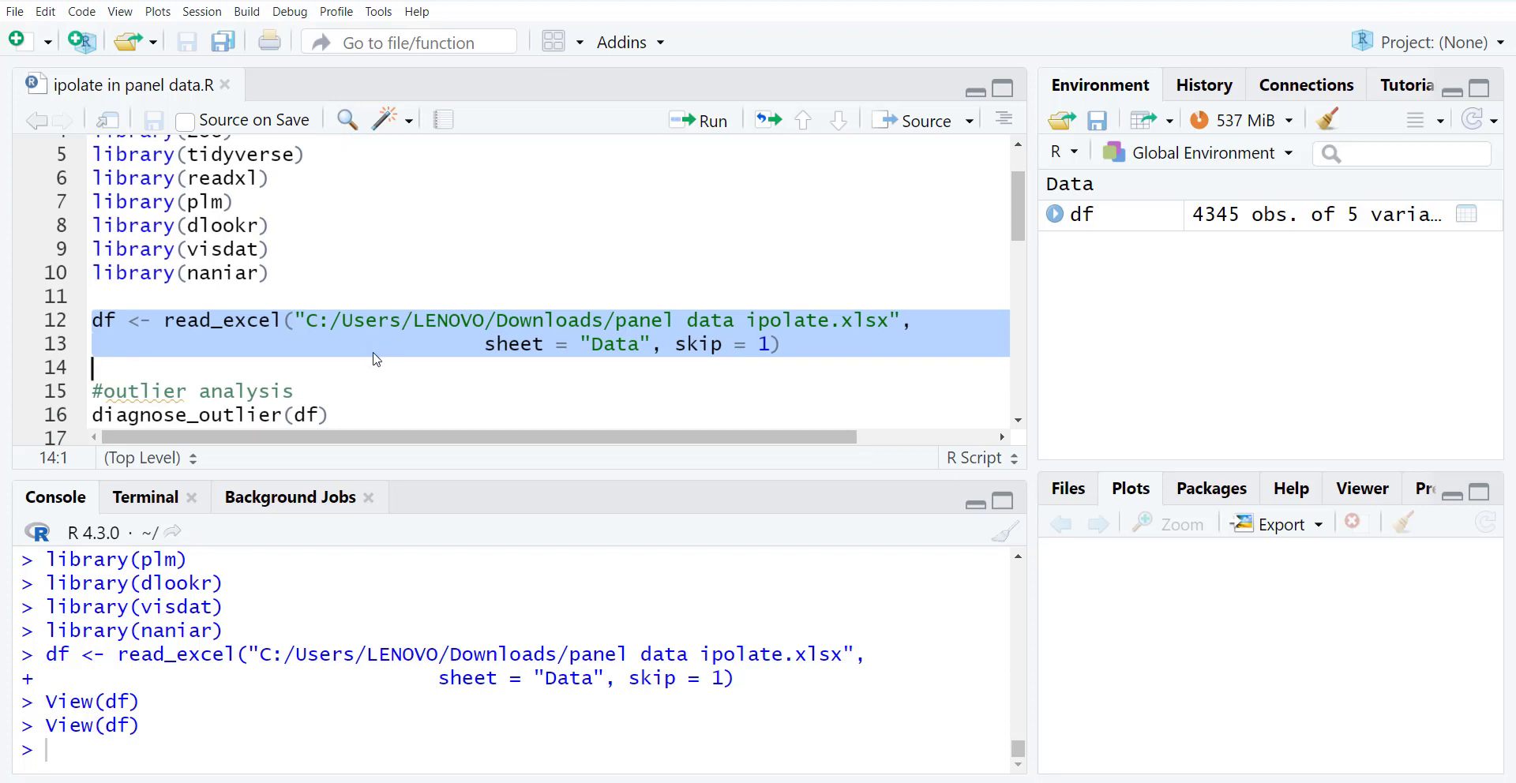
{"action": "mouse_move", "coordinate": [584, 403]}
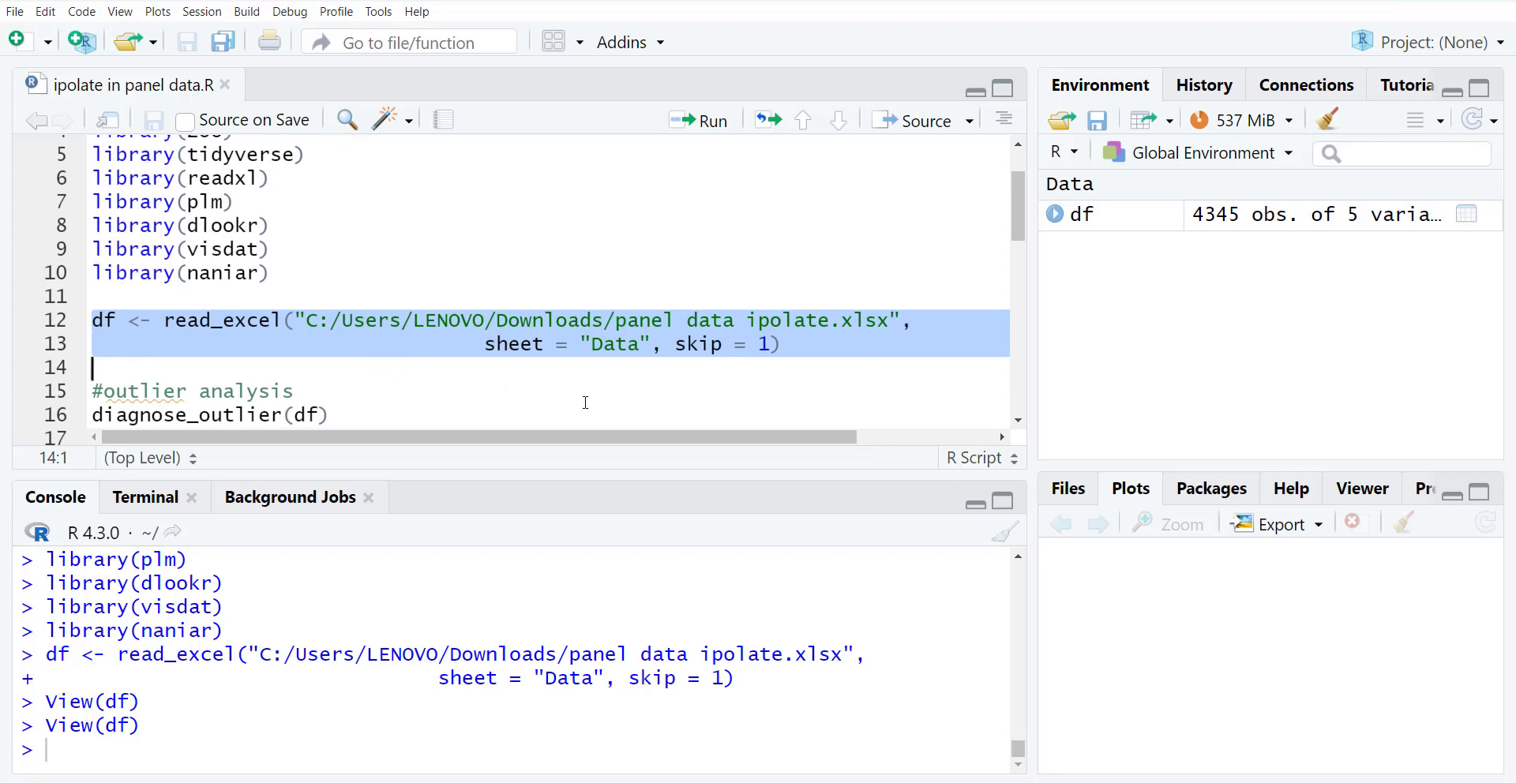
{"action": "scroll", "scroll_direction": "down", "scroll_amount": 3}
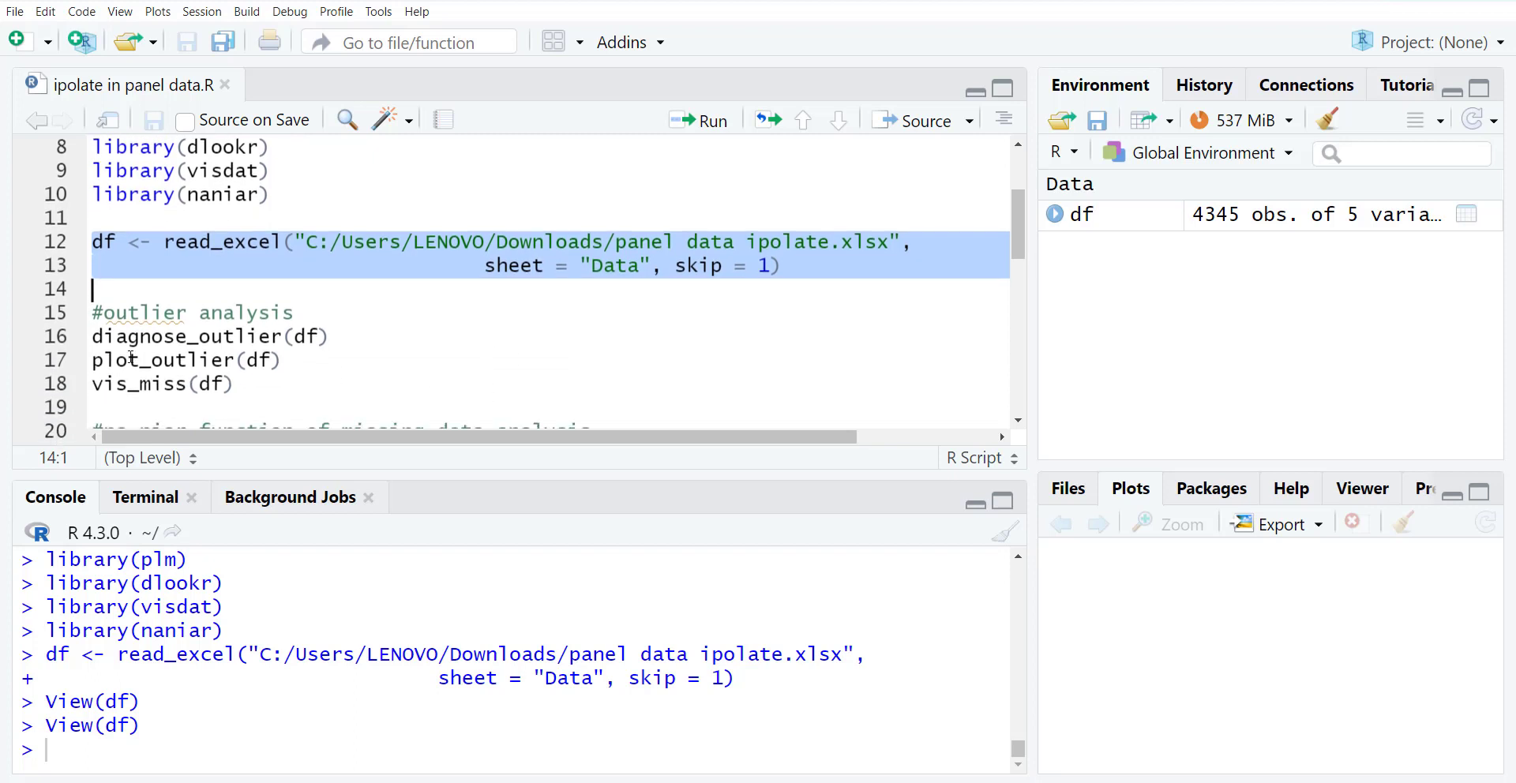
{"action": "left_click", "coordinate": [193, 336]}
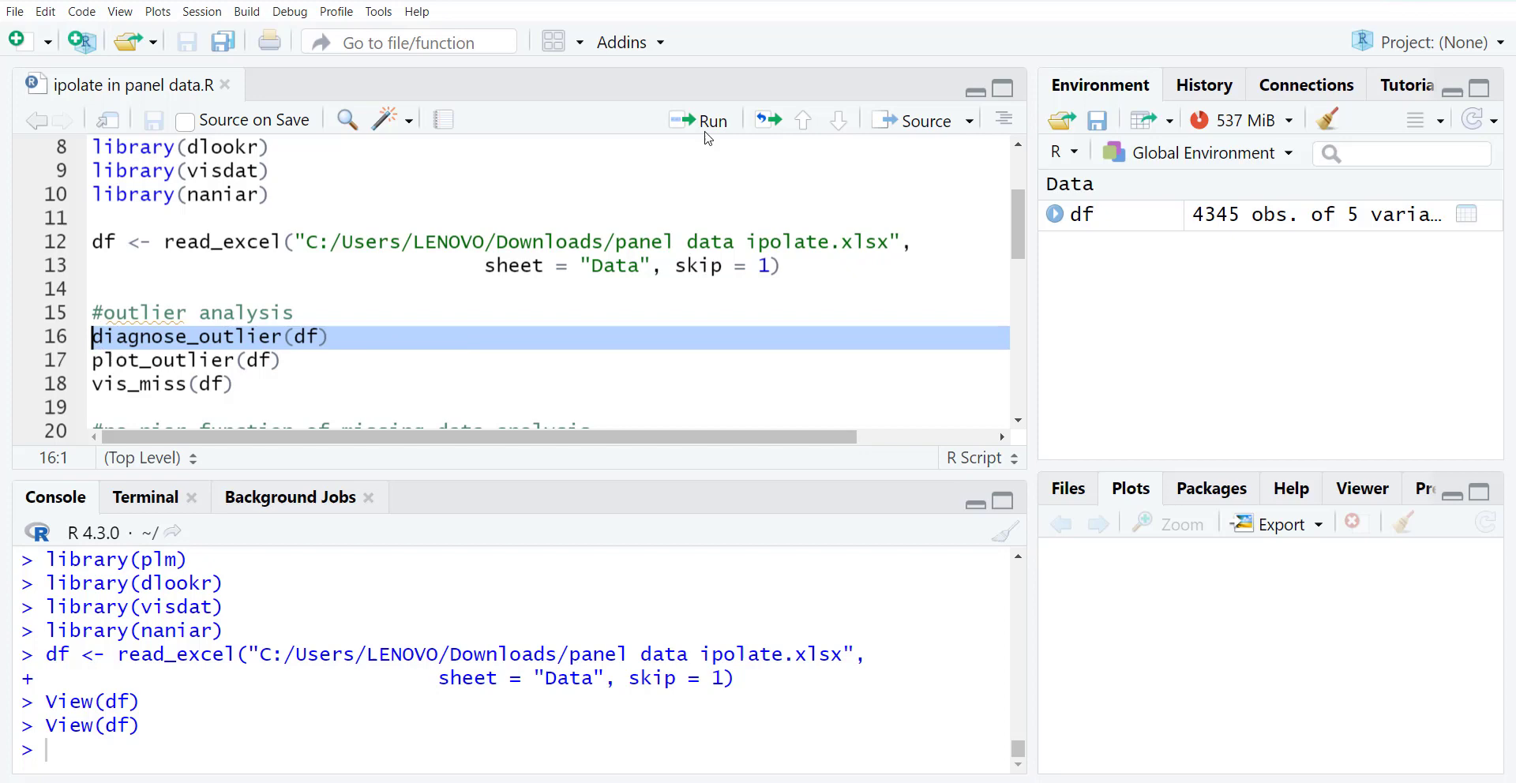
{"action": "left_click", "coordinate": [700, 120]}
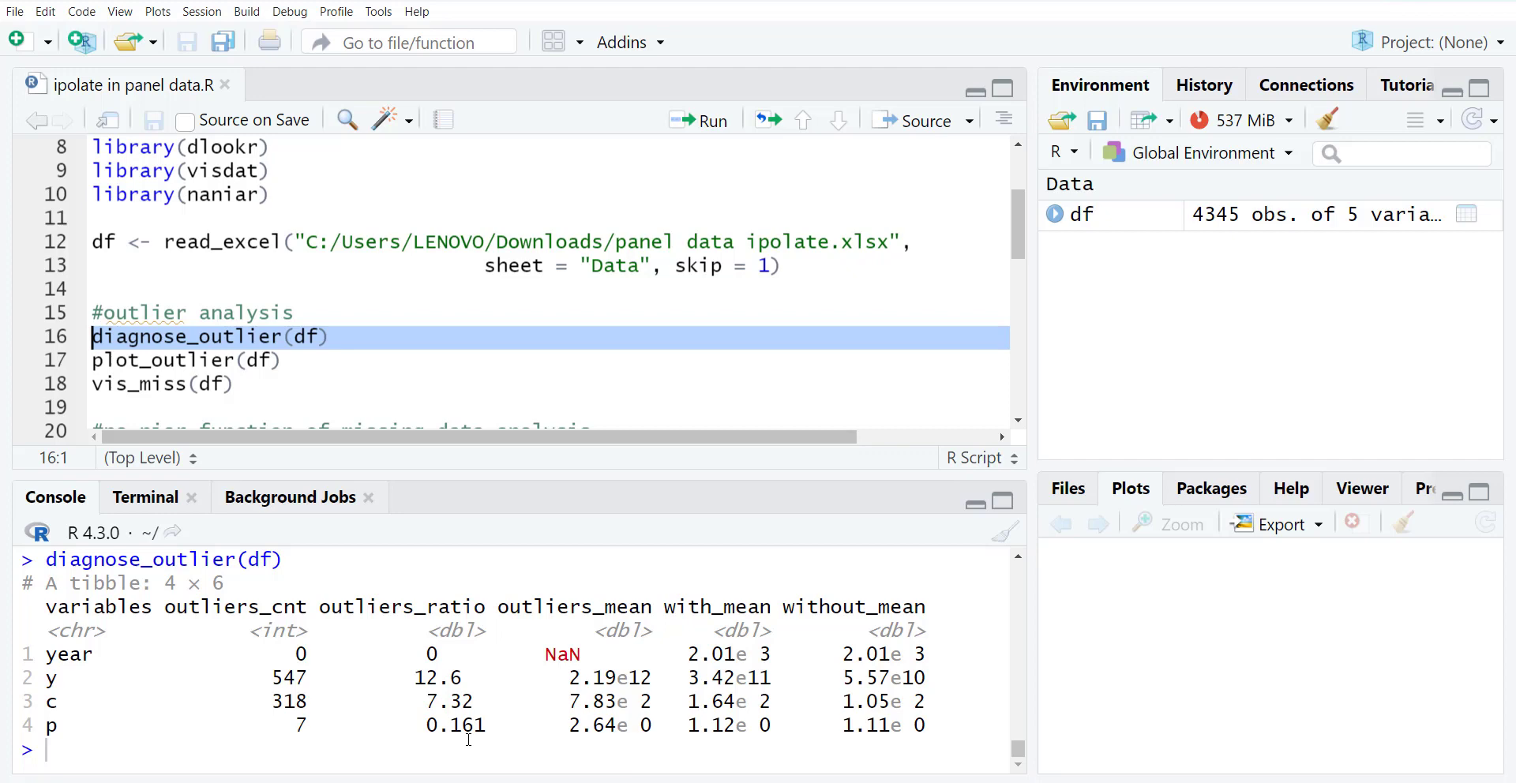
{"action": "mouse_move", "coordinate": [594, 750]}
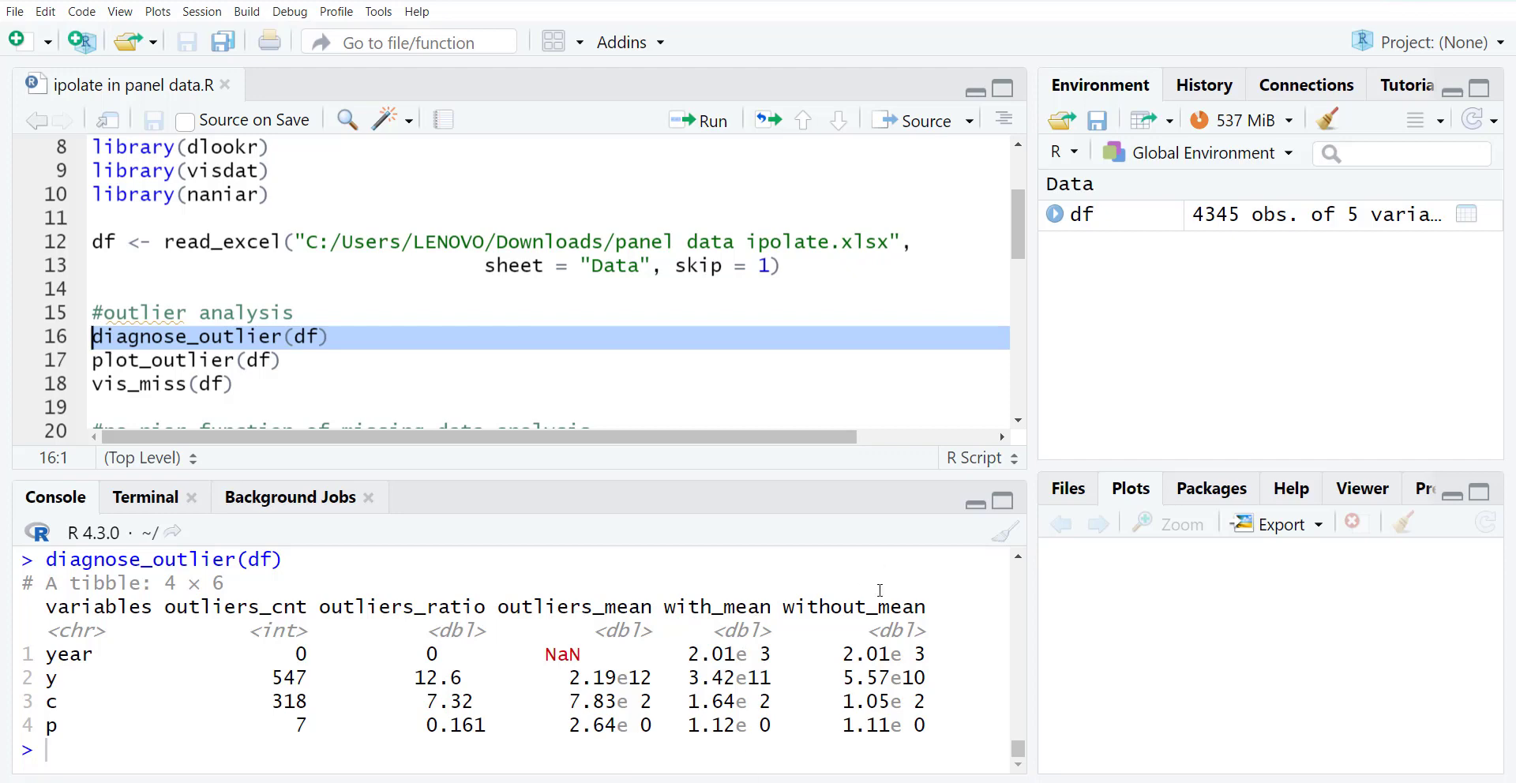
{"action": "mouse_move", "coordinate": [725, 633]}
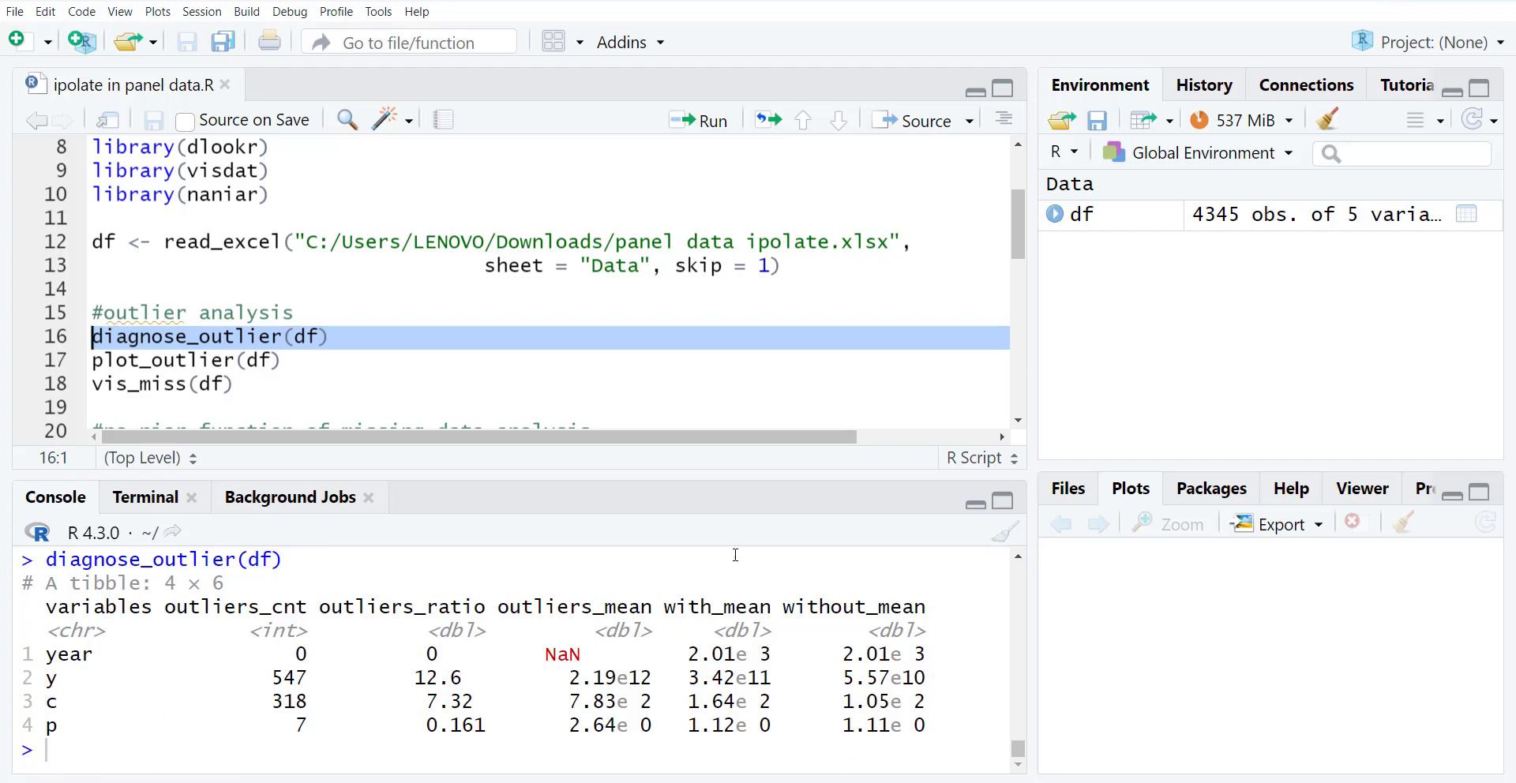
{"action": "mouse_move", "coordinate": [197, 318]}
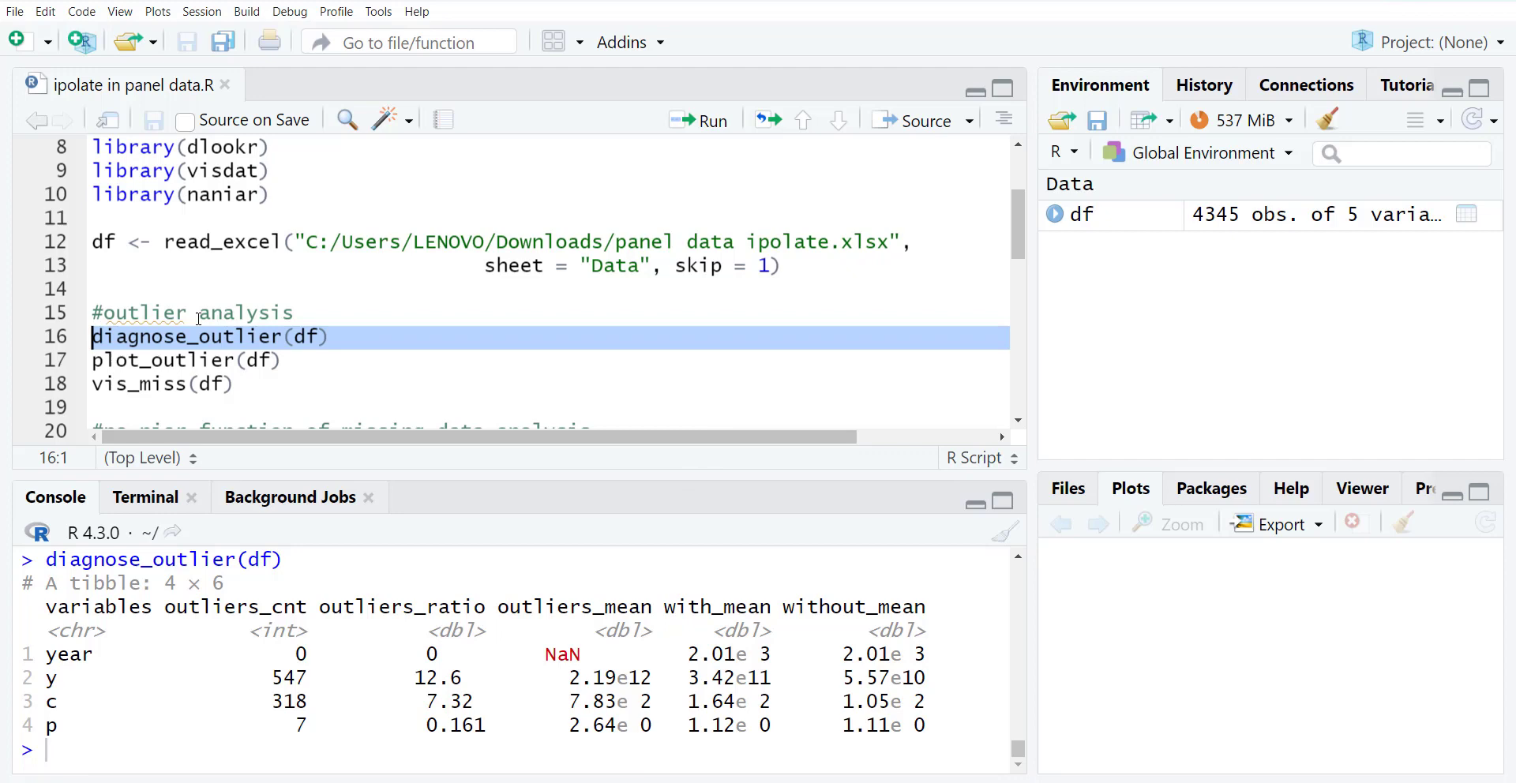
- Add the comment '# visualizing outliers or outlier ratio' after library(dlookr)
{"action": "left_click", "coordinate": [184, 360]}
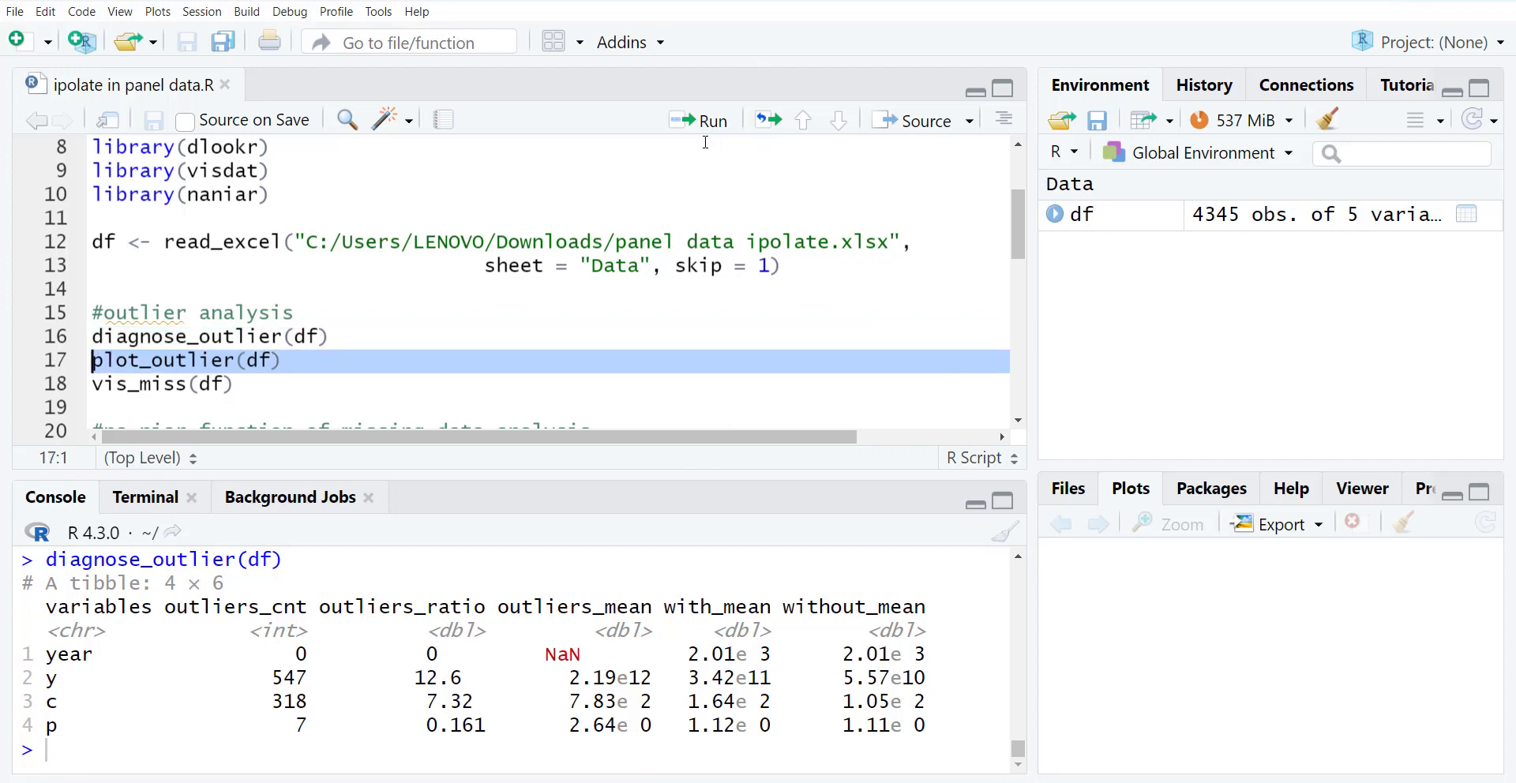
{"action": "left_click", "coordinate": [273, 171]}
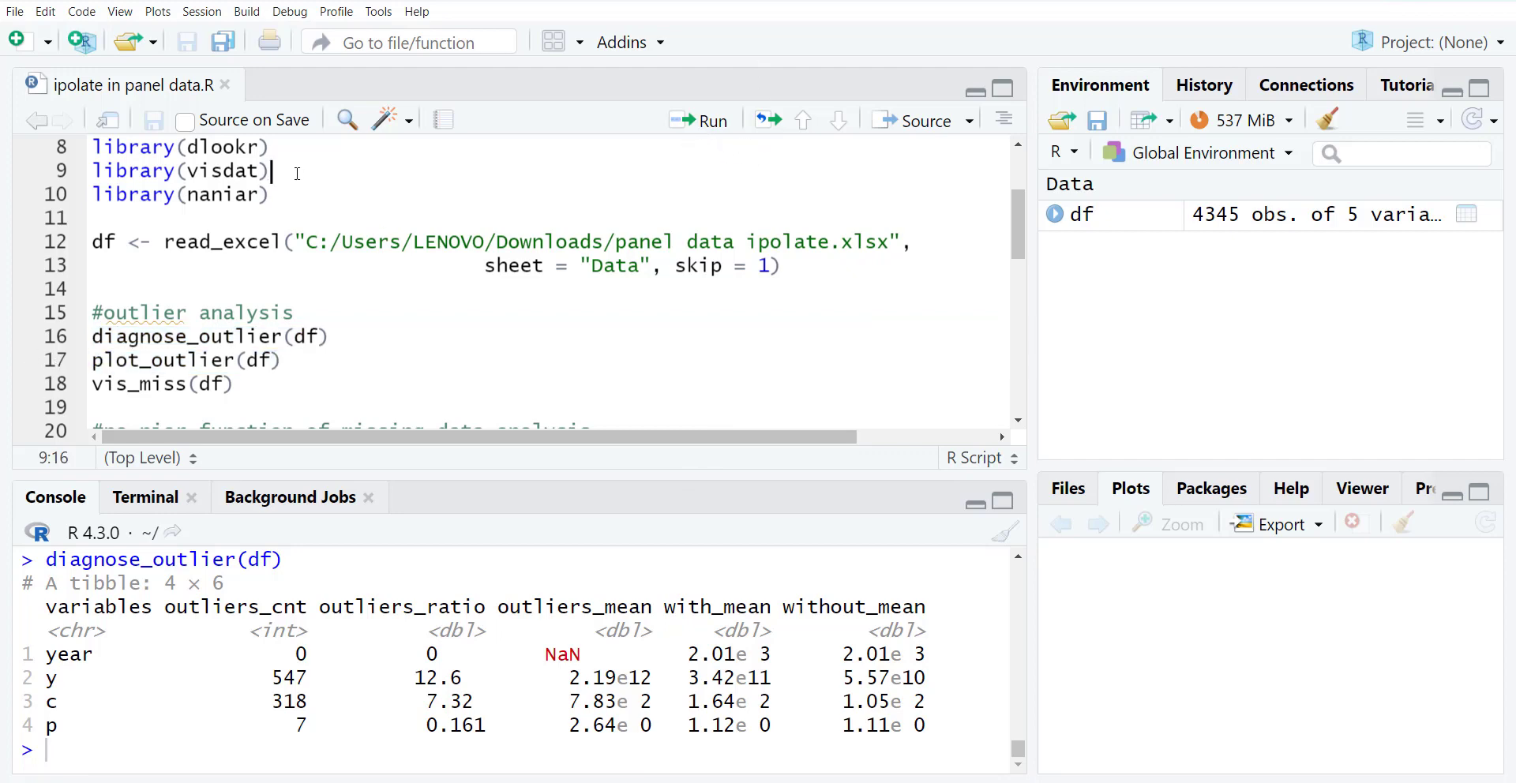
{"action": "left_click", "coordinate": [273, 145]}
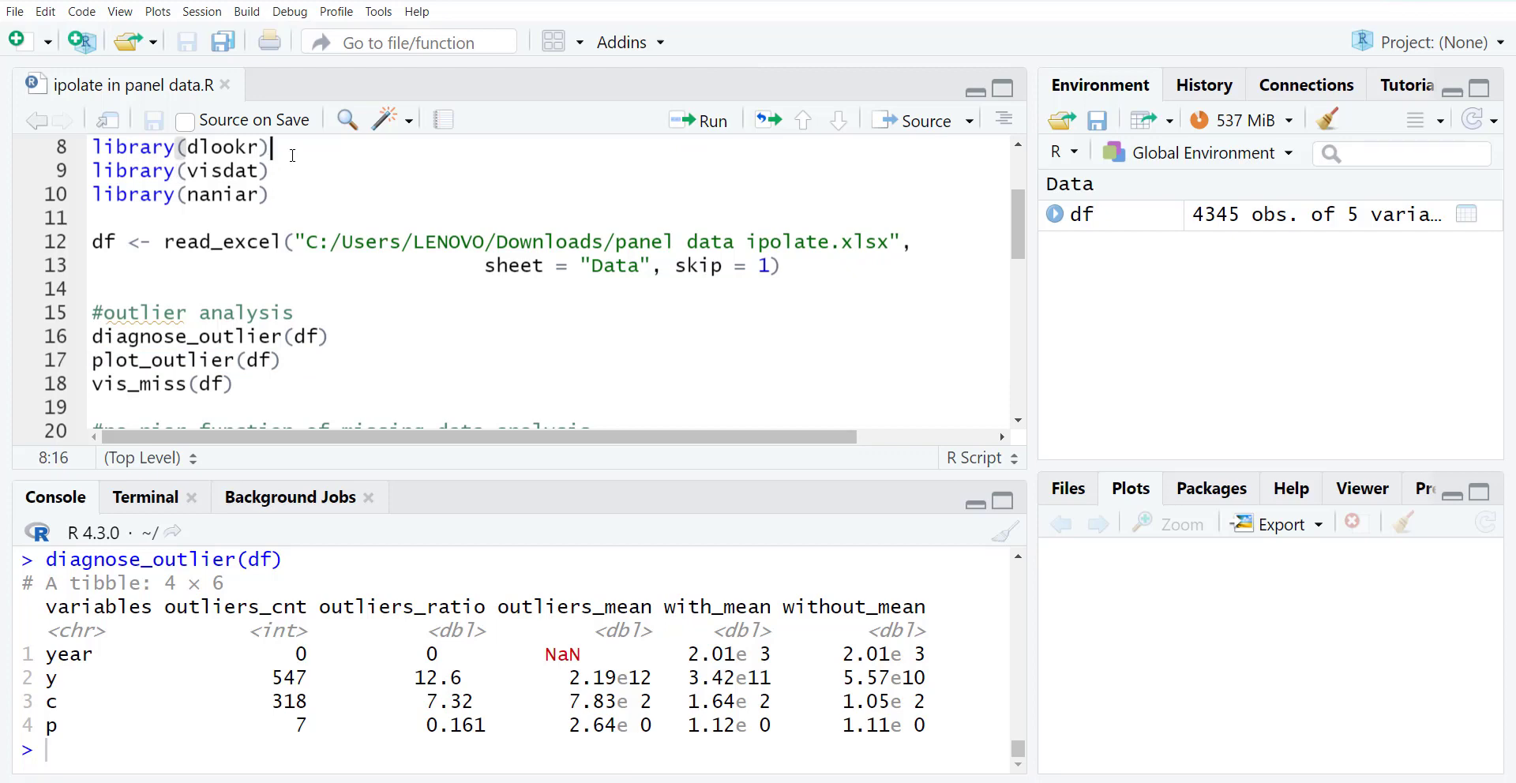
{"action": "type", "text": "#"}
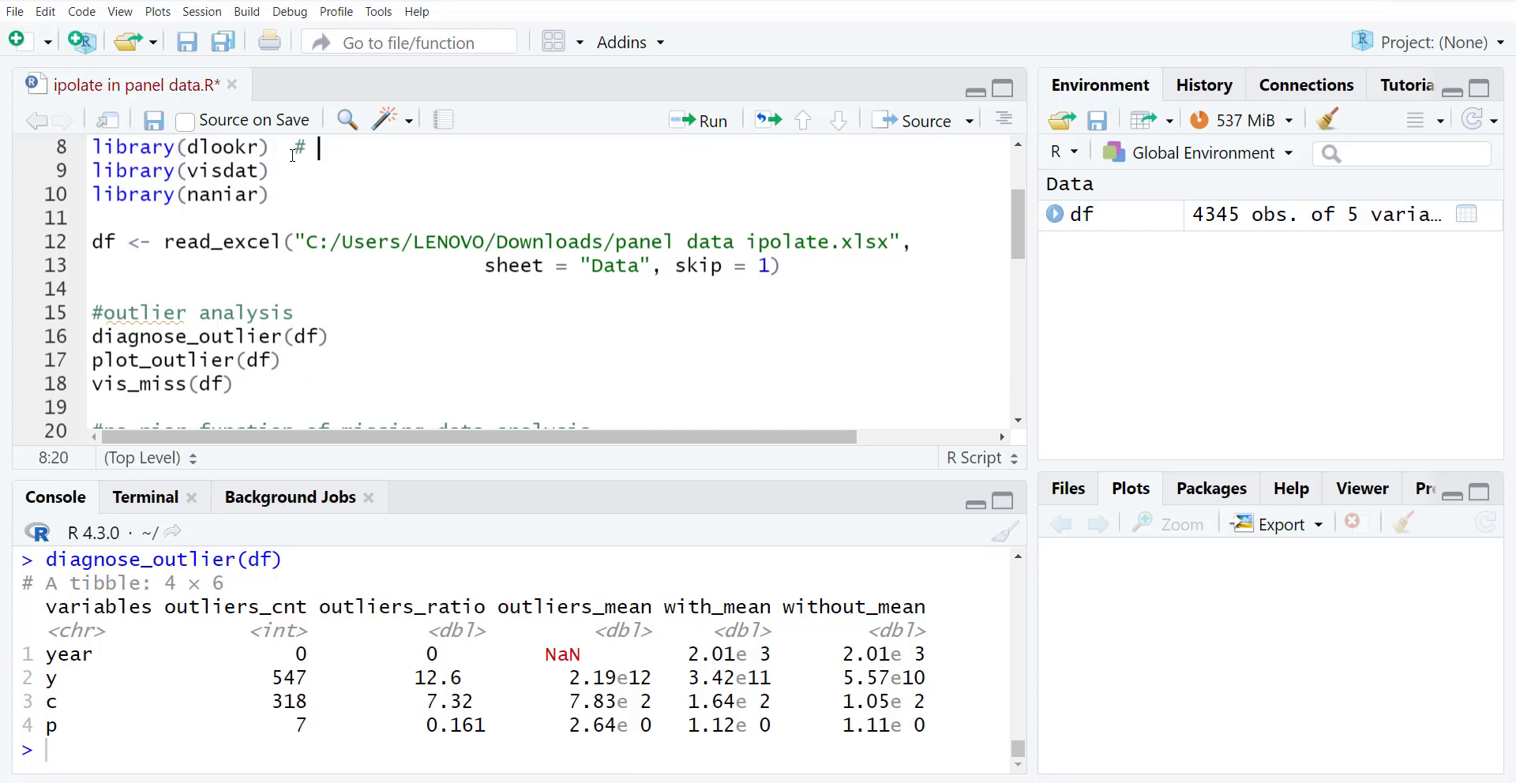
{"action": "type", "text": "visualizing o"}
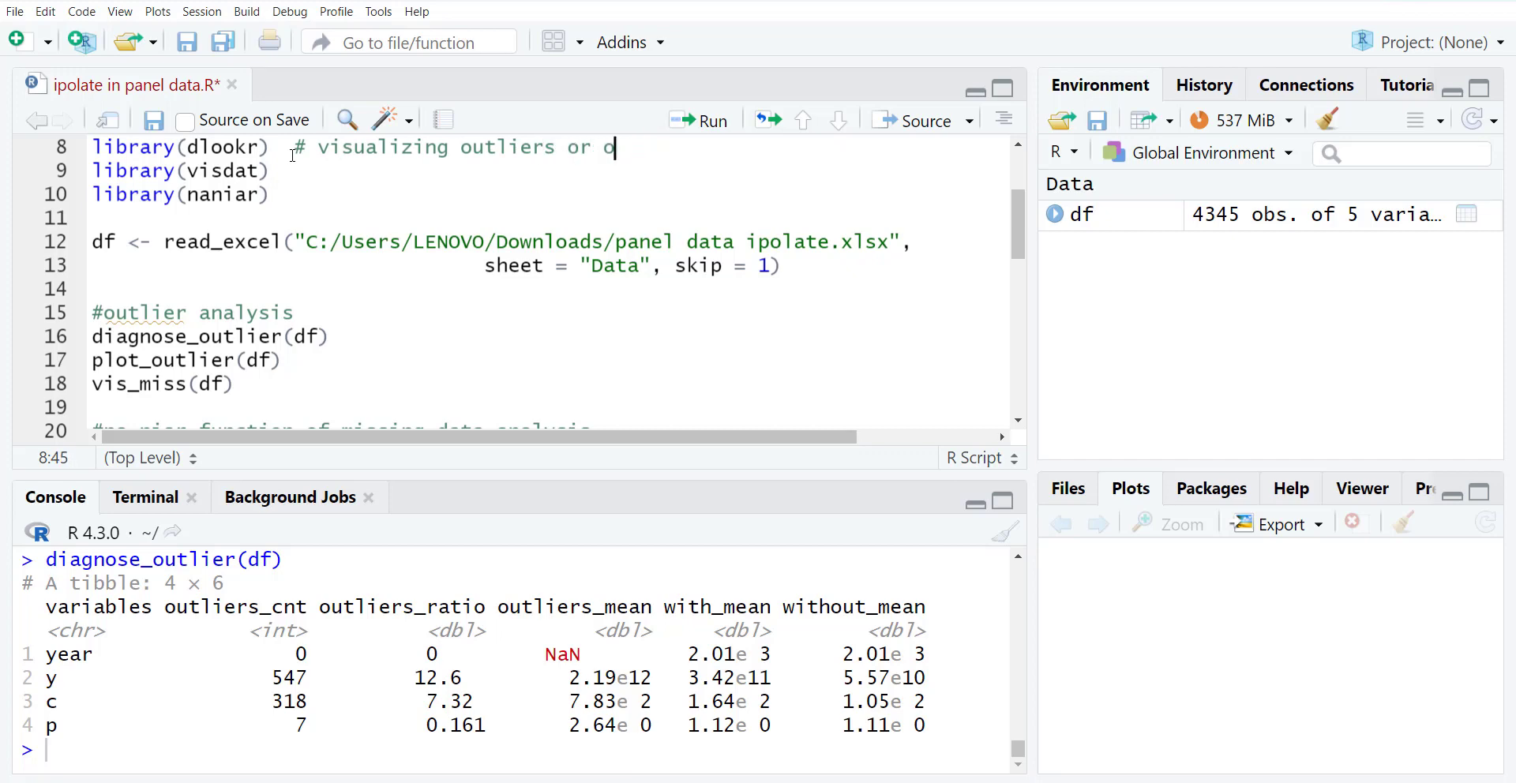
{"action": "type", "text": "utlier ratio"}
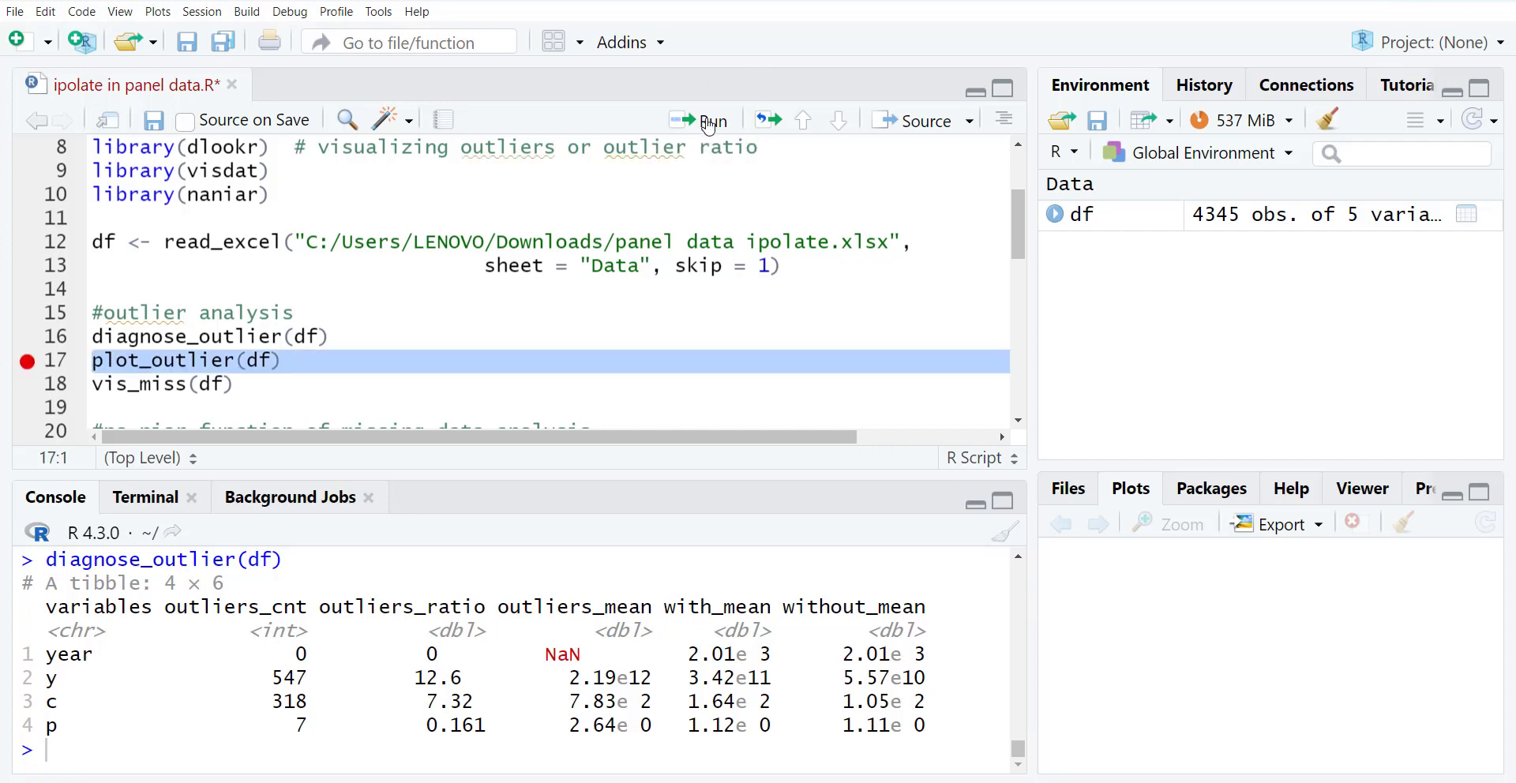
- Run plot_outlier(df), widen the Plots pane and start a new R session after the crash
{"action": "left_click", "coordinate": [700, 120]}
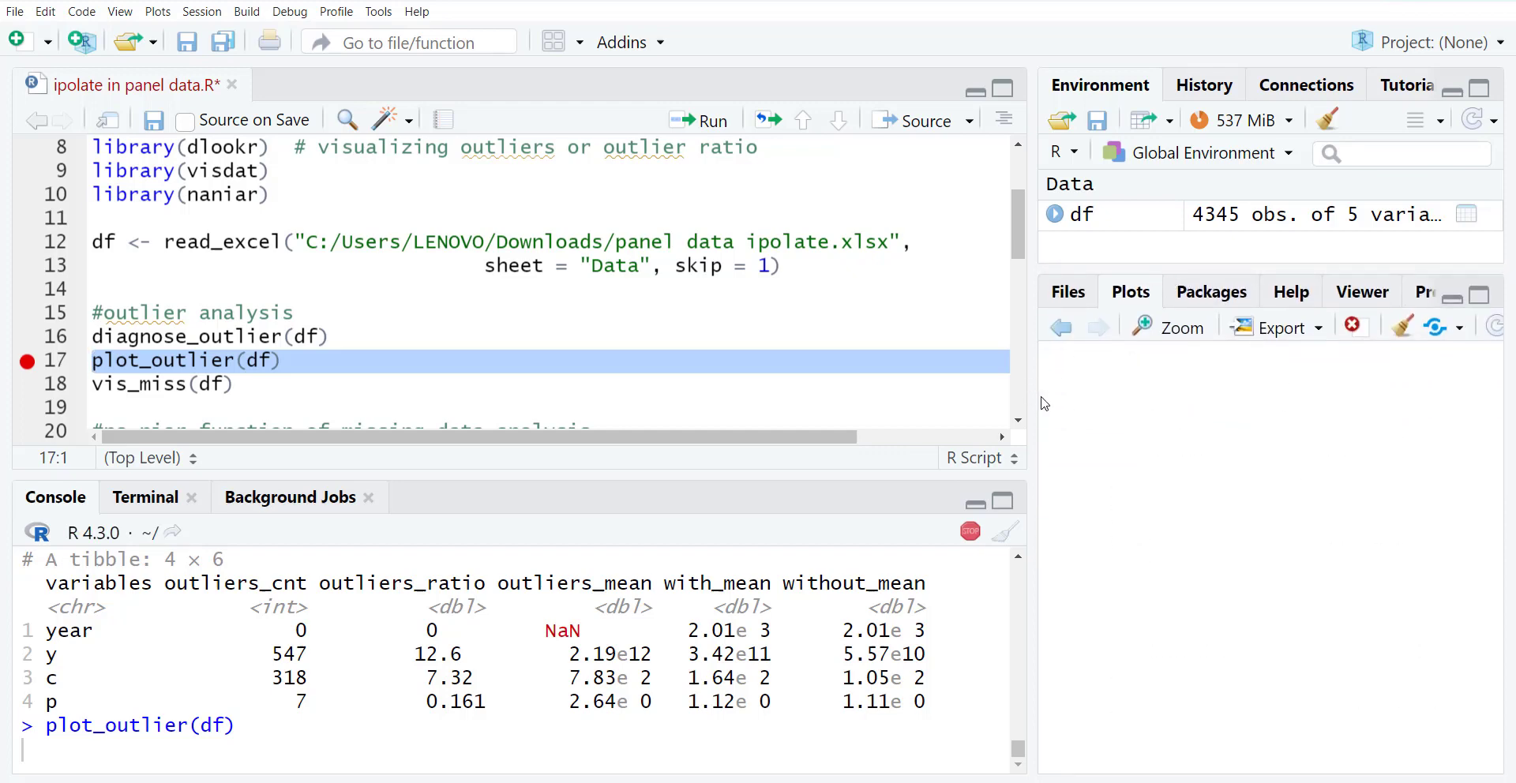
{"action": "left_click_drag", "start_coordinate": [1030, 387], "coordinate": [916, 387]}
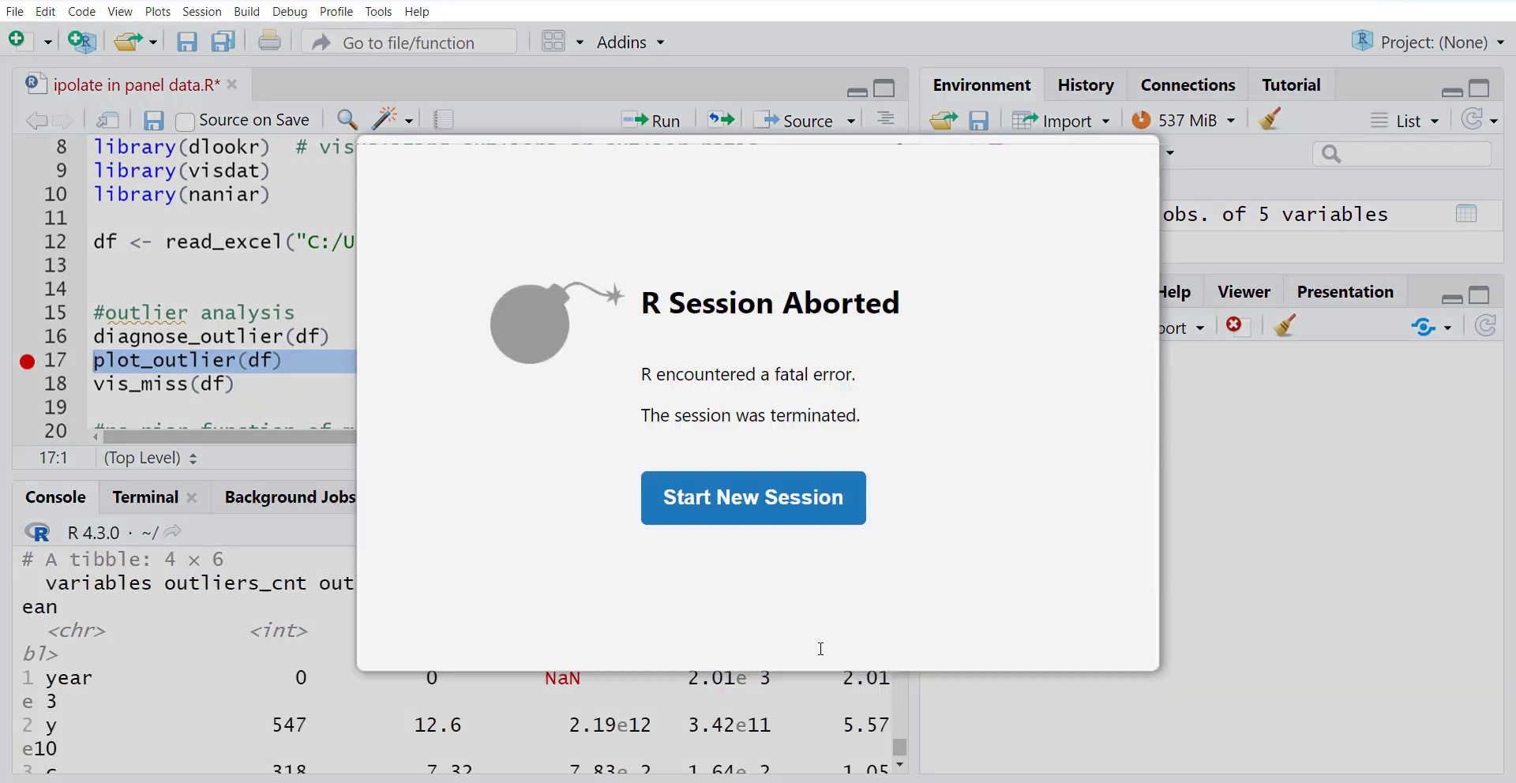
{"action": "left_click", "coordinate": [752, 497]}
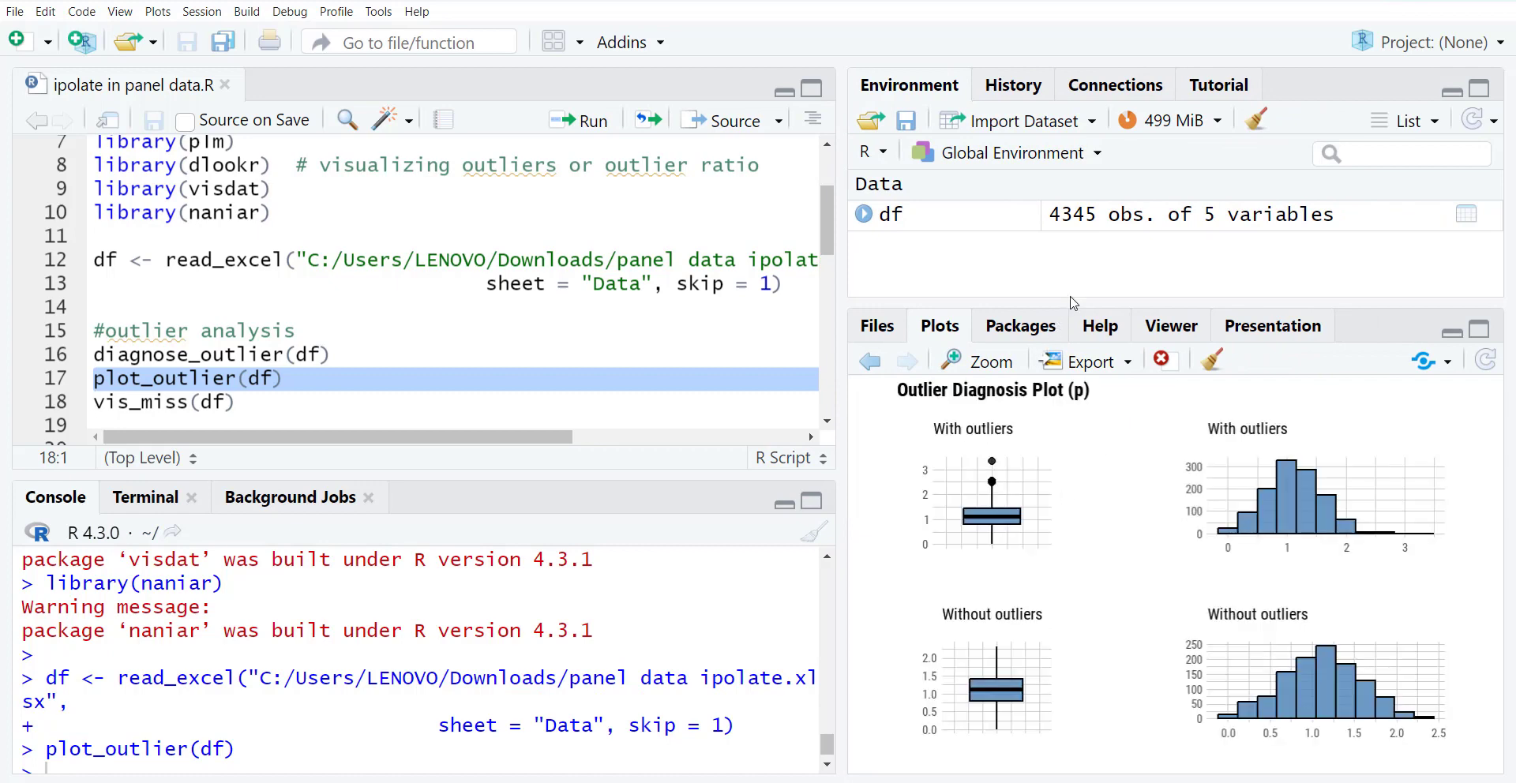
{"action": "mouse_move", "coordinate": [1178, 648]}
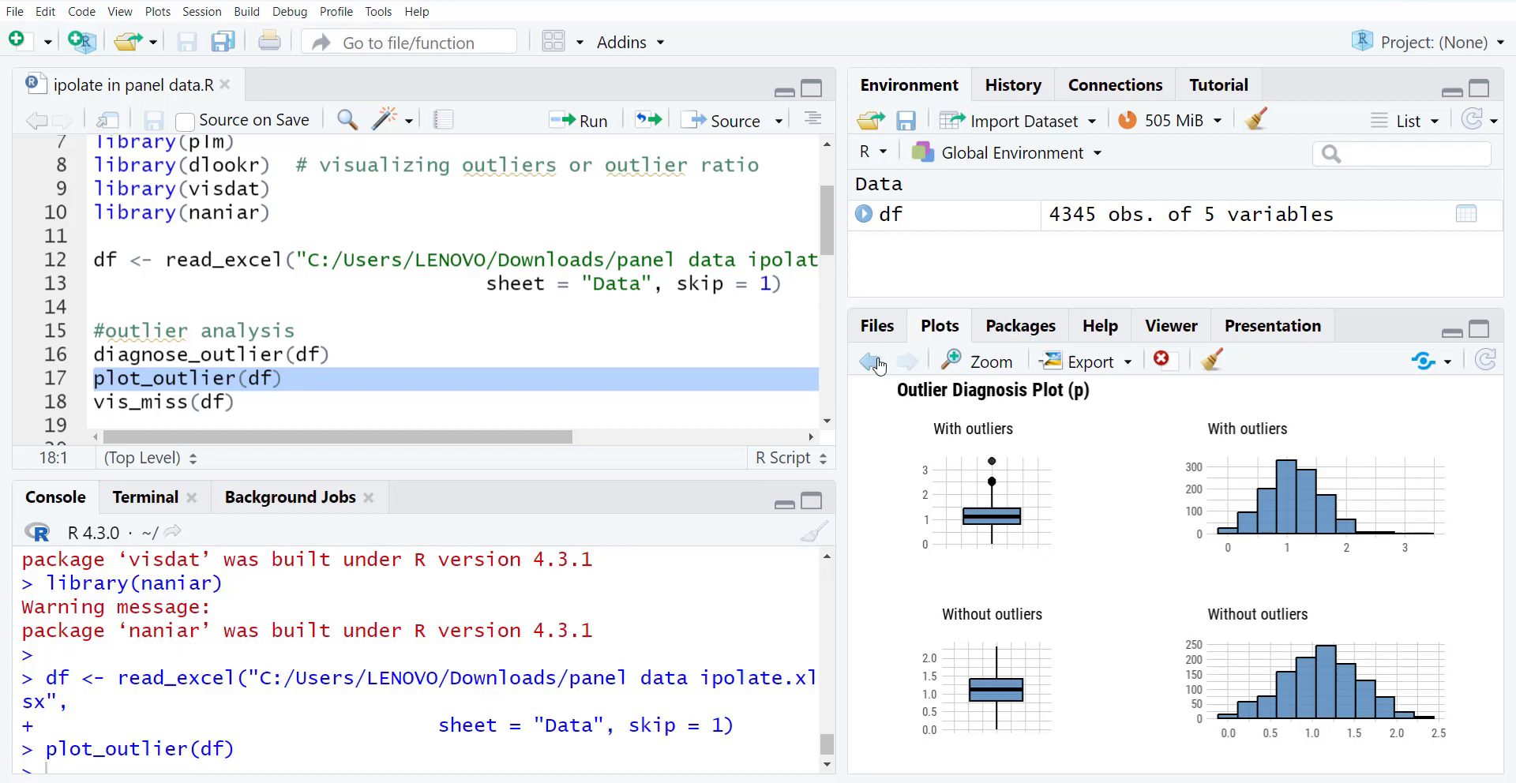
{"action": "mouse_move", "coordinate": [869, 360]}
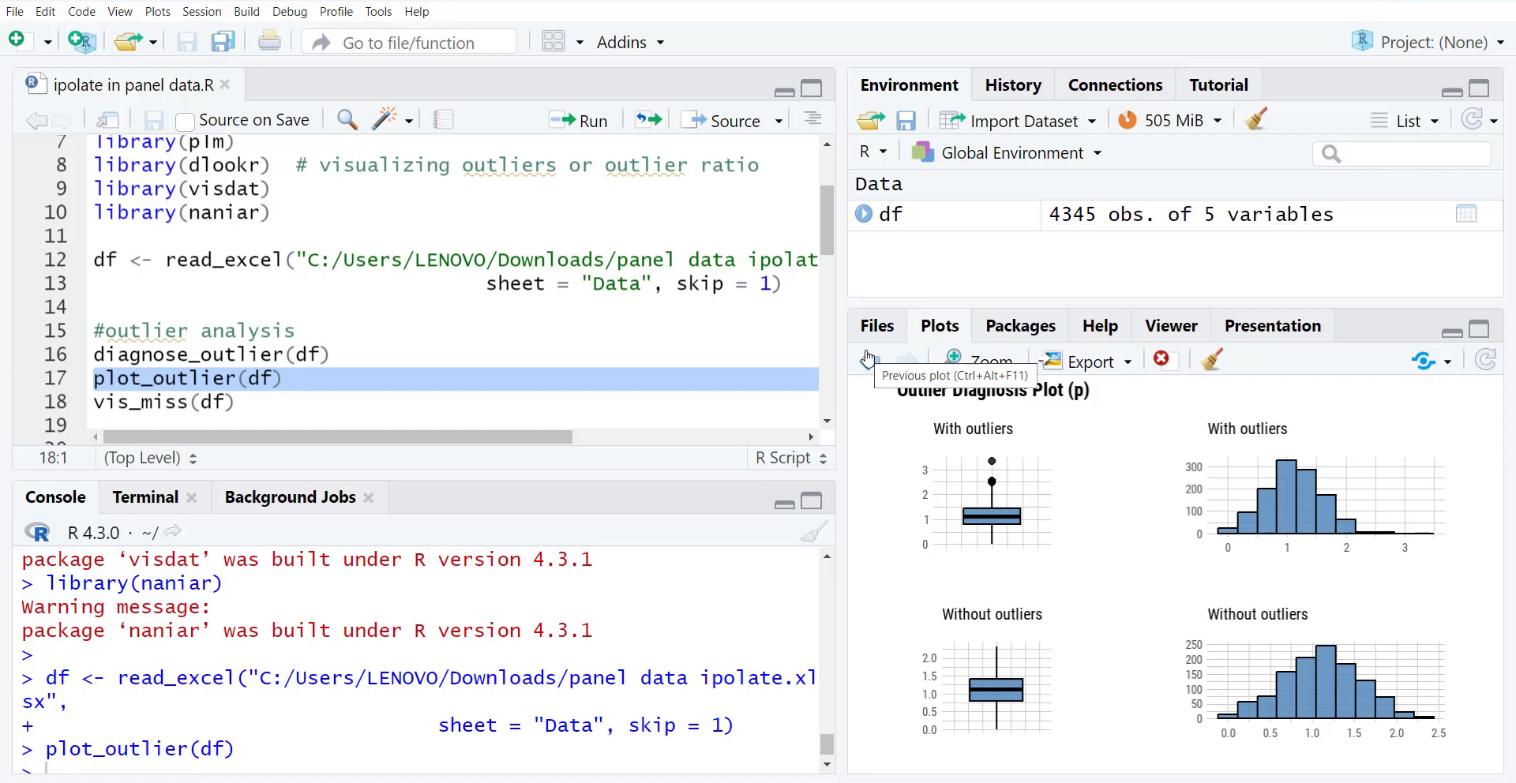
- Step back through the outlier plots from p to c and then y
{"action": "left_click", "coordinate": [906, 361]}
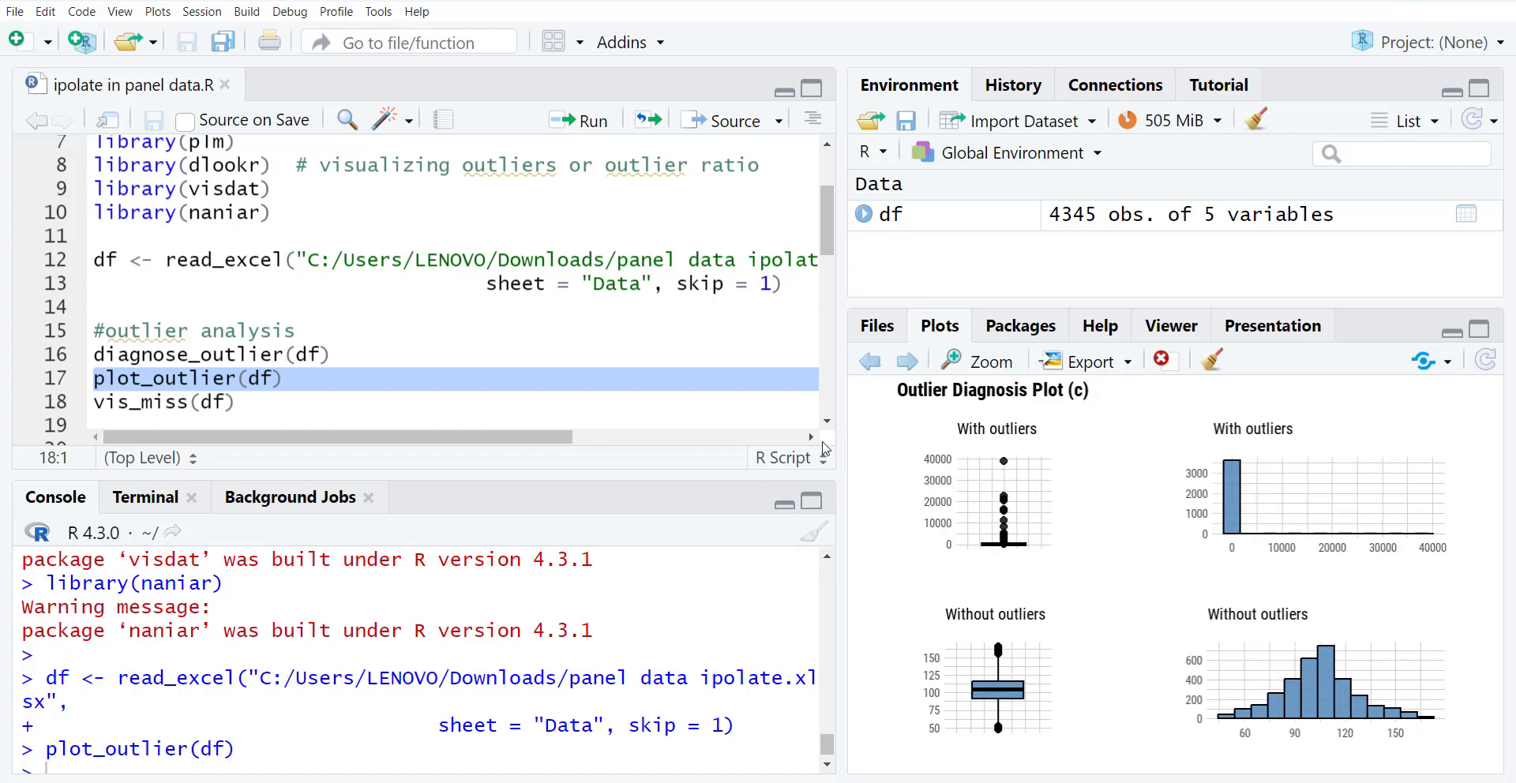
{"action": "mouse_move", "coordinate": [1052, 402]}
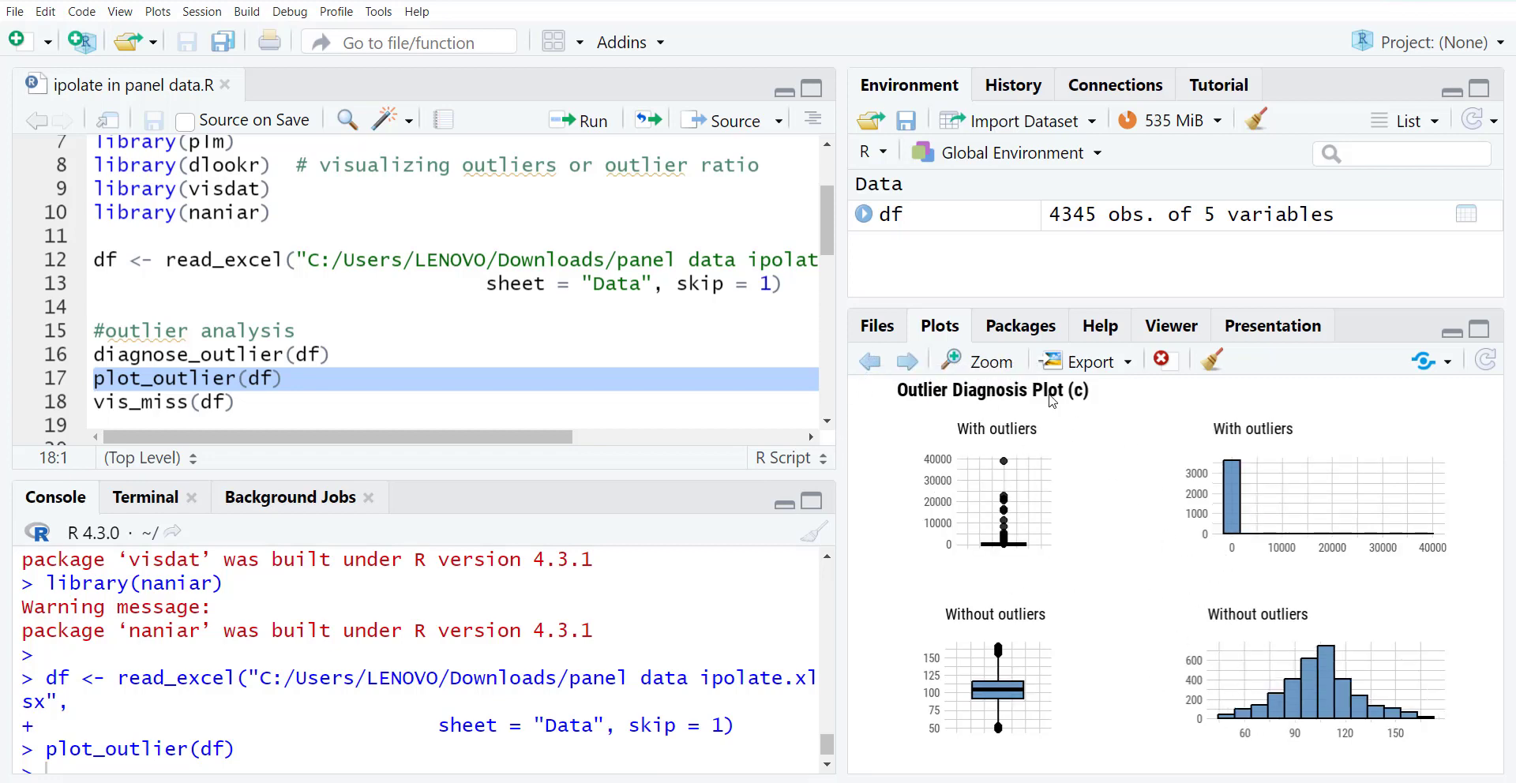
{"action": "mouse_move", "coordinate": [1091, 597]}
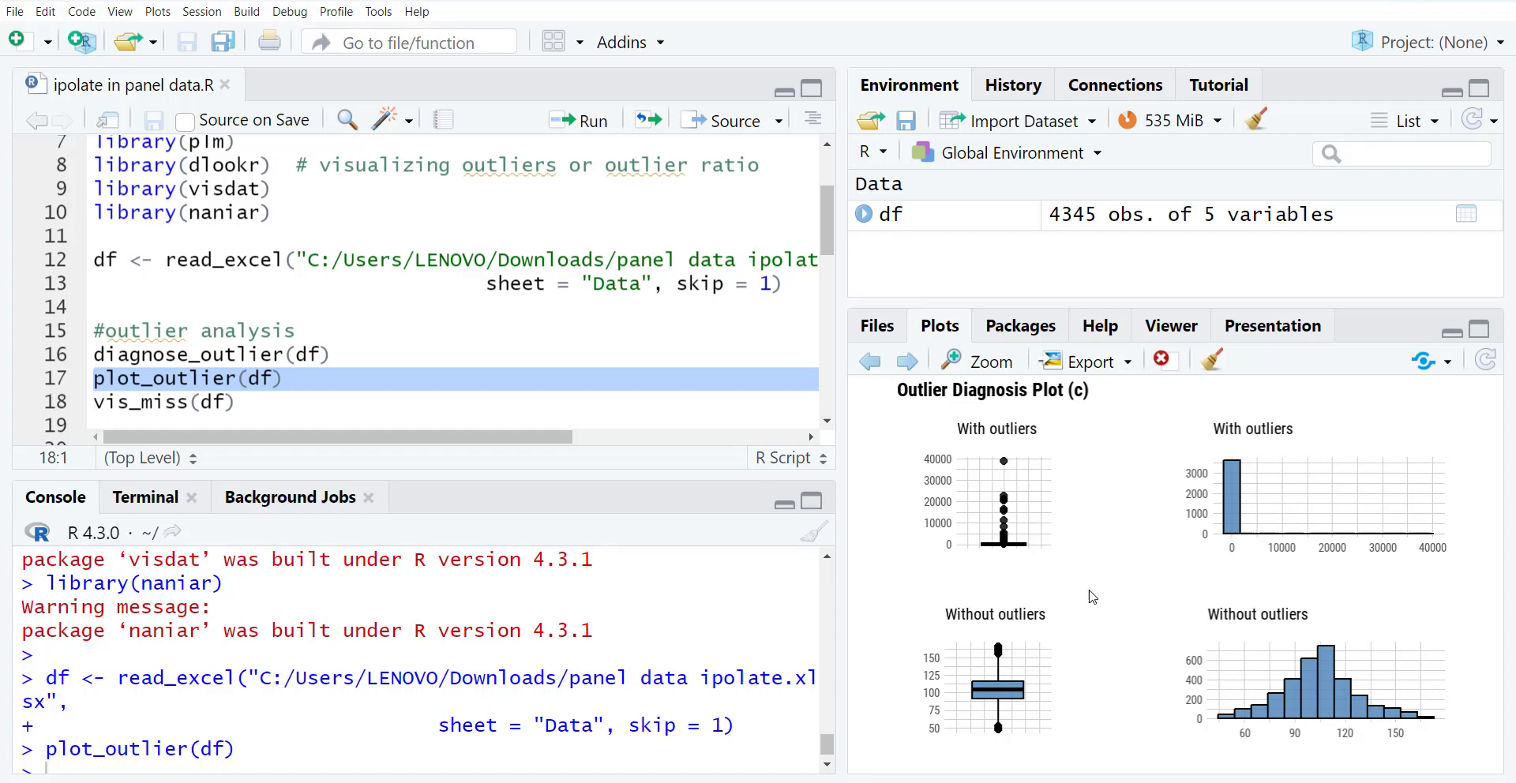
{"action": "left_click", "coordinate": [907, 360]}
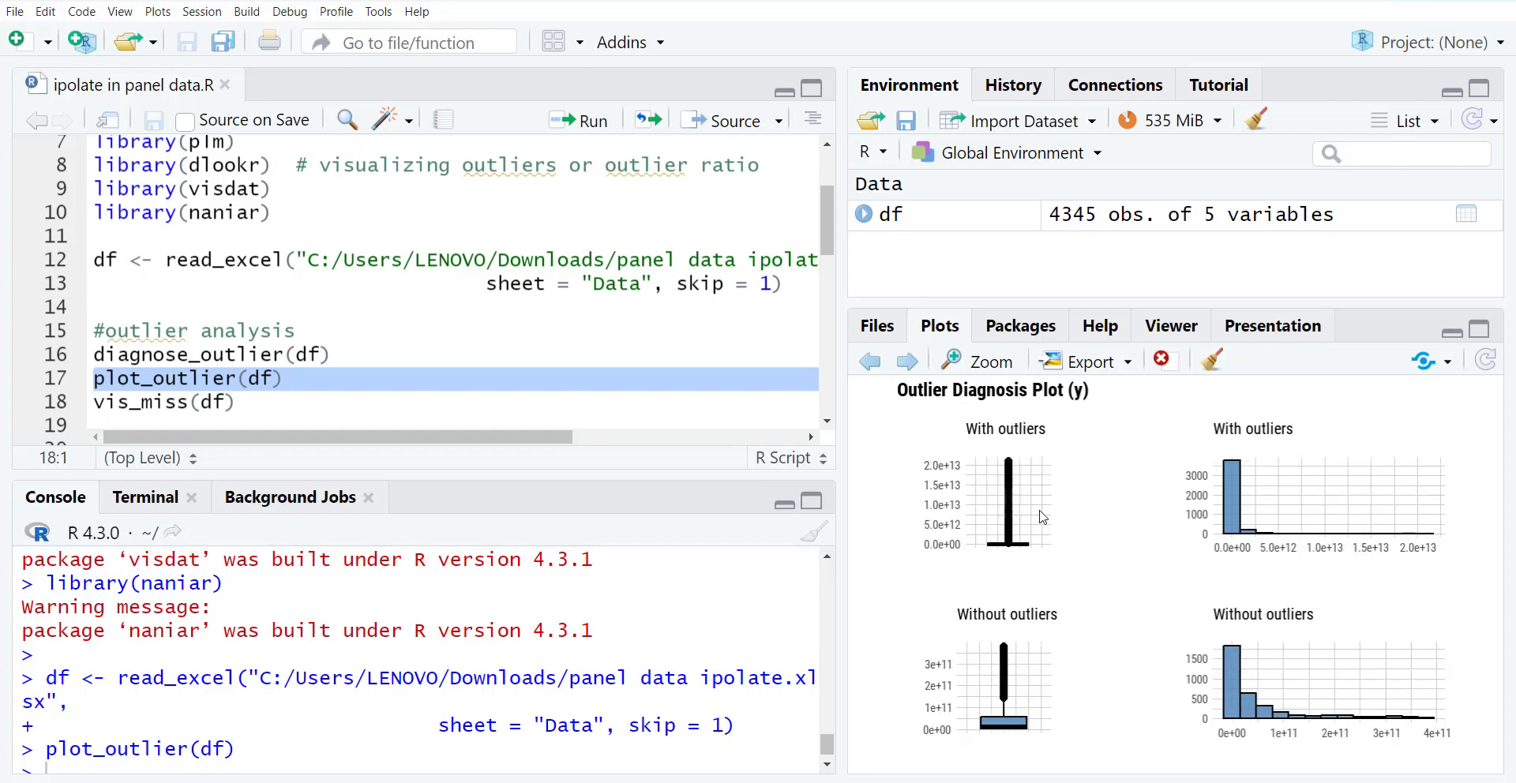
{"action": "mouse_move", "coordinate": [483, 392]}
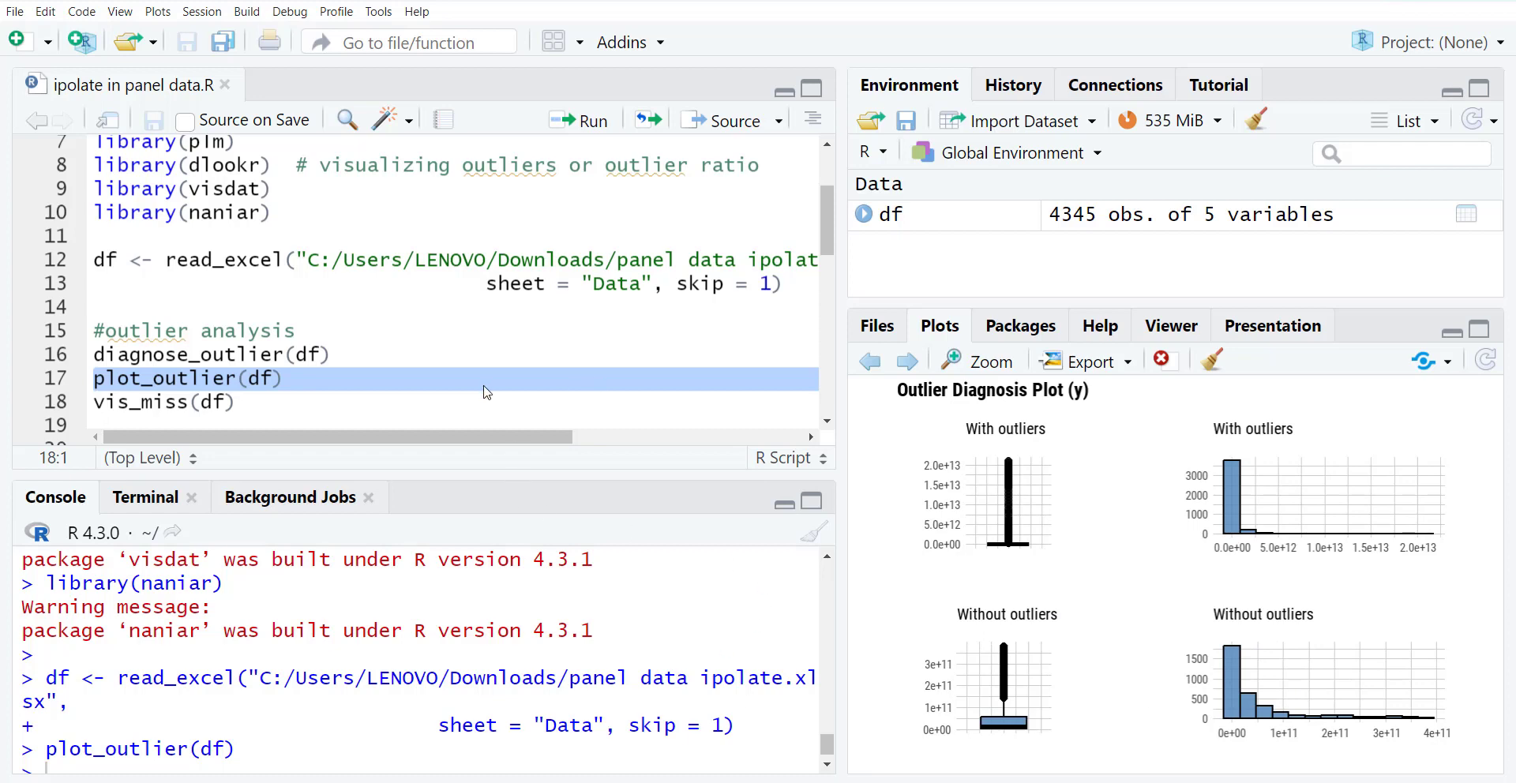
{"action": "left_click", "coordinate": [281, 377]}
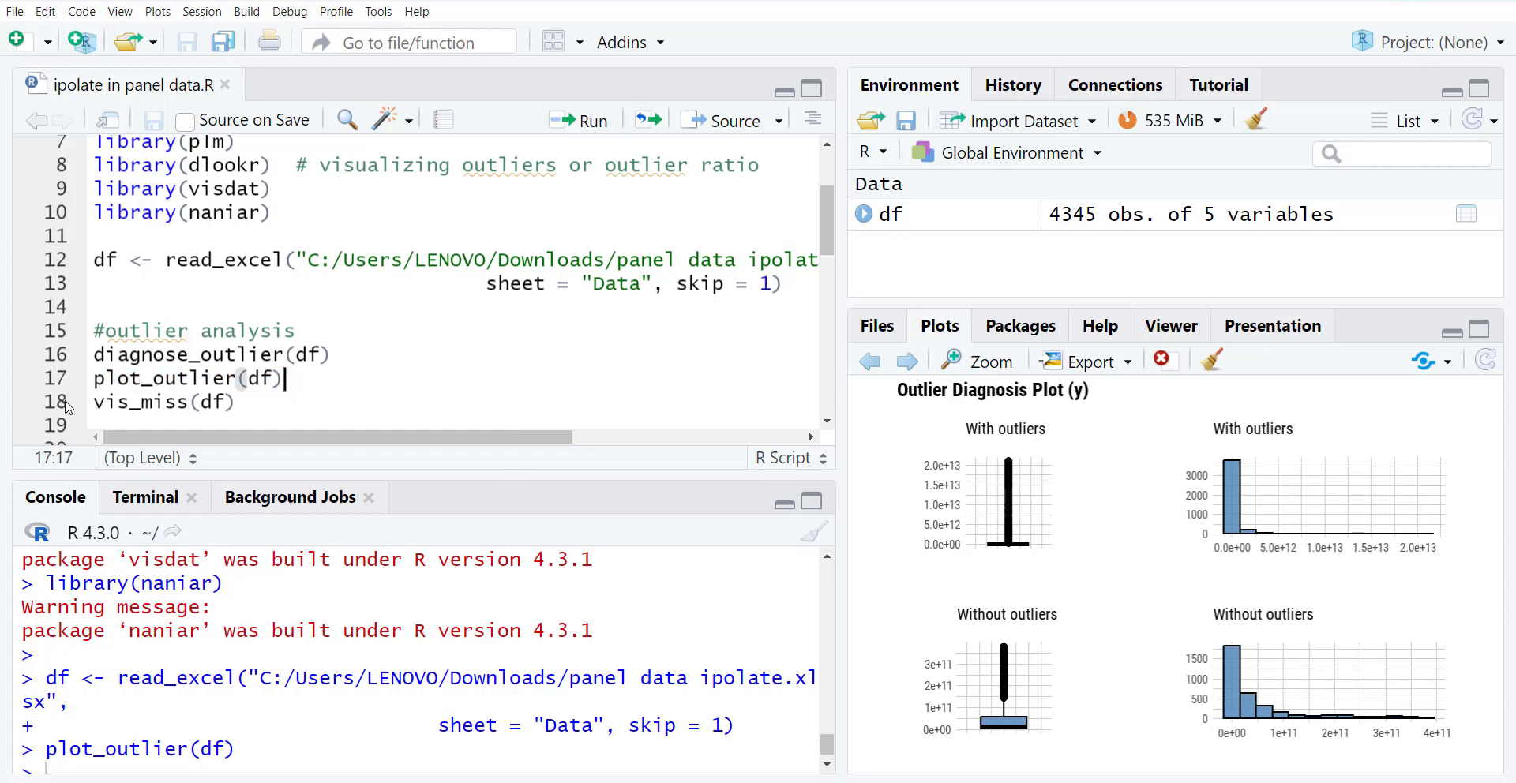
- Comment library(naniar) with '# assess missing values' and run vis_miss(df) to map 19.2% missingness
{"action": "left_click", "coordinate": [164, 403]}
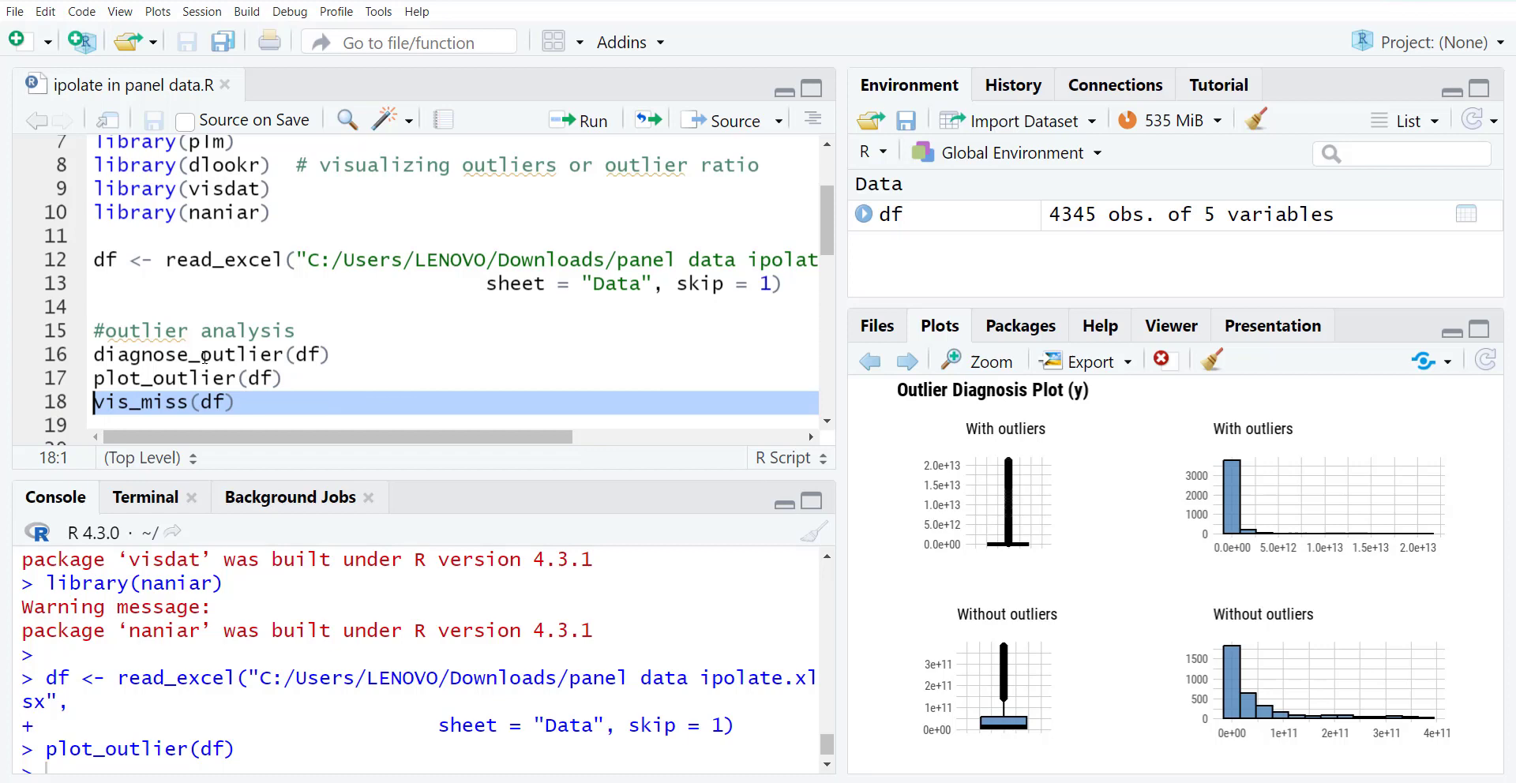
{"action": "mouse_move", "coordinate": [139, 424]}
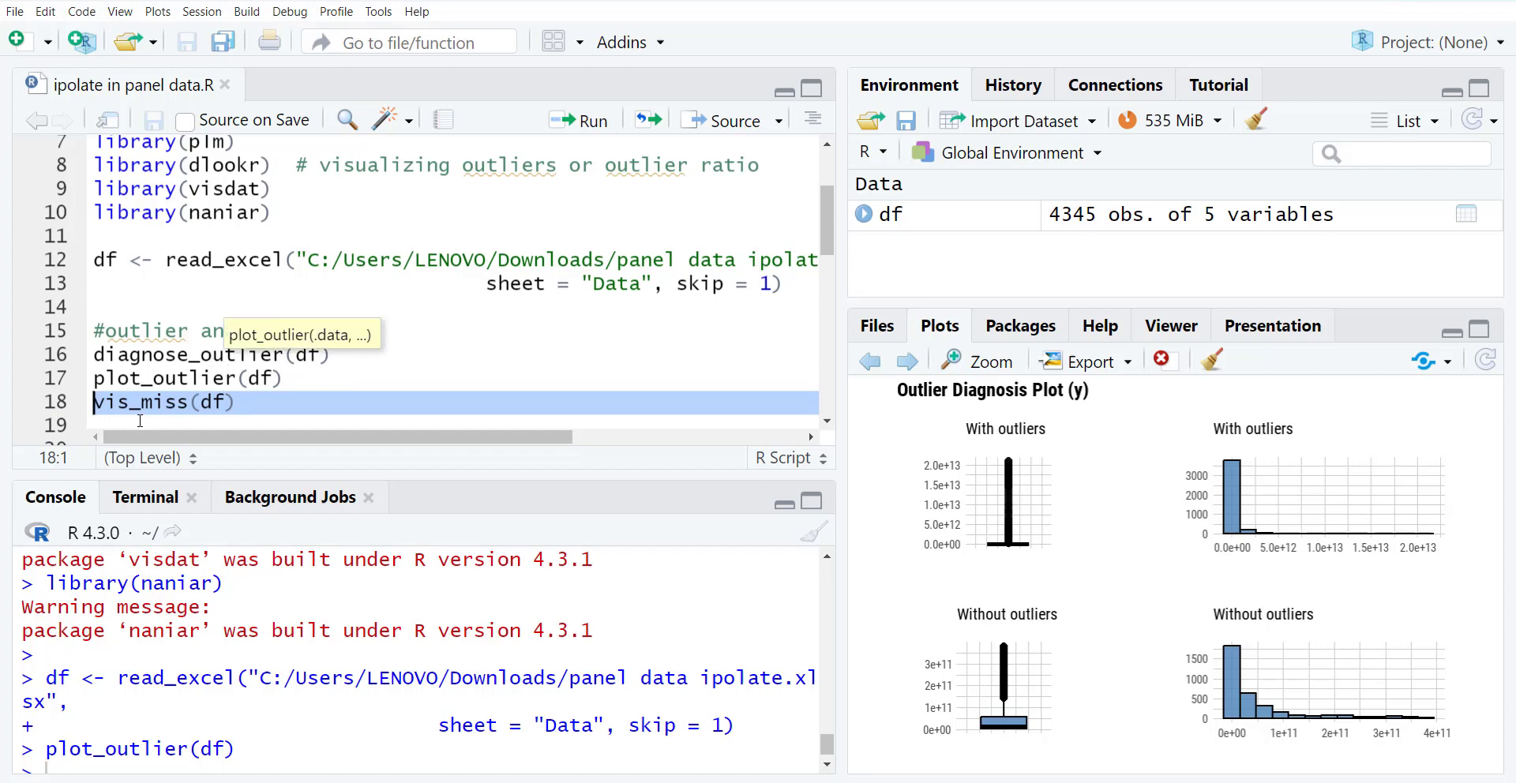
{"action": "left_click", "coordinate": [275, 212]}
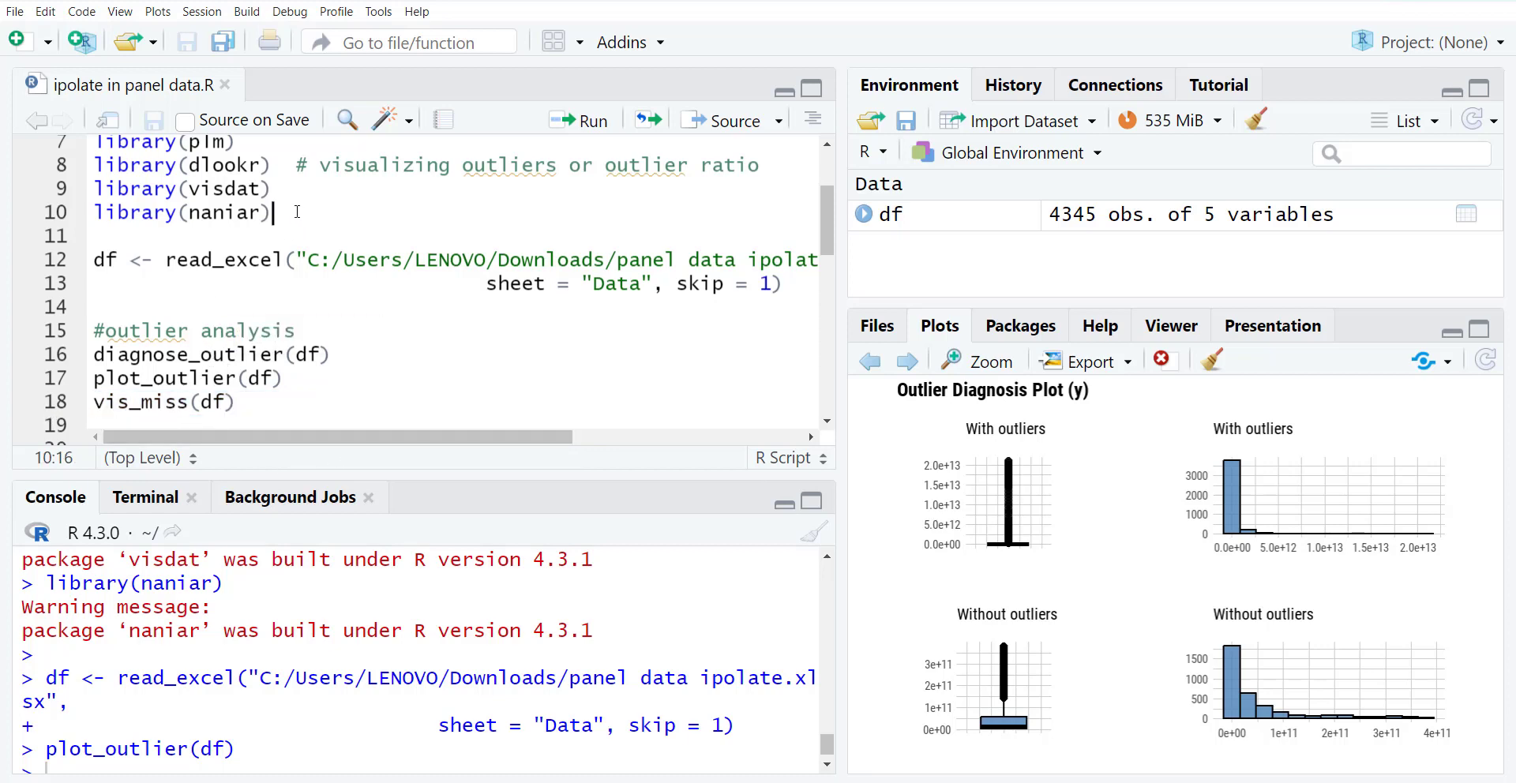
{"action": "type", "text": "#"}
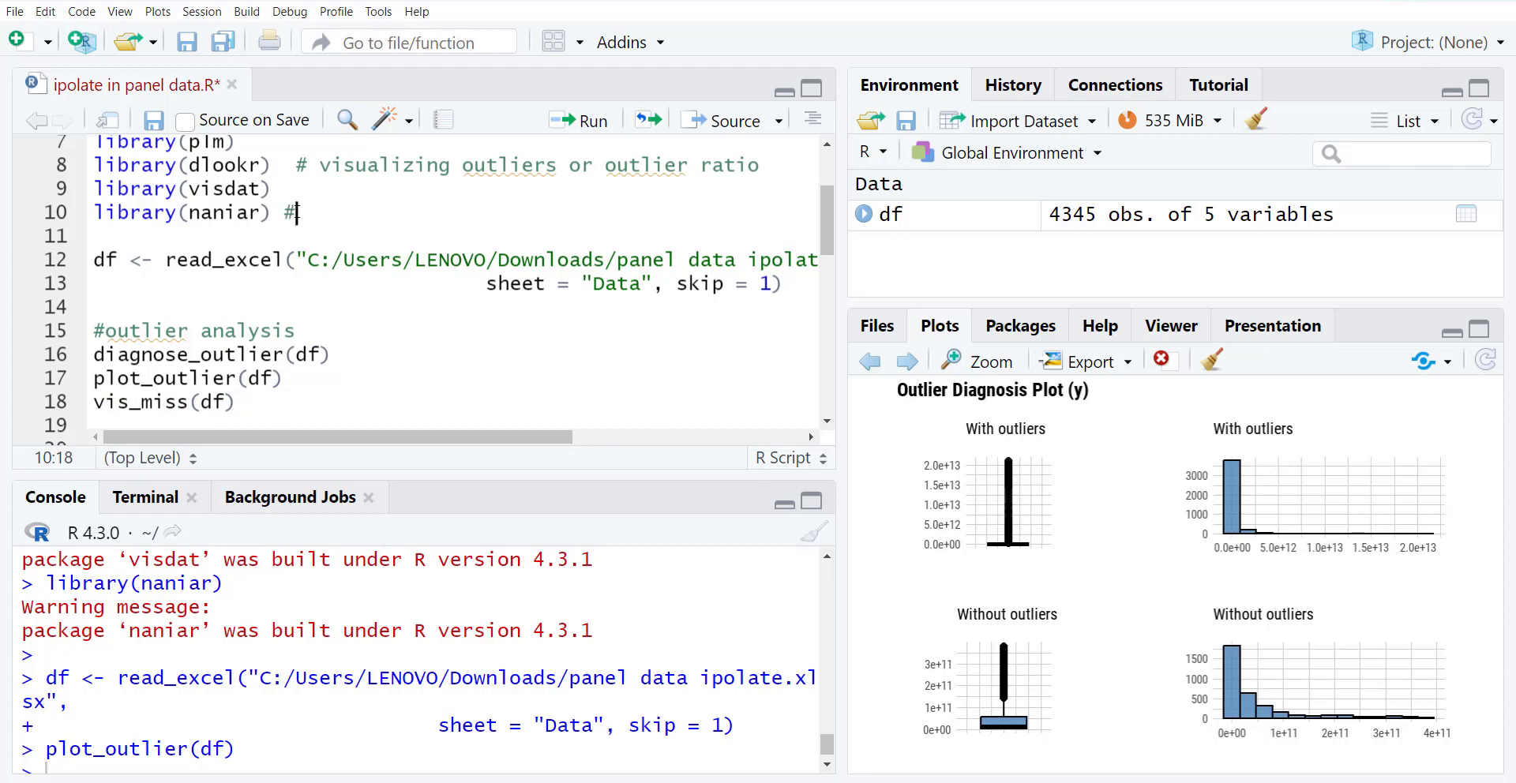
{"action": "type", "text": "assess missing values"}
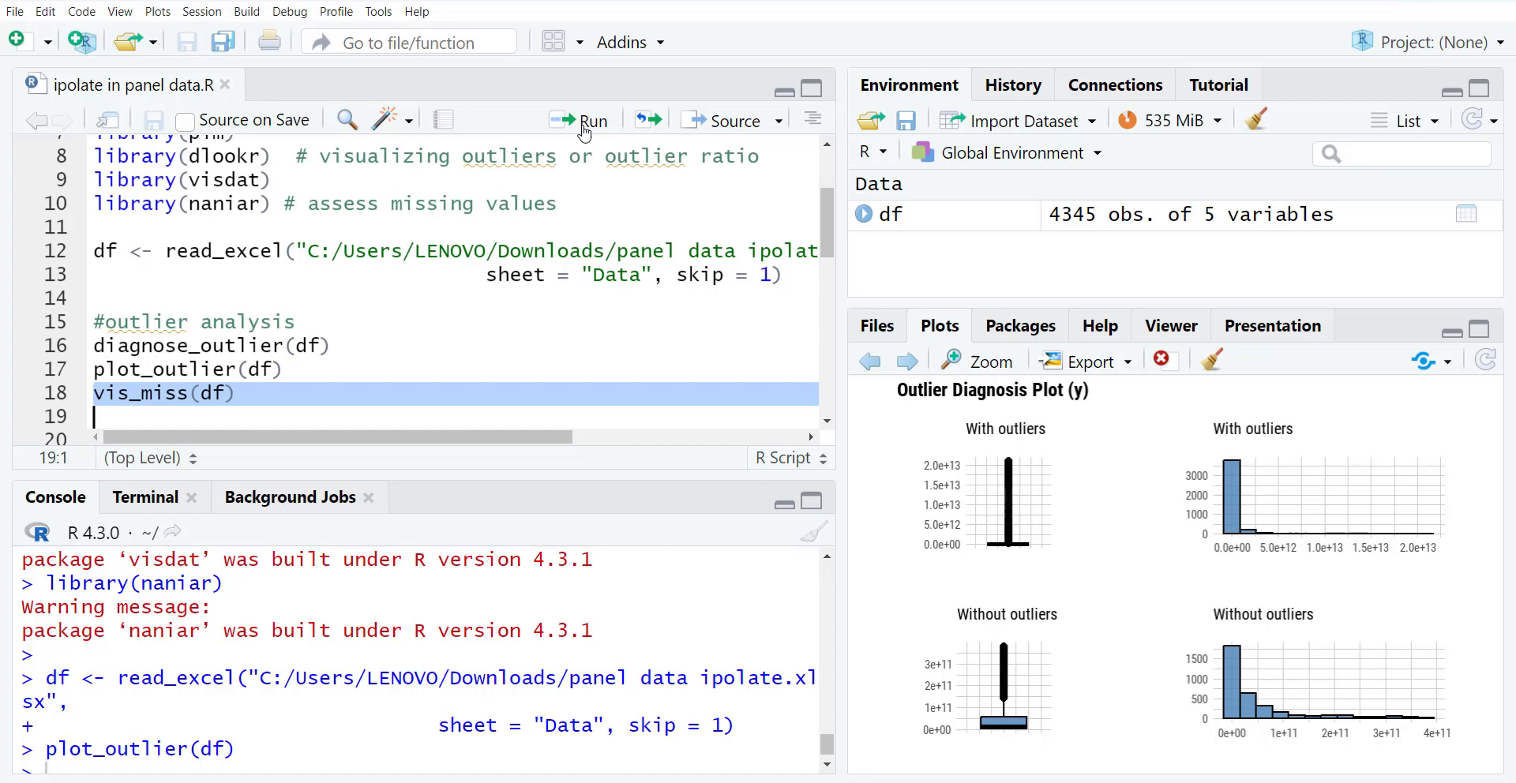
{"action": "left_click", "coordinate": [580, 120]}
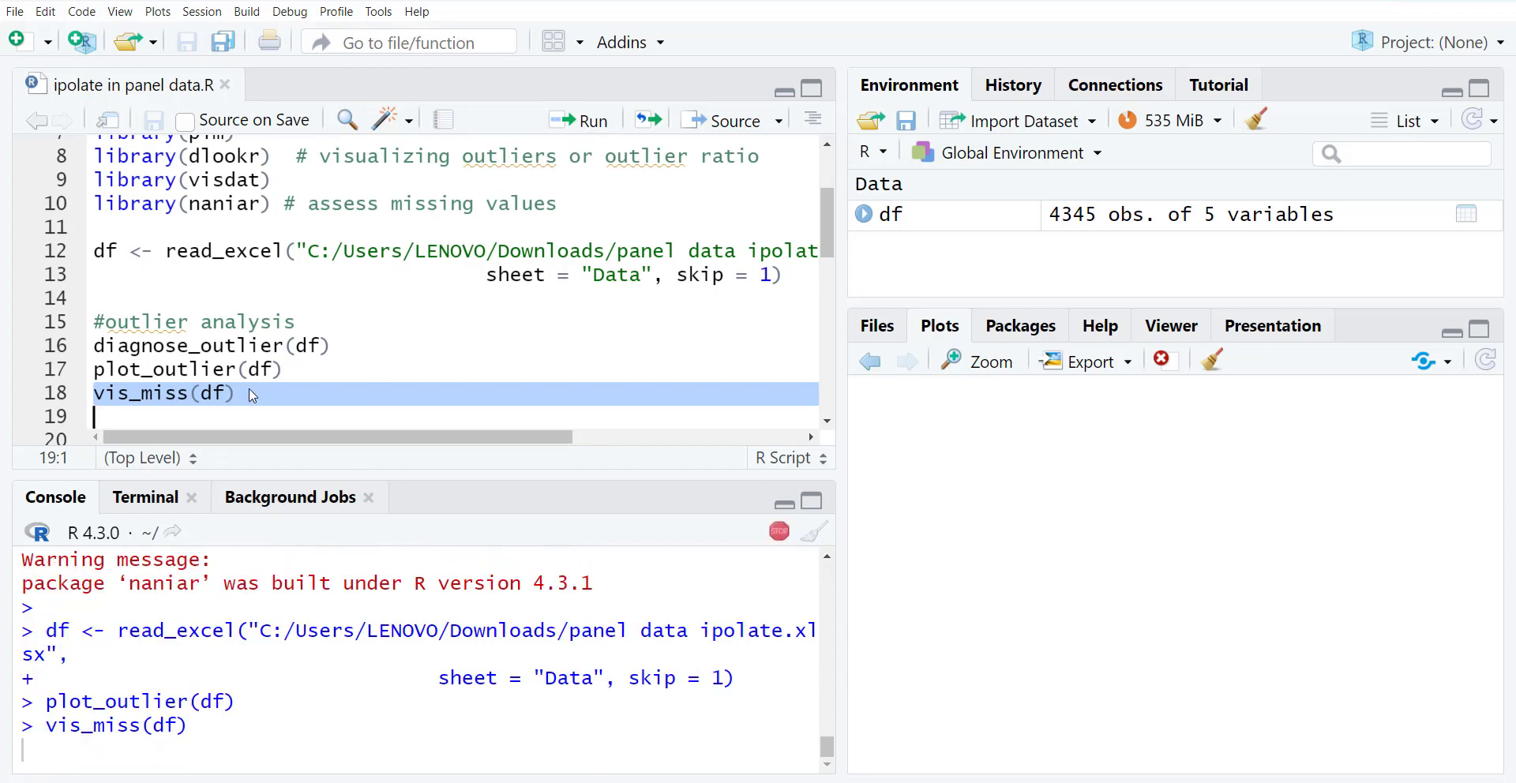
{"action": "left_click", "coordinate": [579, 120]}
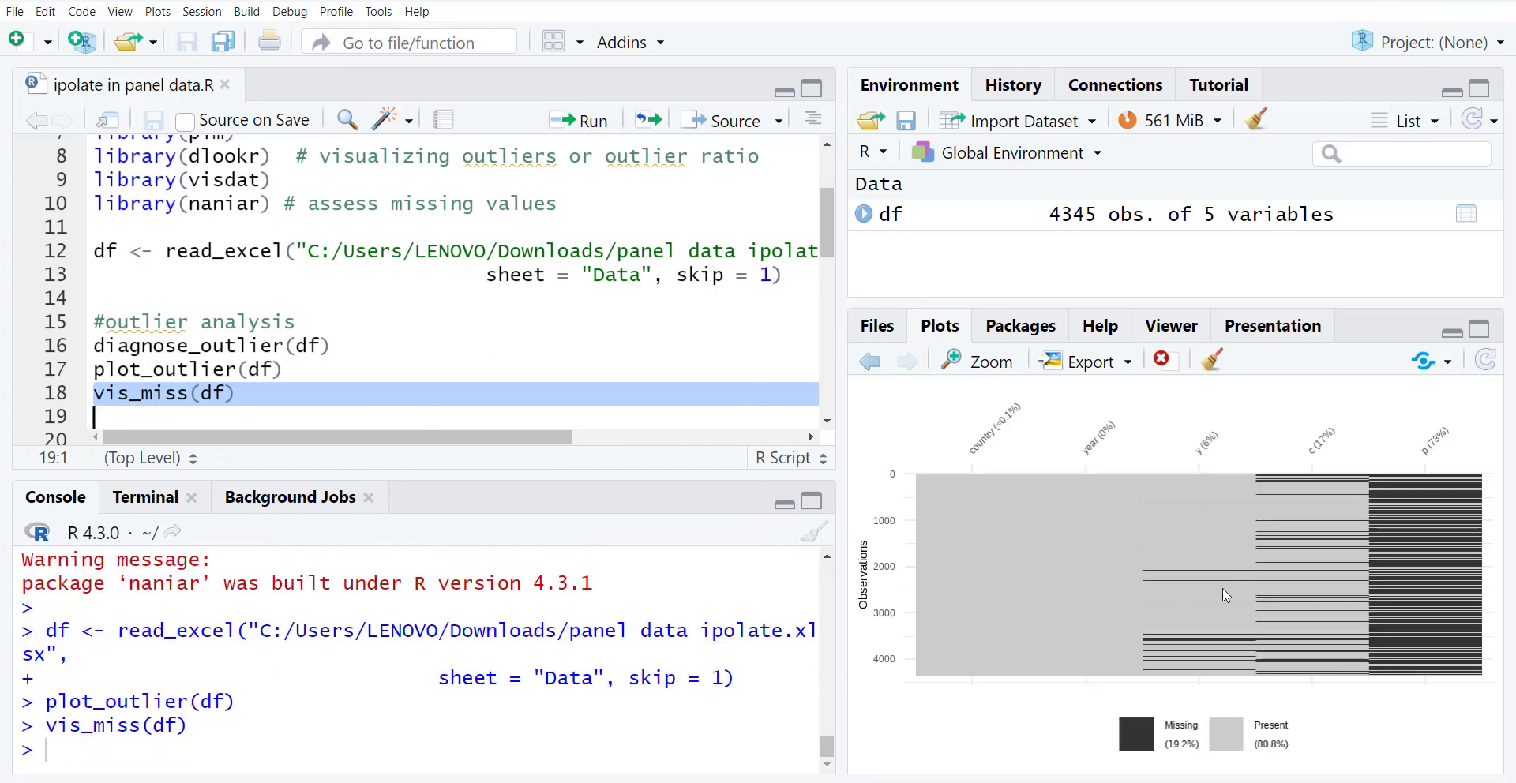
{"action": "mouse_move", "coordinate": [1278, 572]}
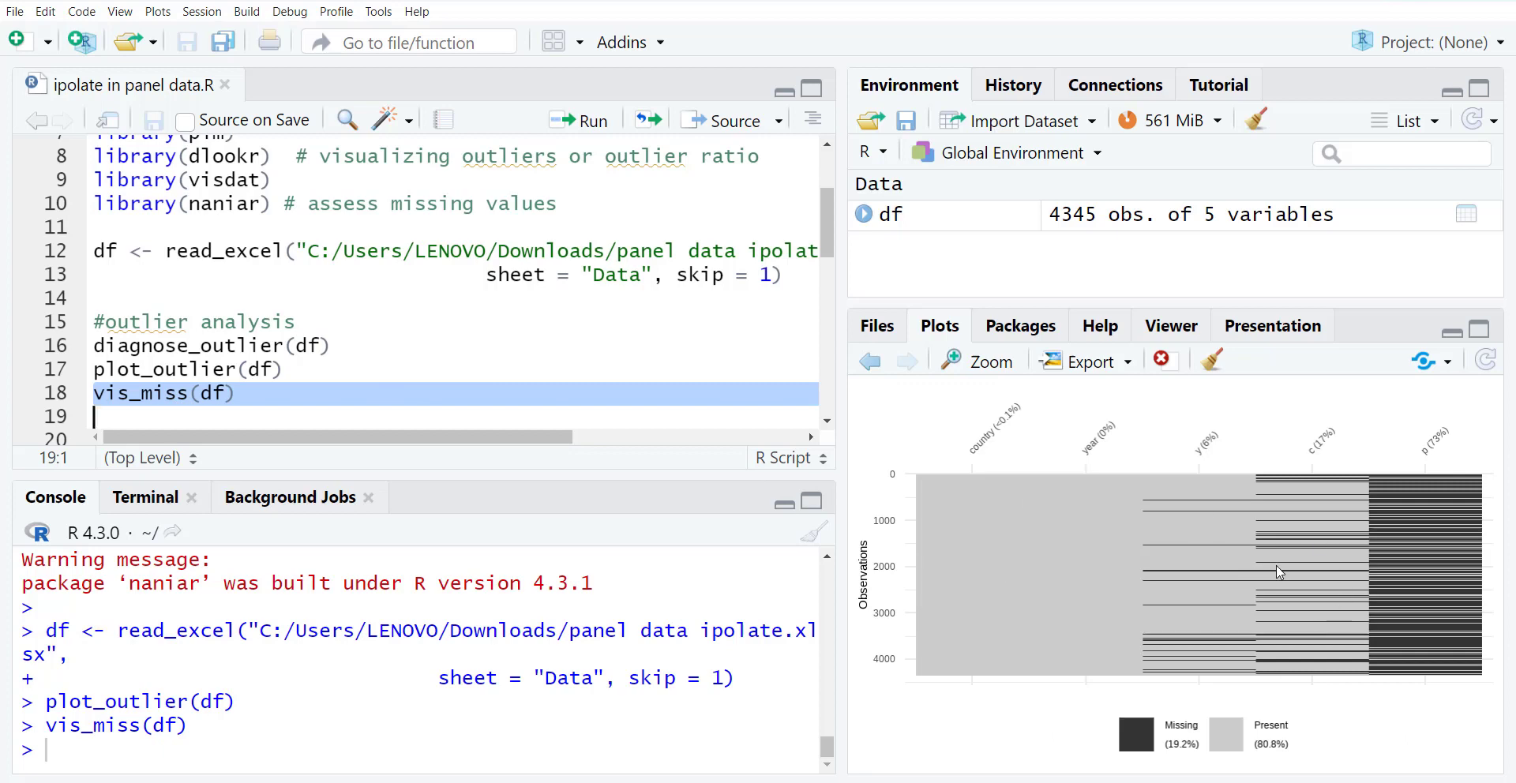
{"action": "mouse_move", "coordinate": [1445, 481]}
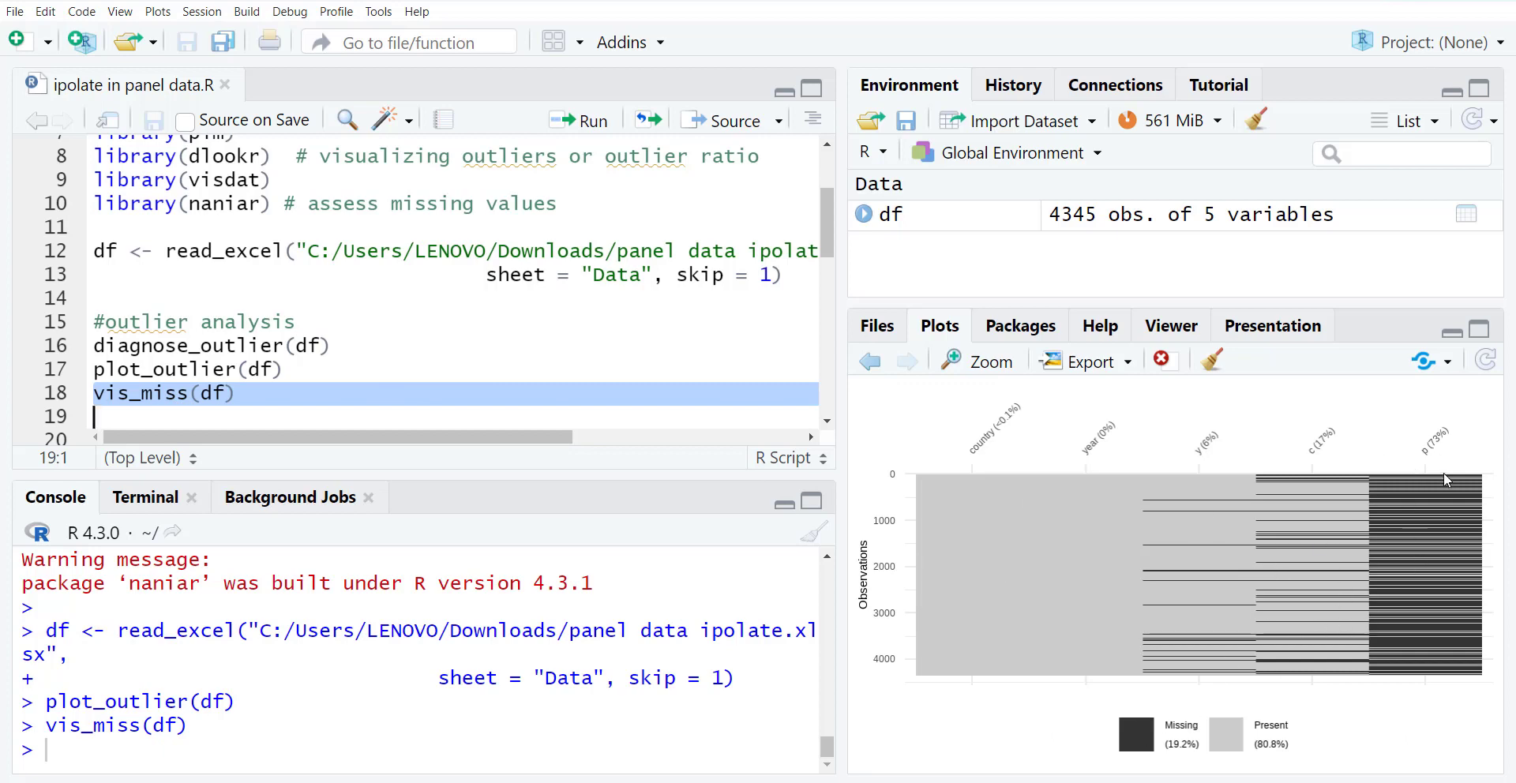
{"action": "mouse_move", "coordinate": [1506, 455]}
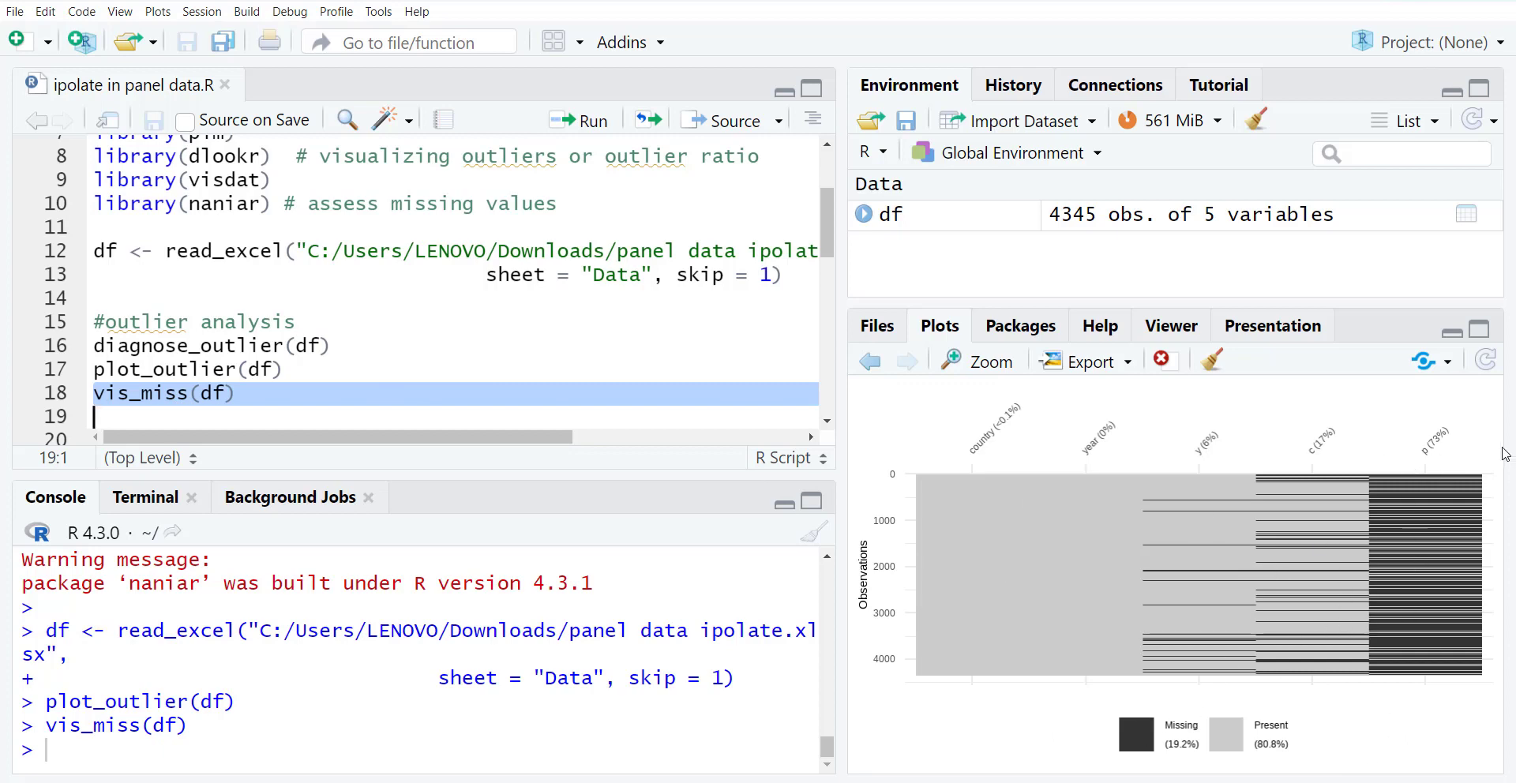
{"action": "mouse_move", "coordinate": [1401, 487]}
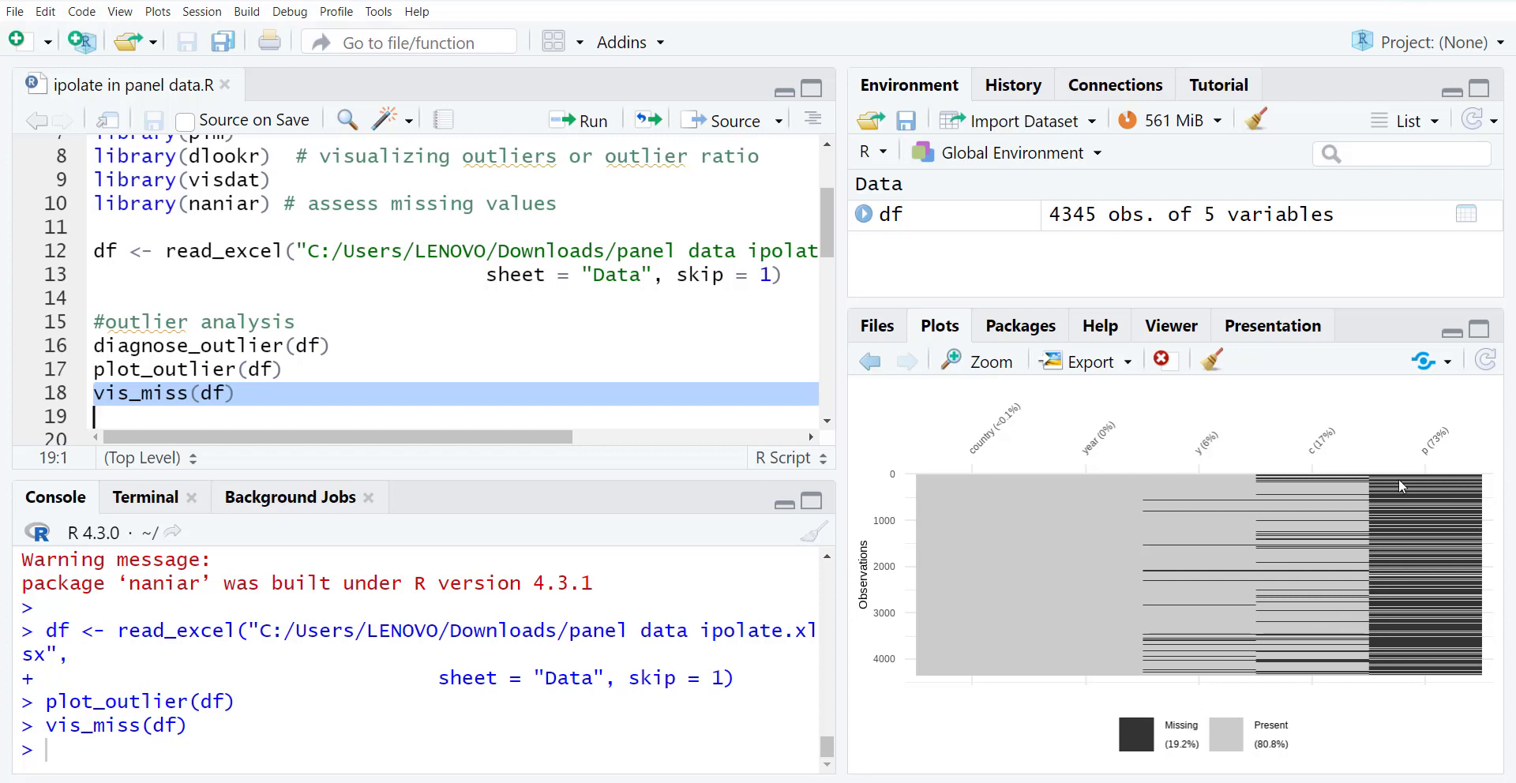
{"action": "scroll", "scroll_direction": "down", "scroll_amount": 3}
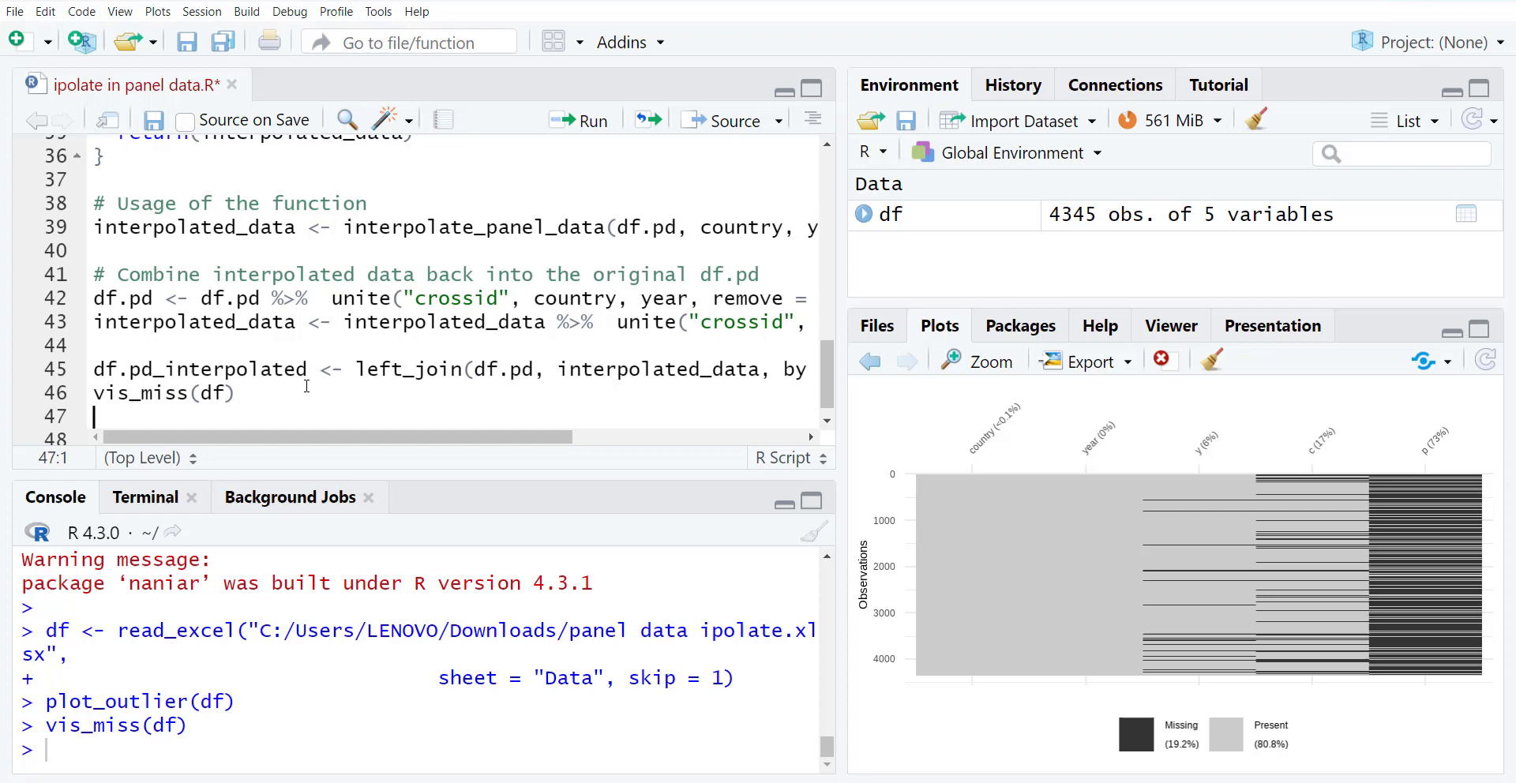
{"action": "double_click", "coordinate": [199, 368]}
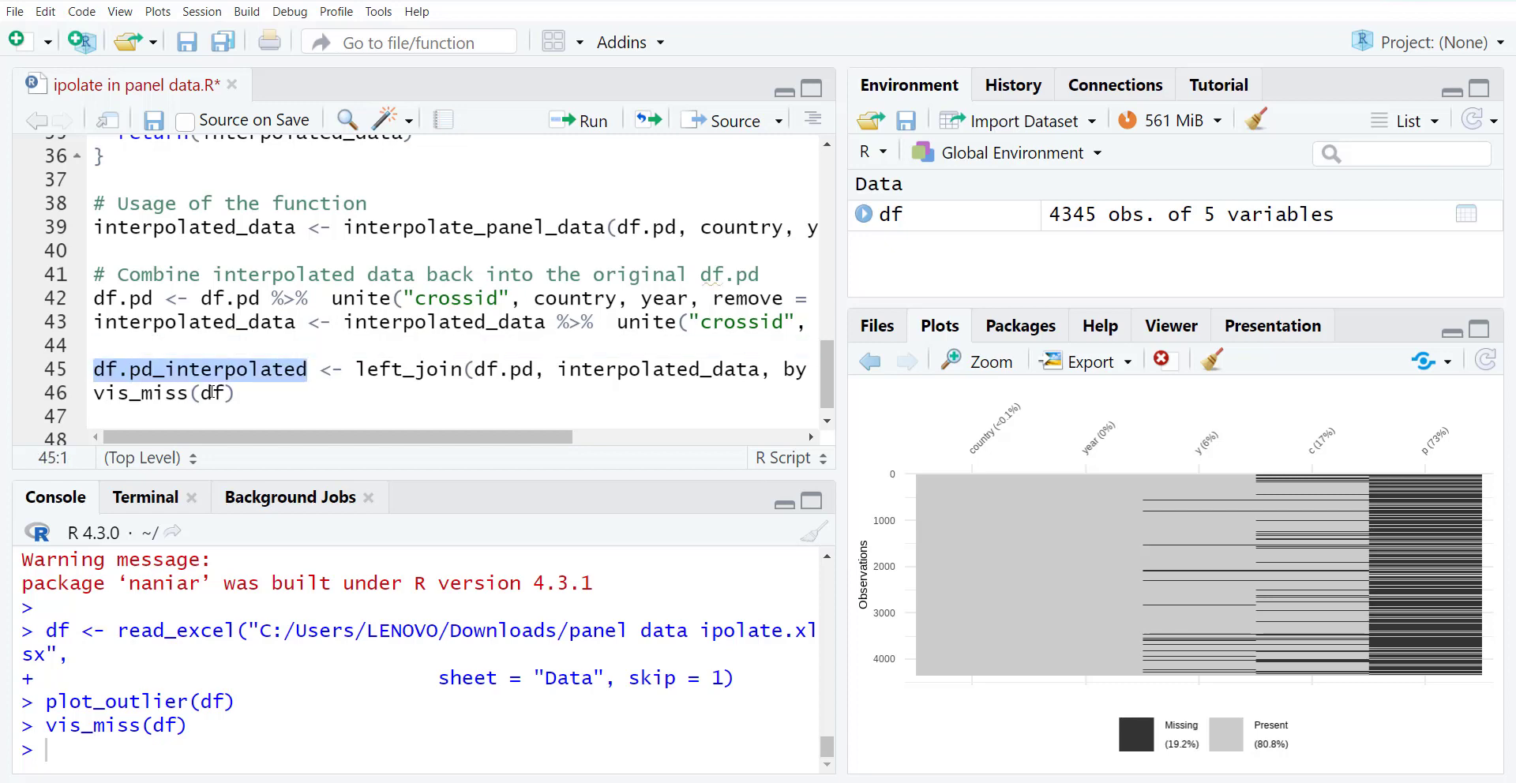
{"action": "scroll", "scroll_direction": "up", "scroll_amount": 3}
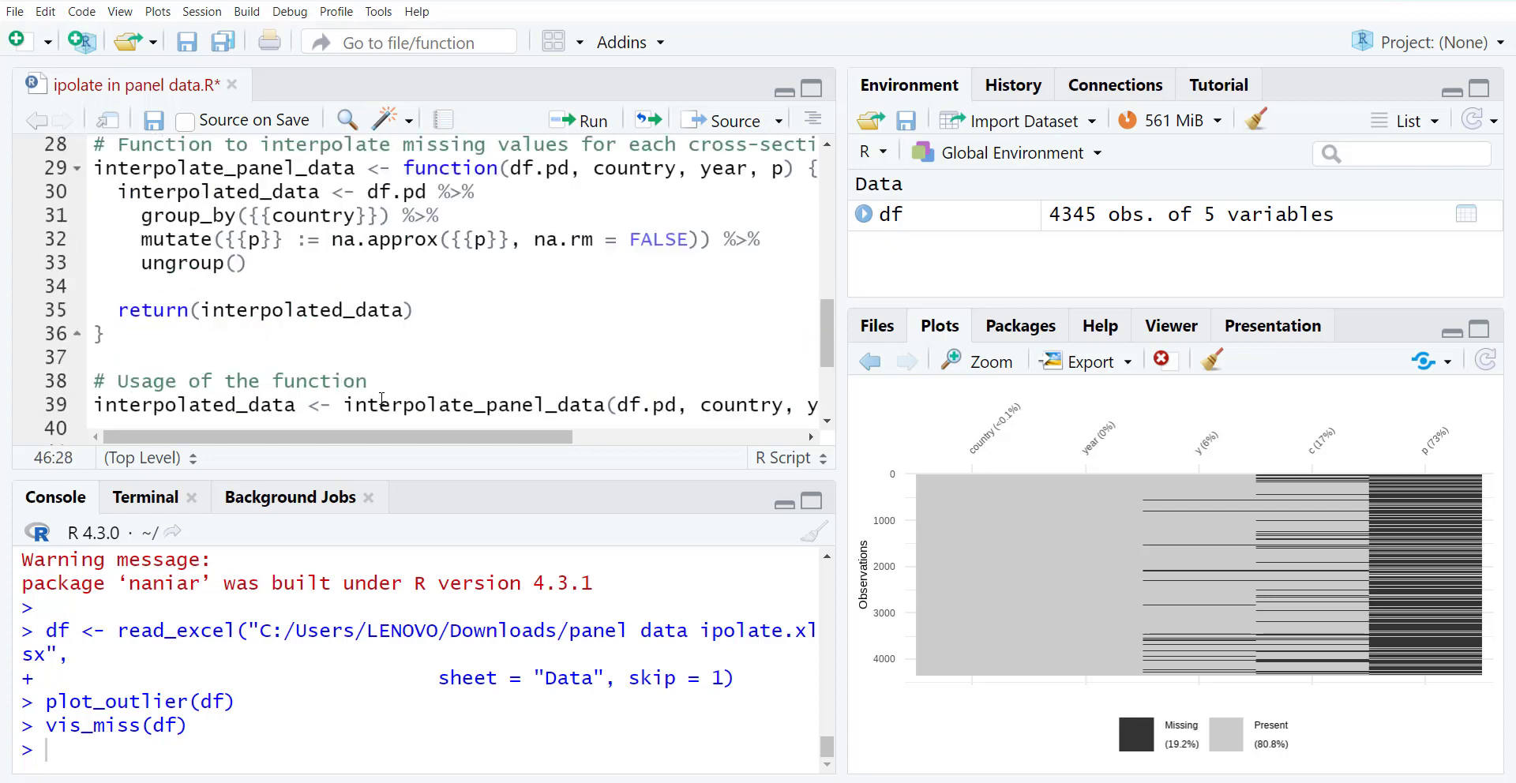
{"action": "scroll", "scroll_direction": "up", "scroll_amount": 3}
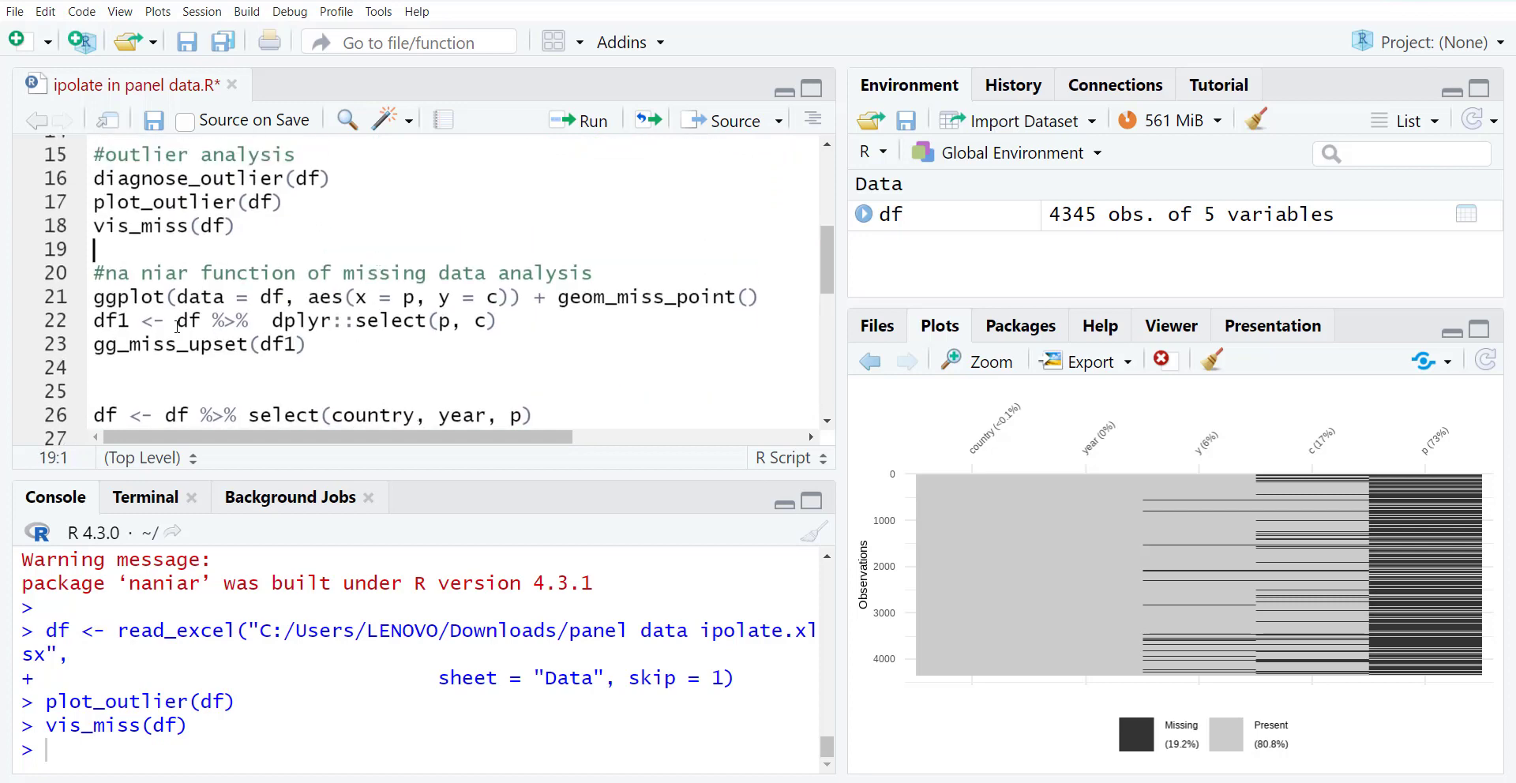
- Run the ggplot of p against c with geom_miss_point to separate missing and present values
{"action": "left_click", "coordinate": [26, 297]}
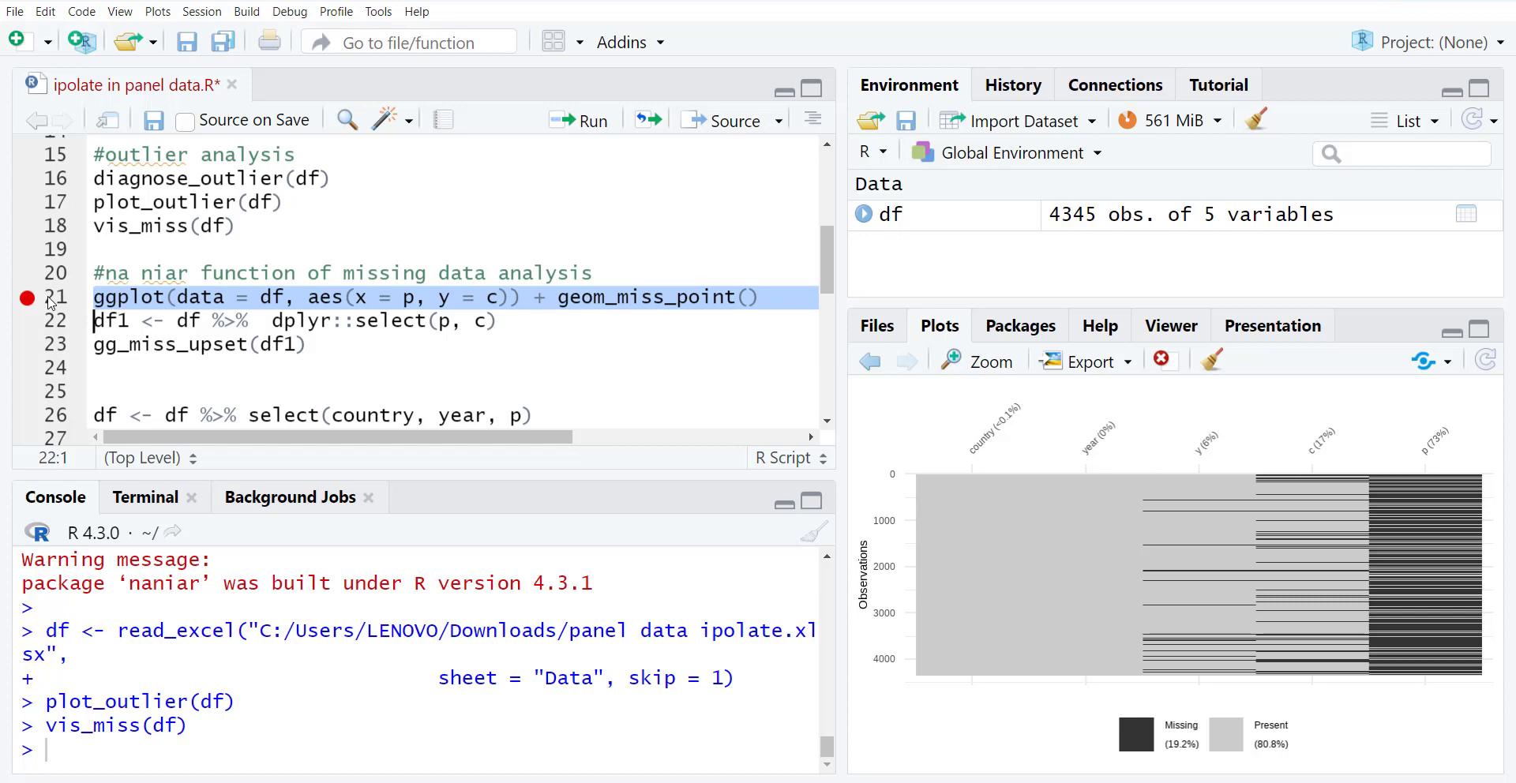
{"action": "left_click", "coordinate": [578, 120]}
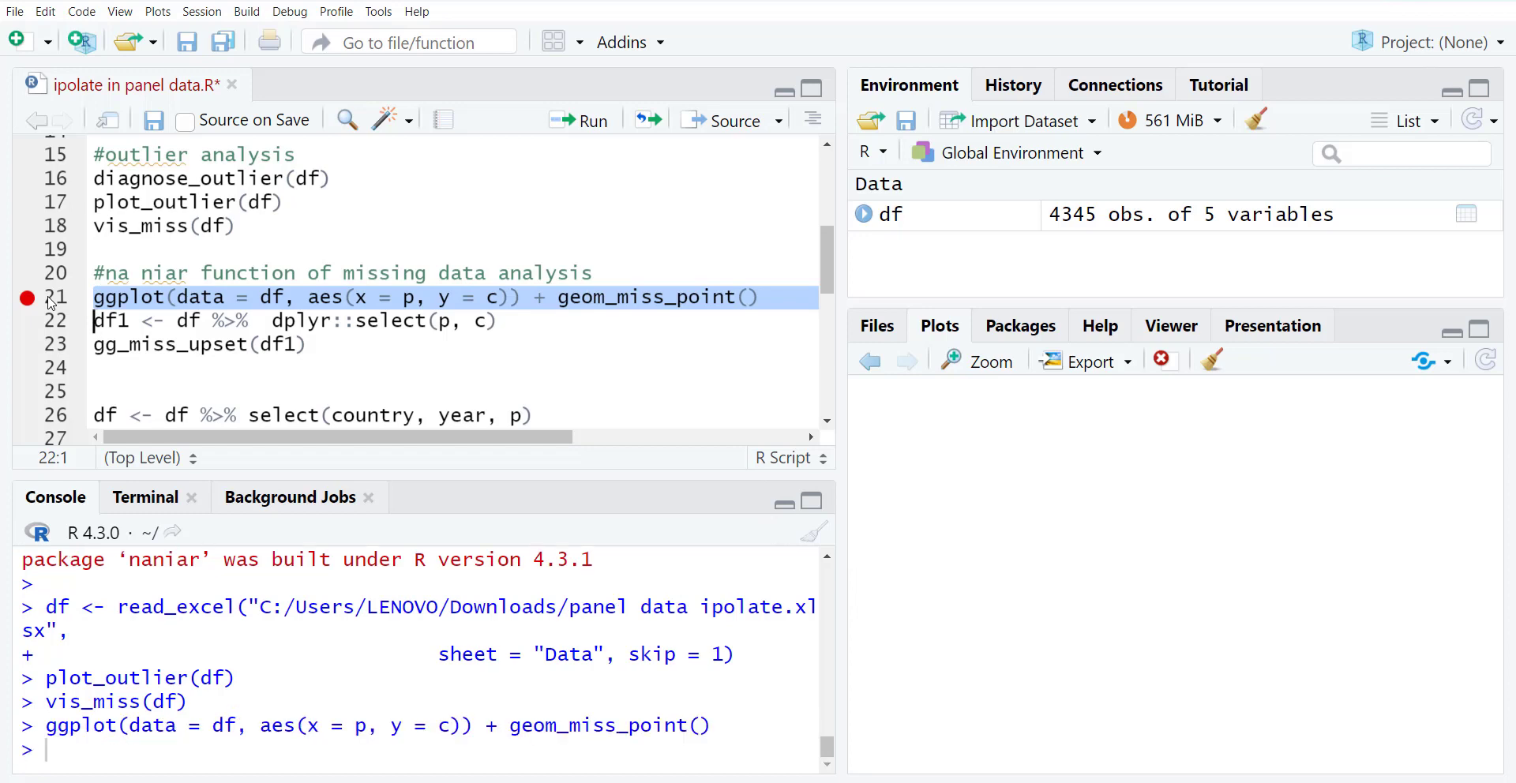
{"action": "left_click", "coordinate": [579, 120]}
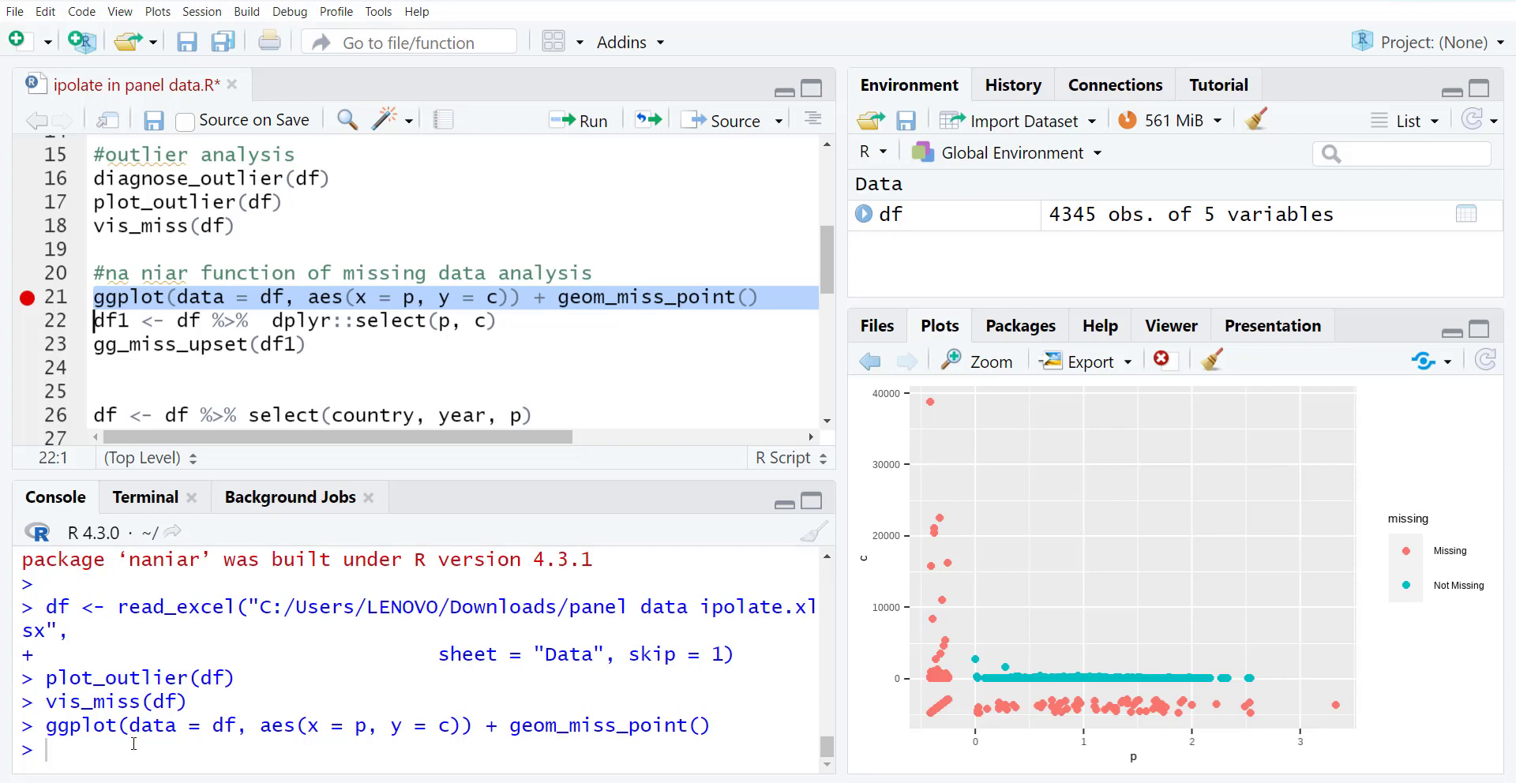
{"action": "mouse_move", "coordinate": [1041, 736]}
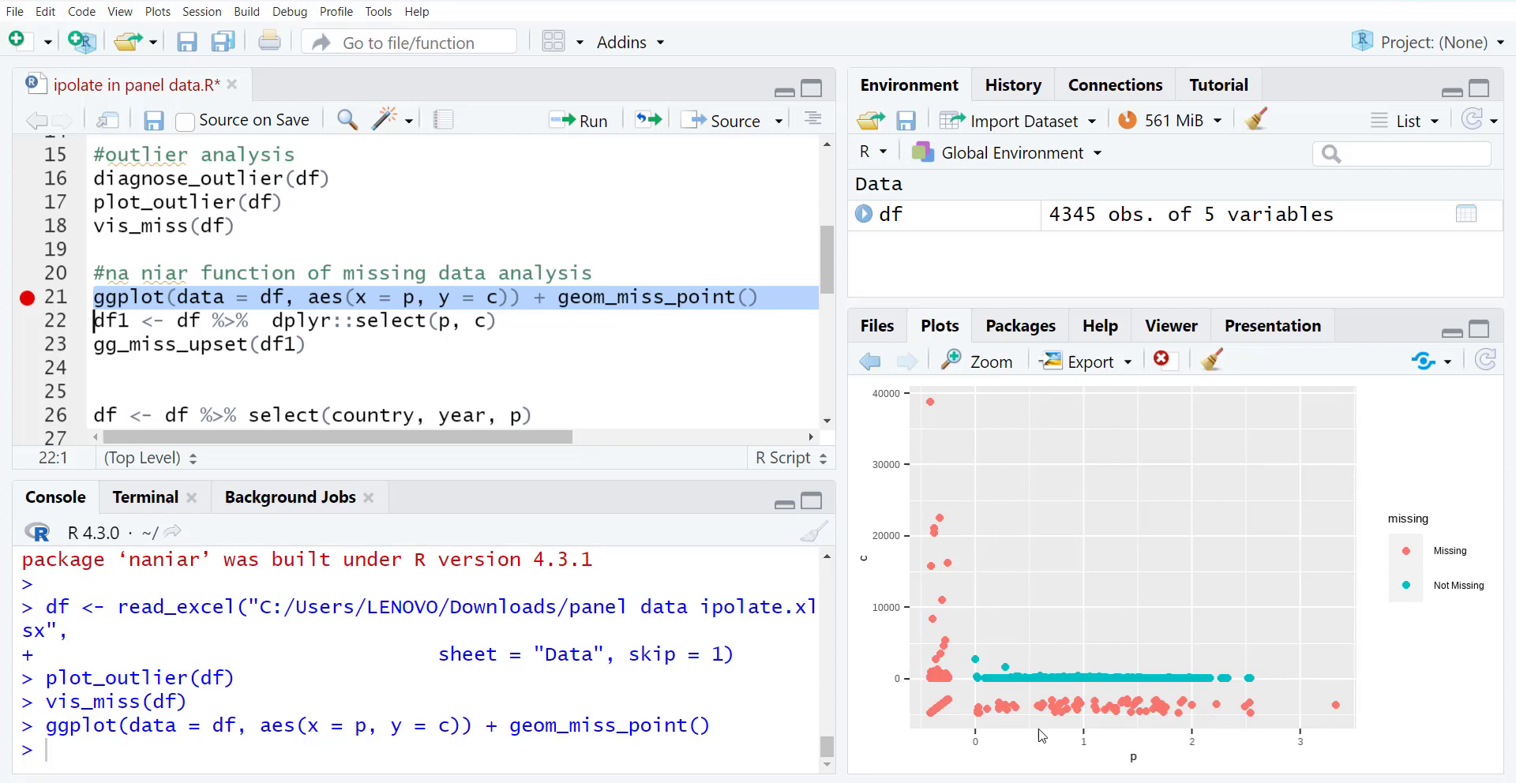
{"action": "mouse_move", "coordinate": [979, 702]}
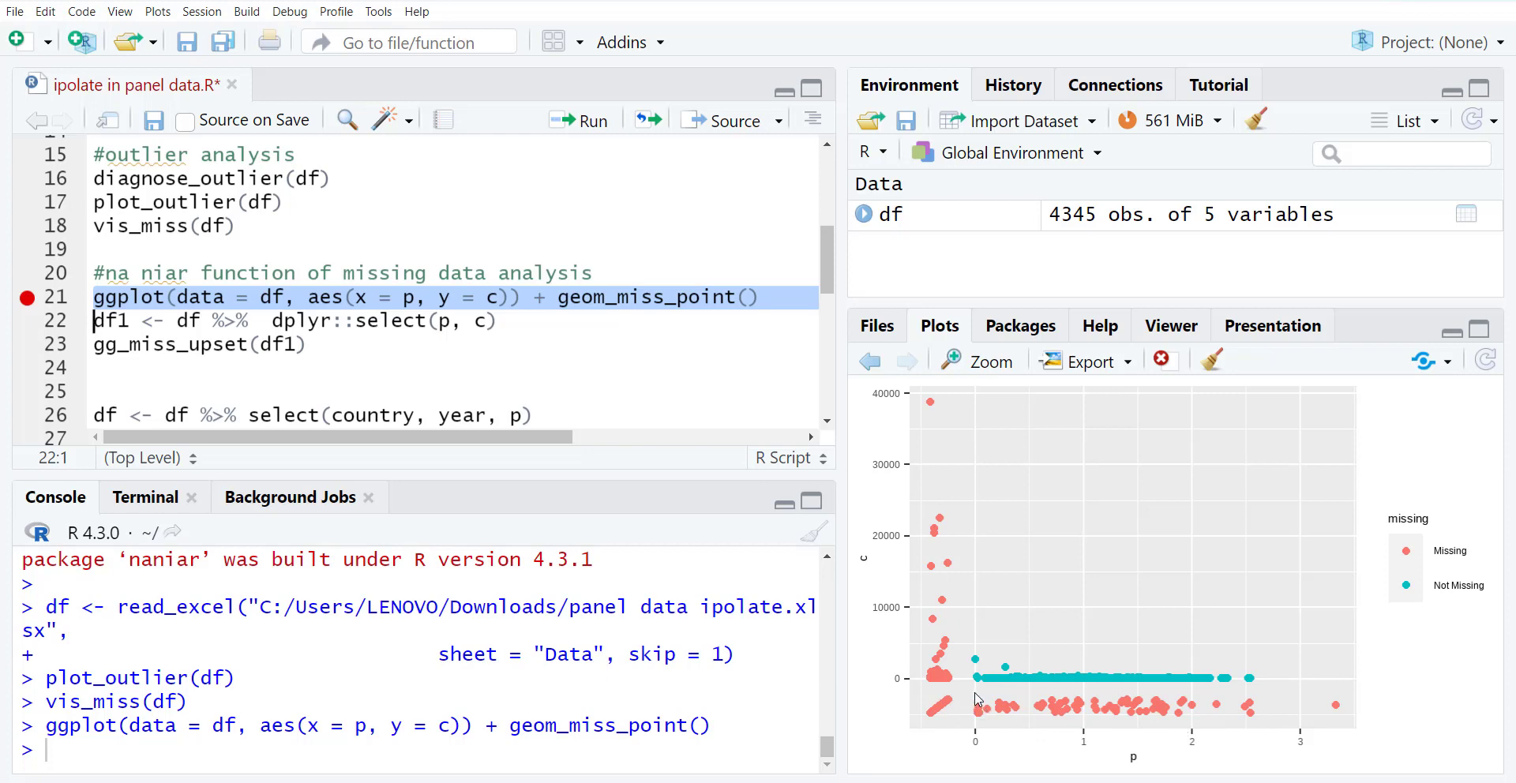
{"action": "mouse_move", "coordinate": [989, 668]}
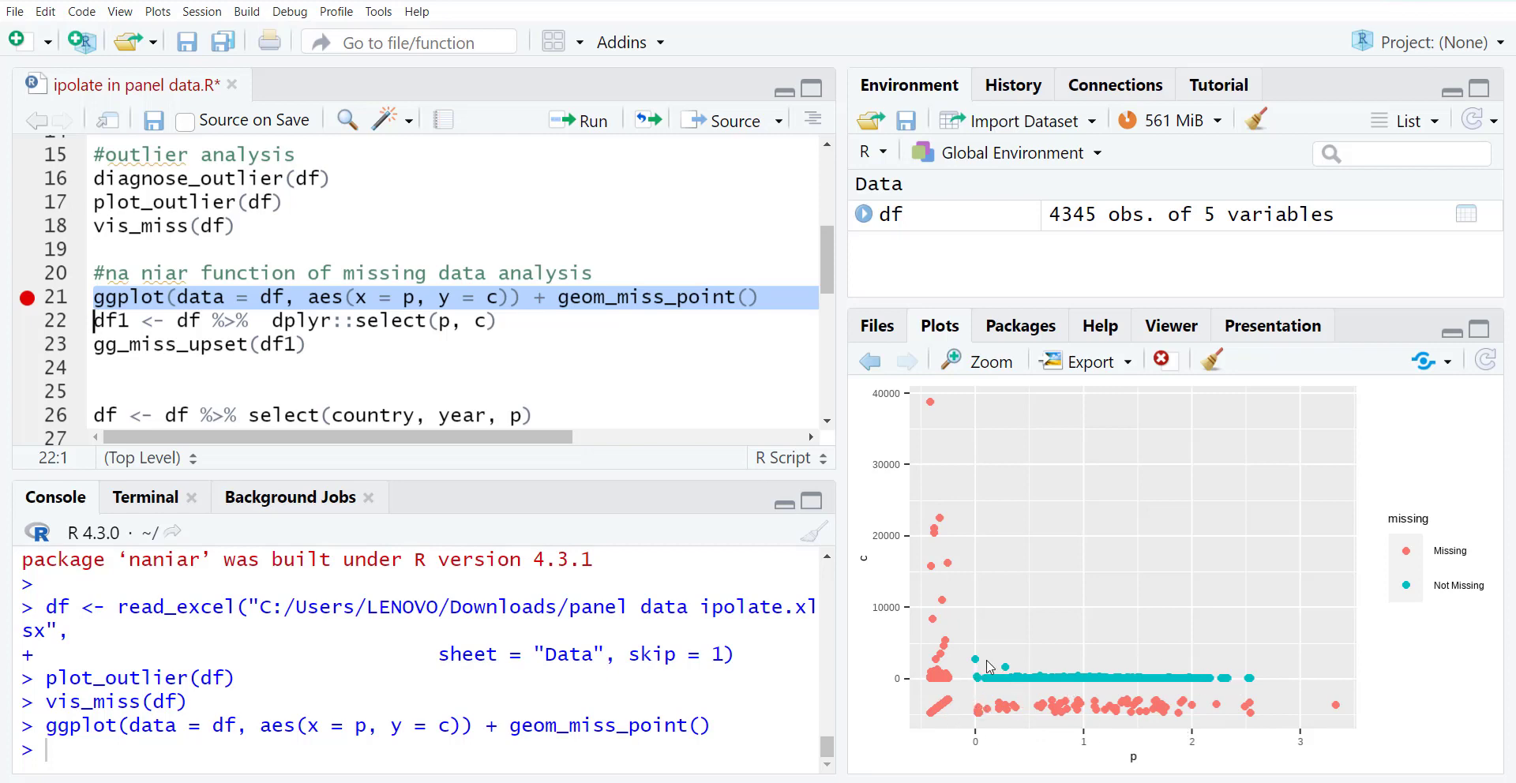
{"action": "mouse_move", "coordinate": [958, 675]}
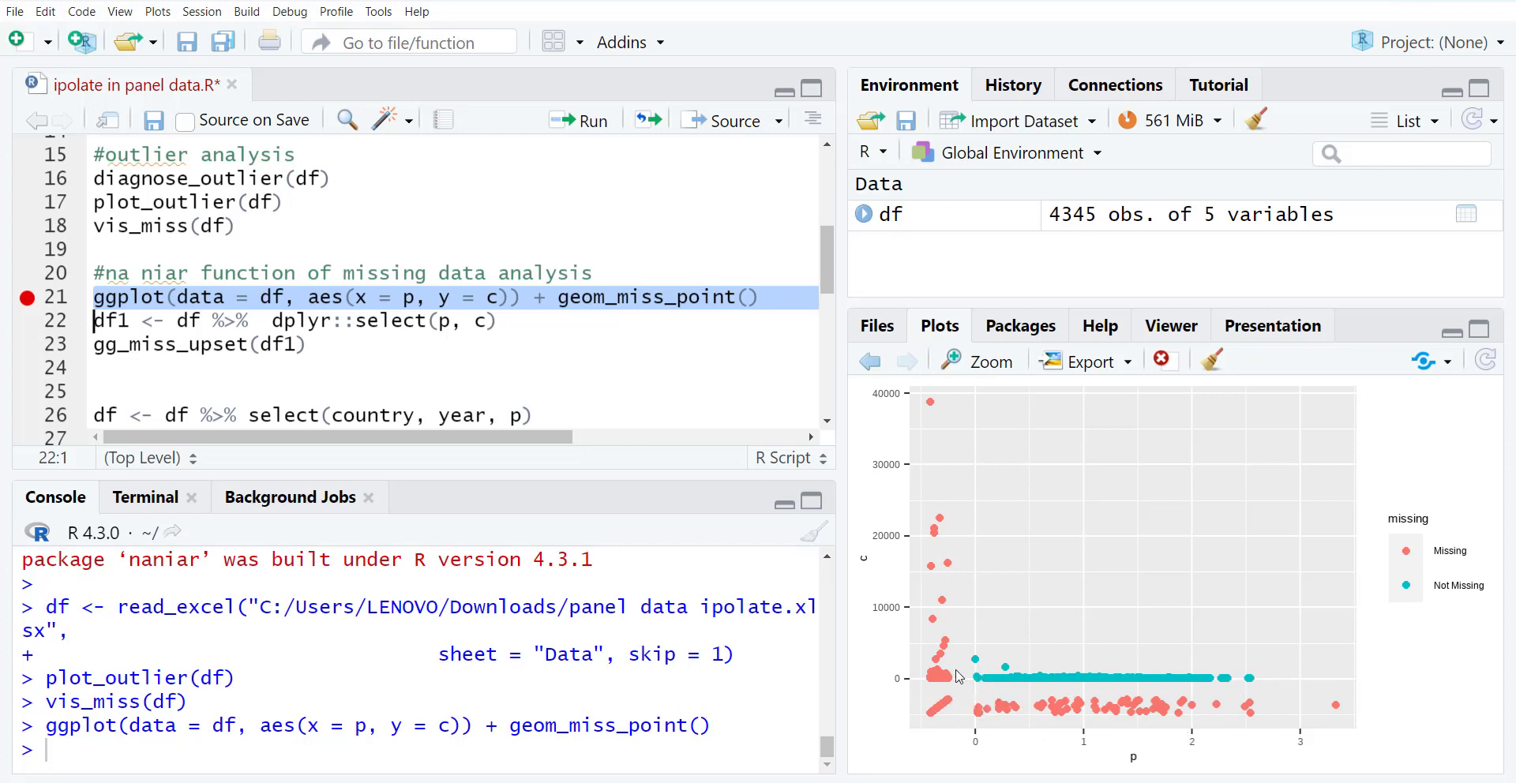
{"action": "mouse_move", "coordinate": [1180, 633]}
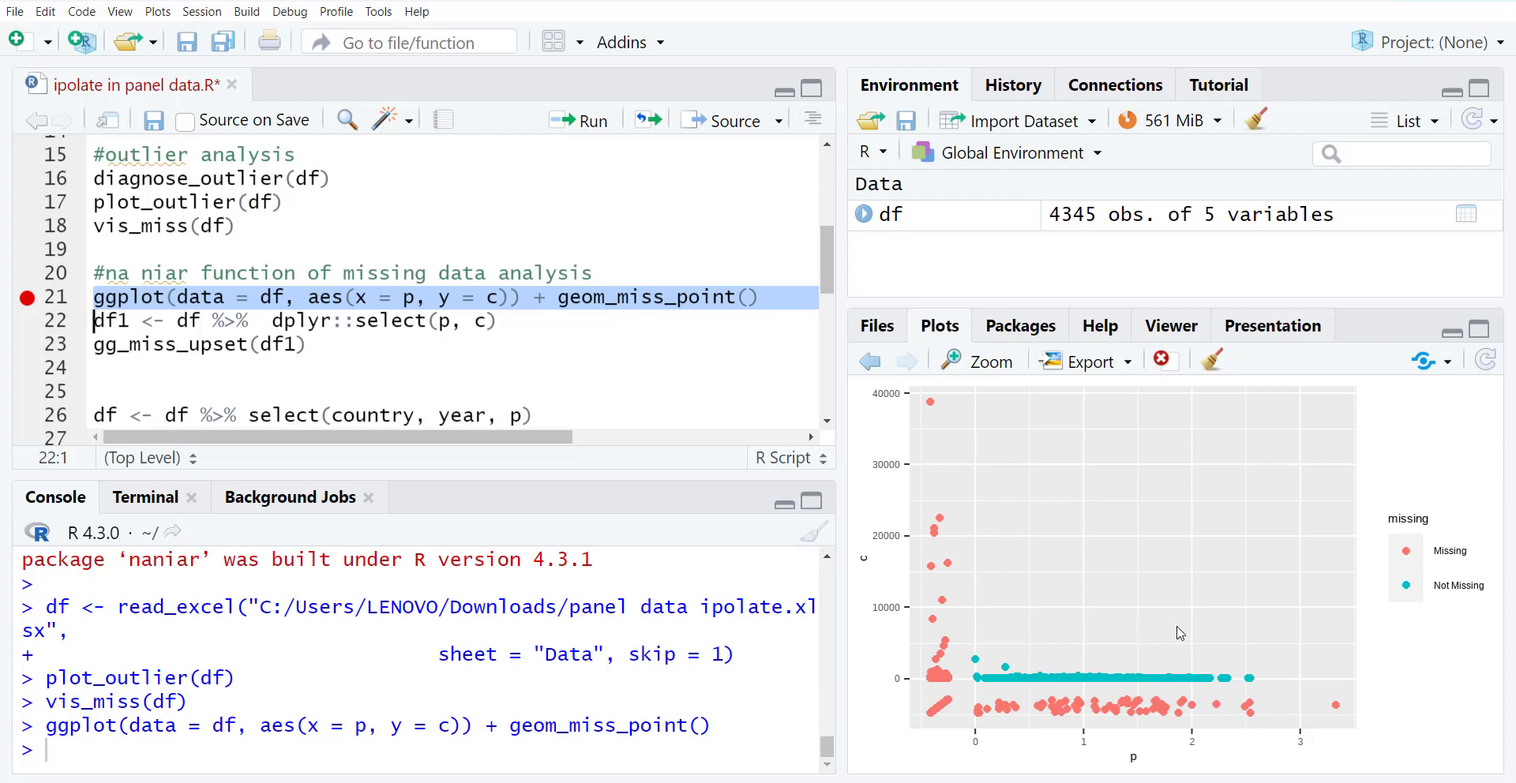
{"action": "mouse_move", "coordinate": [867, 477]}
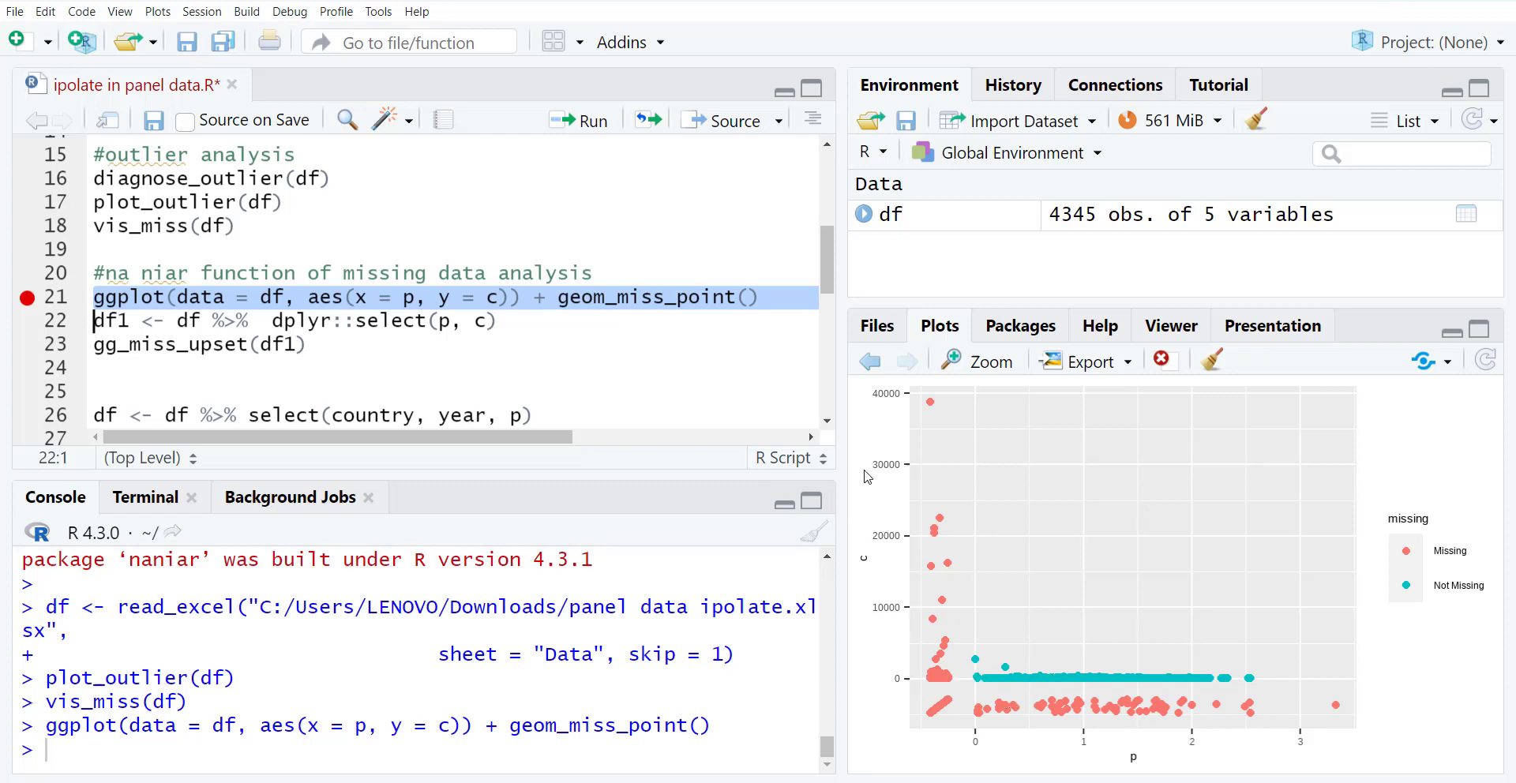
{"action": "mouse_move", "coordinate": [1139, 774]}
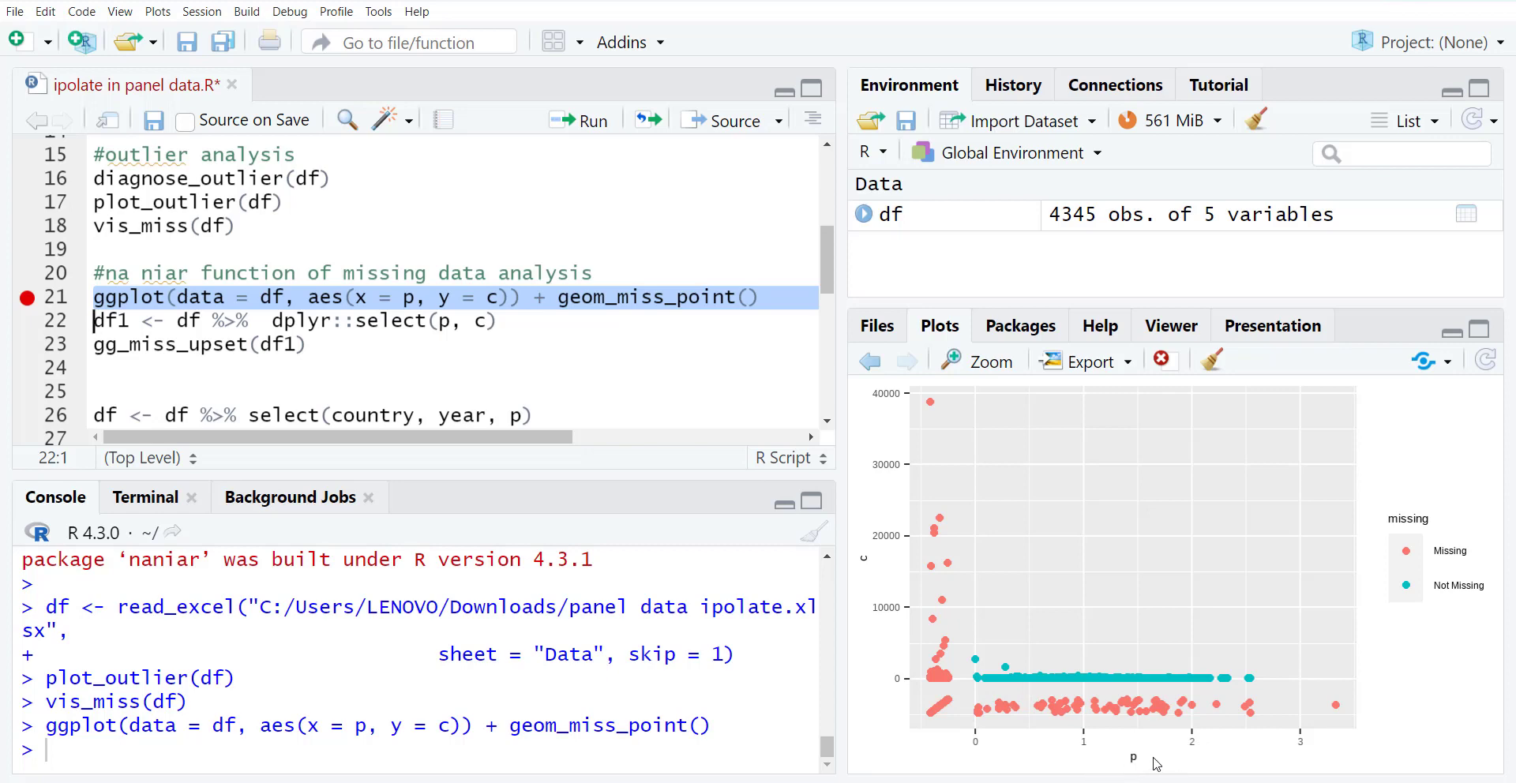
{"action": "mouse_move", "coordinate": [1149, 769]}
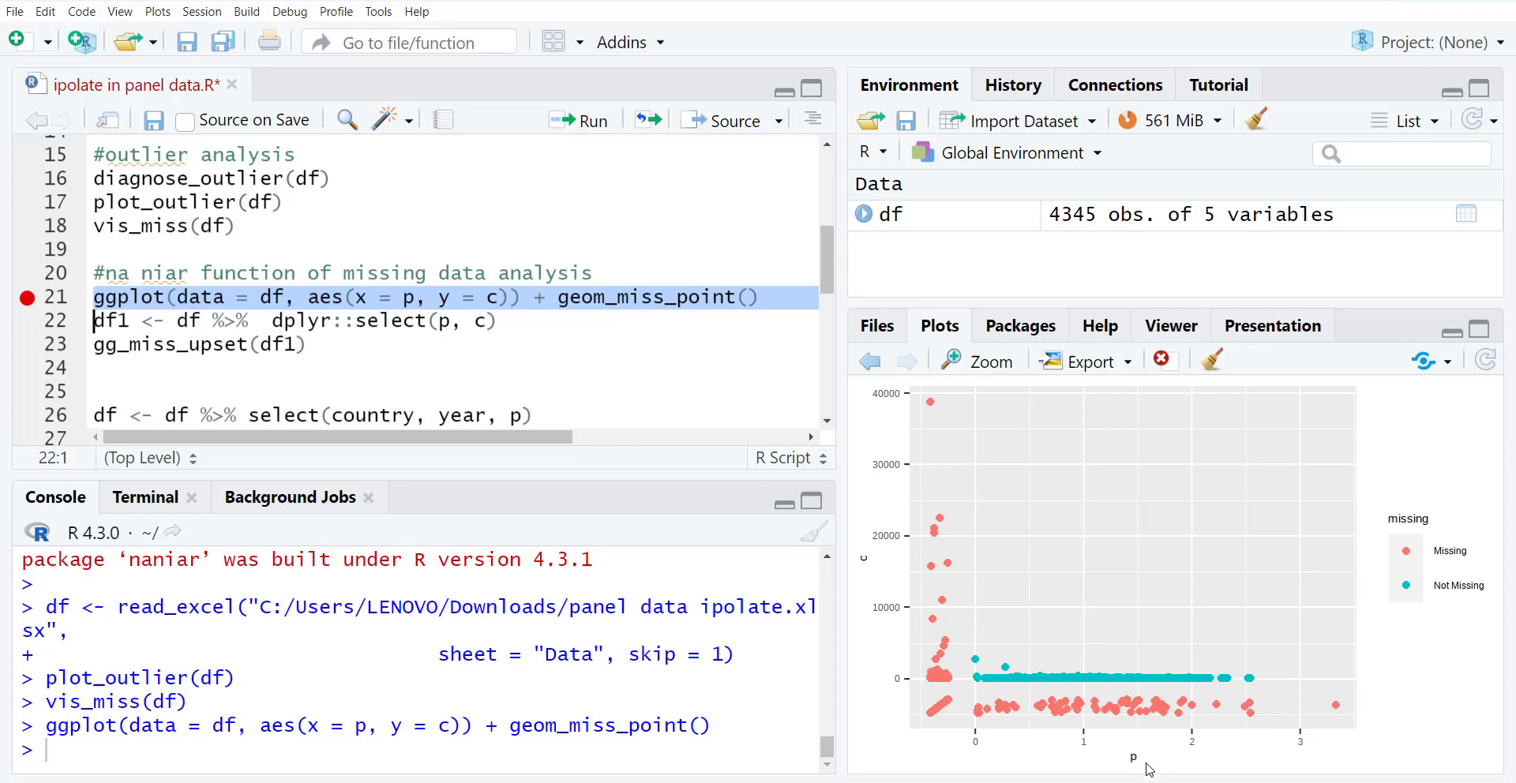
{"action": "mouse_move", "coordinate": [1106, 724]}
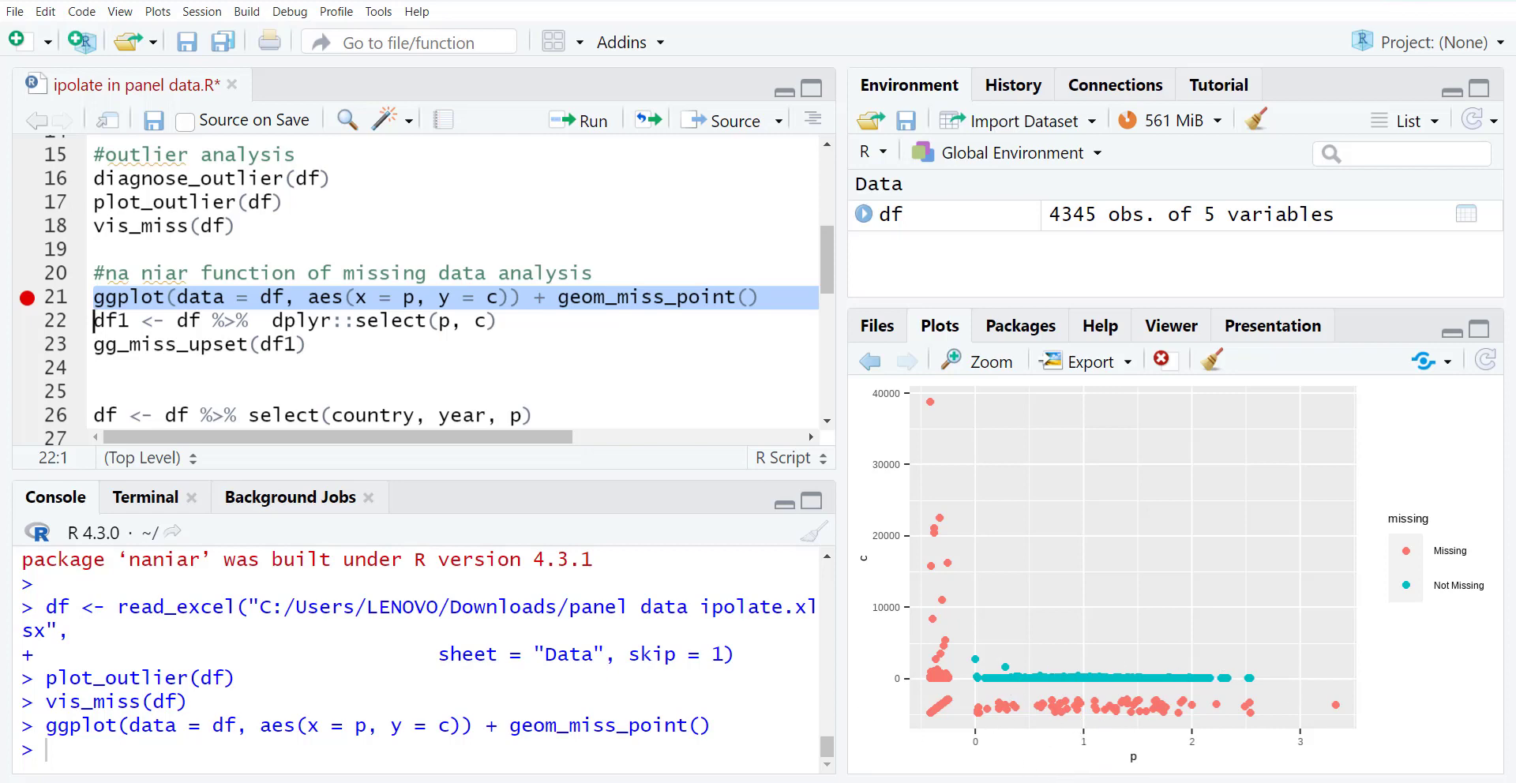
{"action": "mouse_move", "coordinate": [1004, 772]}
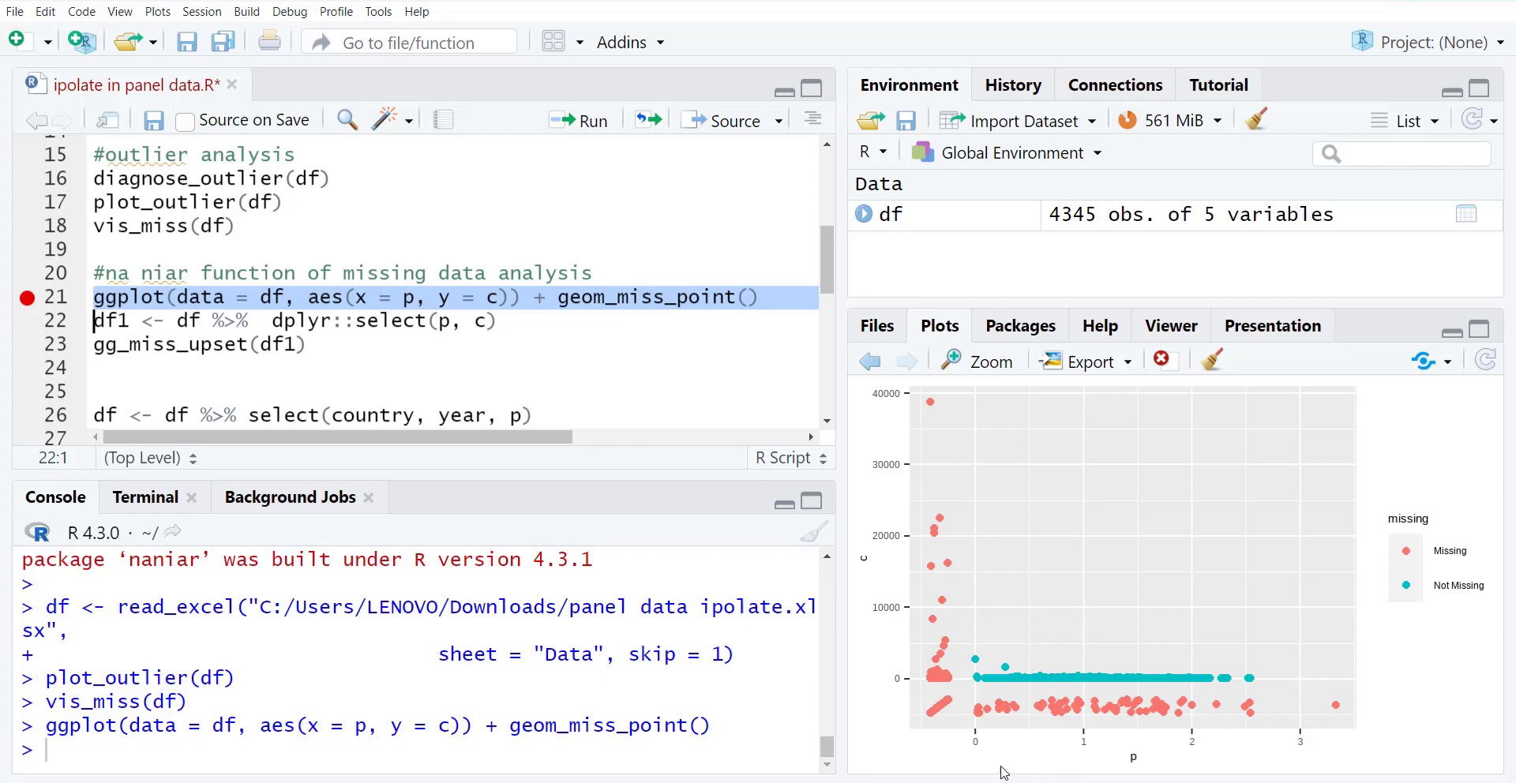
{"action": "mouse_move", "coordinate": [400, 515]}
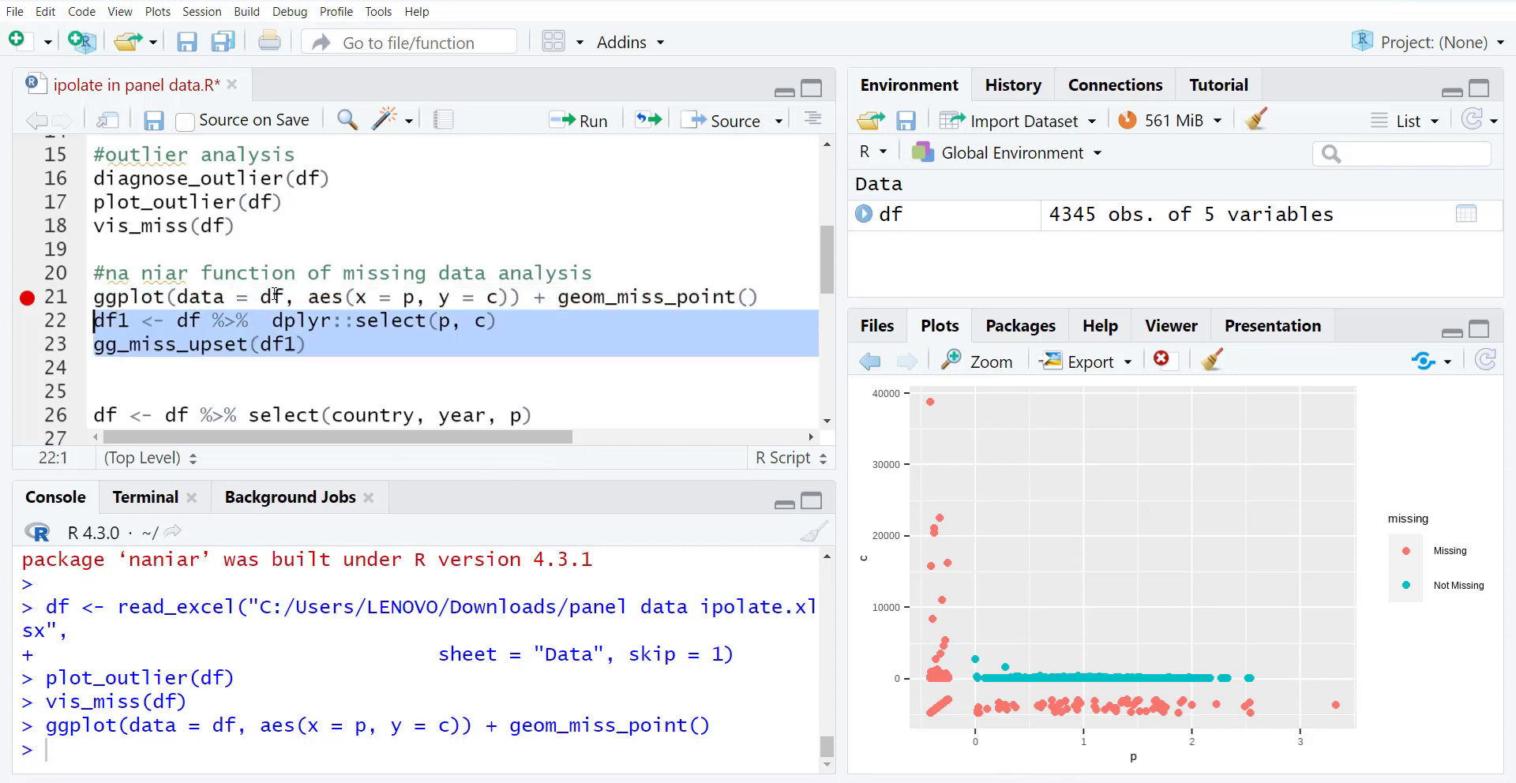
{"action": "mouse_move", "coordinate": [570, 119]}
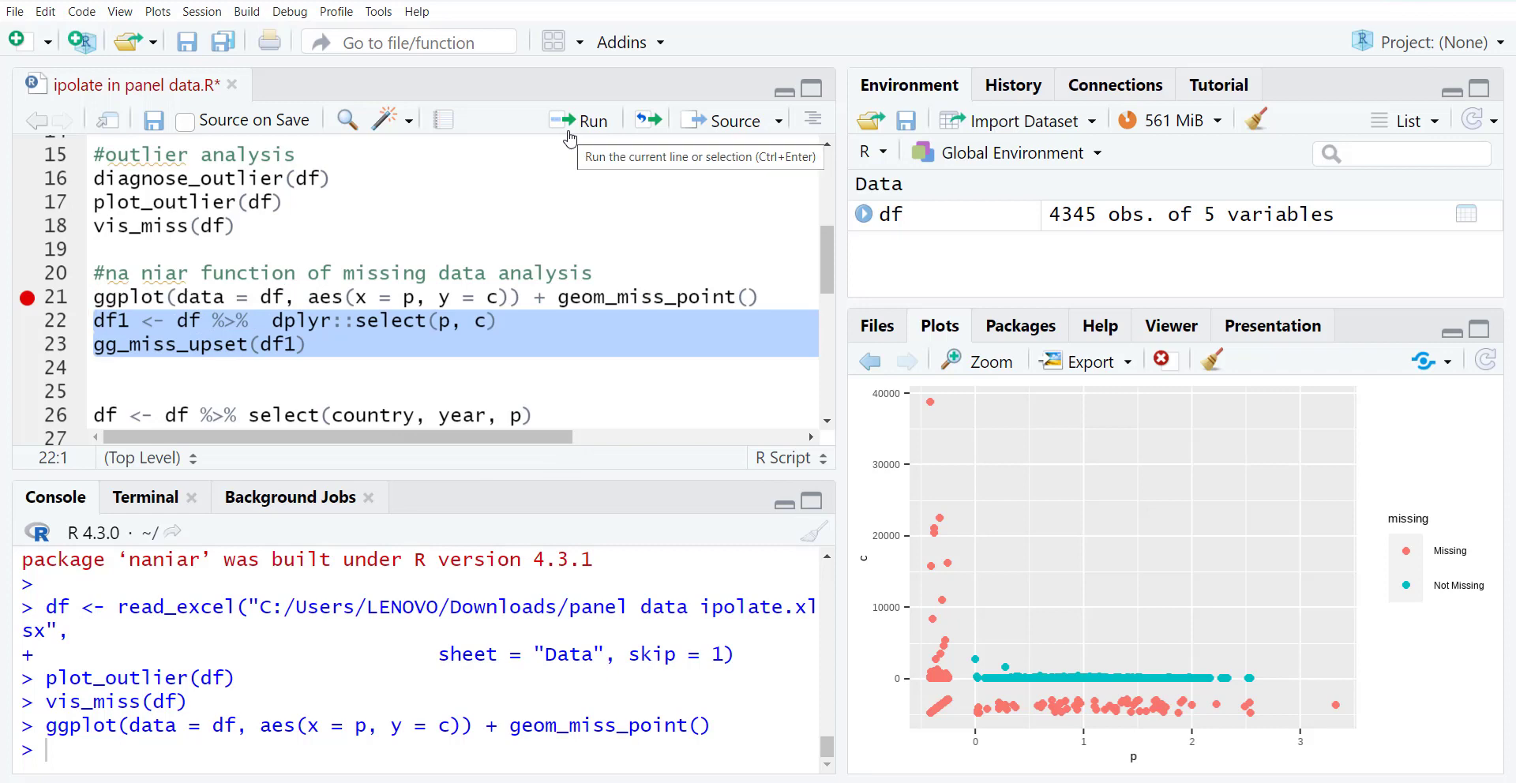
- Create df1 with only p and c, draw gg_miss_upset(df1) and zoom the plot
{"action": "left_click", "coordinate": [584, 120]}
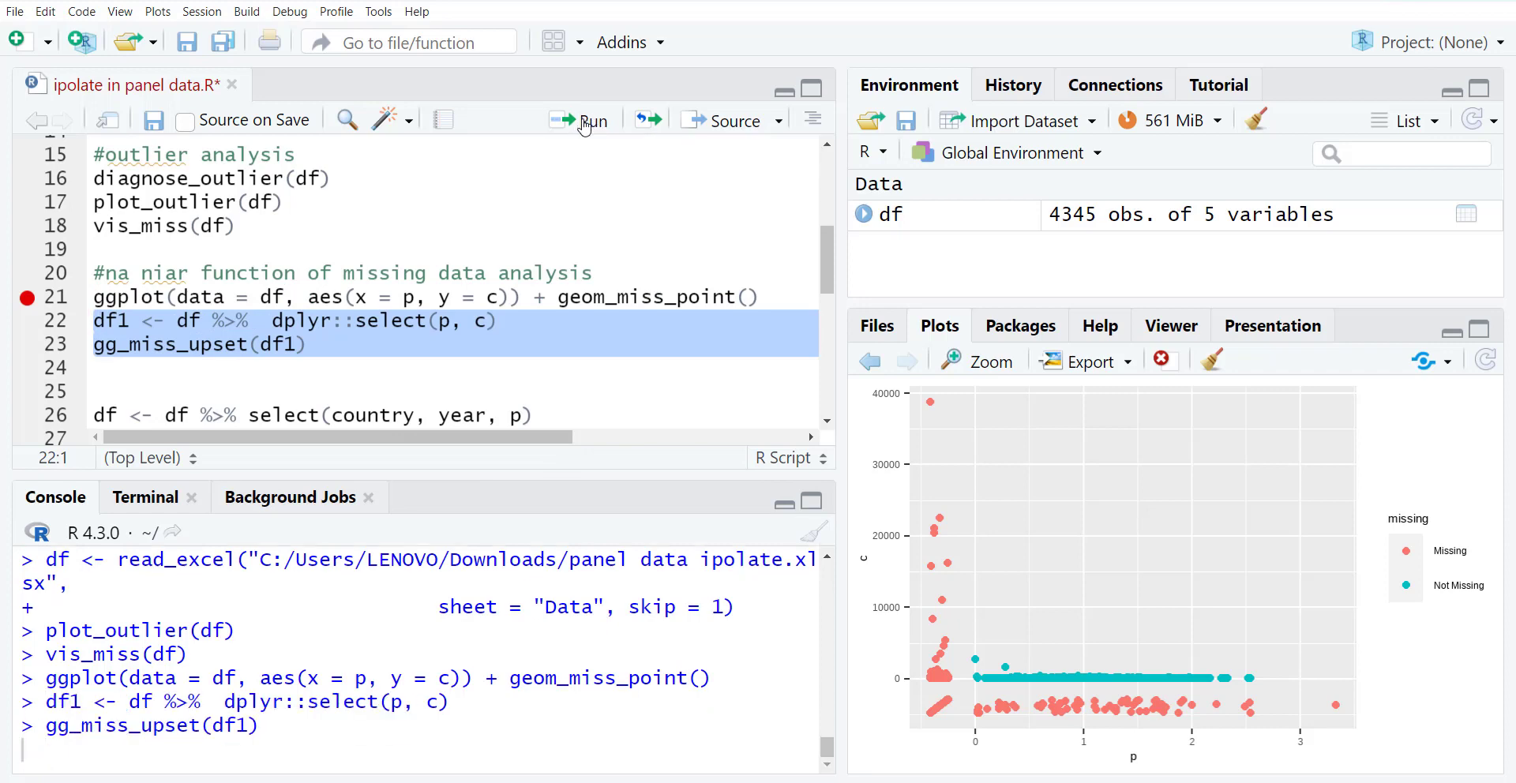
{"action": "left_click", "coordinate": [583, 120]}
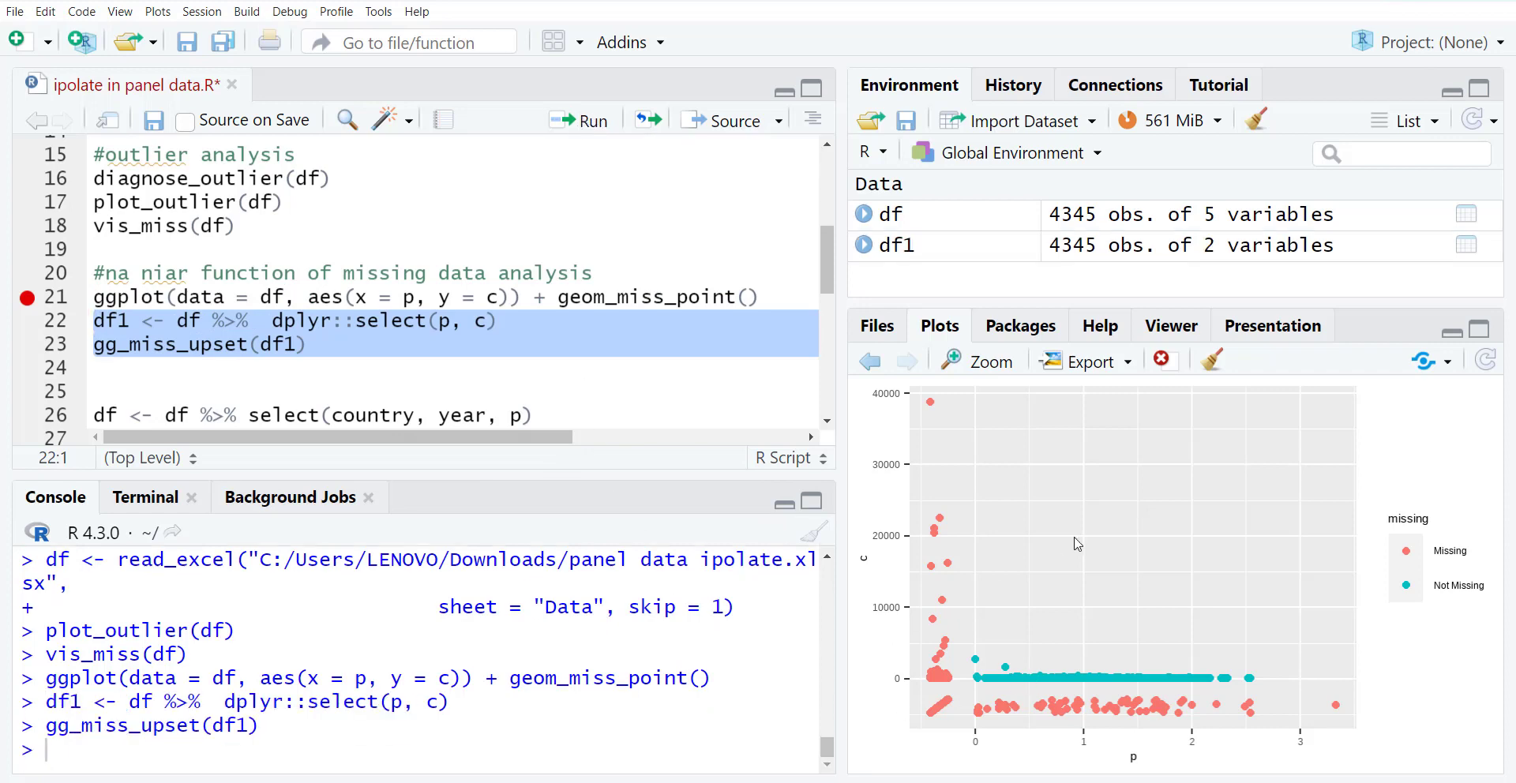
{"action": "left_click", "coordinate": [976, 360]}
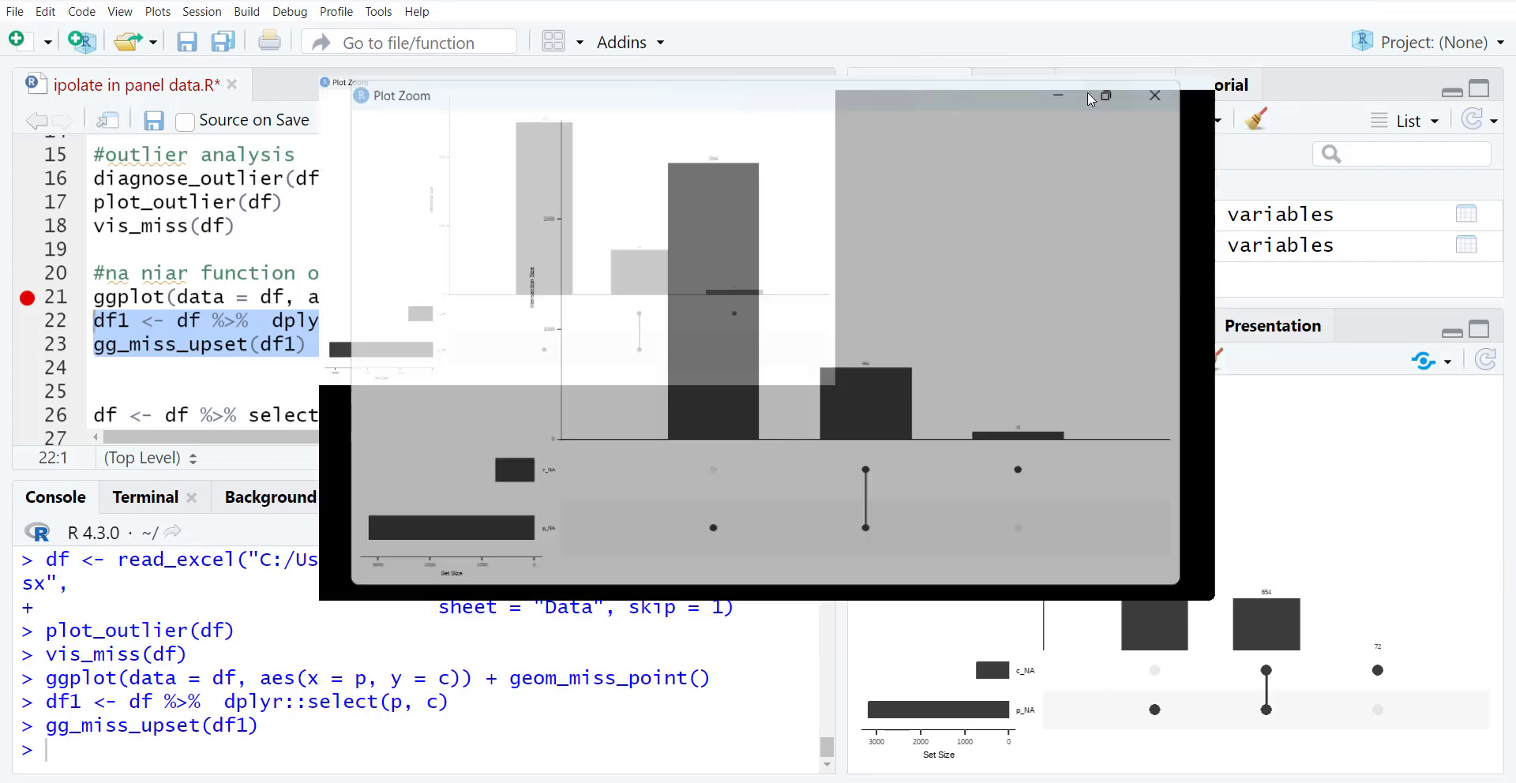
{"action": "left_click", "coordinate": [1102, 97]}
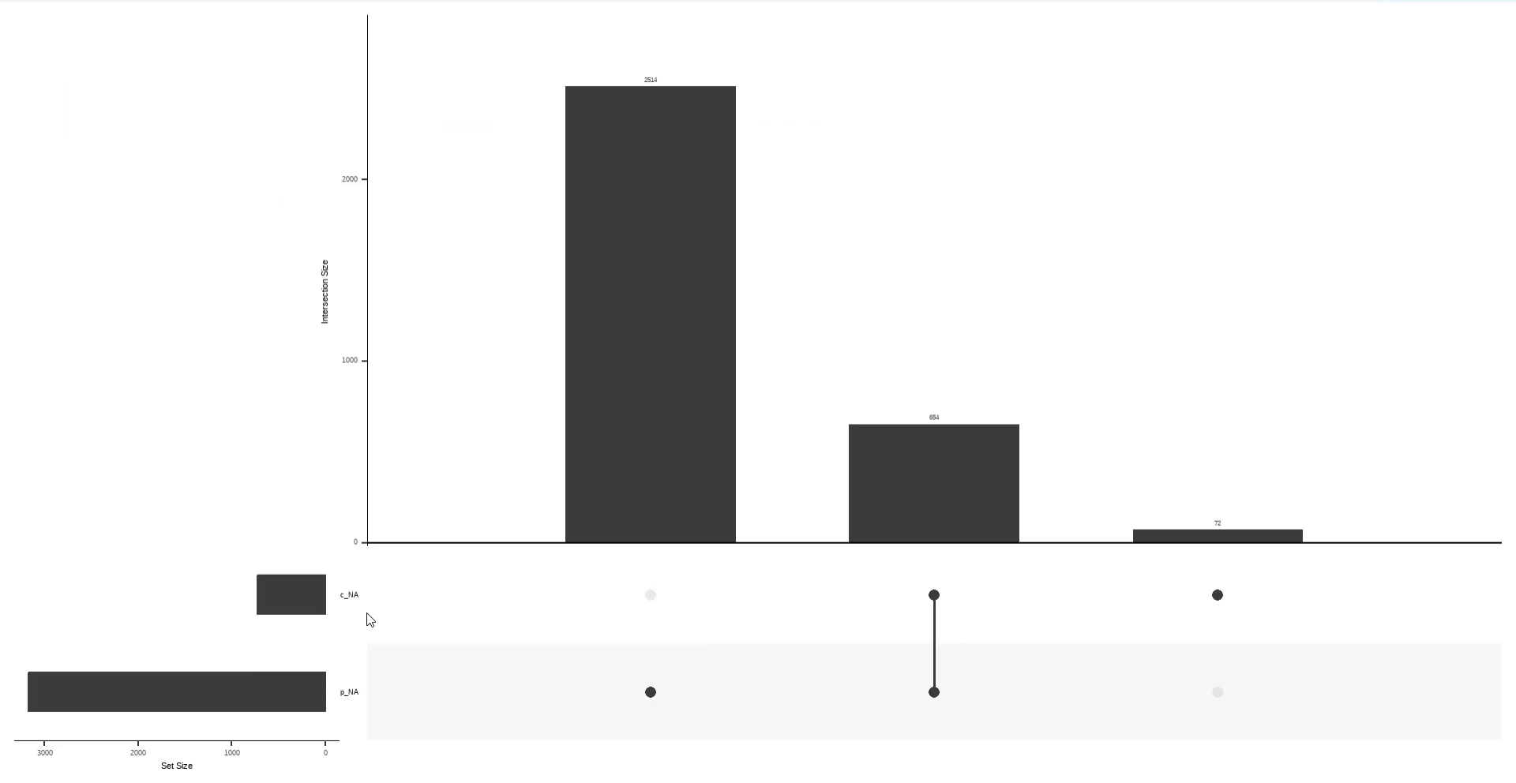
{"action": "mouse_move", "coordinate": [346, 697]}
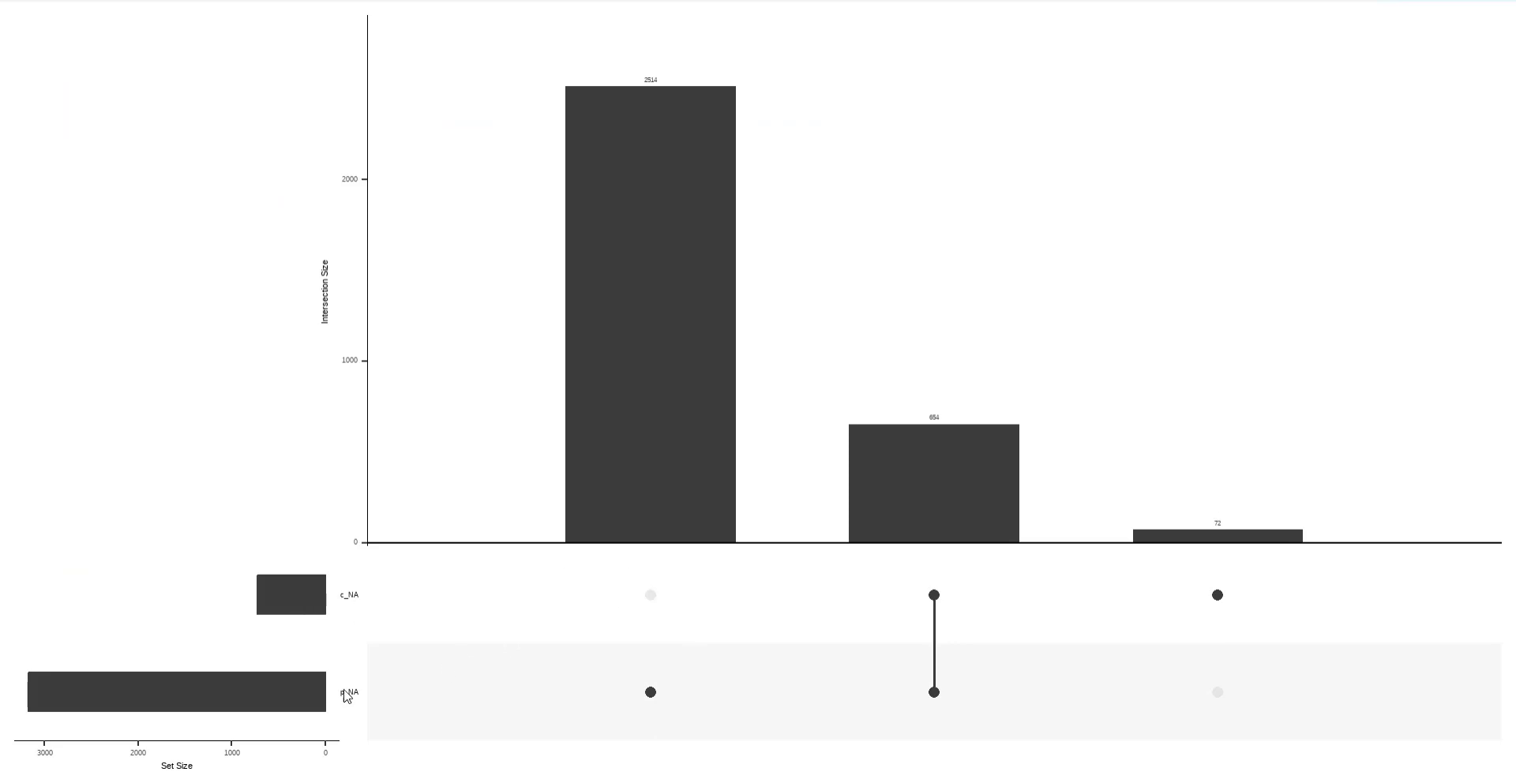
{"action": "mouse_move", "coordinate": [286, 581]}
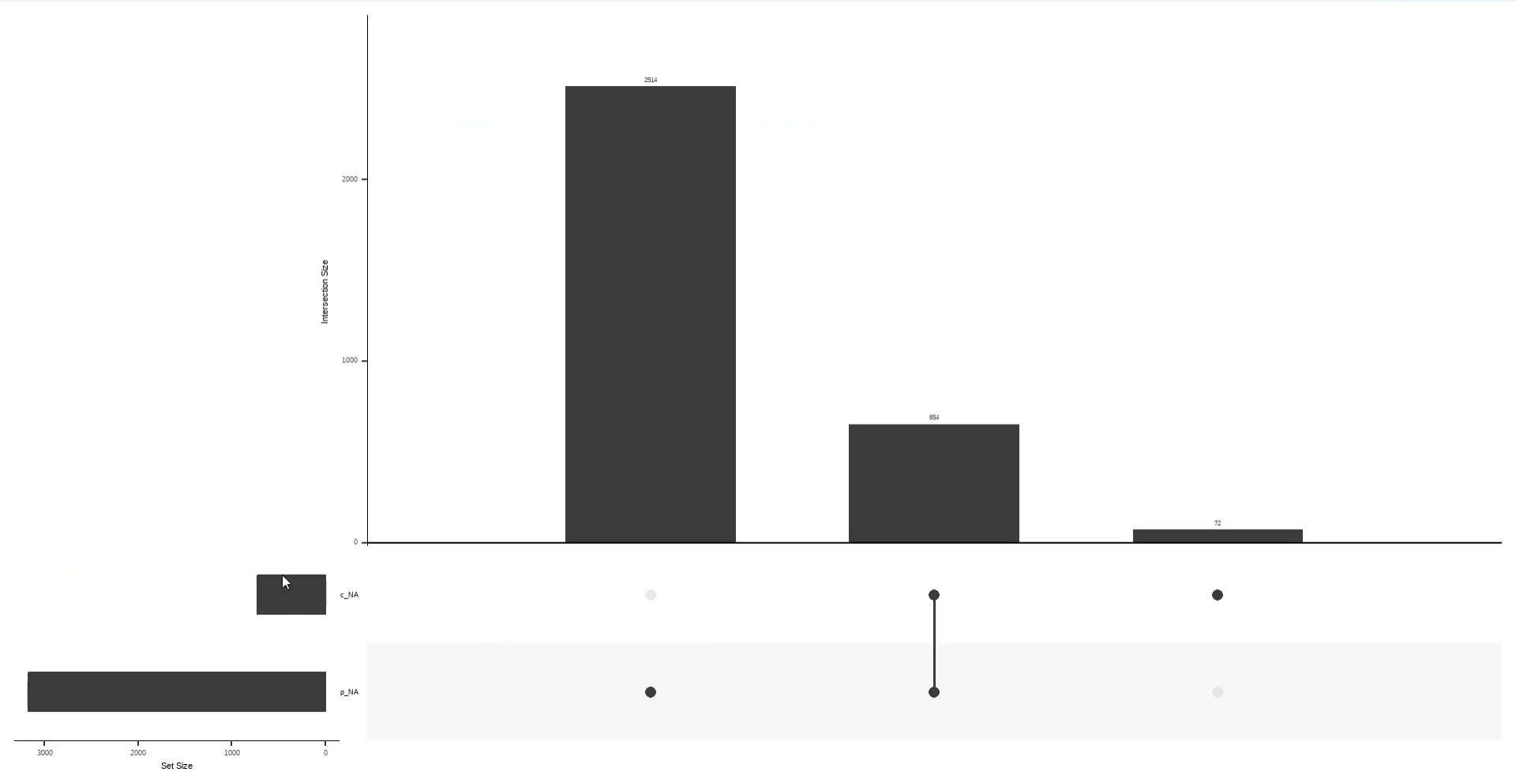
{"action": "mouse_move", "coordinate": [436, 752]}
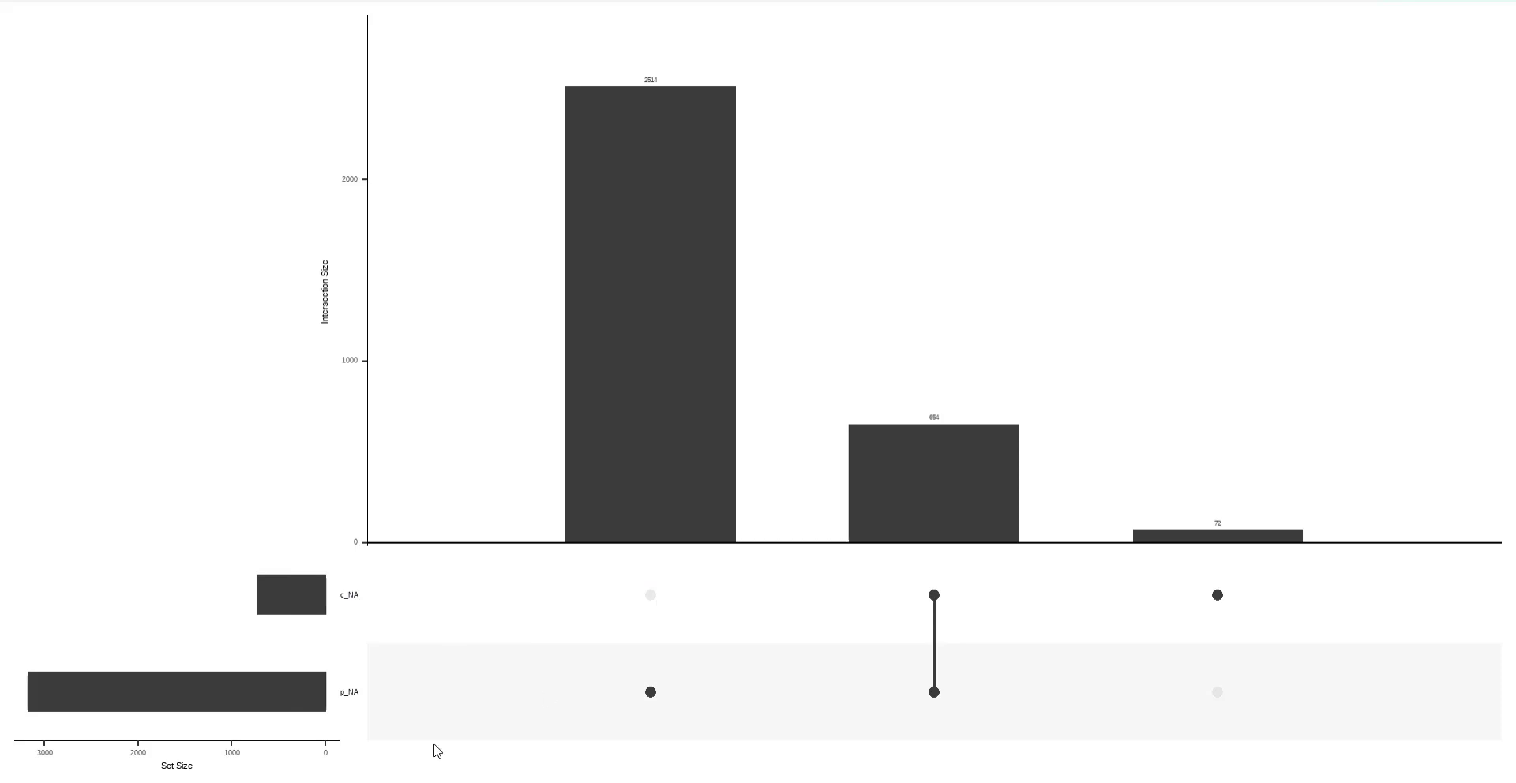
{"action": "mouse_move", "coordinate": [720, 300]}
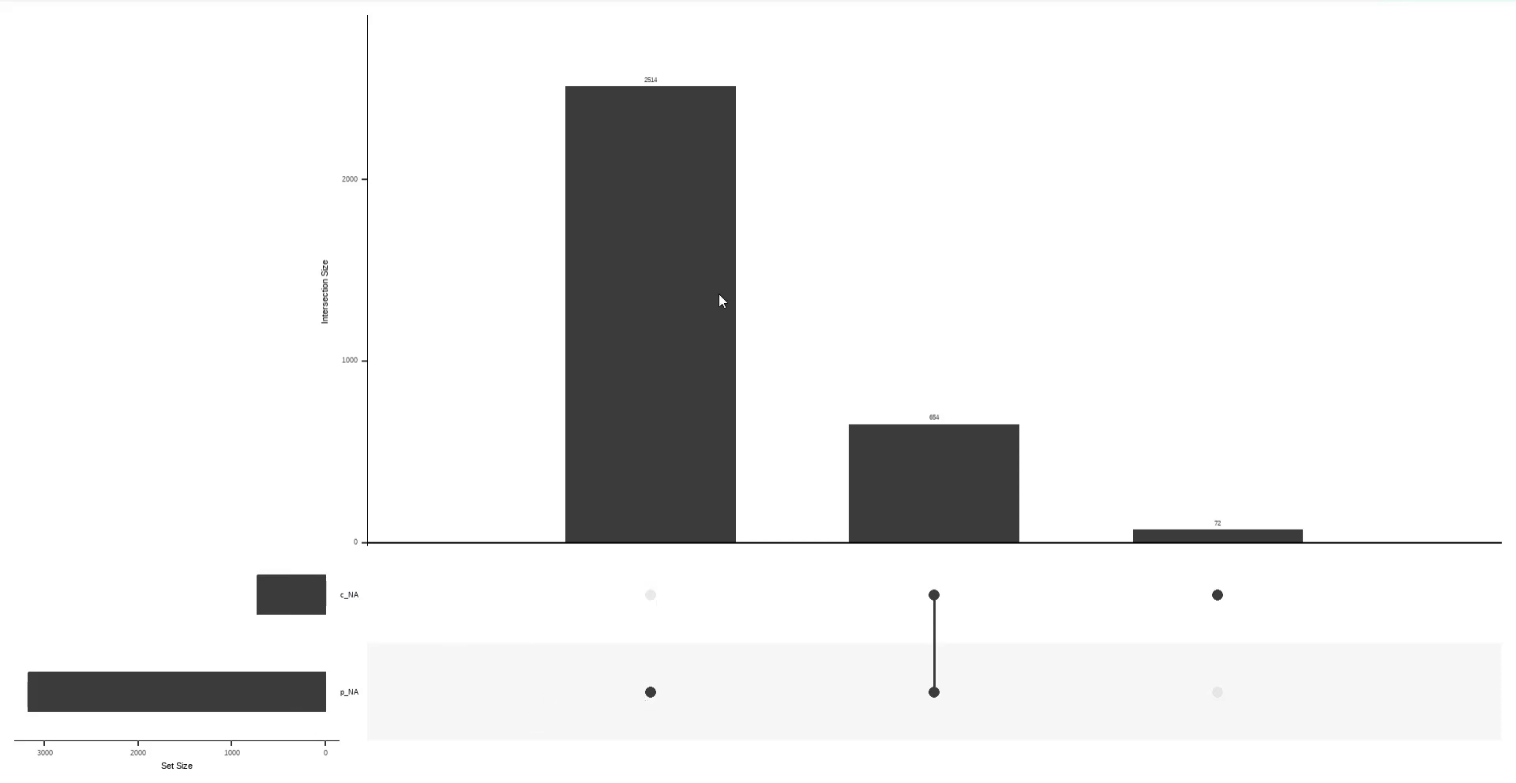
{"action": "mouse_move", "coordinate": [654, 96]}
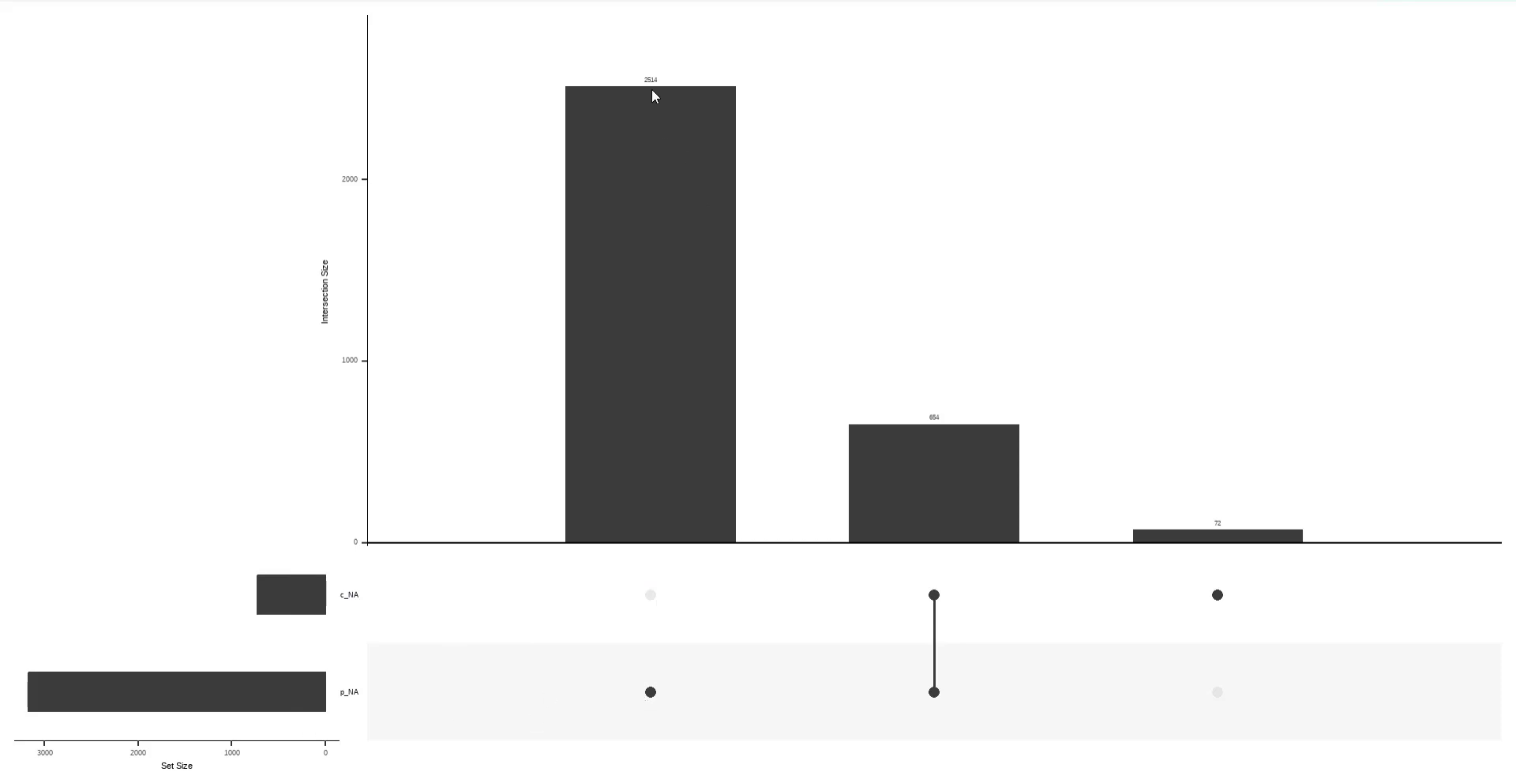
{"action": "mouse_move", "coordinate": [877, 601]}
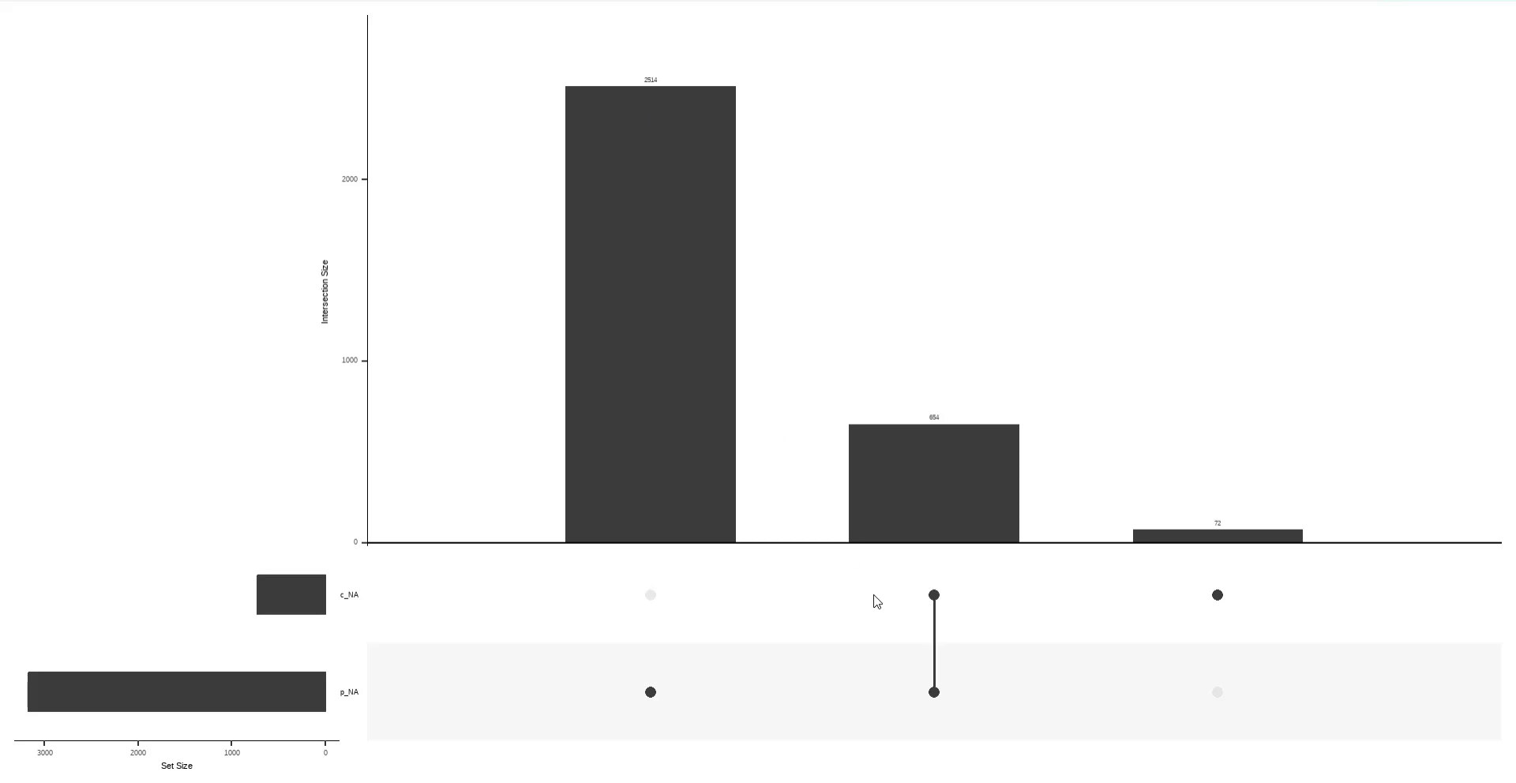
{"action": "mouse_move", "coordinate": [946, 682]}
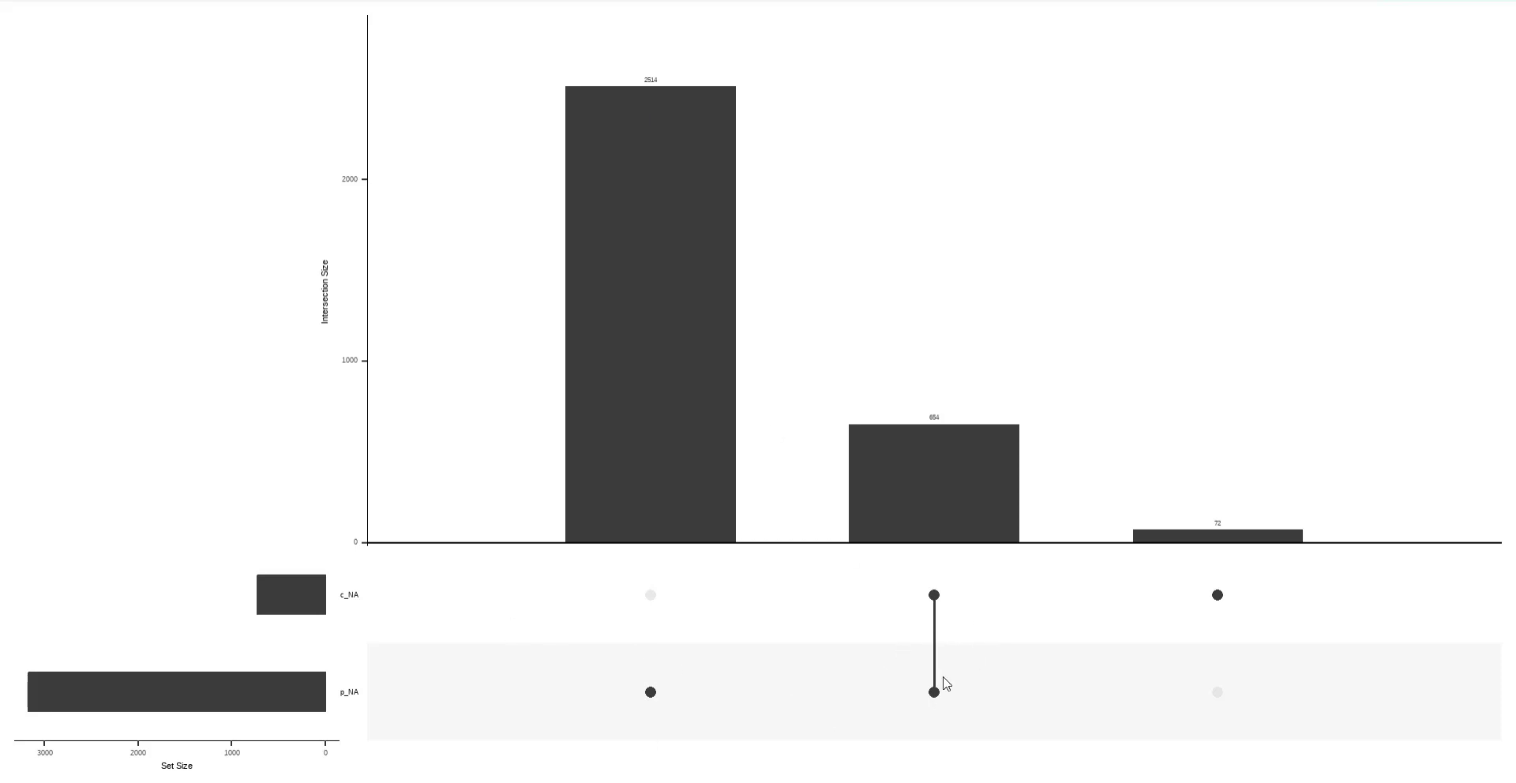
{"action": "mouse_move", "coordinate": [1186, 583]}
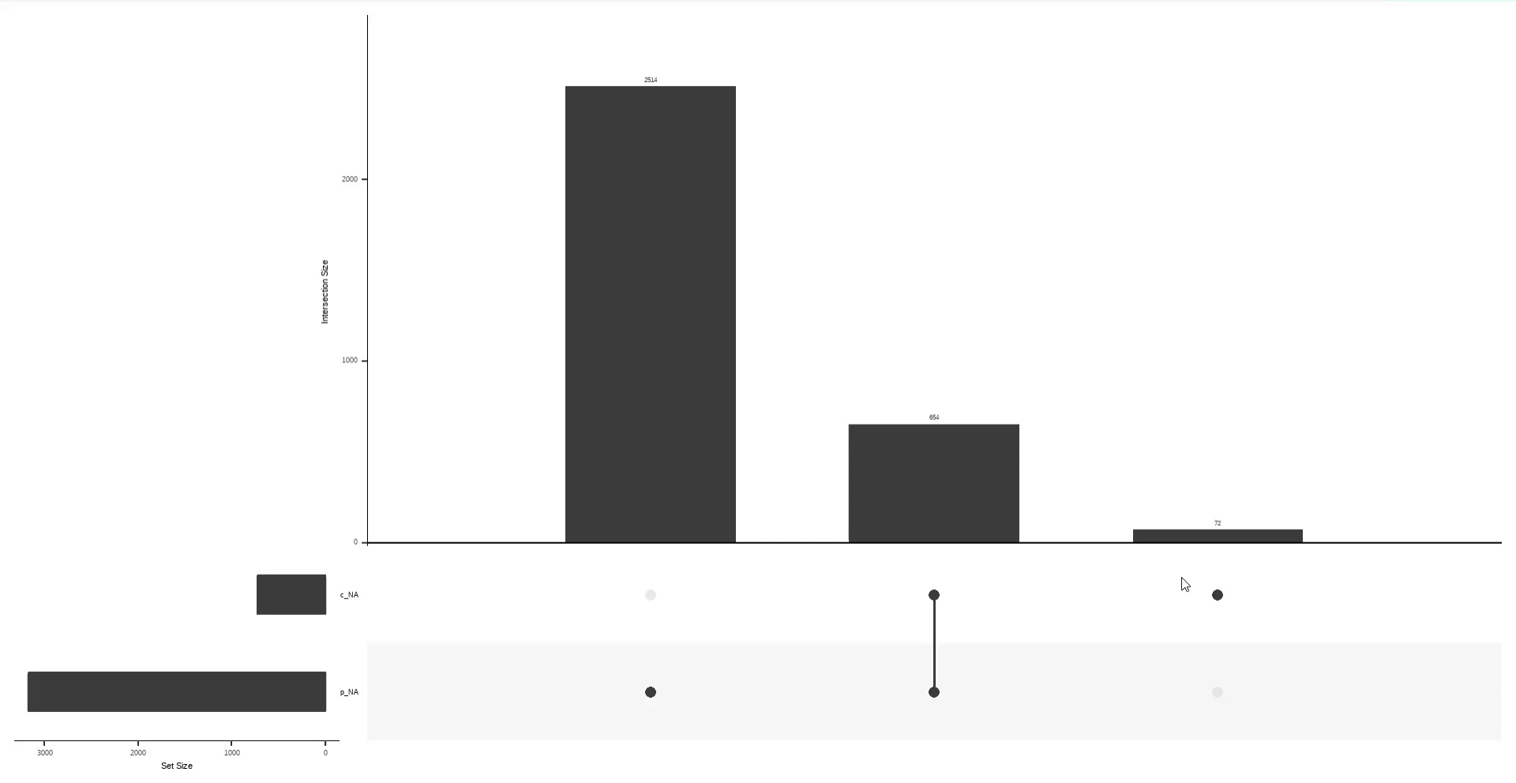
{"action": "mouse_move", "coordinate": [782, 771]}
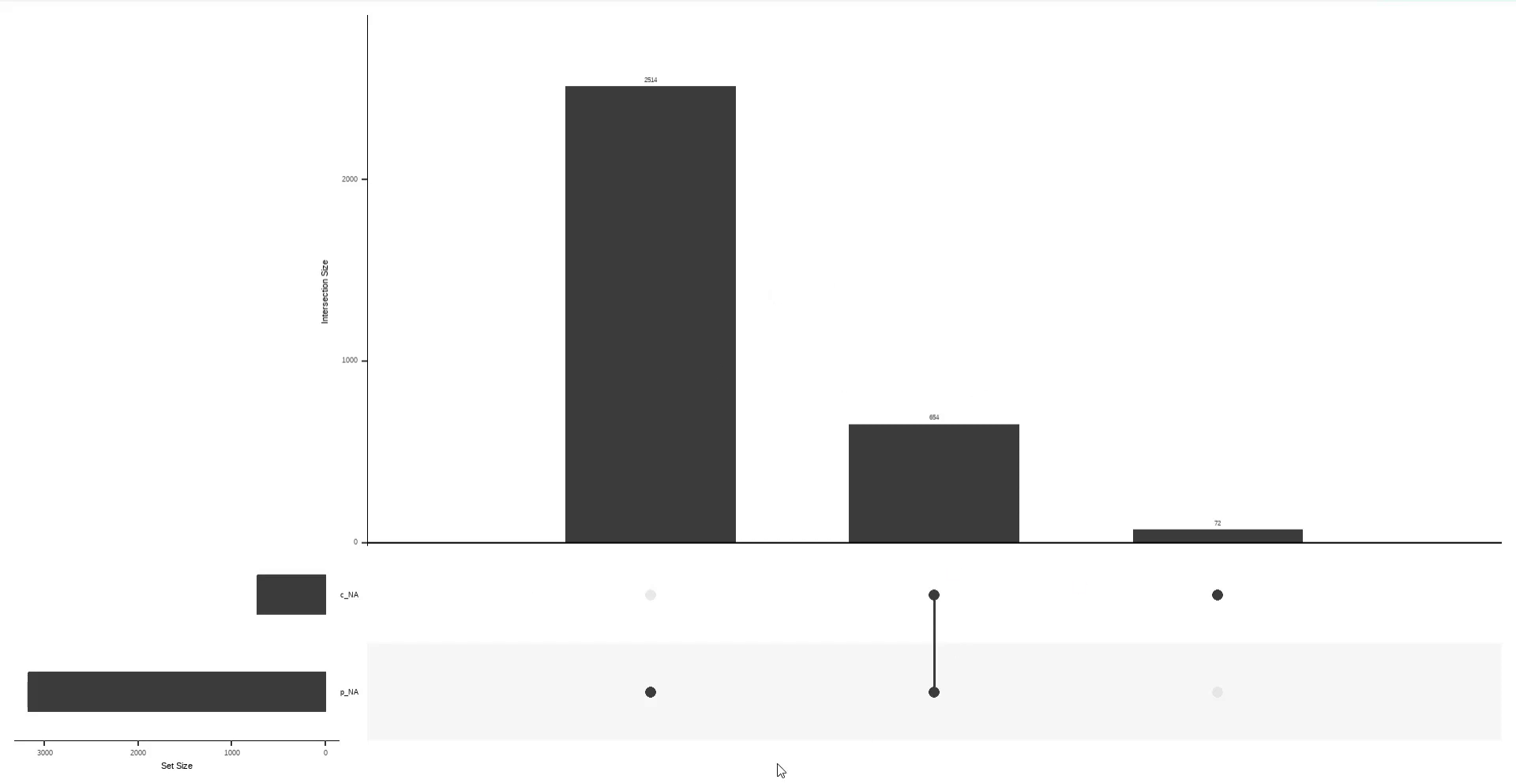
{"action": "mouse_move", "coordinate": [1491, 158]}
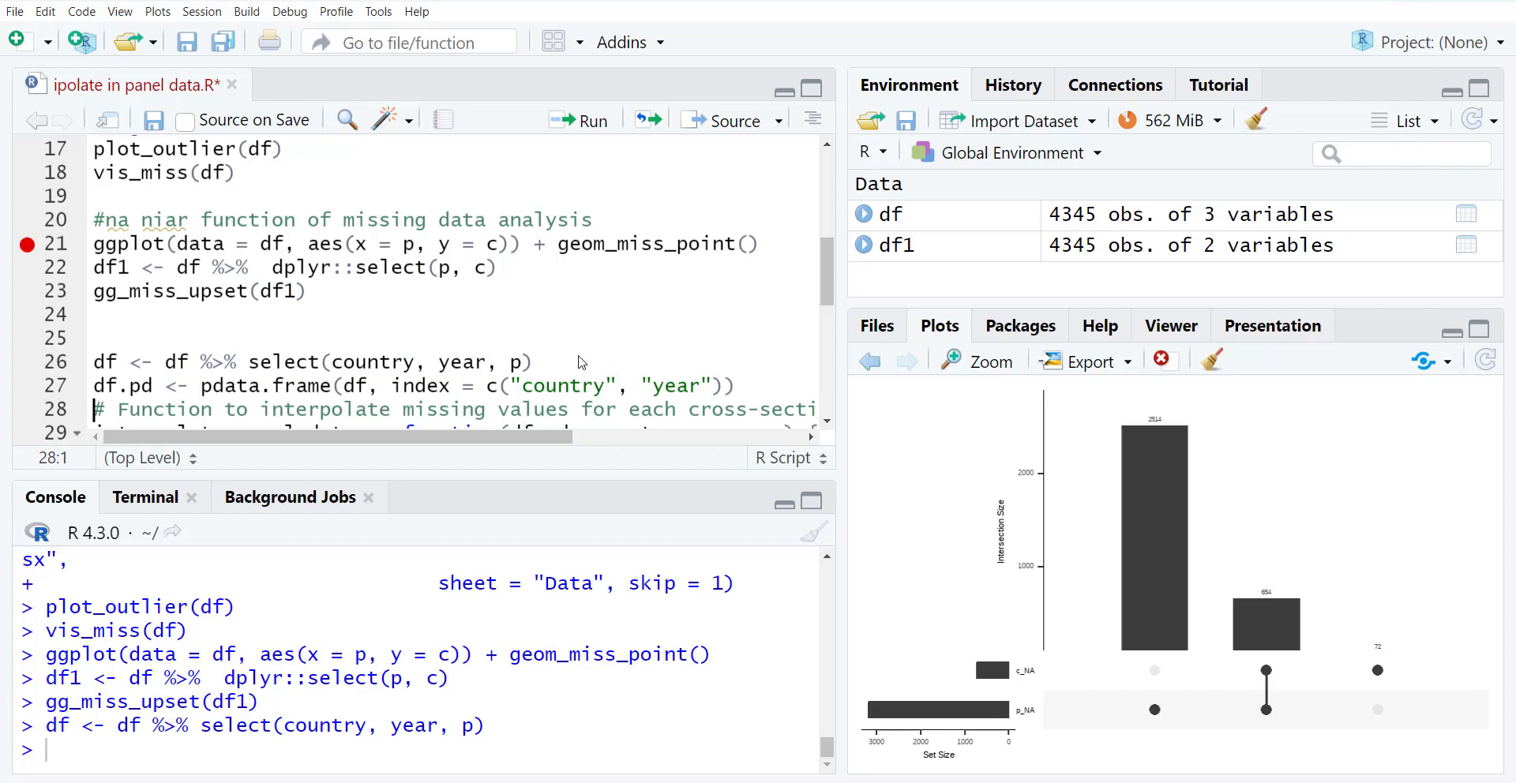
- Build df.pd as a pdata.frame of df indexed by country and year
{"action": "left_click", "coordinate": [580, 120]}
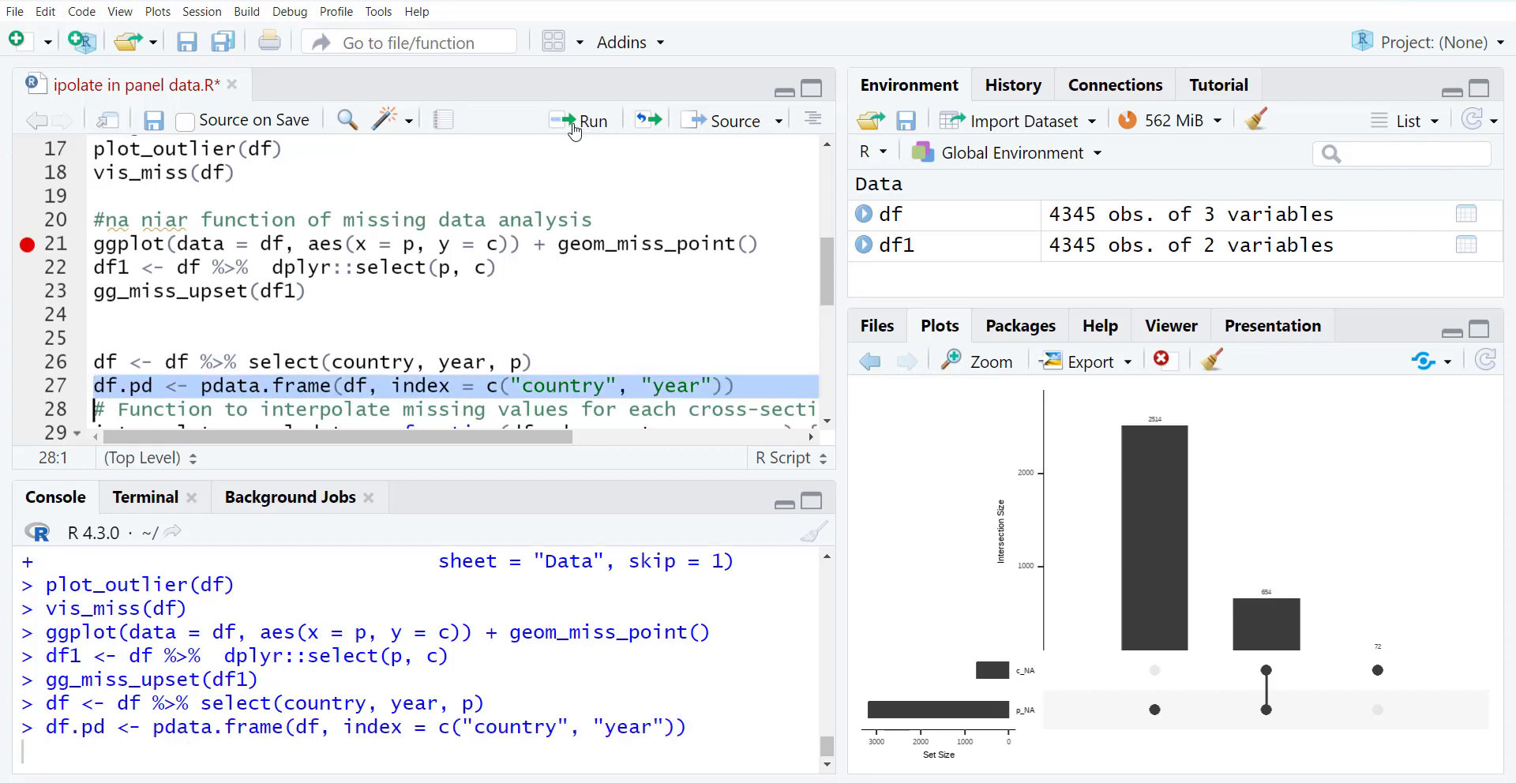
{"action": "left_click", "coordinate": [579, 122]}
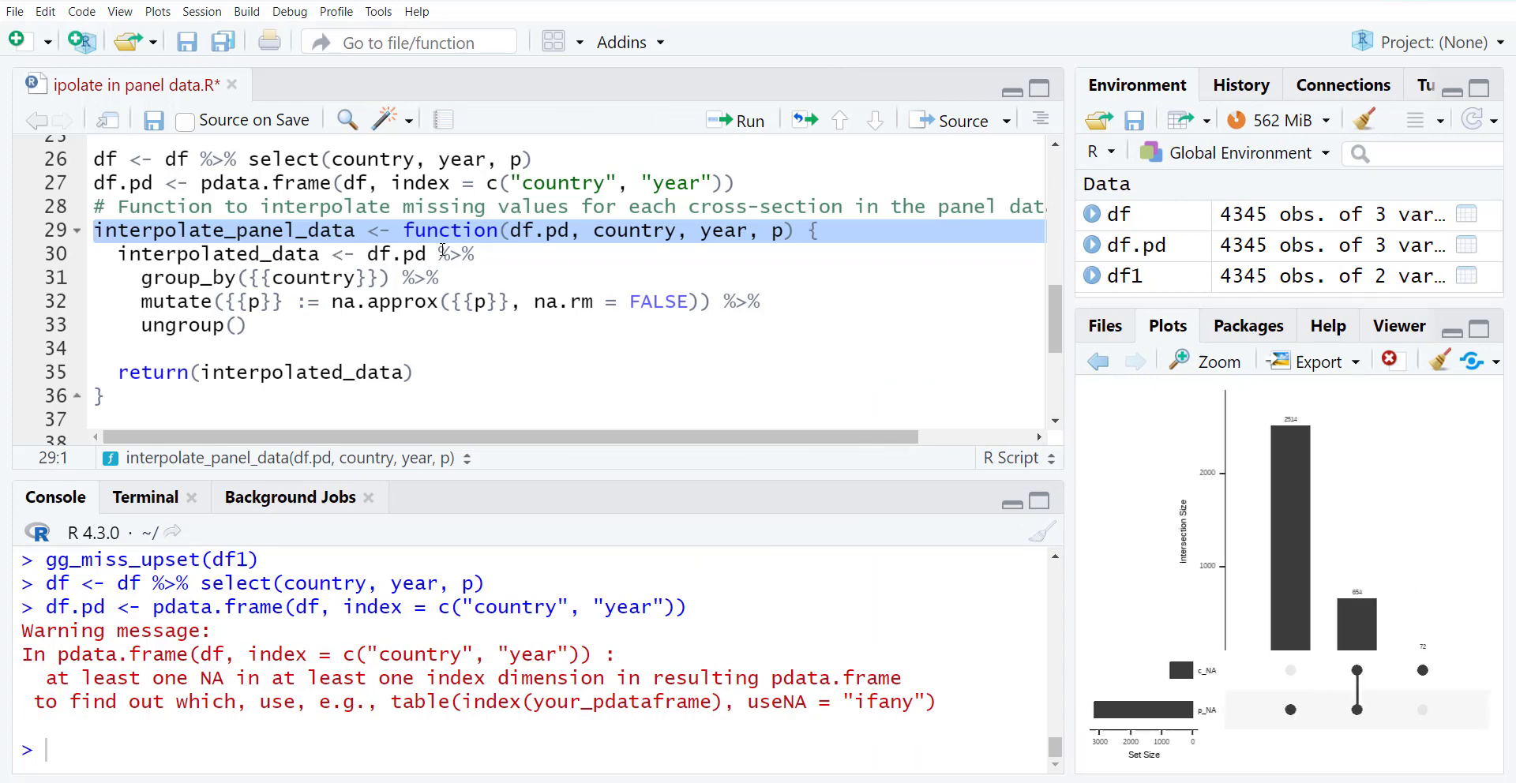
{"action": "mouse_move", "coordinate": [635, 232]}
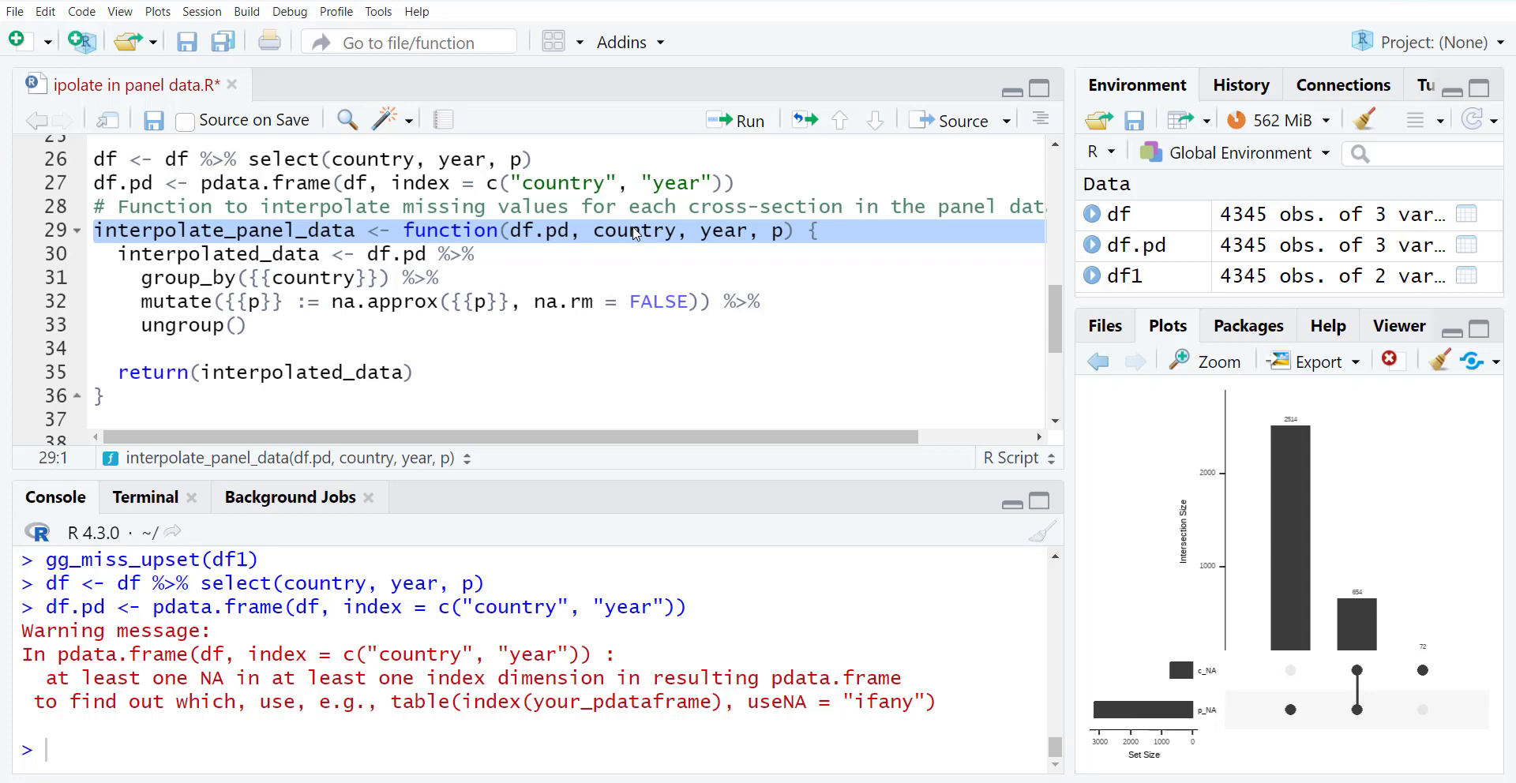
{"action": "mouse_move", "coordinate": [739, 245]}
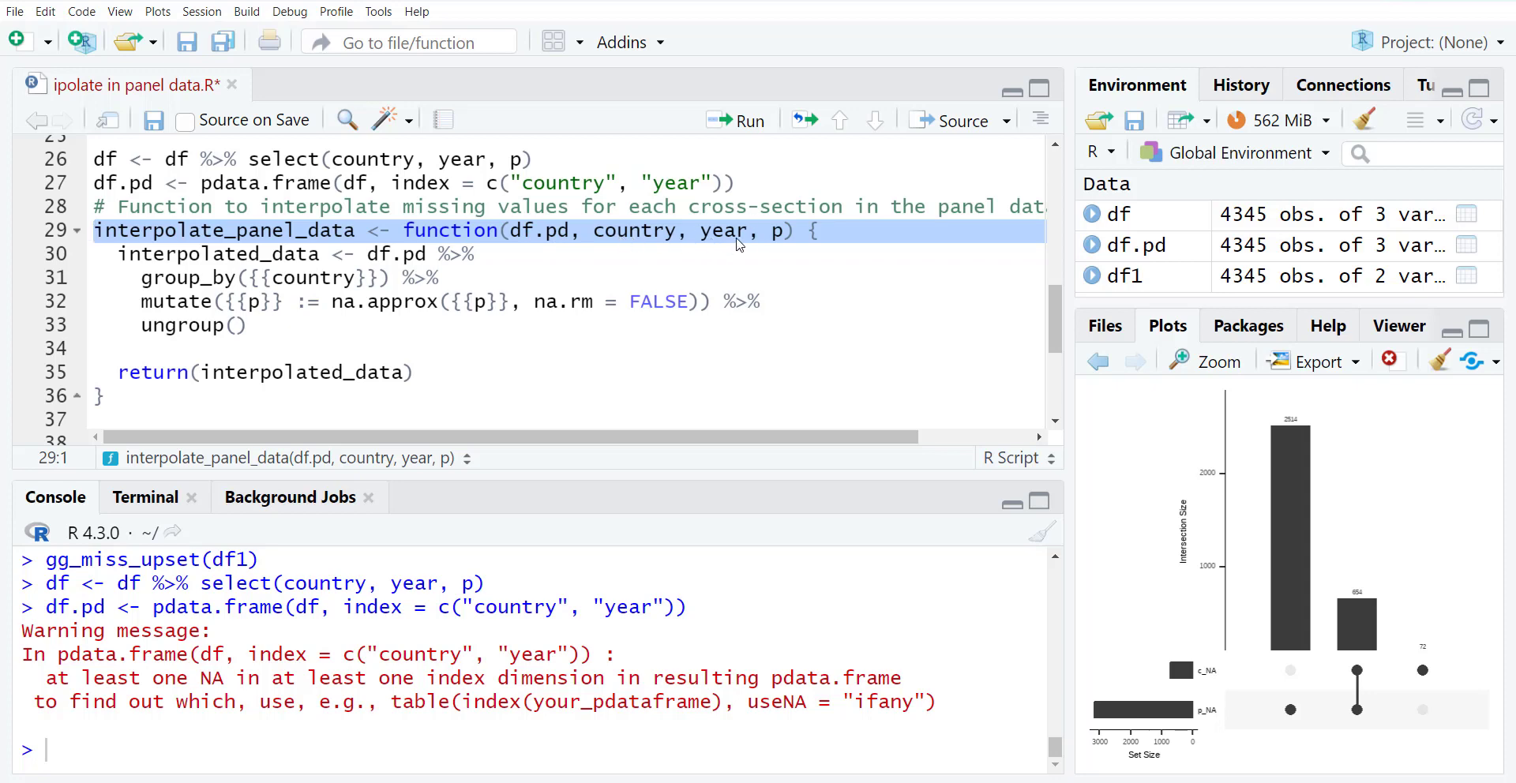
{"action": "mouse_move", "coordinate": [774, 247]}
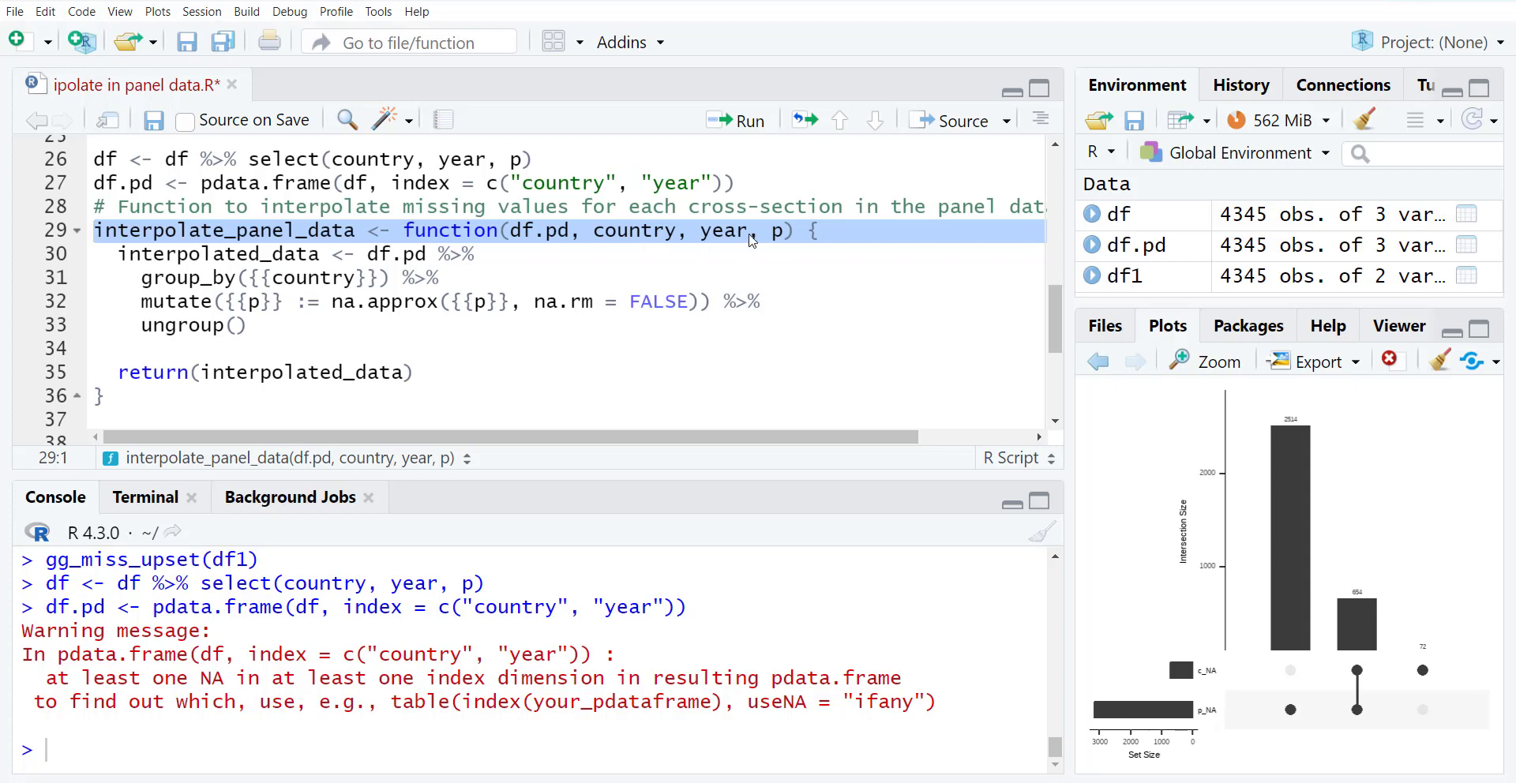
{"action": "mouse_move", "coordinate": [550, 241]}
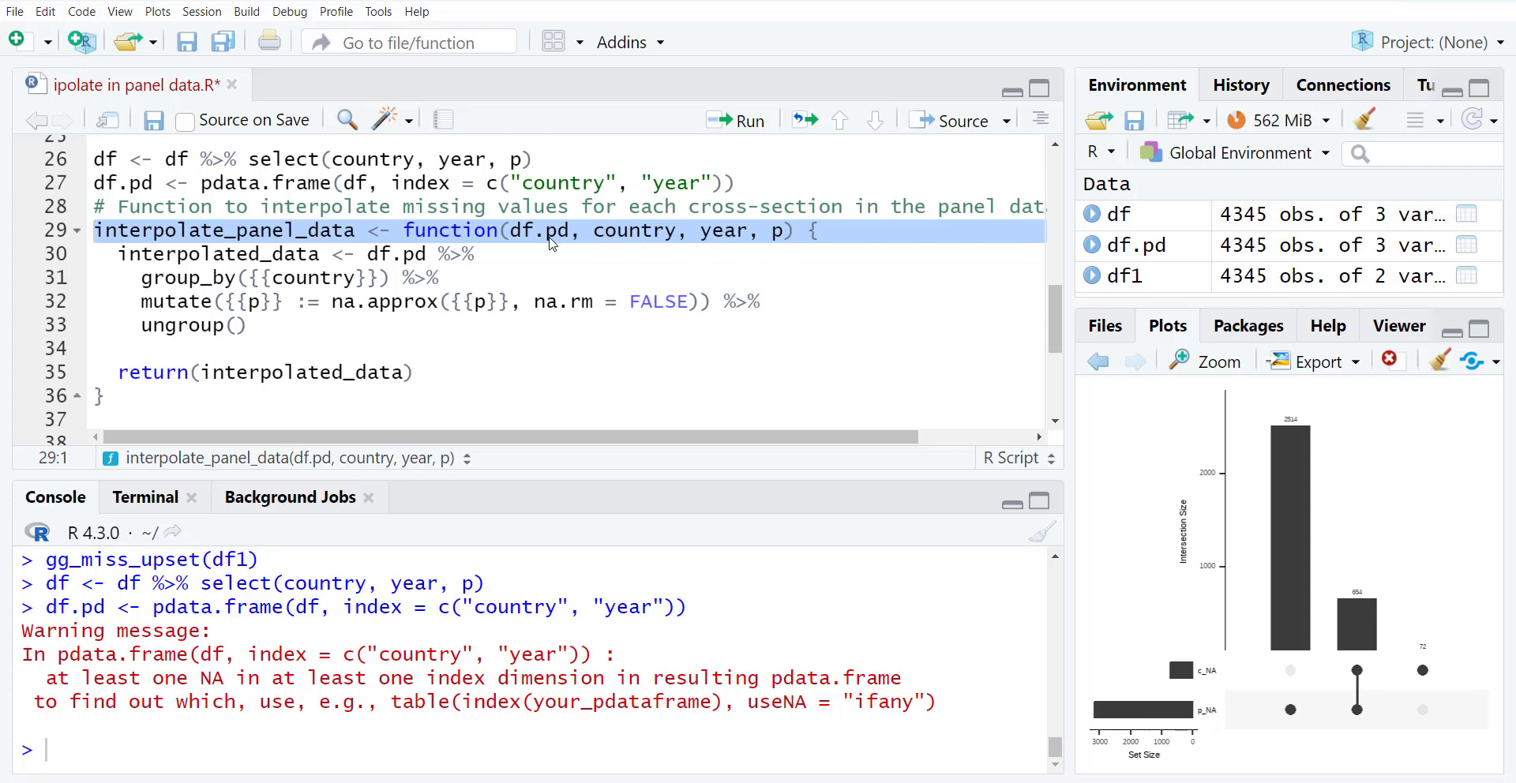
{"action": "mouse_move", "coordinate": [636, 243]}
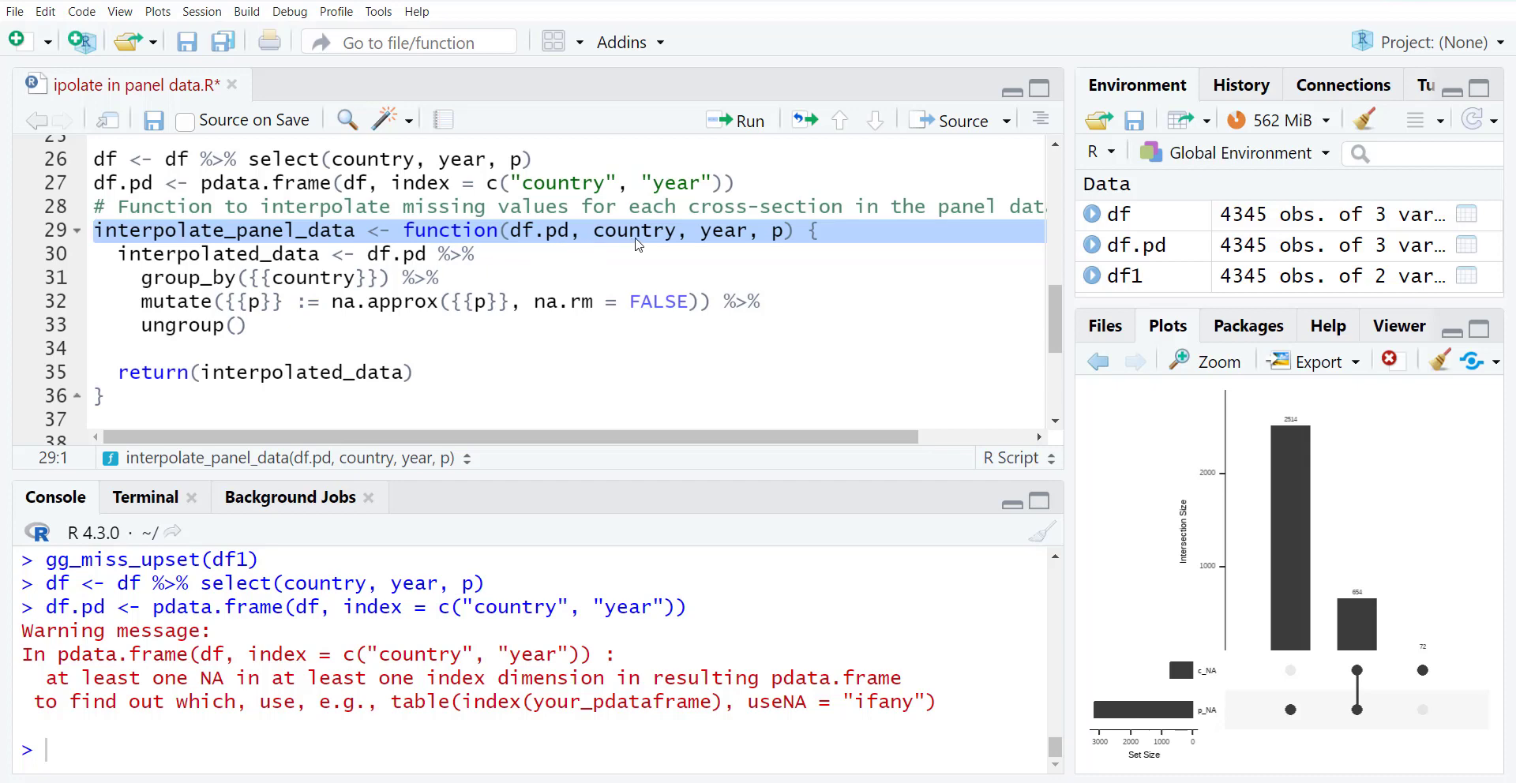
{"action": "mouse_move", "coordinate": [721, 248]}
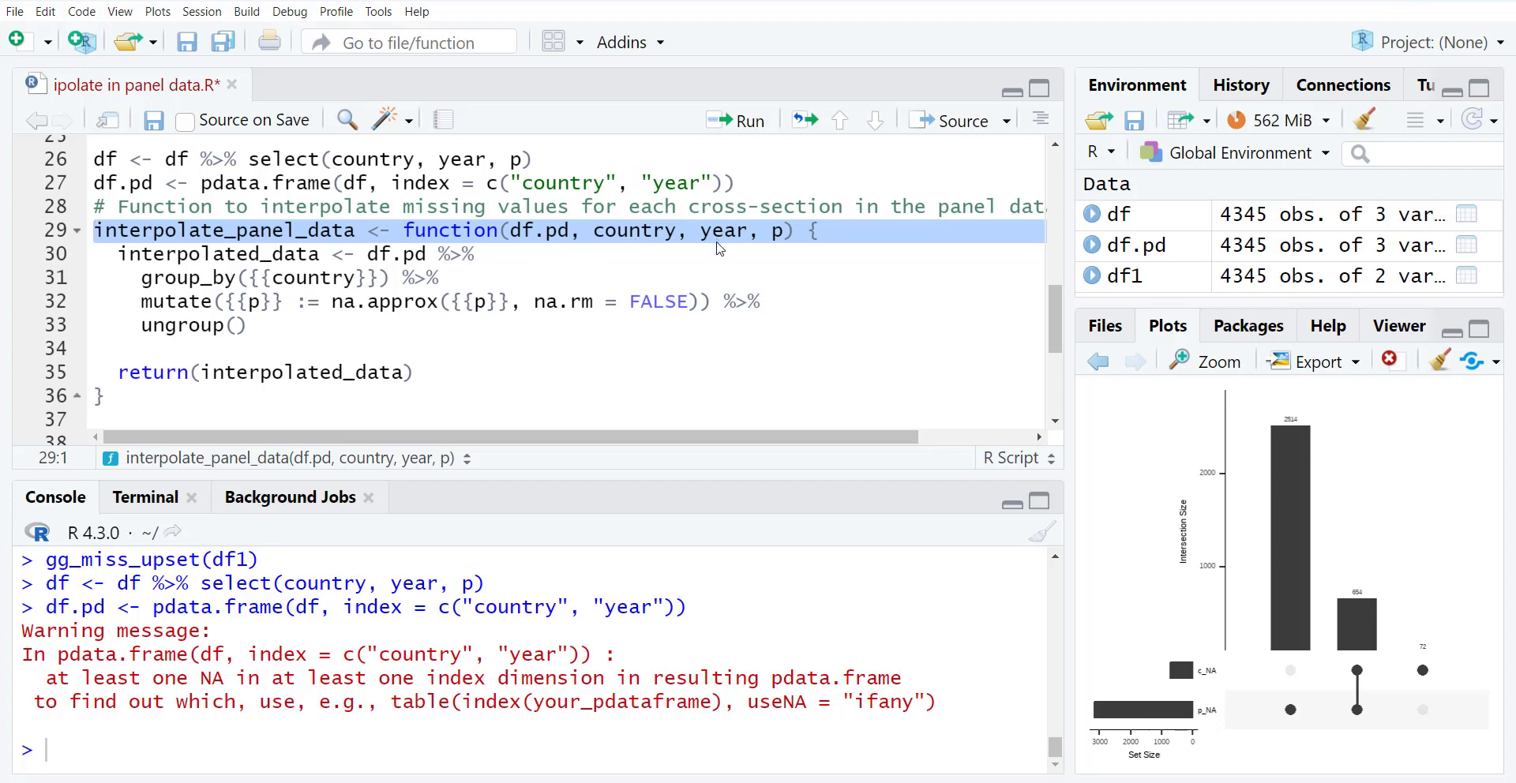
{"action": "mouse_move", "coordinate": [1151, 215]}
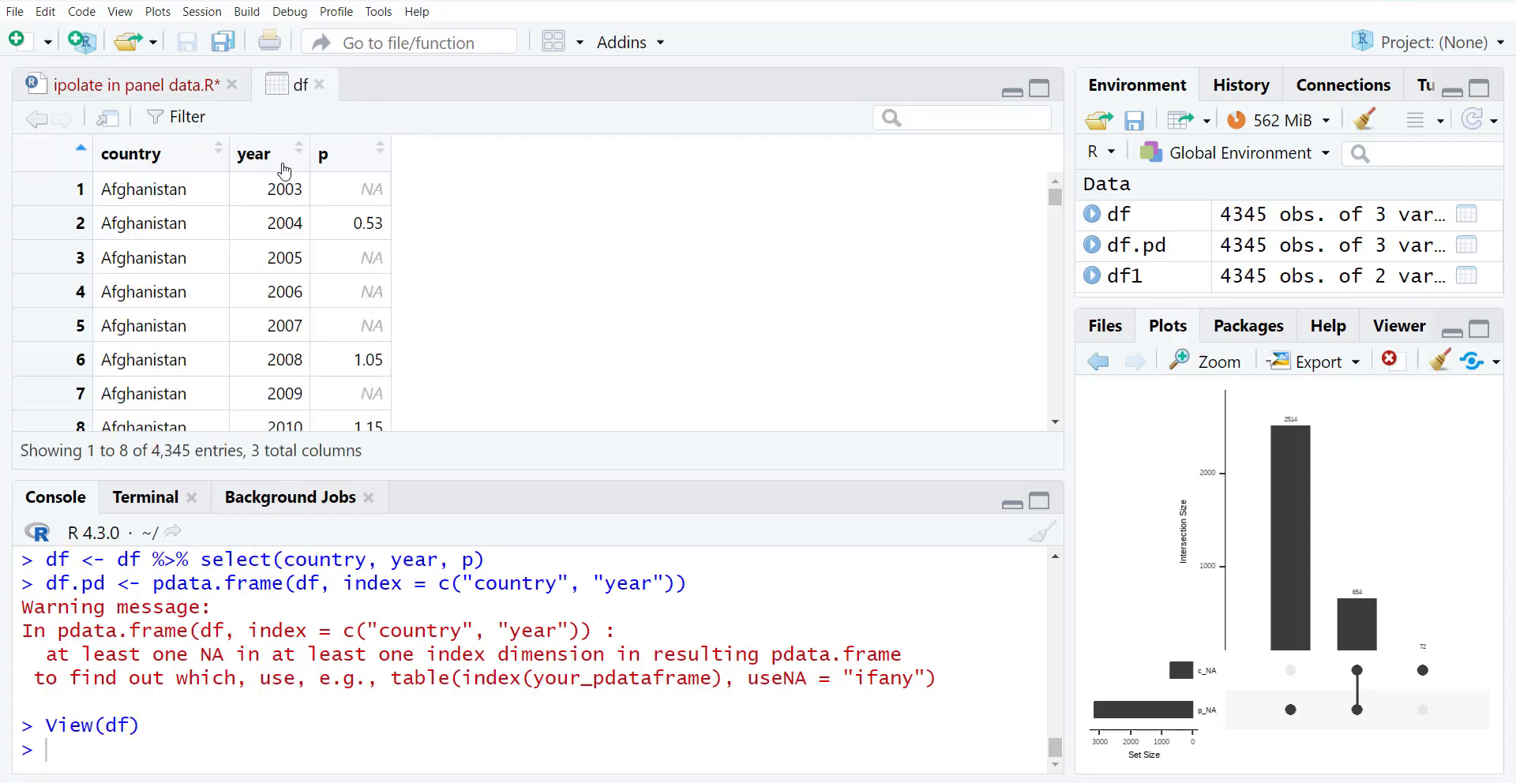
- Return to the script tab after browsing the NA gaps in df's p column
{"action": "left_click", "coordinate": [128, 83]}
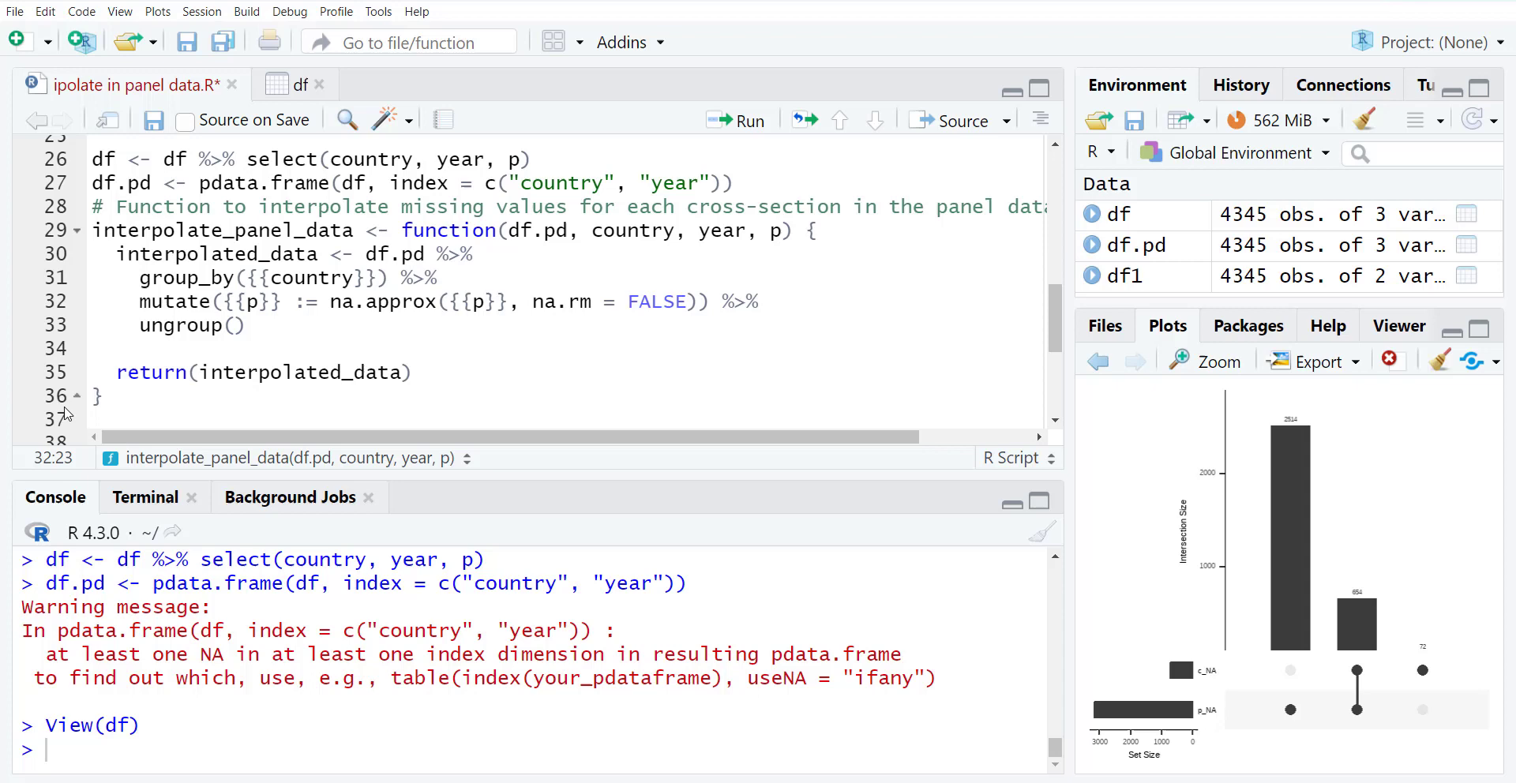
{"action": "mouse_move", "coordinate": [139, 407]}
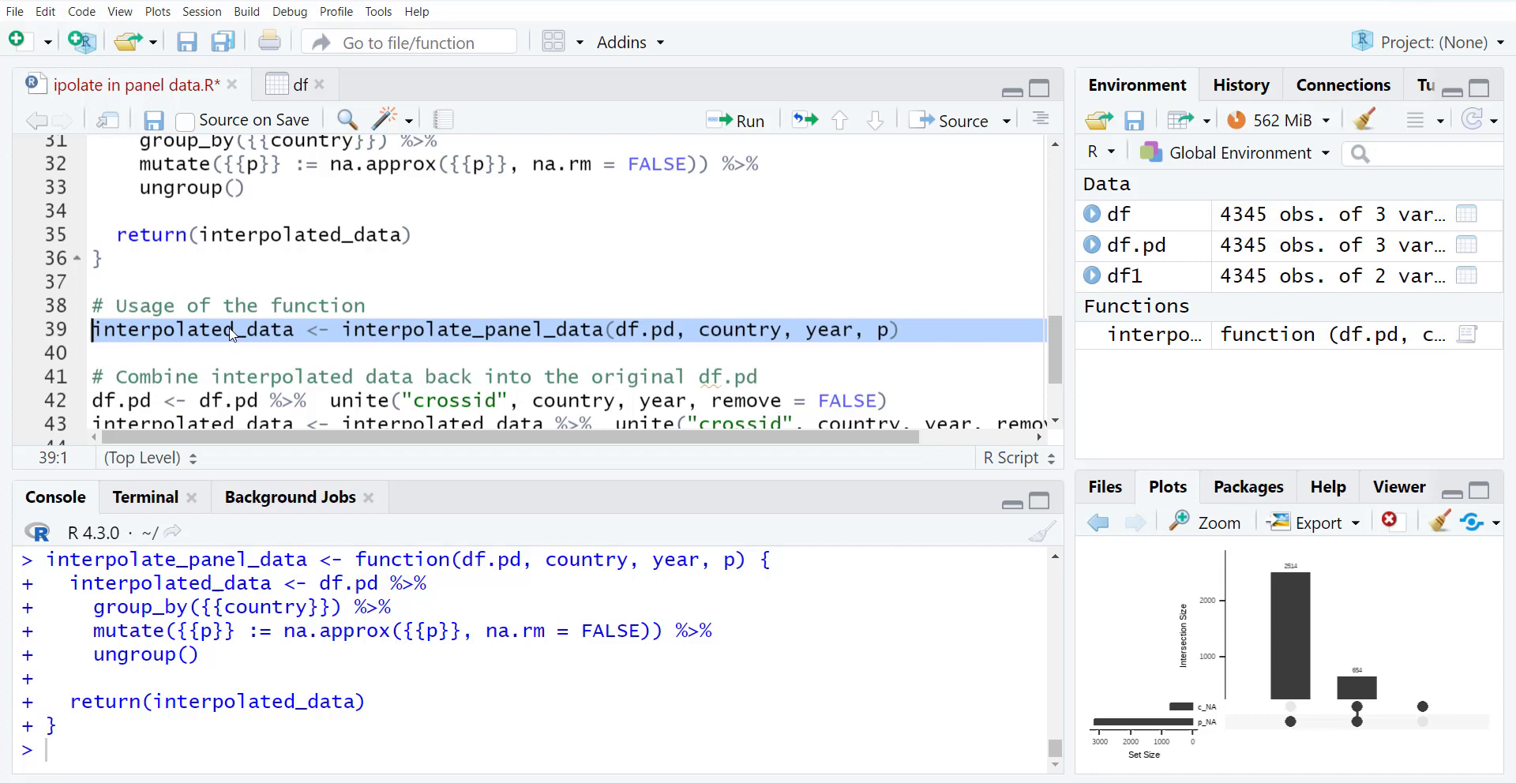
{"action": "mouse_move", "coordinate": [442, 335]}
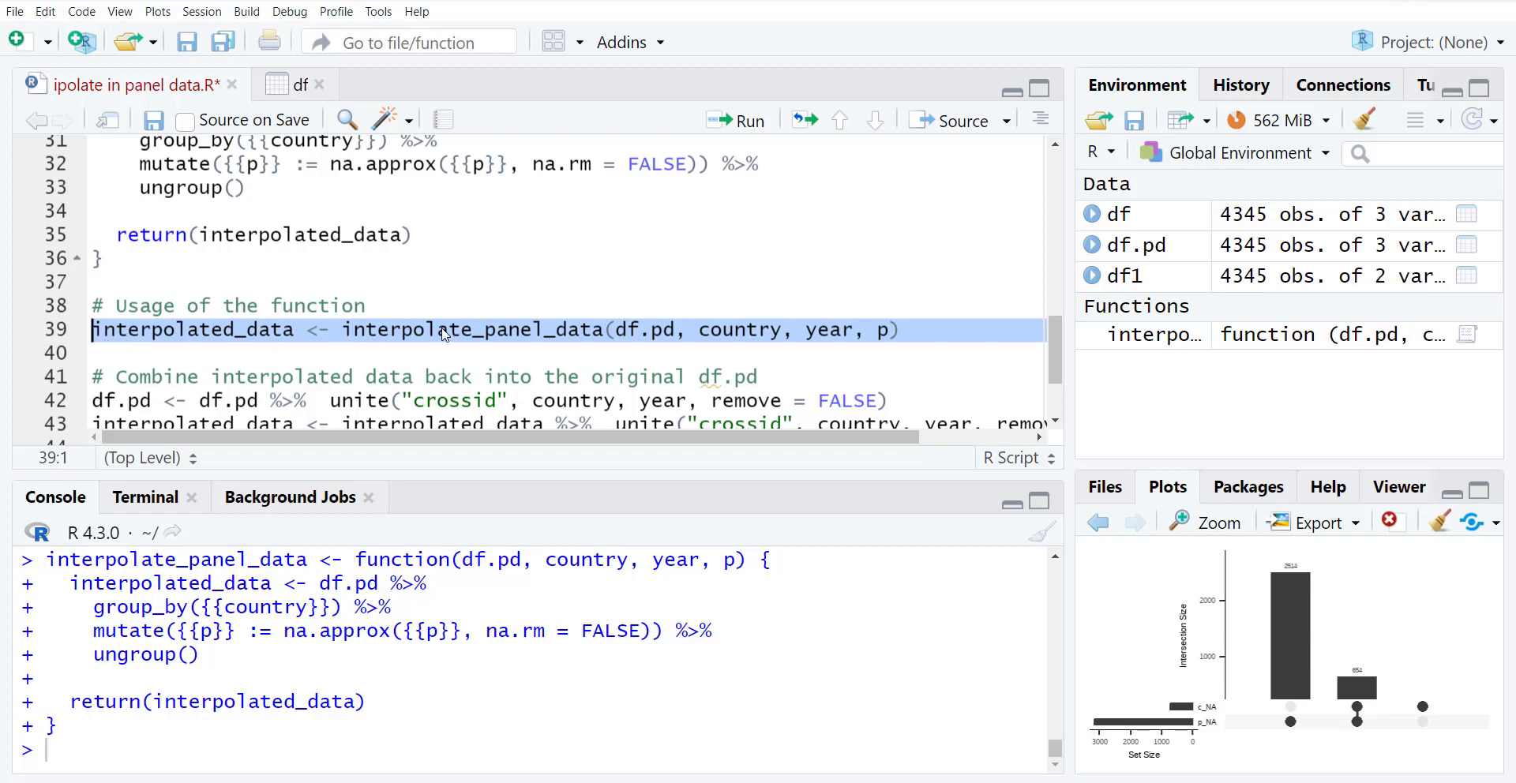
{"action": "mouse_move", "coordinate": [507, 347]}
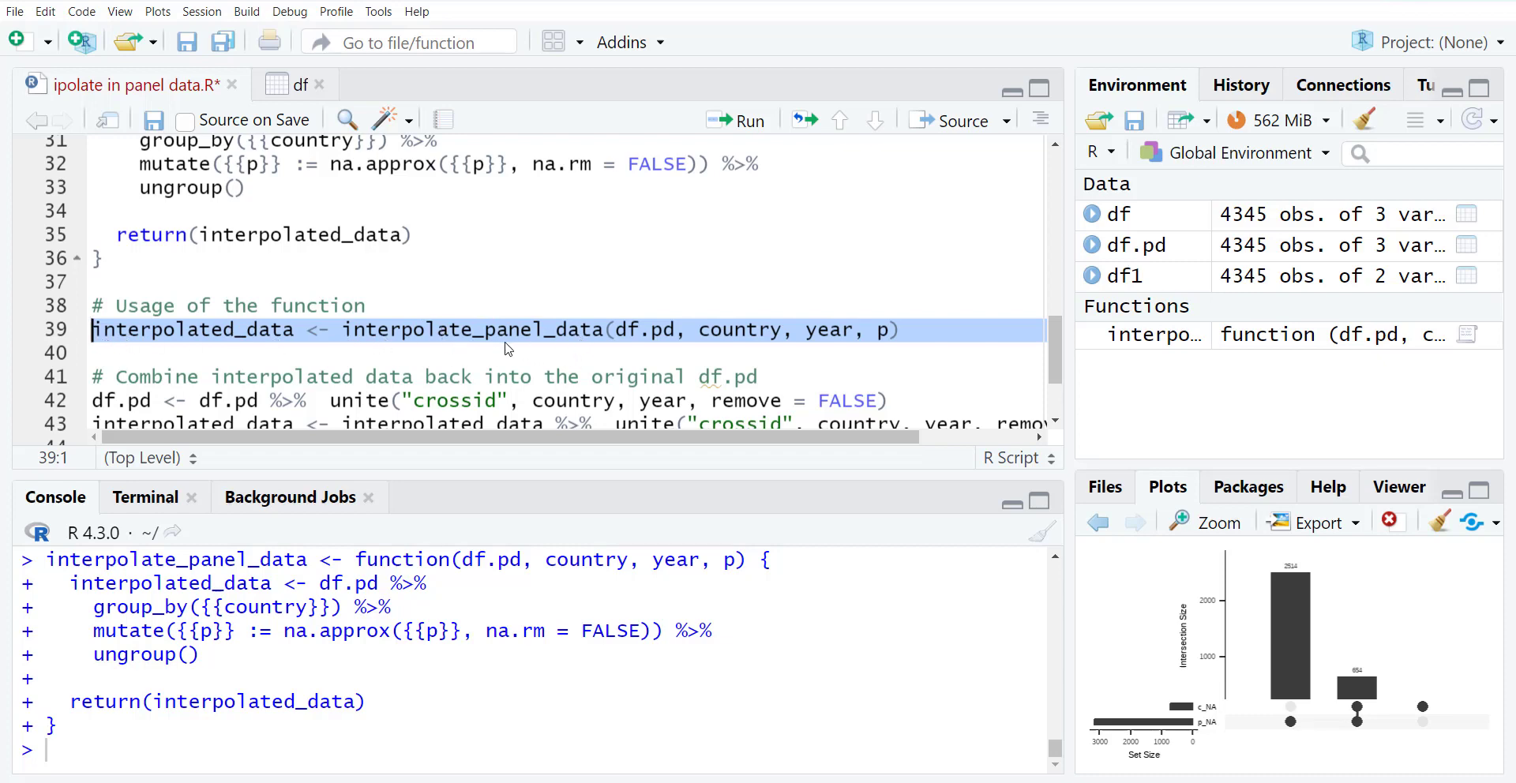
{"action": "mouse_move", "coordinate": [618, 346]}
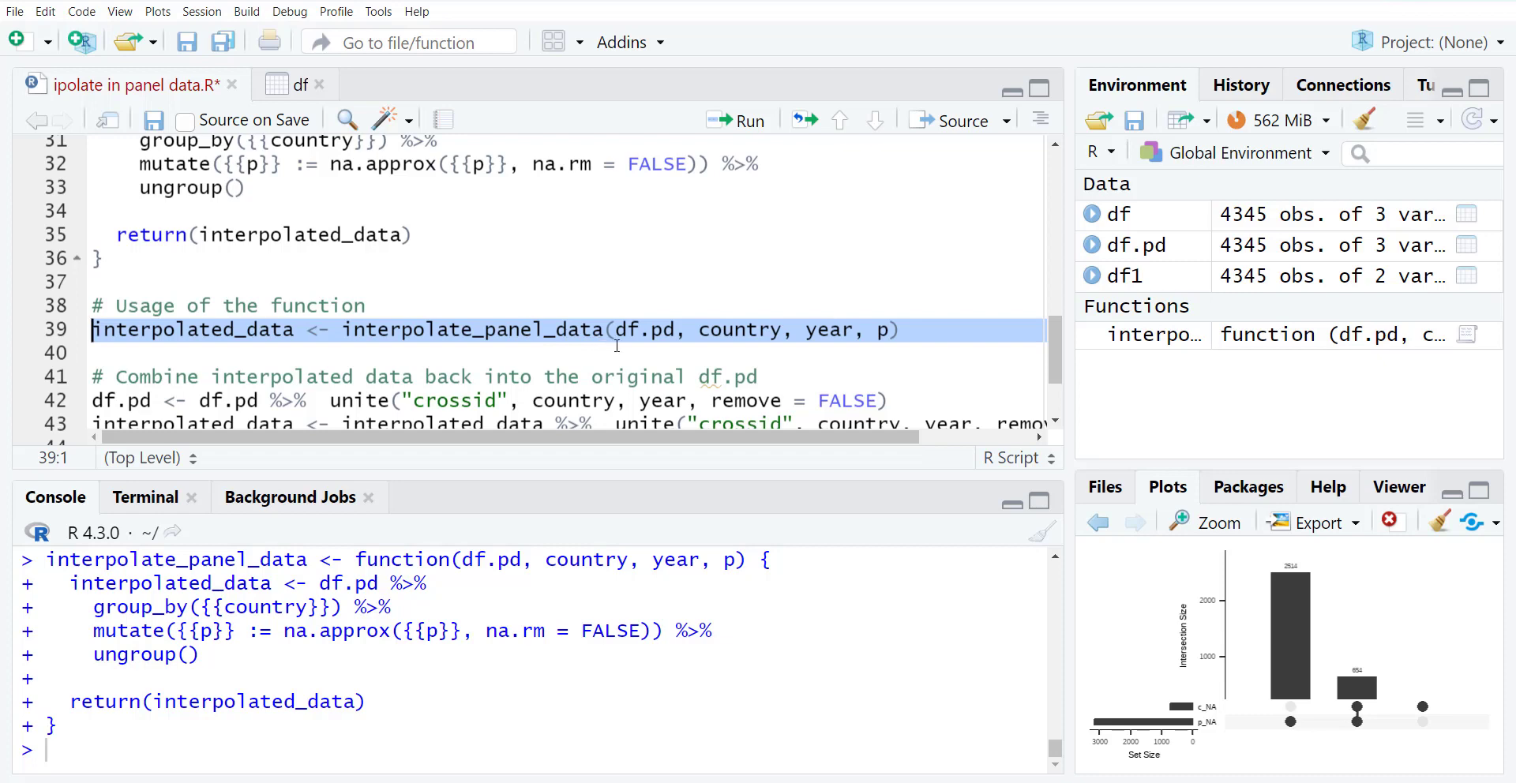
{"action": "mouse_move", "coordinate": [726, 346]}
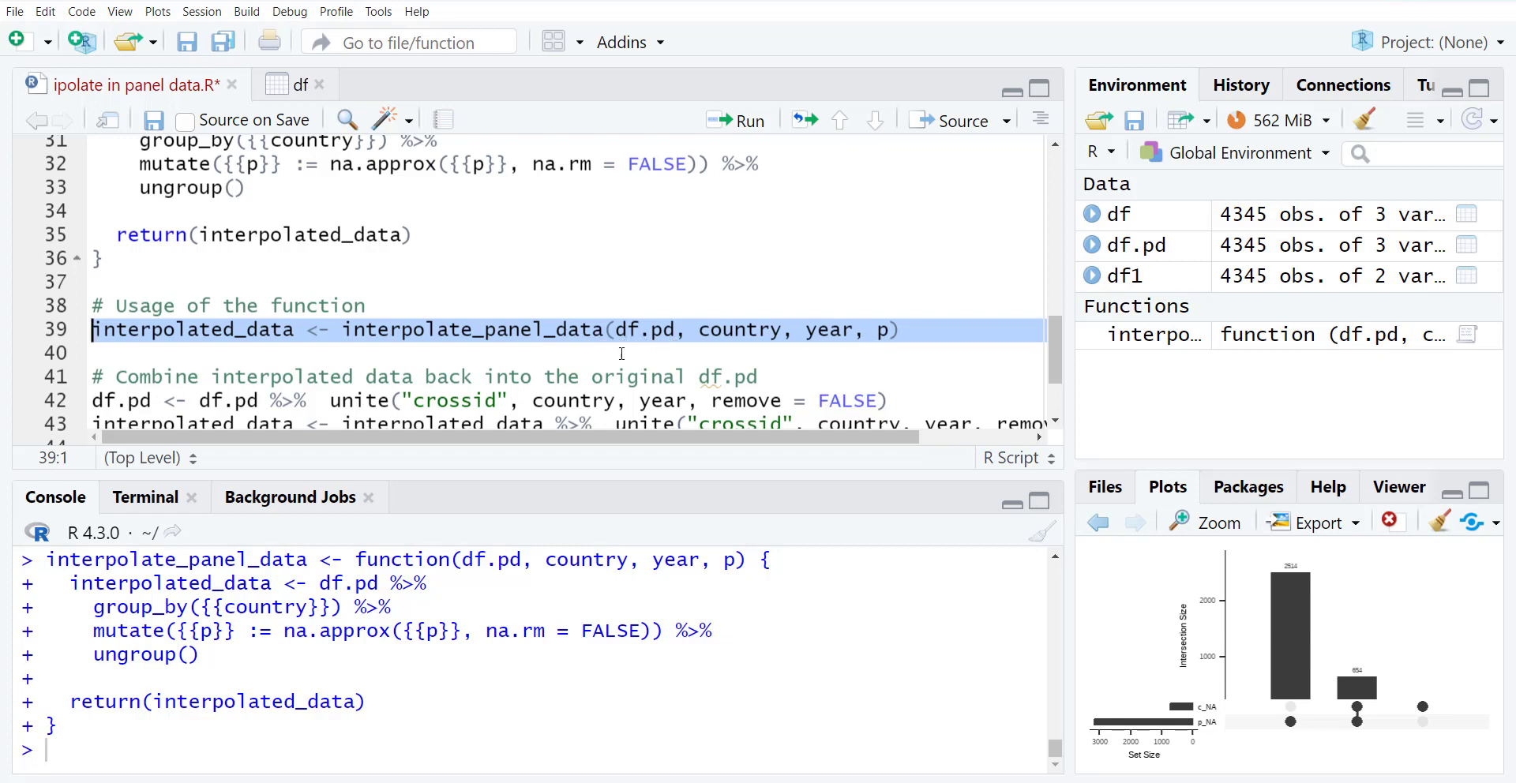
- Run interpolate_panel_data on df.pd to create interpolated_data (4,345 rows, 3 variables)
{"action": "scroll", "scroll_direction": "up", "scroll_amount": 3}
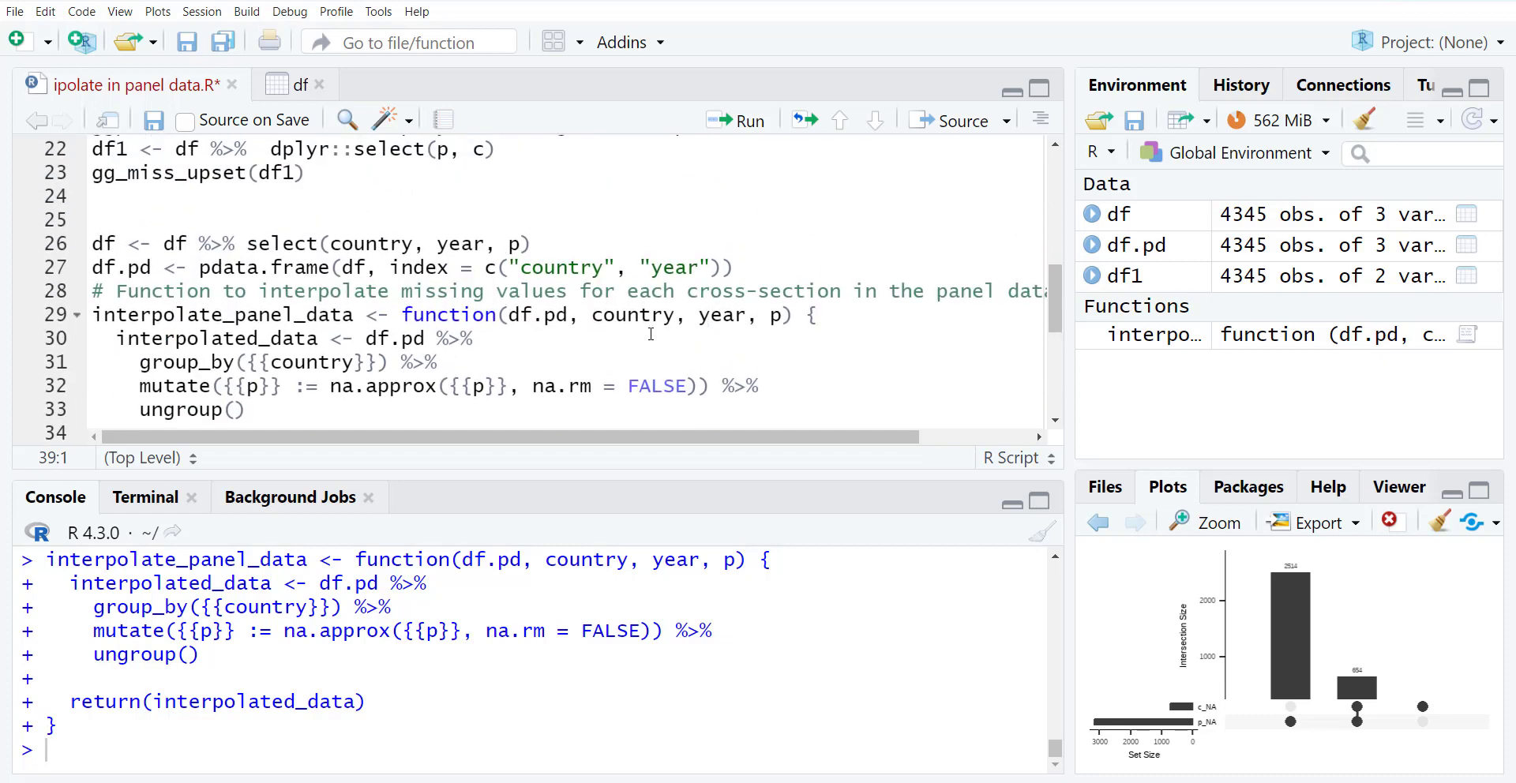
{"action": "mouse_move", "coordinate": [783, 314]}
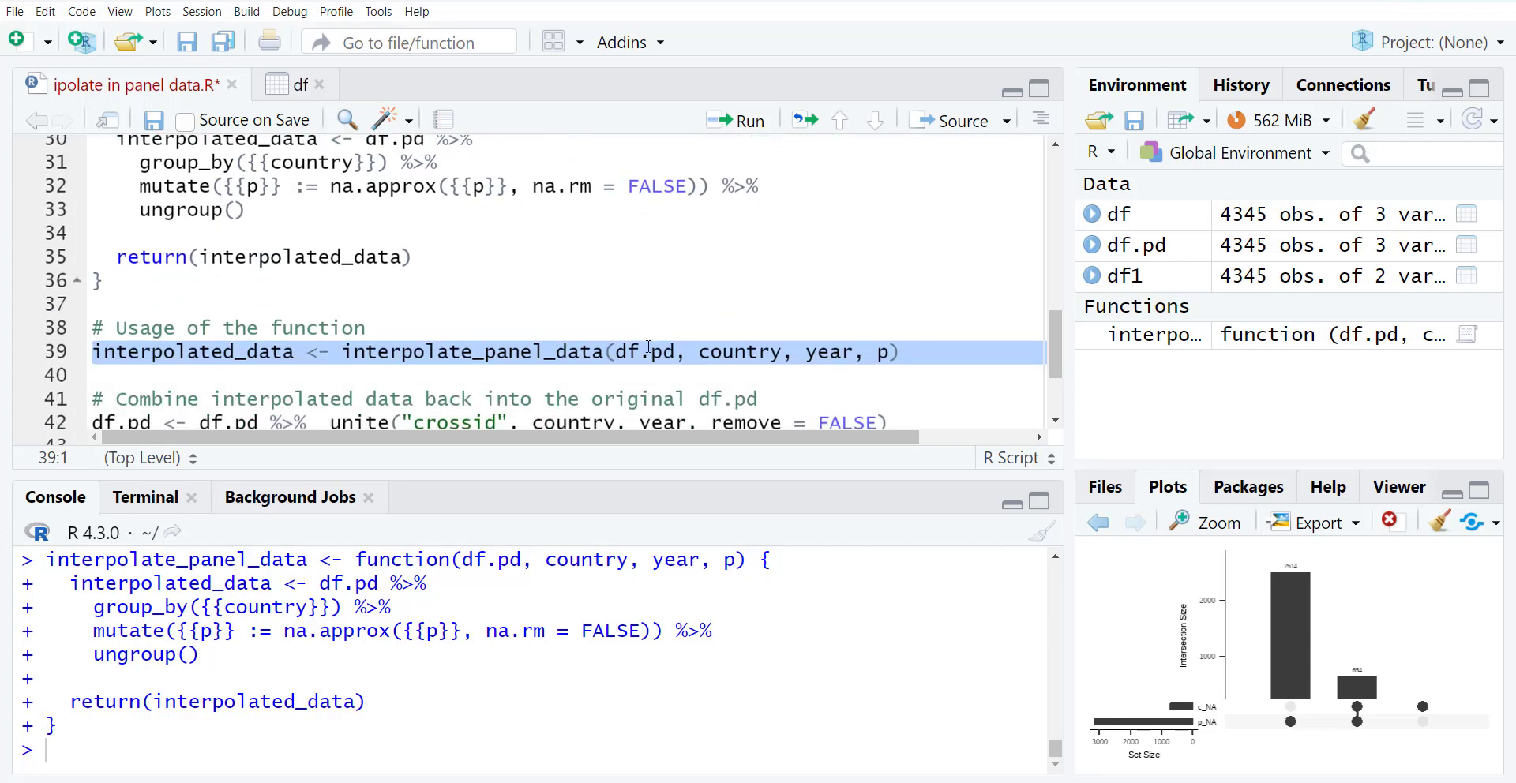
{"action": "left_click", "coordinate": [643, 351]}
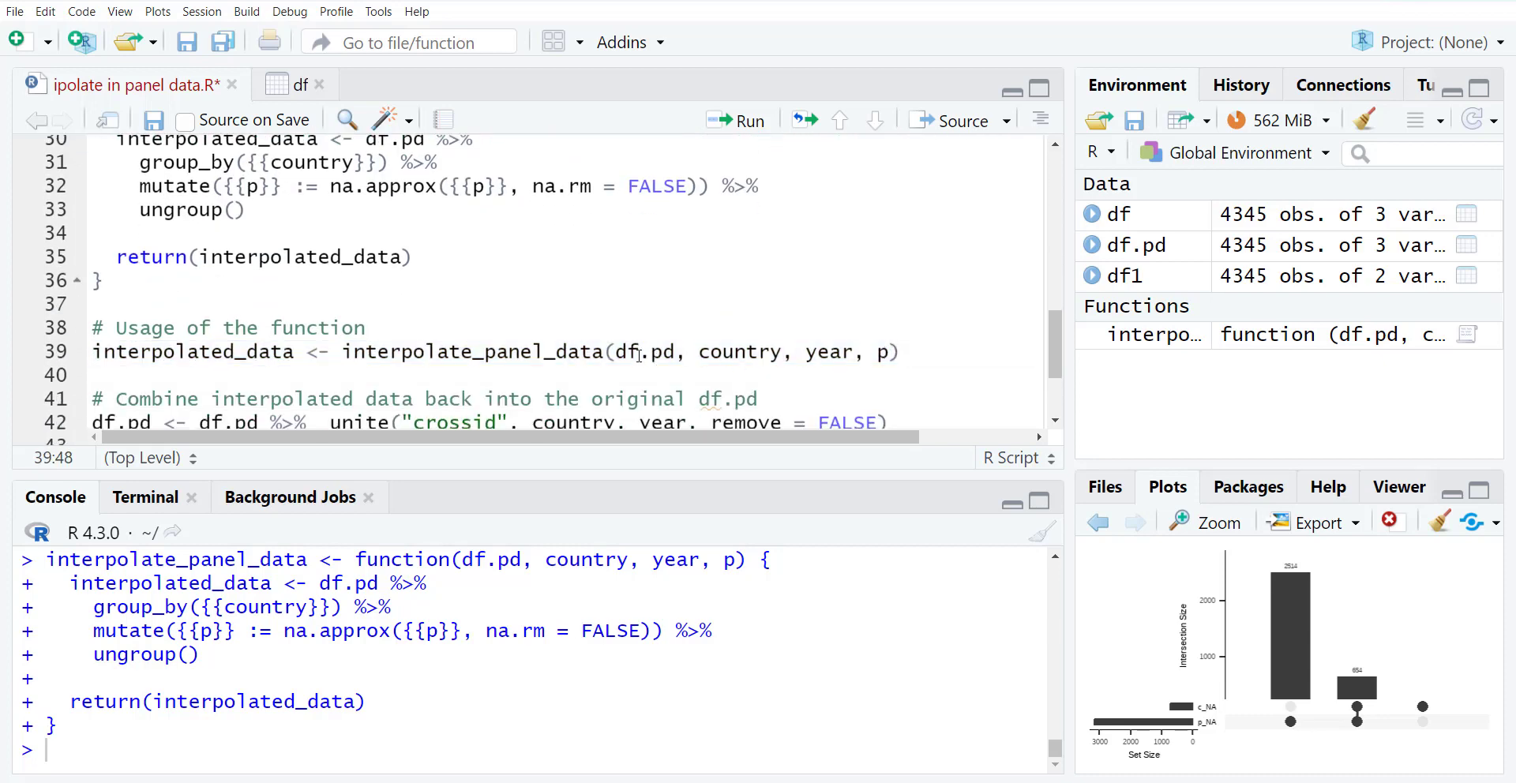
{"action": "scroll", "scroll_direction": "down", "scroll_amount": 3}
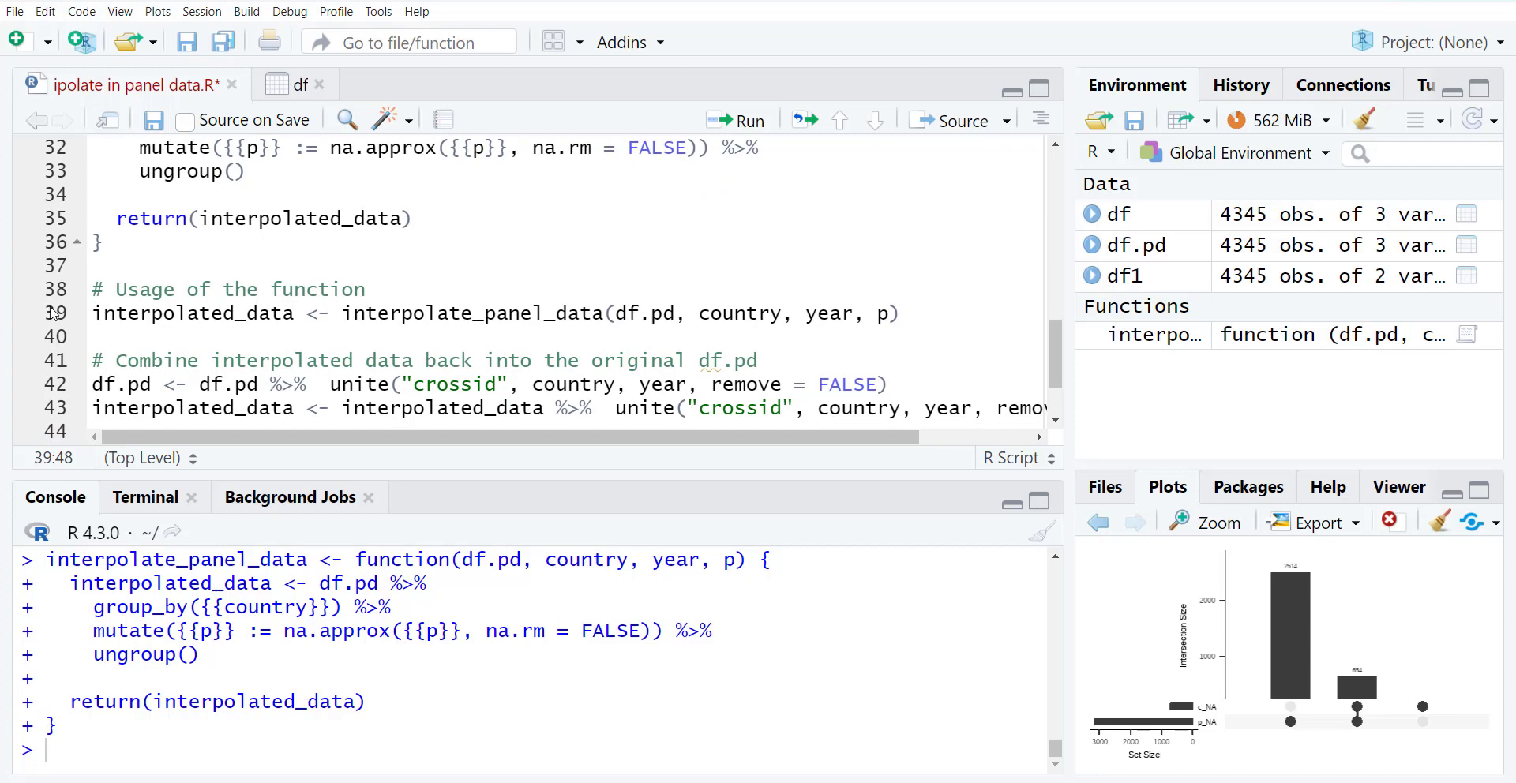
{"action": "left_click", "coordinate": [734, 120]}
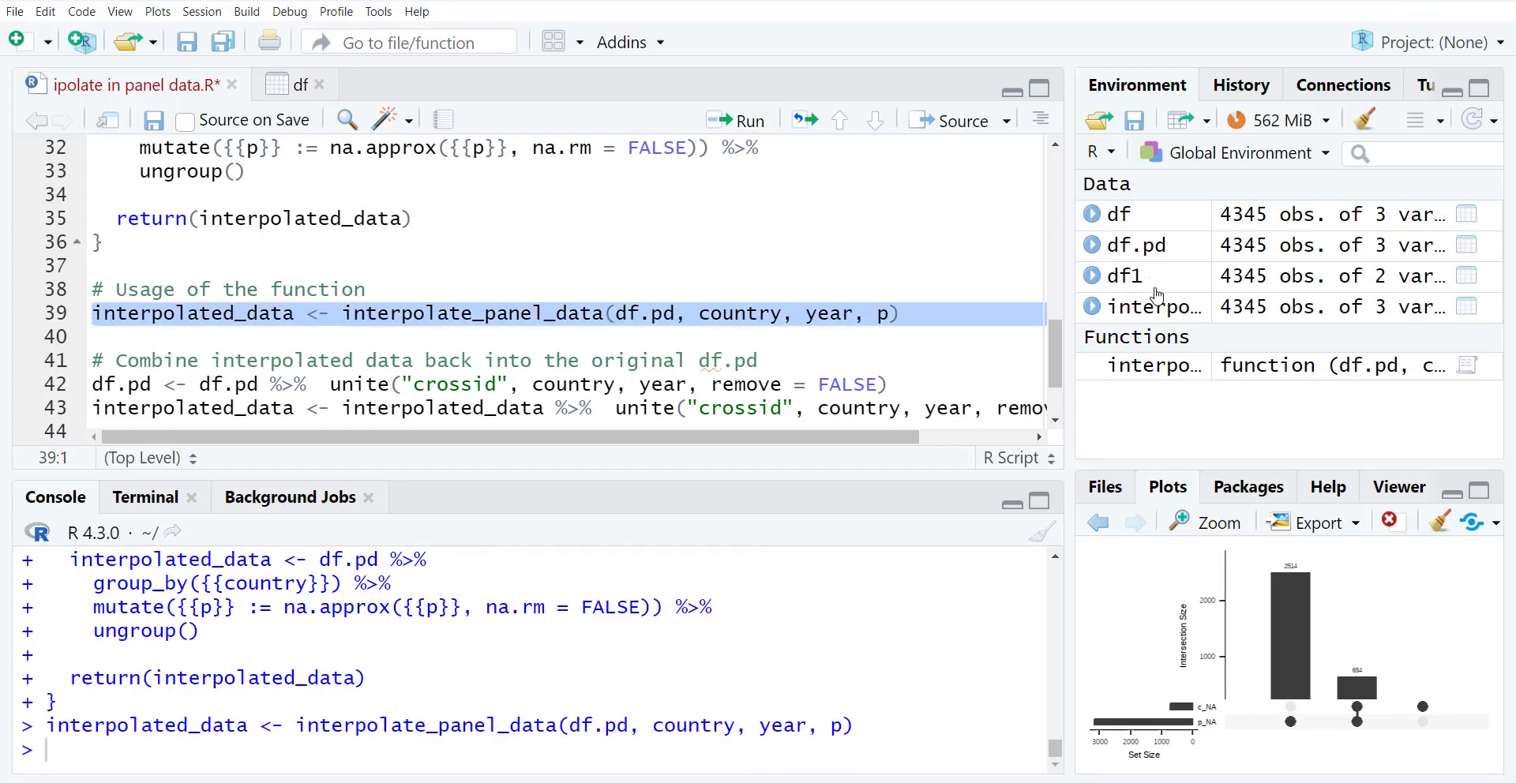
- Inspect the filled values in the interpolated_data viewer, then return to the script
{"action": "left_click", "coordinate": [1149, 307]}
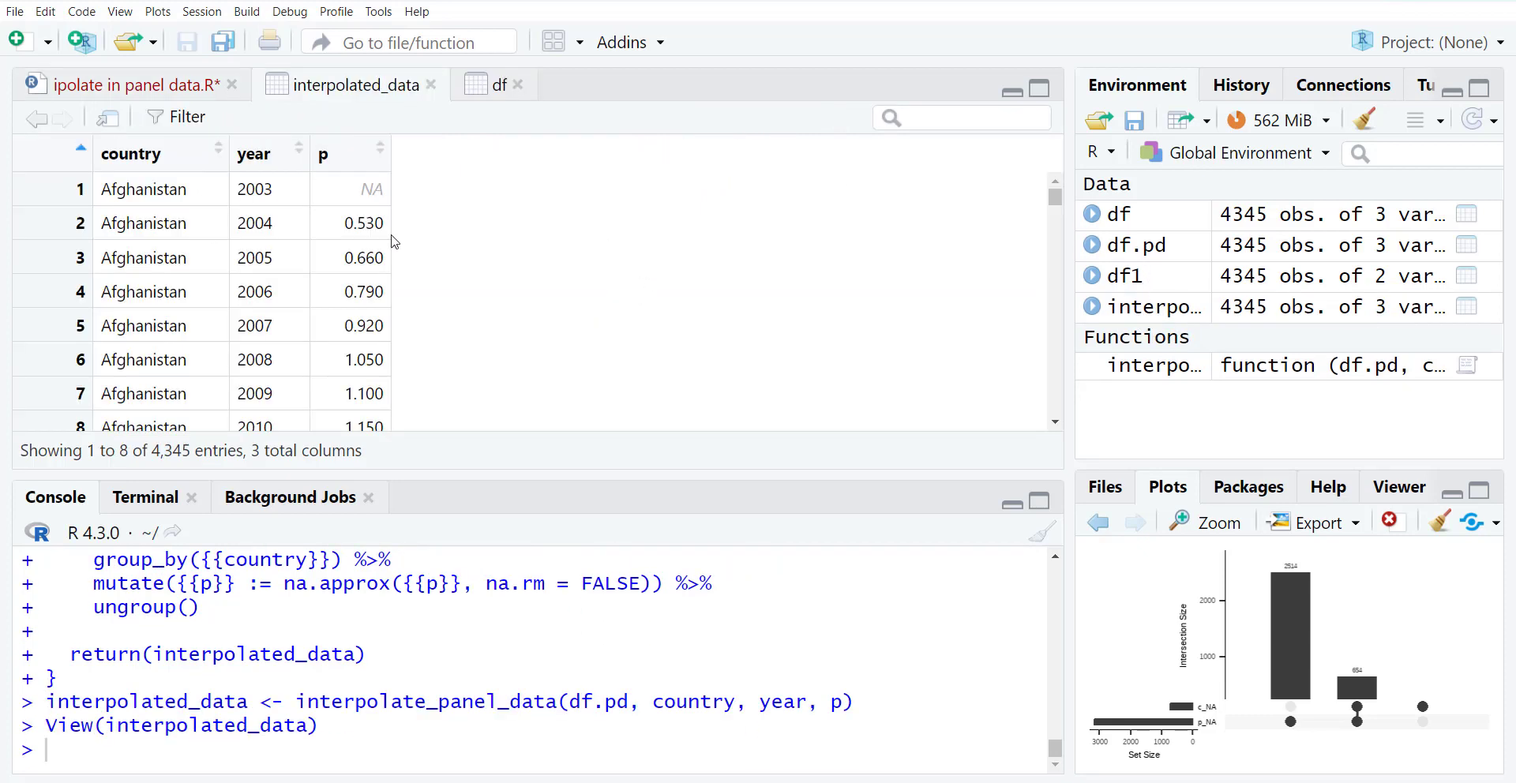
{"action": "scroll", "scroll_direction": "down", "scroll_amount": 3}
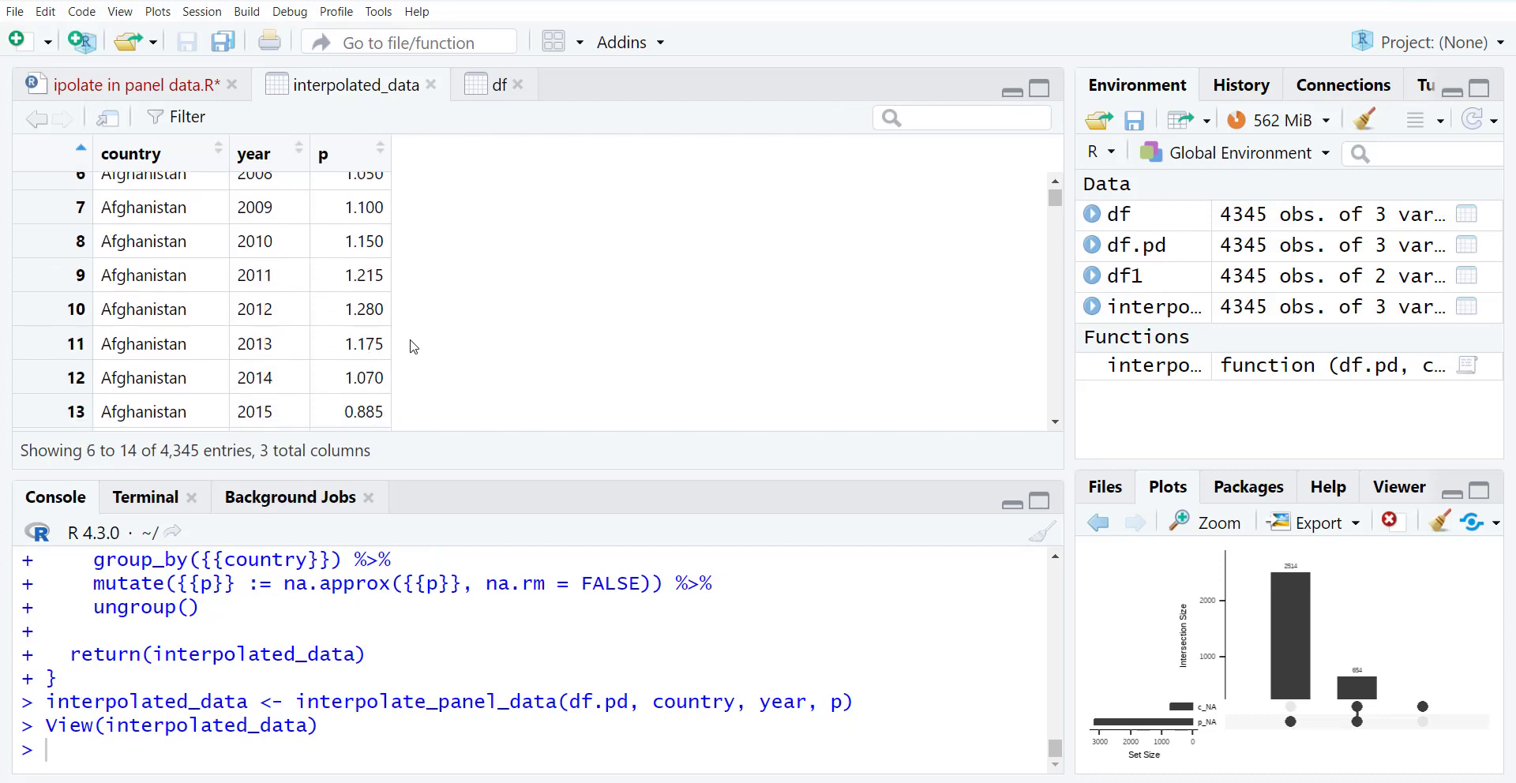
{"action": "scroll", "scroll_direction": "down", "scroll_amount": 3}
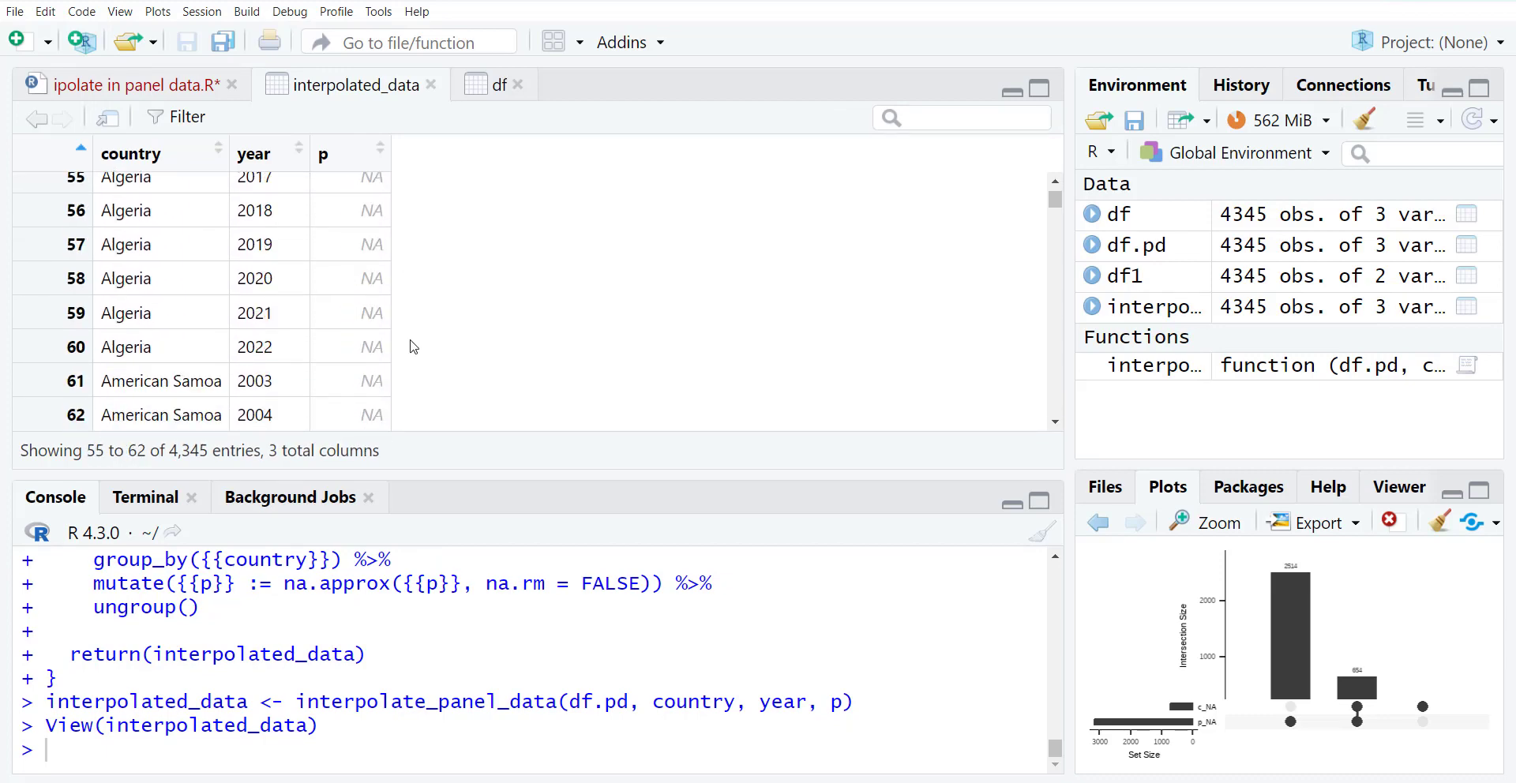
{"action": "left_click", "coordinate": [127, 83]}
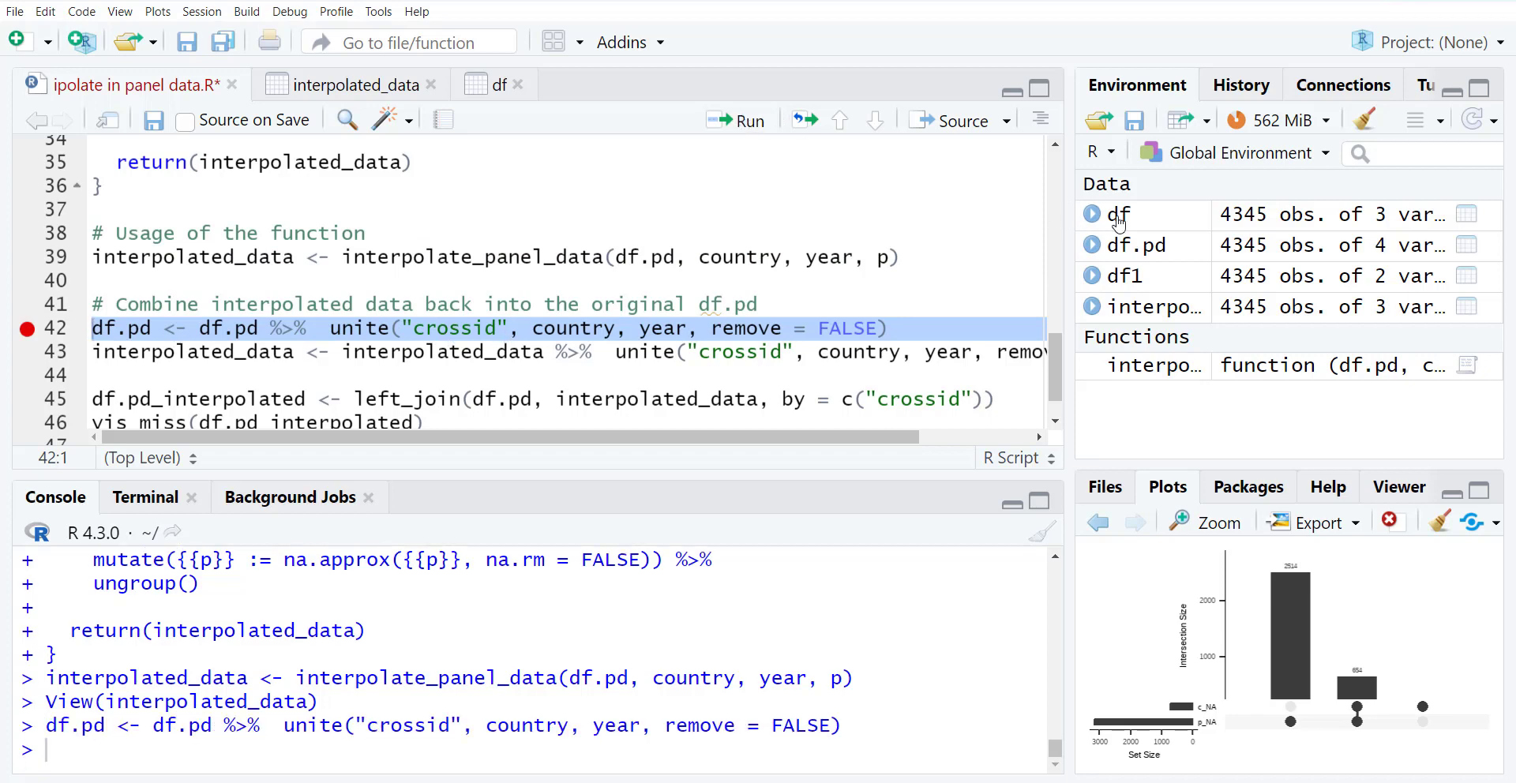
- Compare the df and interpolated_data views with their crossid keys, then close the df.pd view
{"action": "left_click", "coordinate": [494, 84]}
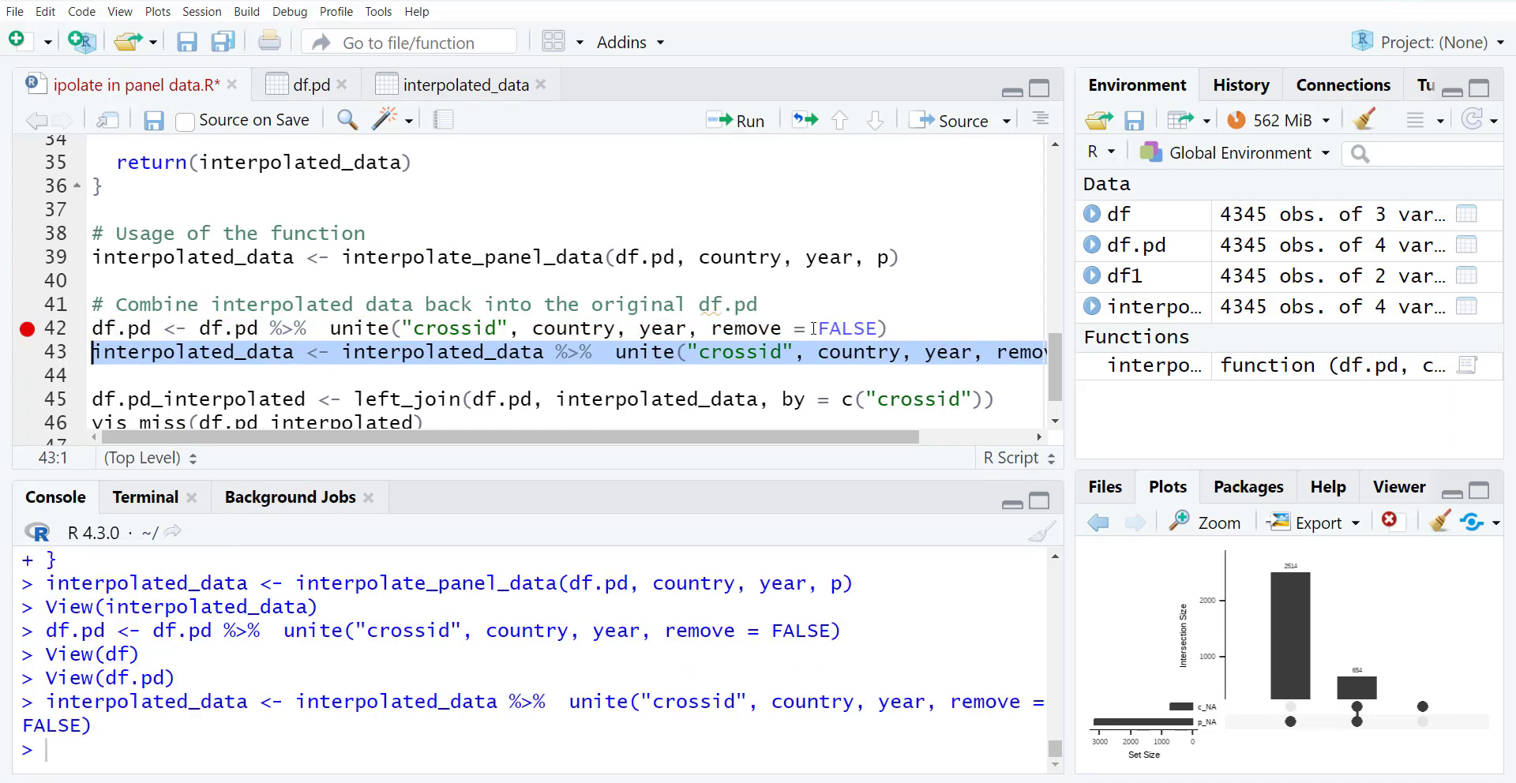
{"action": "left_click", "coordinate": [459, 84]}
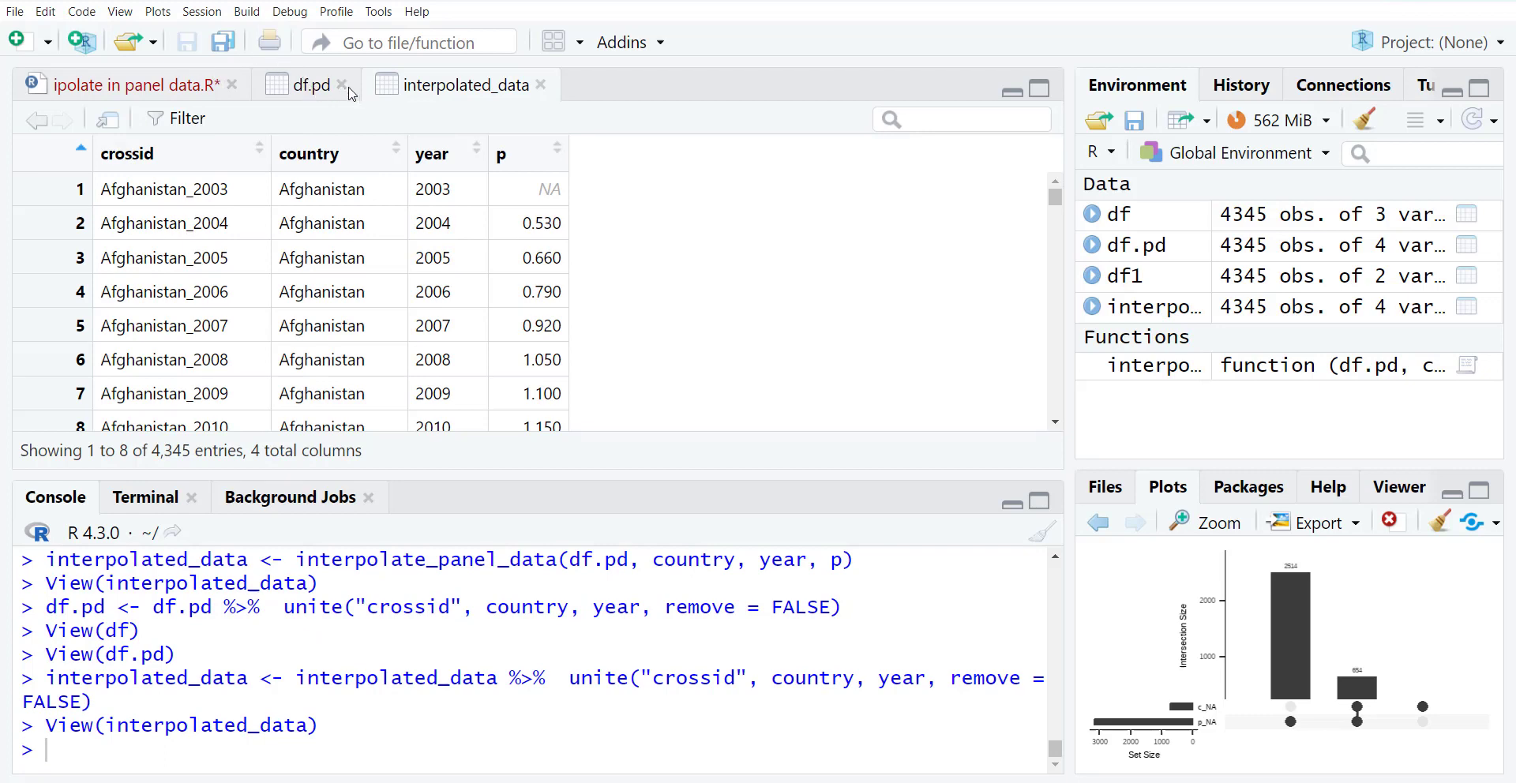
{"action": "left_click", "coordinate": [115, 84]}
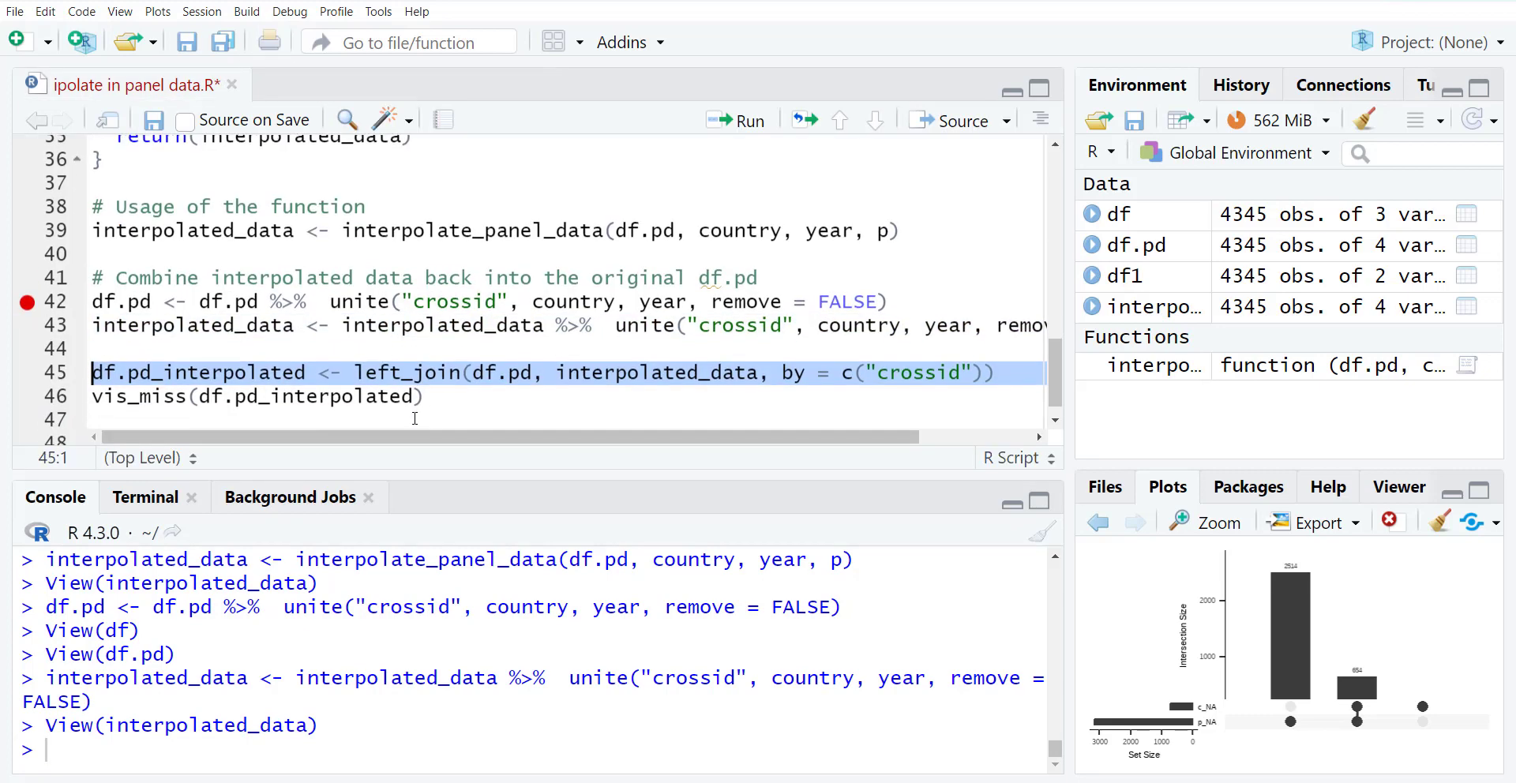
- Left-join interpolated_data onto df.pd by crossid and browse p.x versus p.y in df.pd_interpolated
{"action": "left_click", "coordinate": [737, 120]}
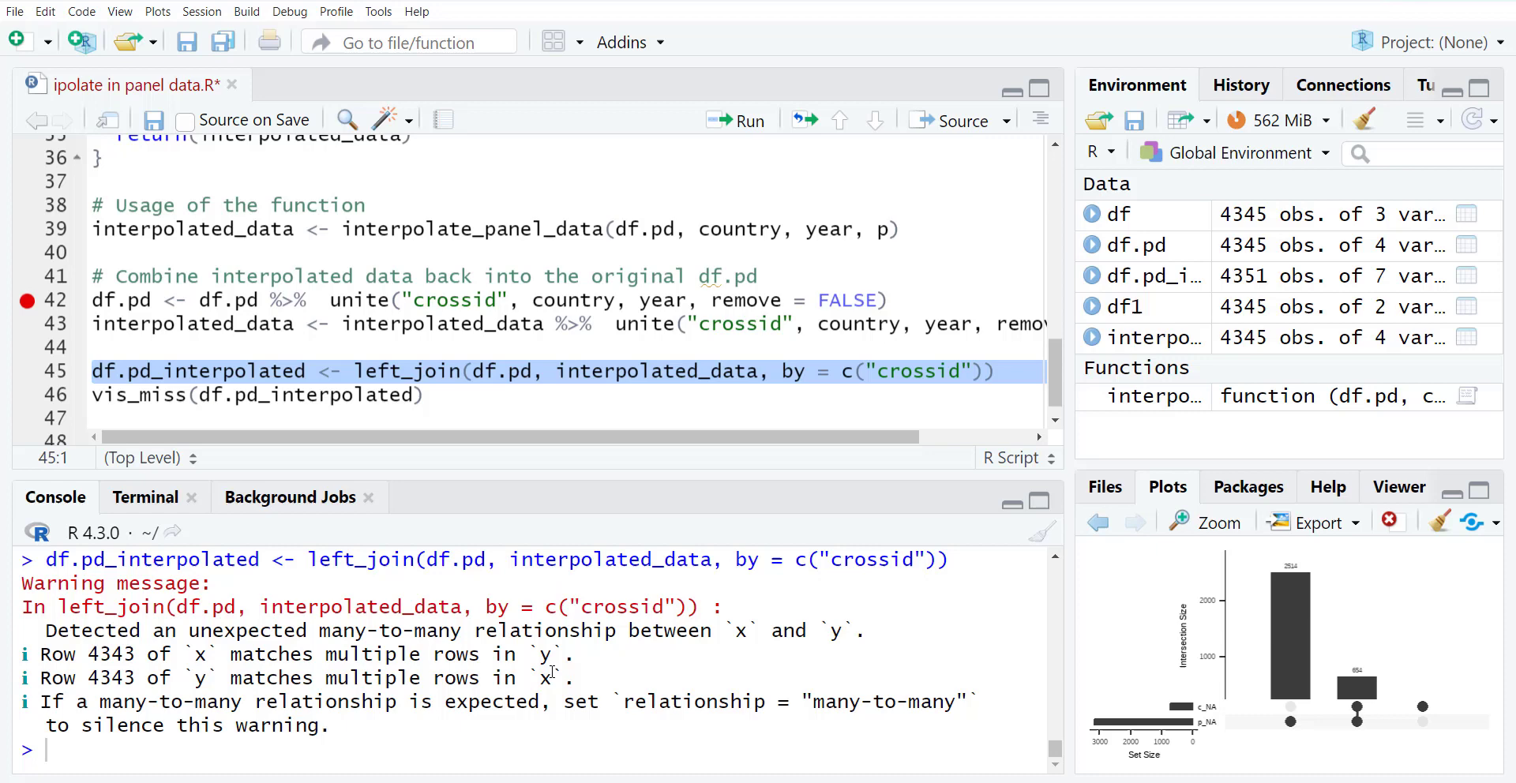
{"action": "mouse_move", "coordinate": [1139, 306]}
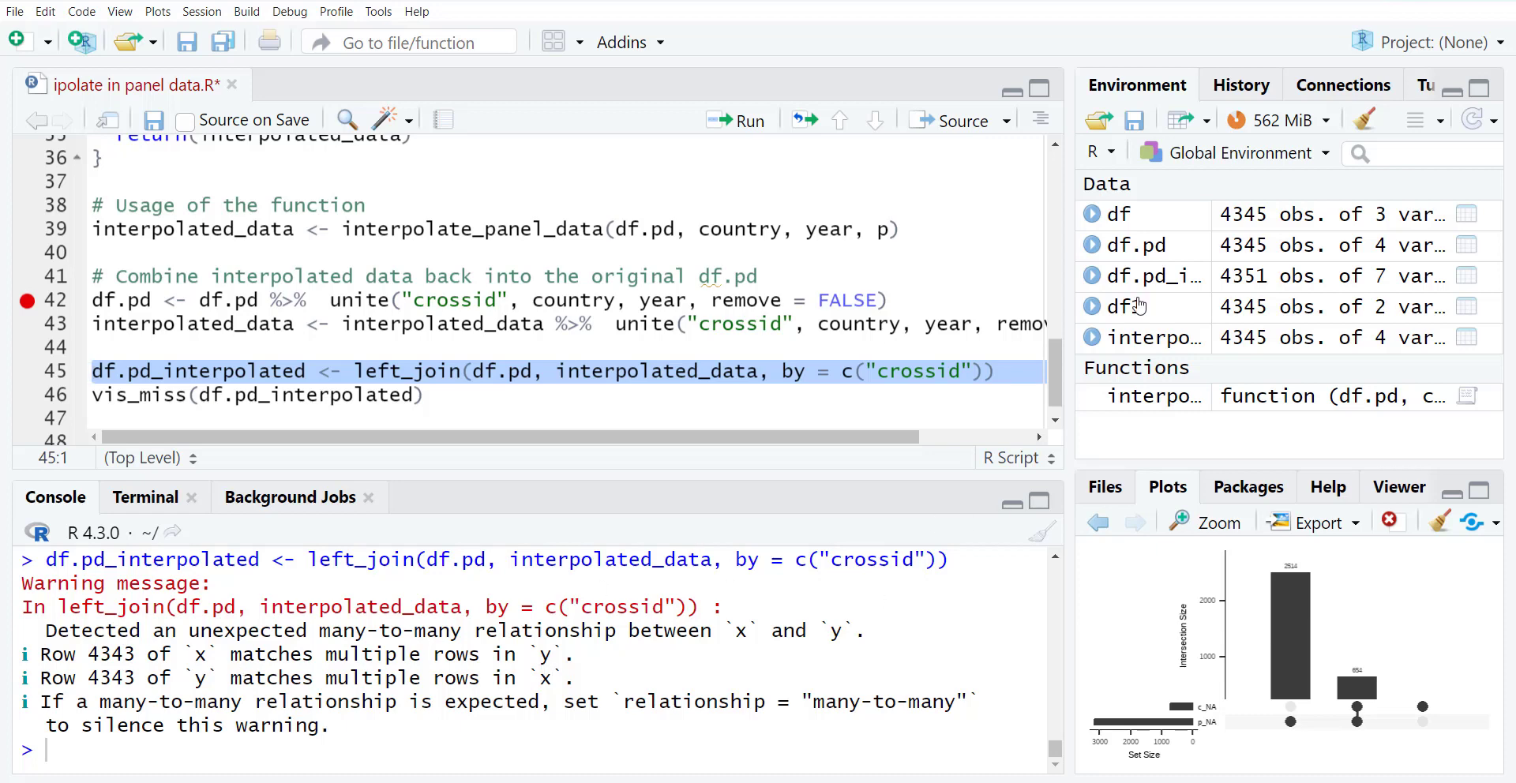
{"action": "mouse_move", "coordinate": [1147, 281]}
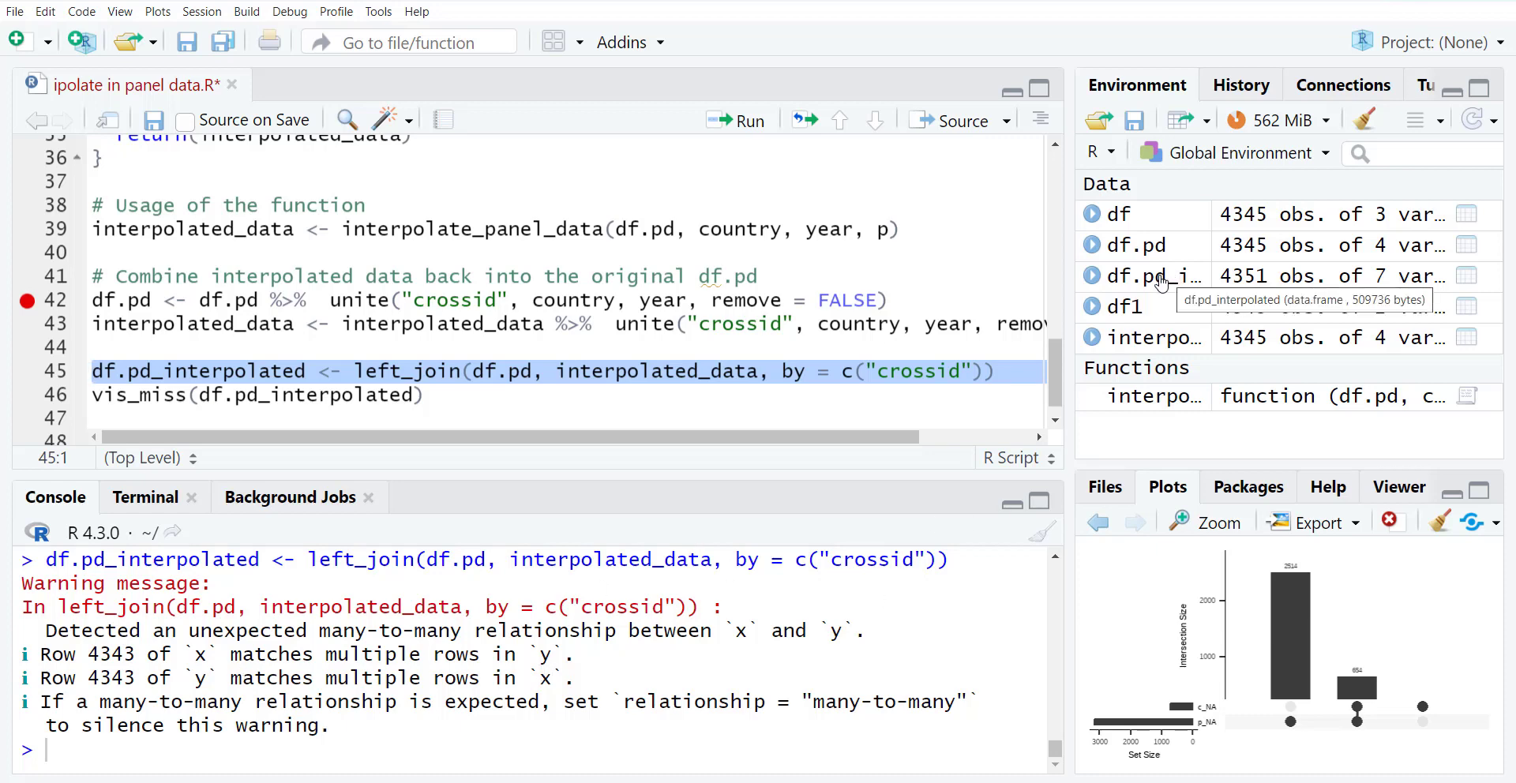
{"action": "left_click", "coordinate": [1152, 277]}
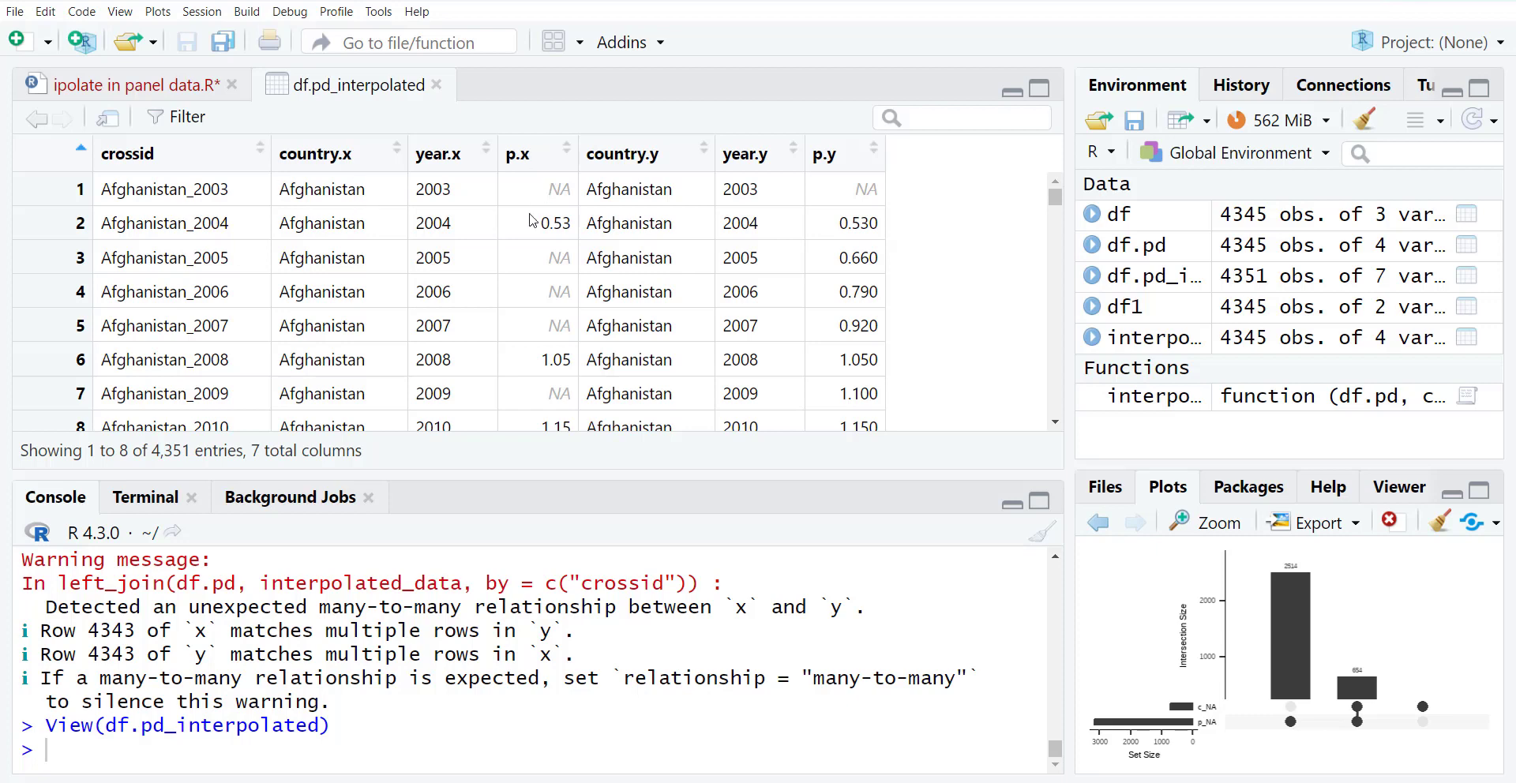
{"action": "mouse_move", "coordinate": [810, 340]}
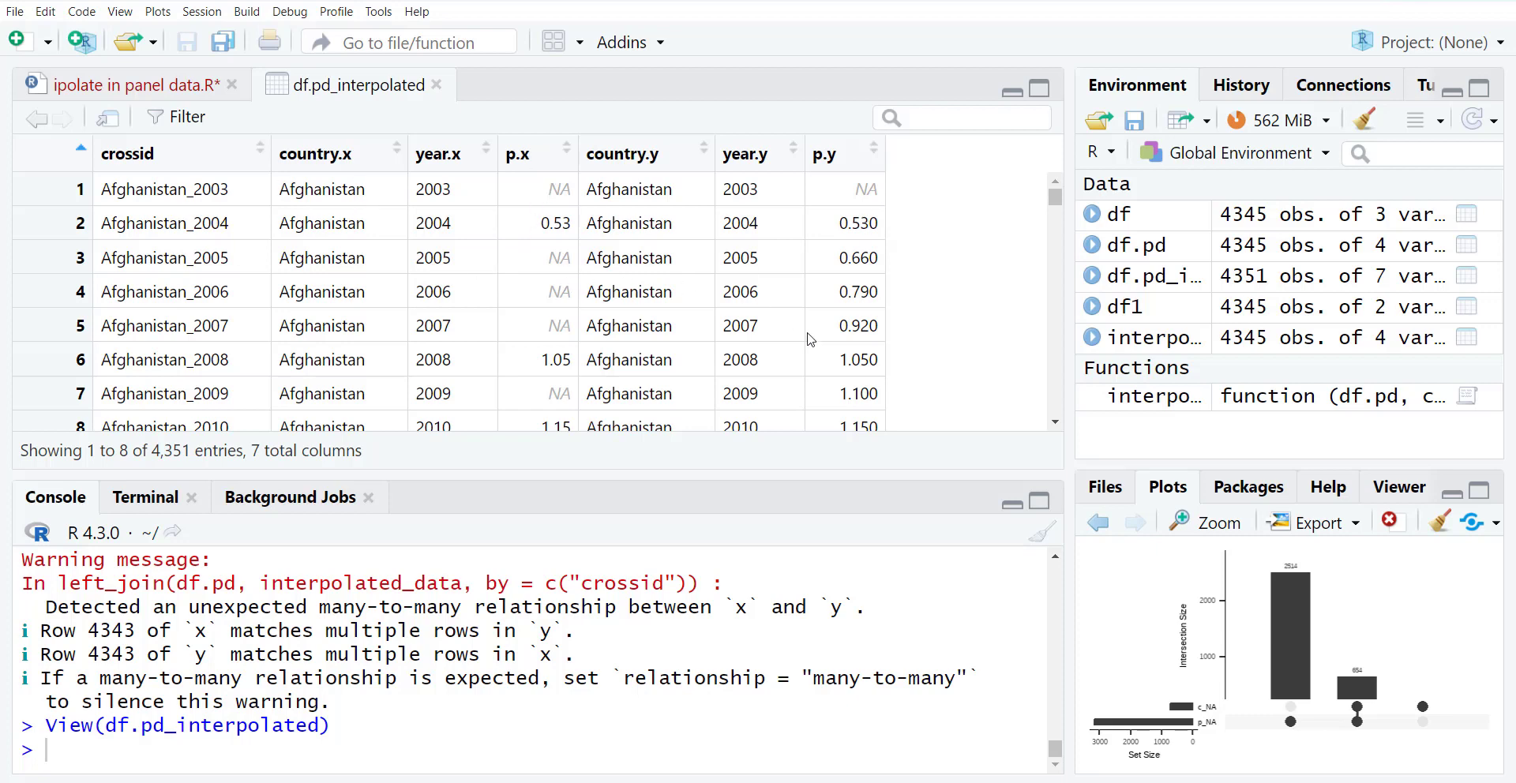
{"action": "scroll", "scroll_direction": "down", "scroll_amount": 3}
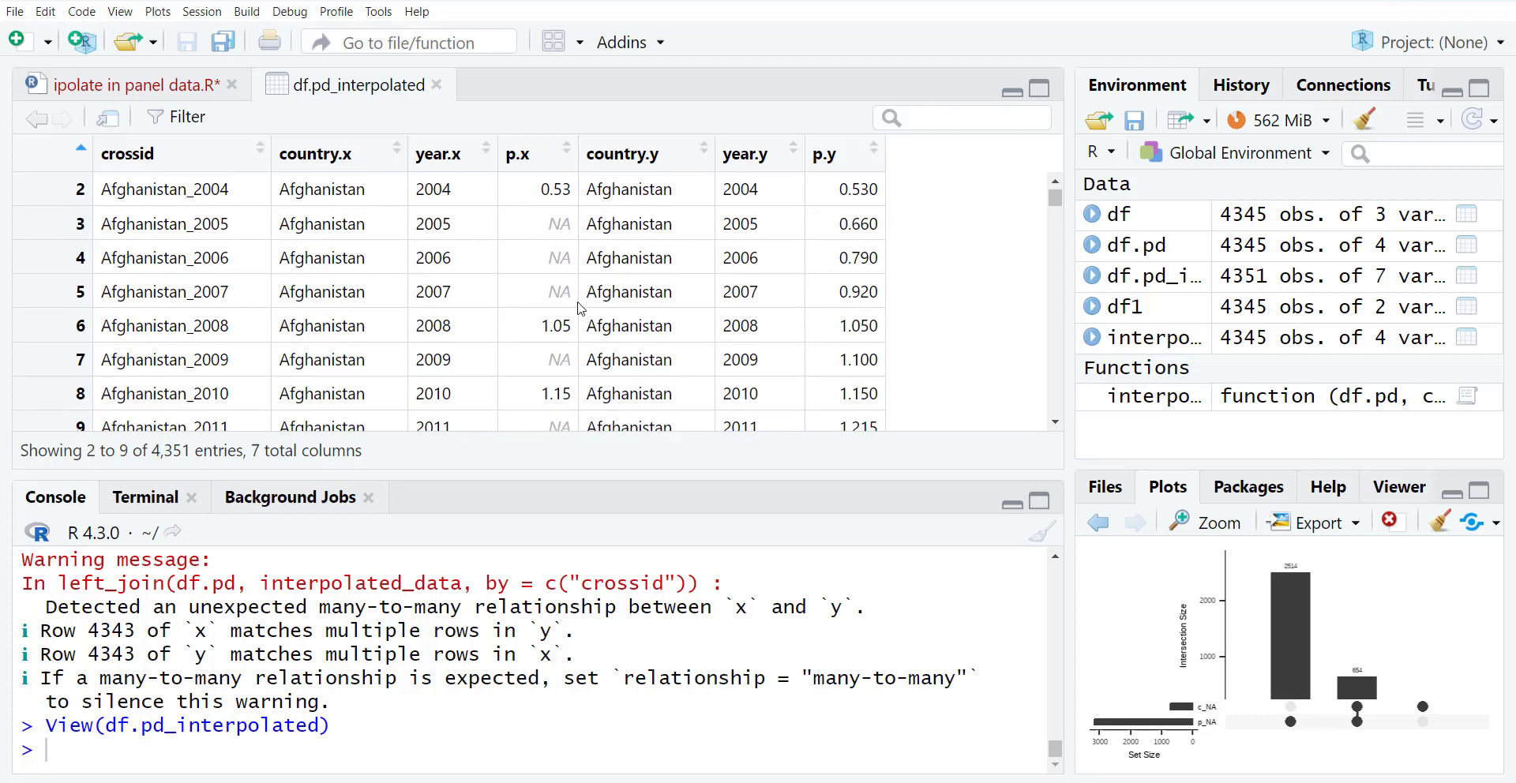
{"action": "scroll", "scroll_direction": "down", "scroll_amount": 3}
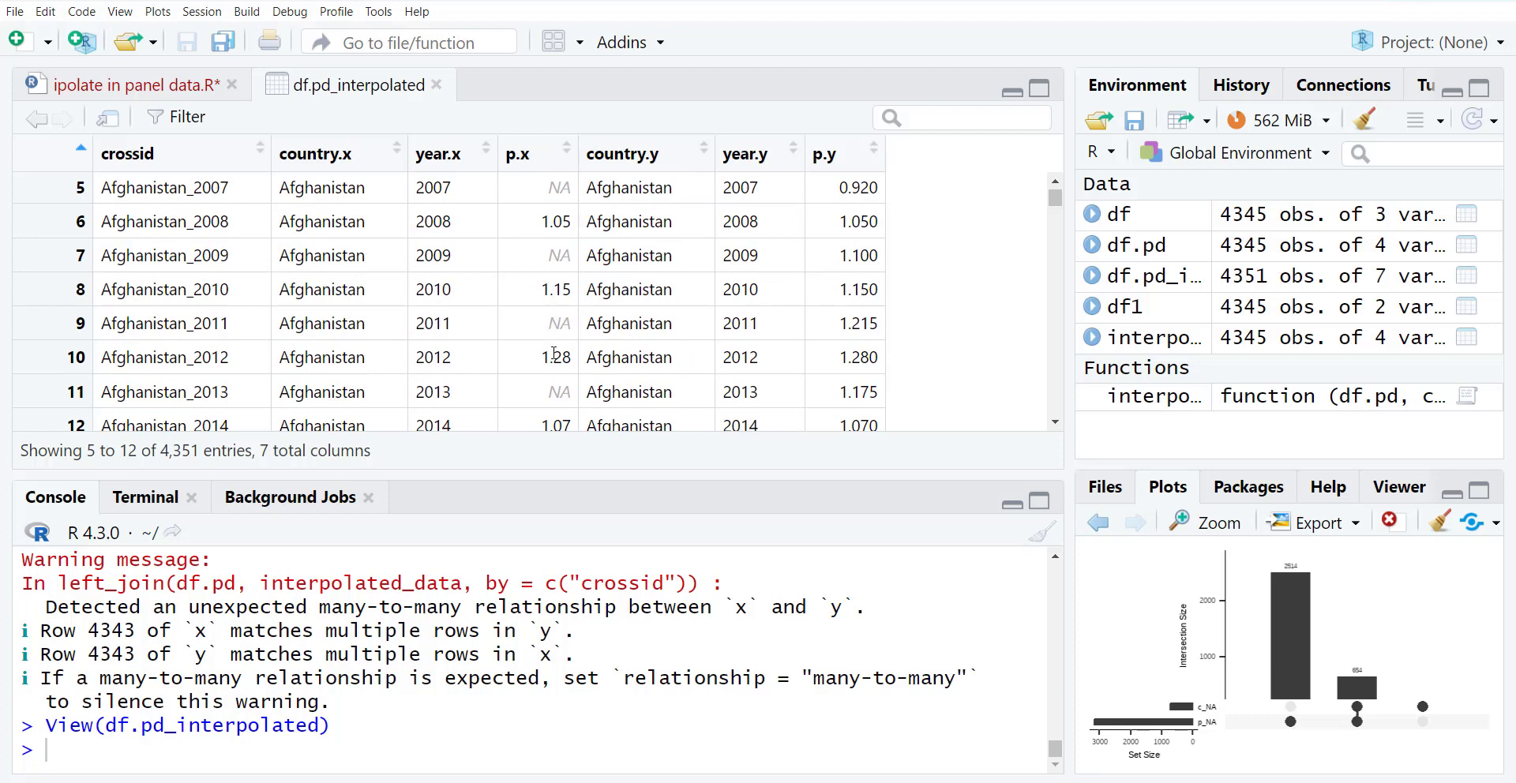
{"action": "mouse_move", "coordinate": [556, 289]}
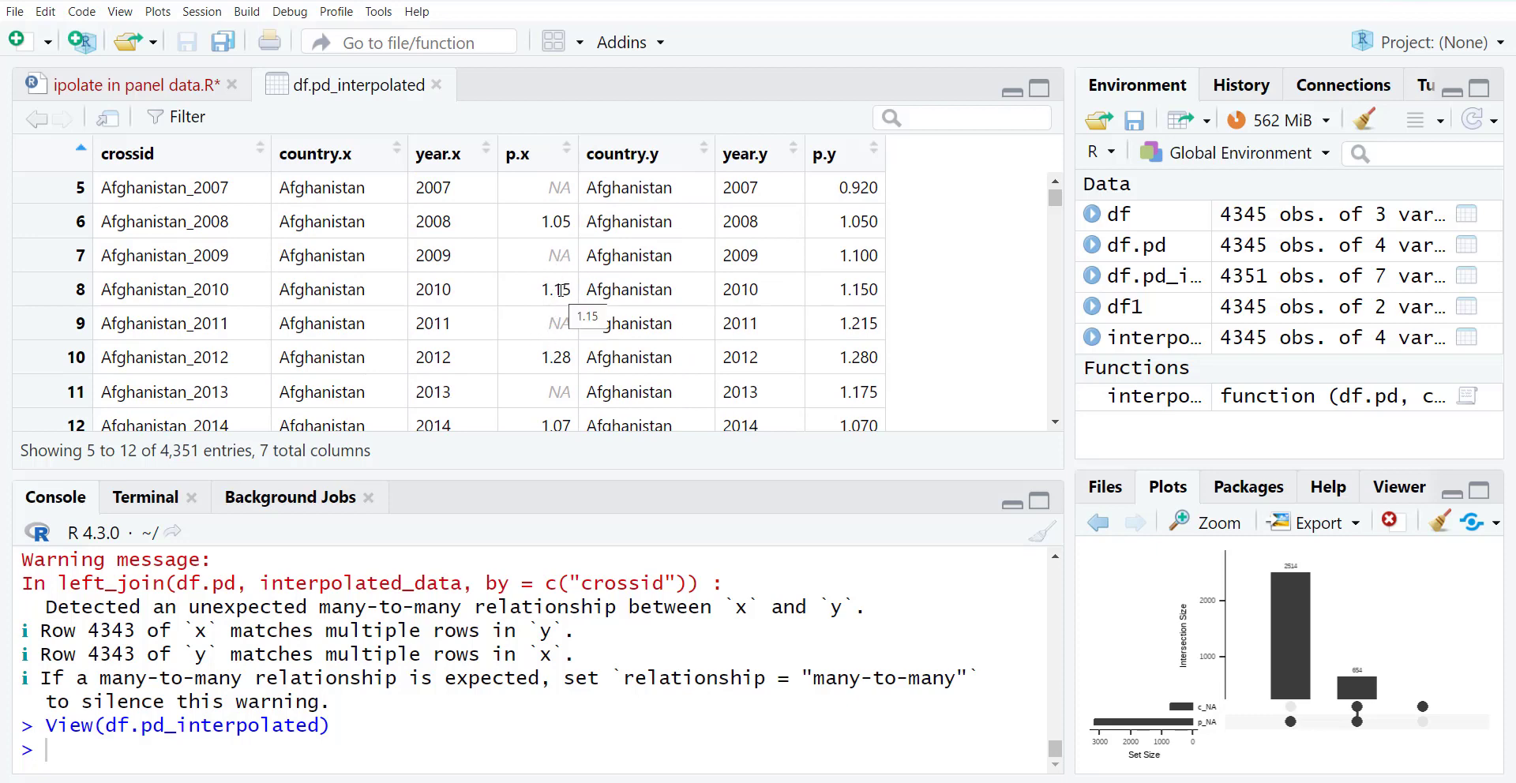
{"action": "mouse_move", "coordinate": [556, 324]}
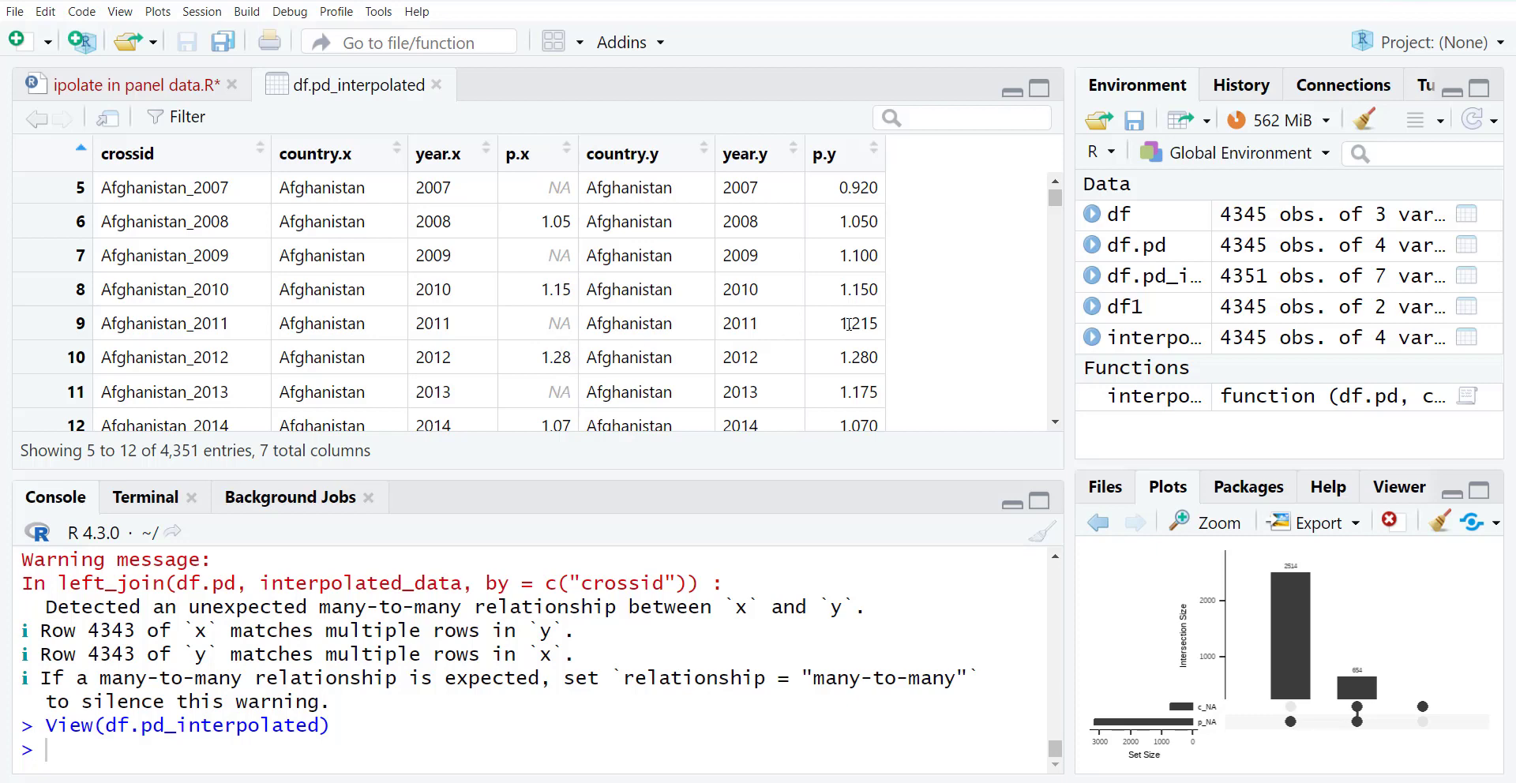
{"action": "scroll", "scroll_direction": "up", "scroll_amount": 3}
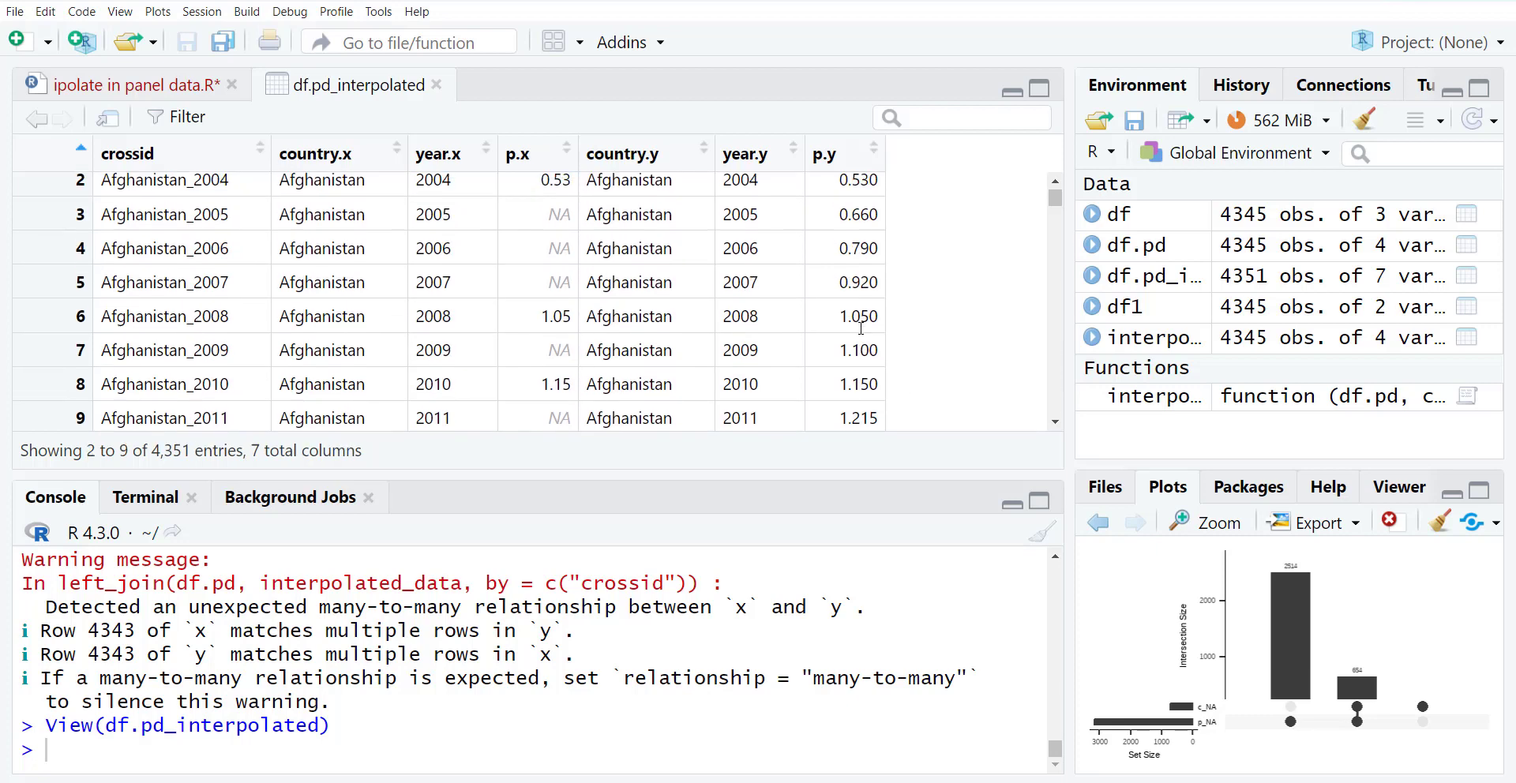
{"action": "scroll", "scroll_direction": "down", "scroll_amount": 3}
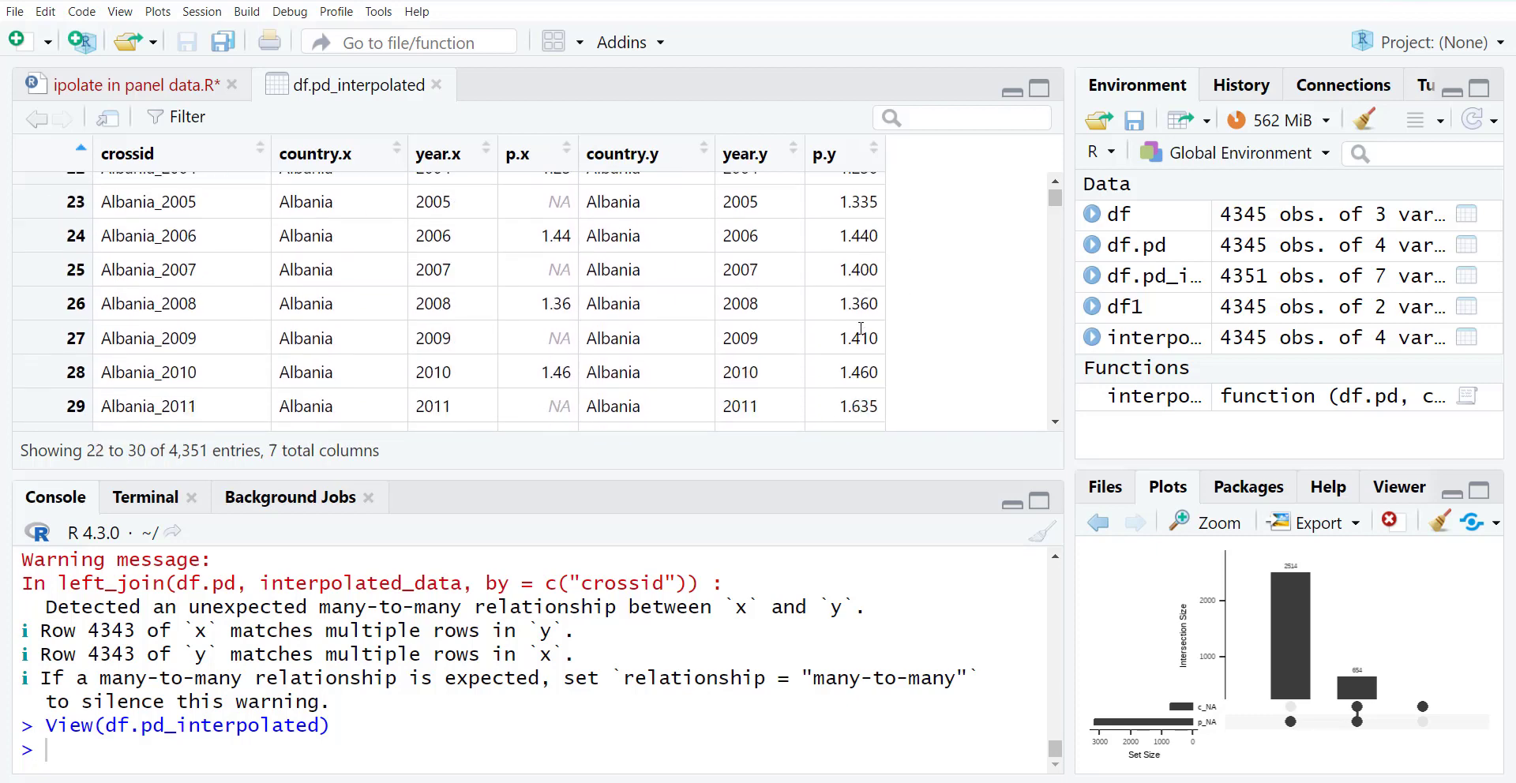
{"action": "scroll", "scroll_direction": "down", "scroll_amount": 3}
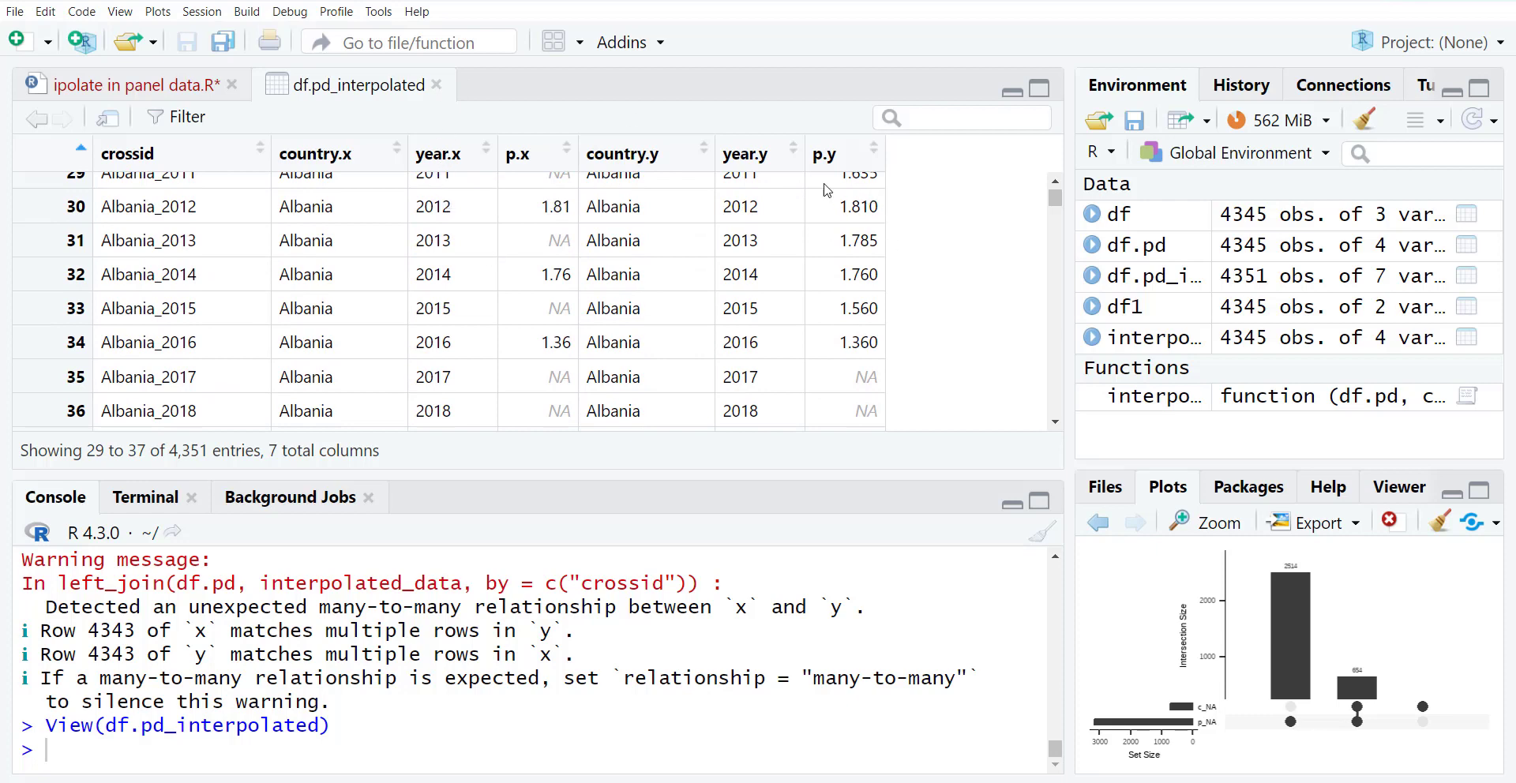
{"action": "mouse_move", "coordinate": [436, 85]}
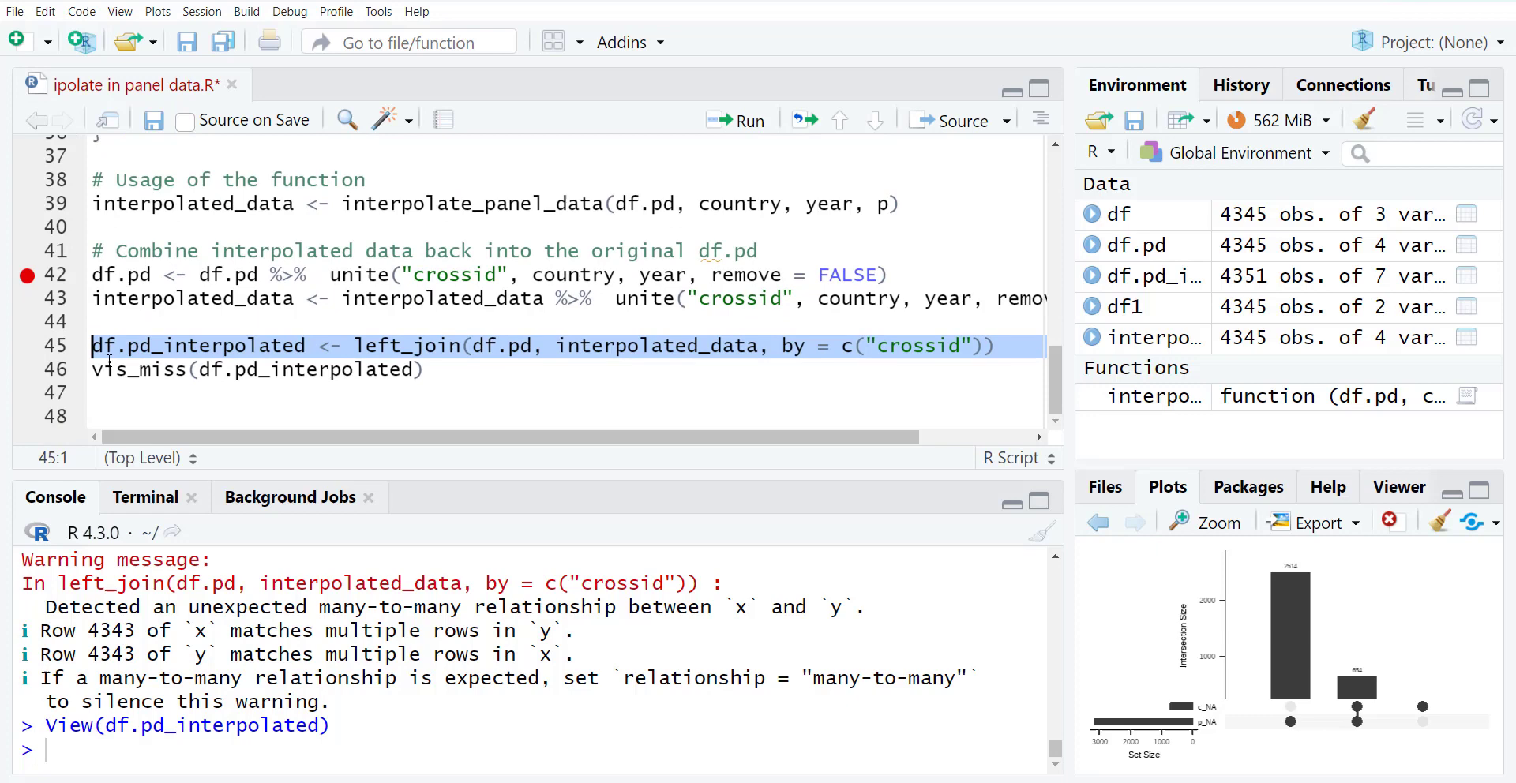
- Draw vis_miss(df.pd_interpolated) enlarged, showing p 73% vs 49% missing, and save the script
{"action": "left_click", "coordinate": [738, 120]}
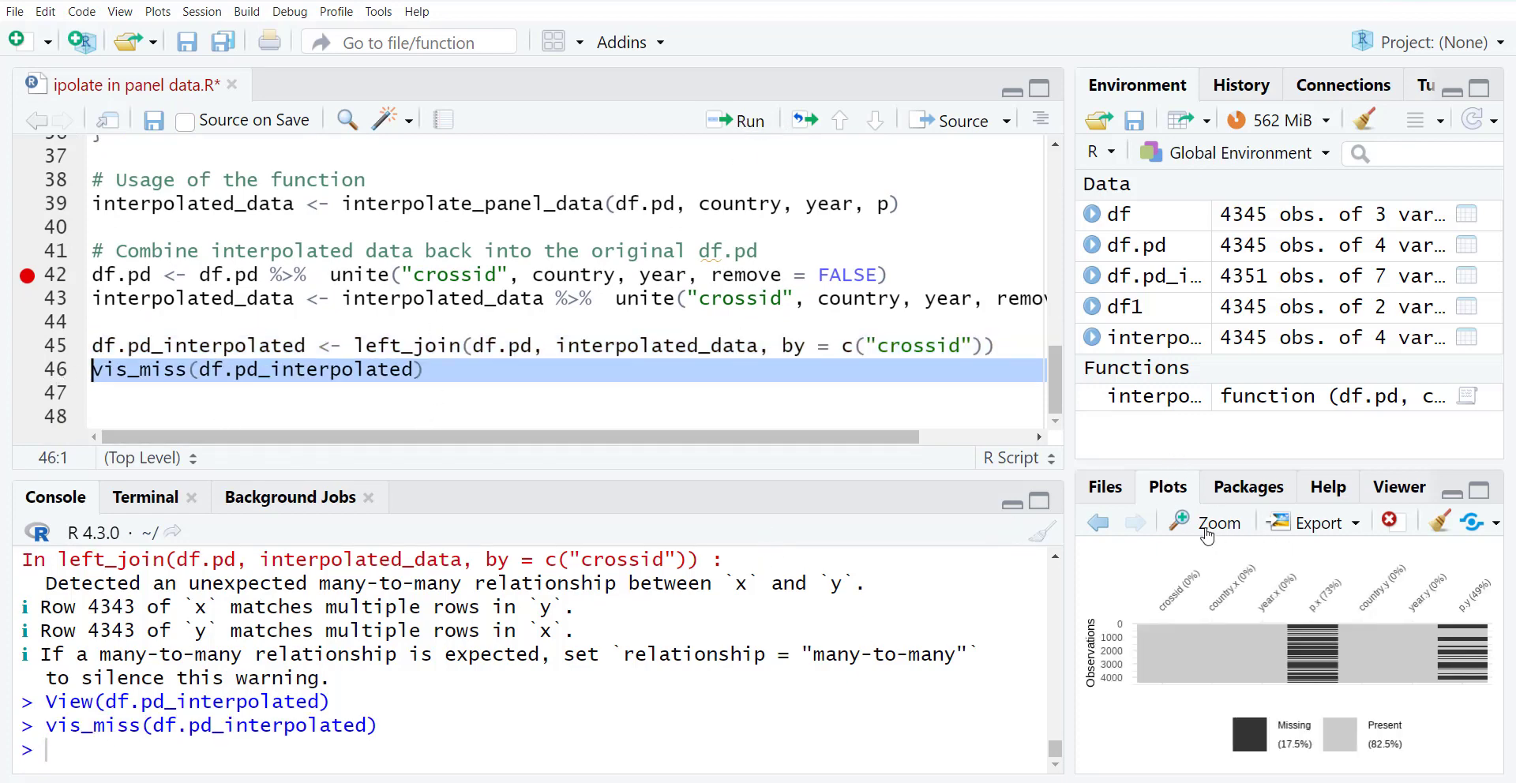
{"action": "left_click", "coordinate": [1220, 523]}
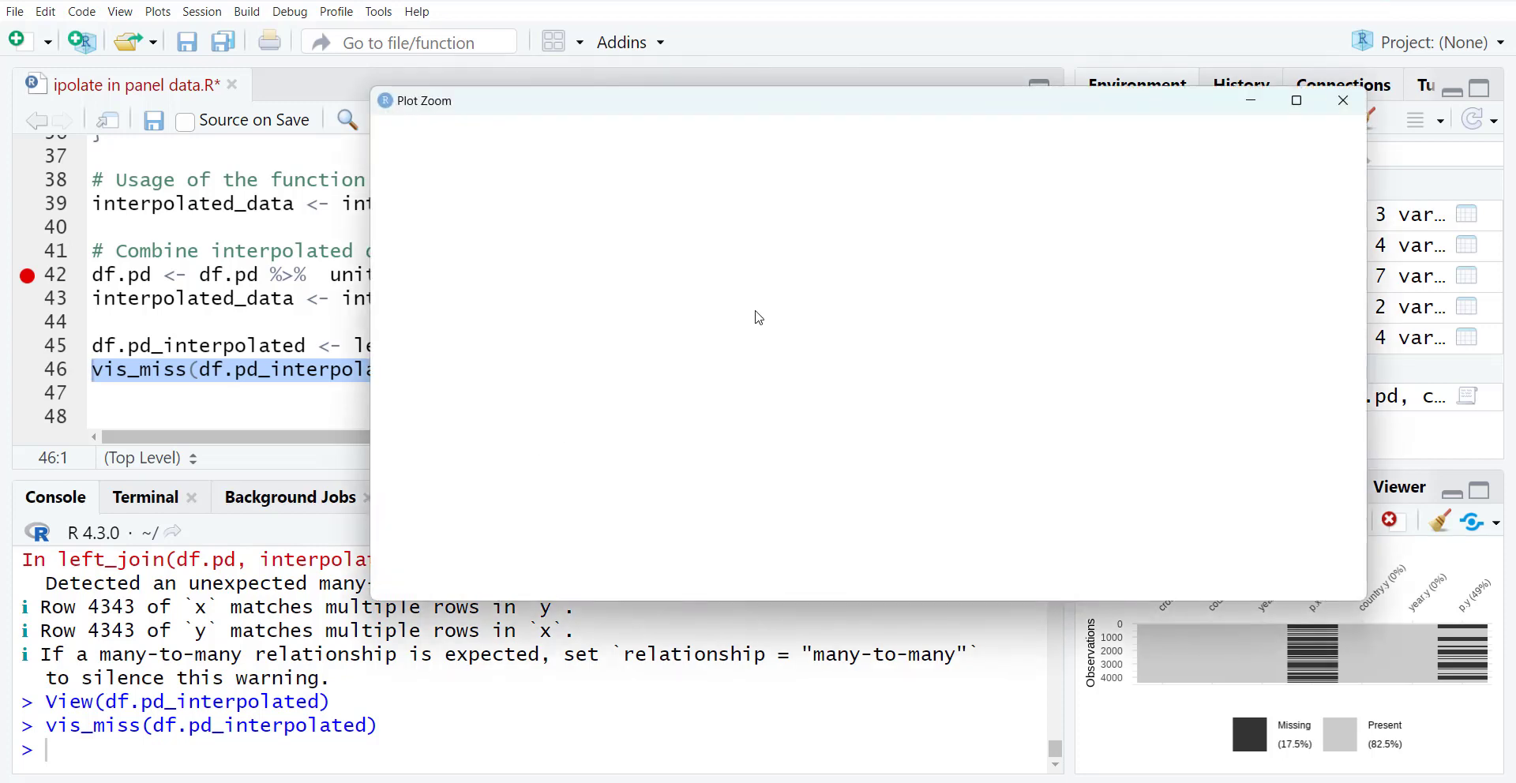
{"action": "left_click", "coordinate": [1295, 100]}
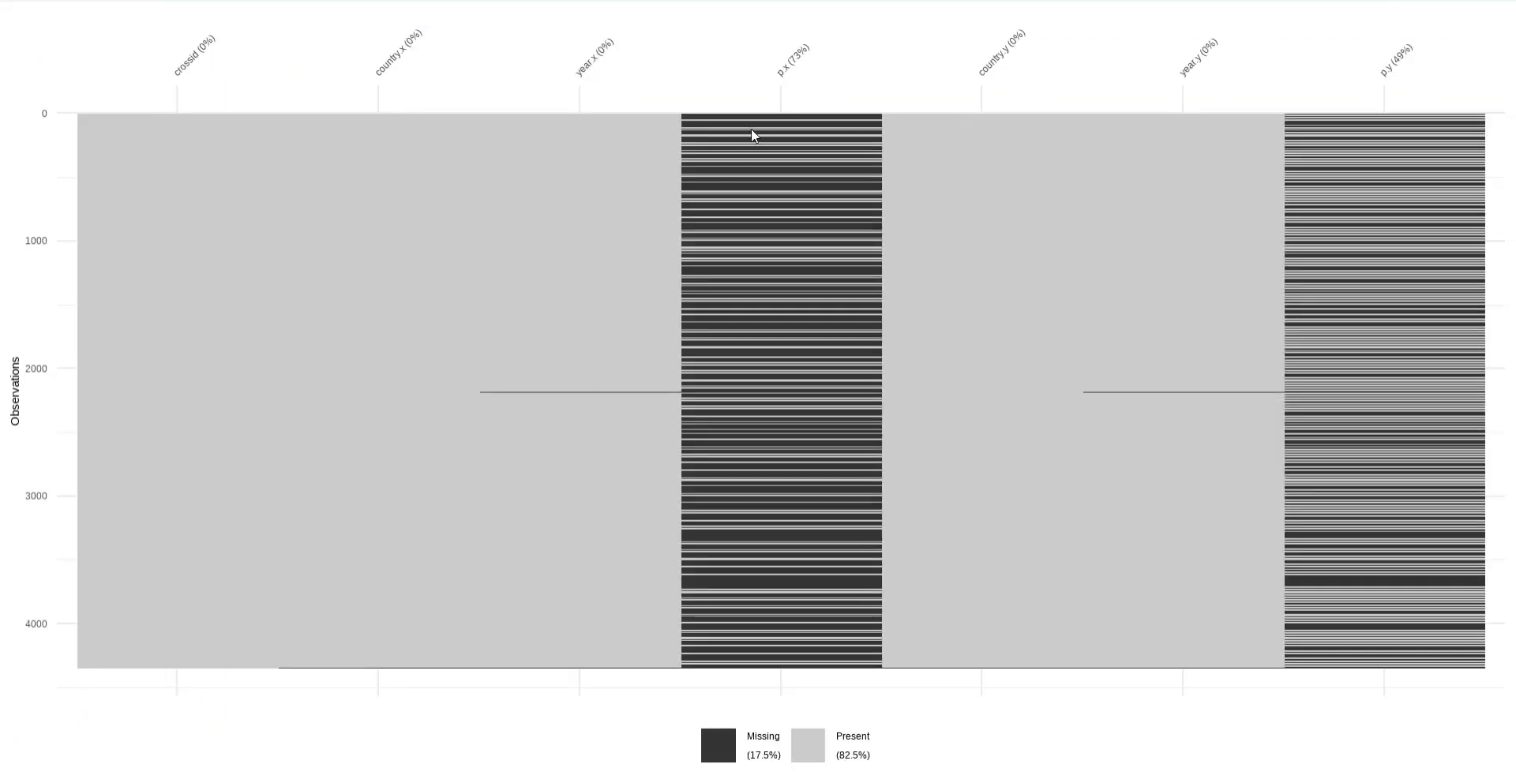
{"action": "mouse_move", "coordinate": [1158, 79]}
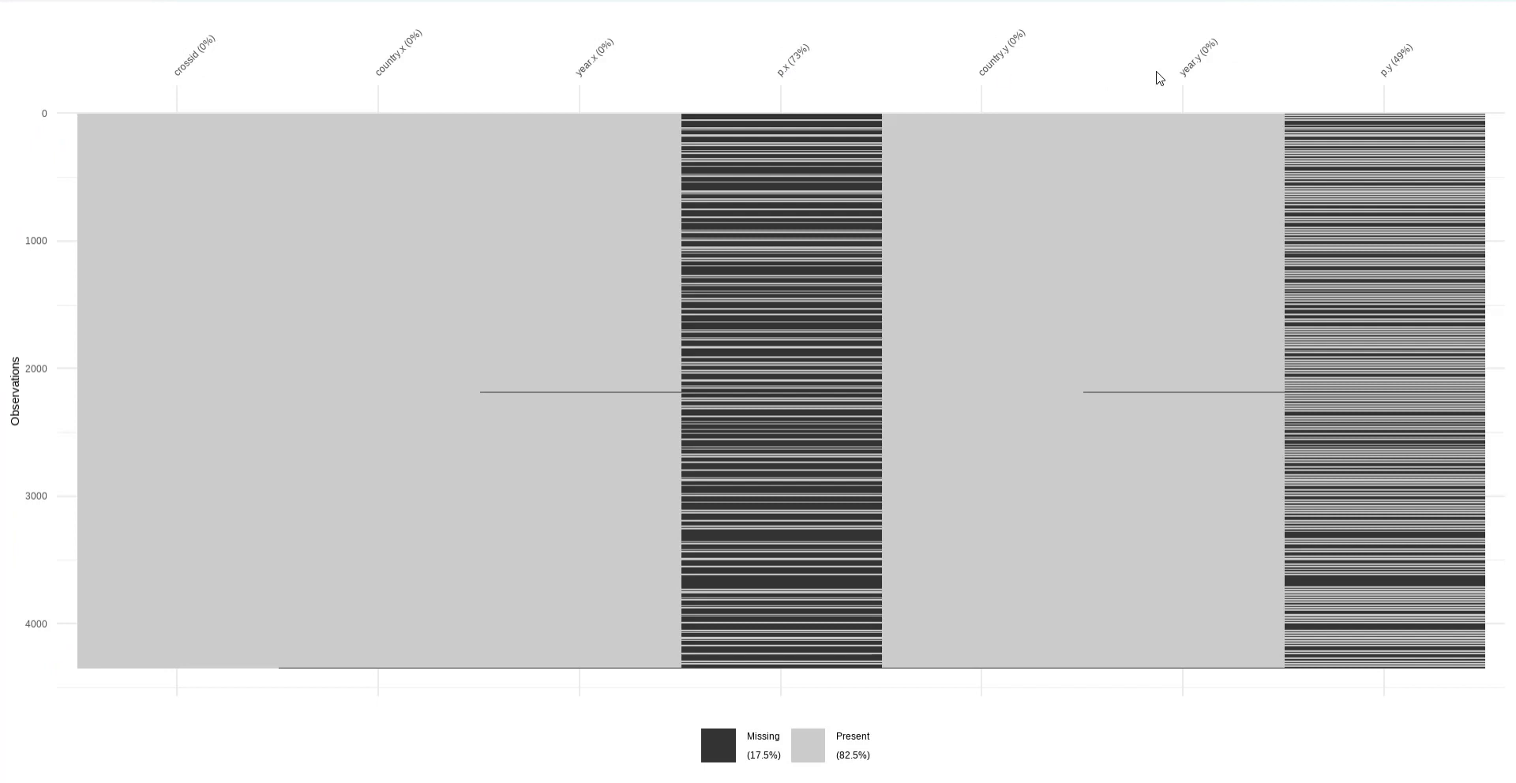
{"action": "mouse_move", "coordinate": [1405, 89]}
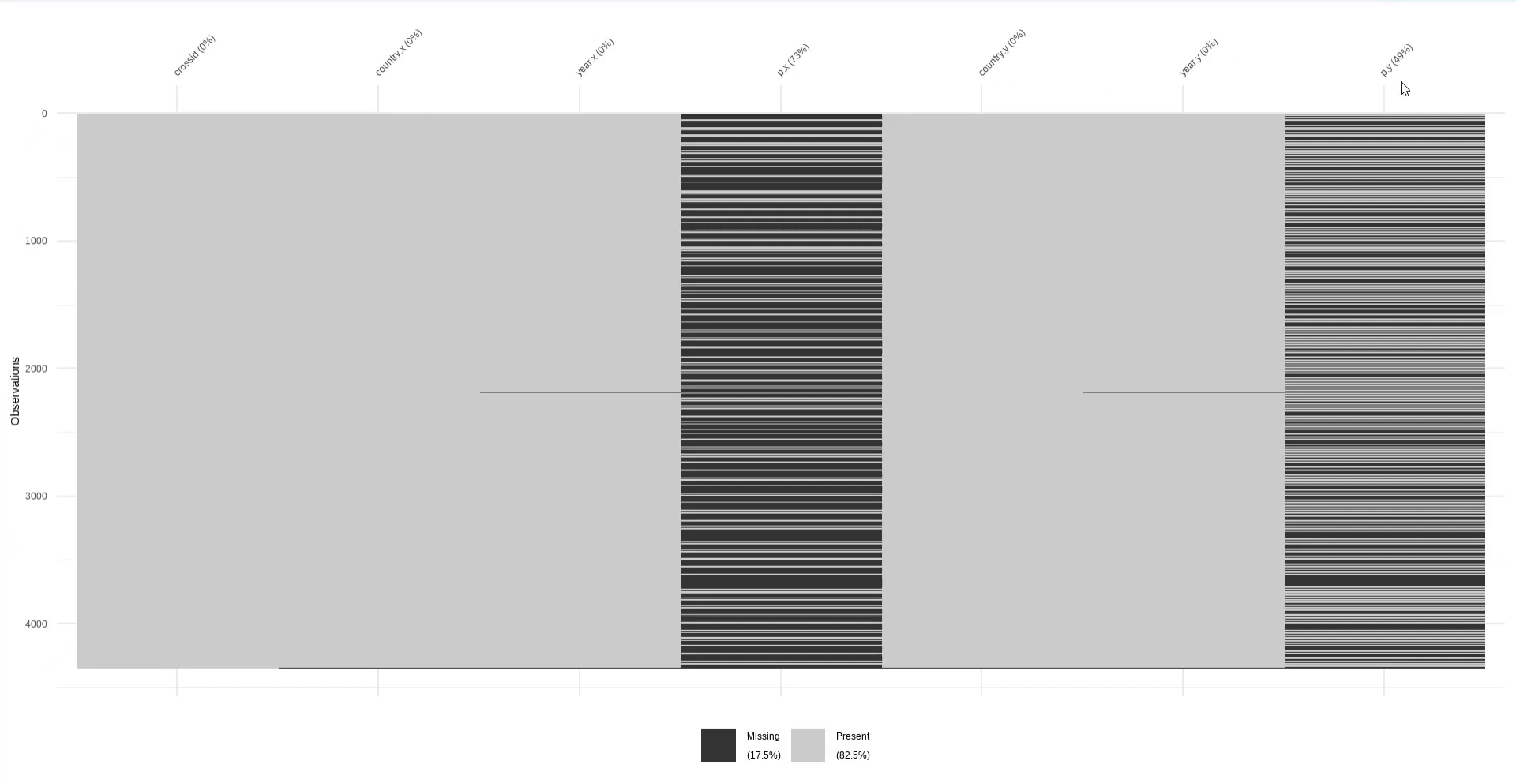
{"action": "mouse_move", "coordinate": [1507, 16]}
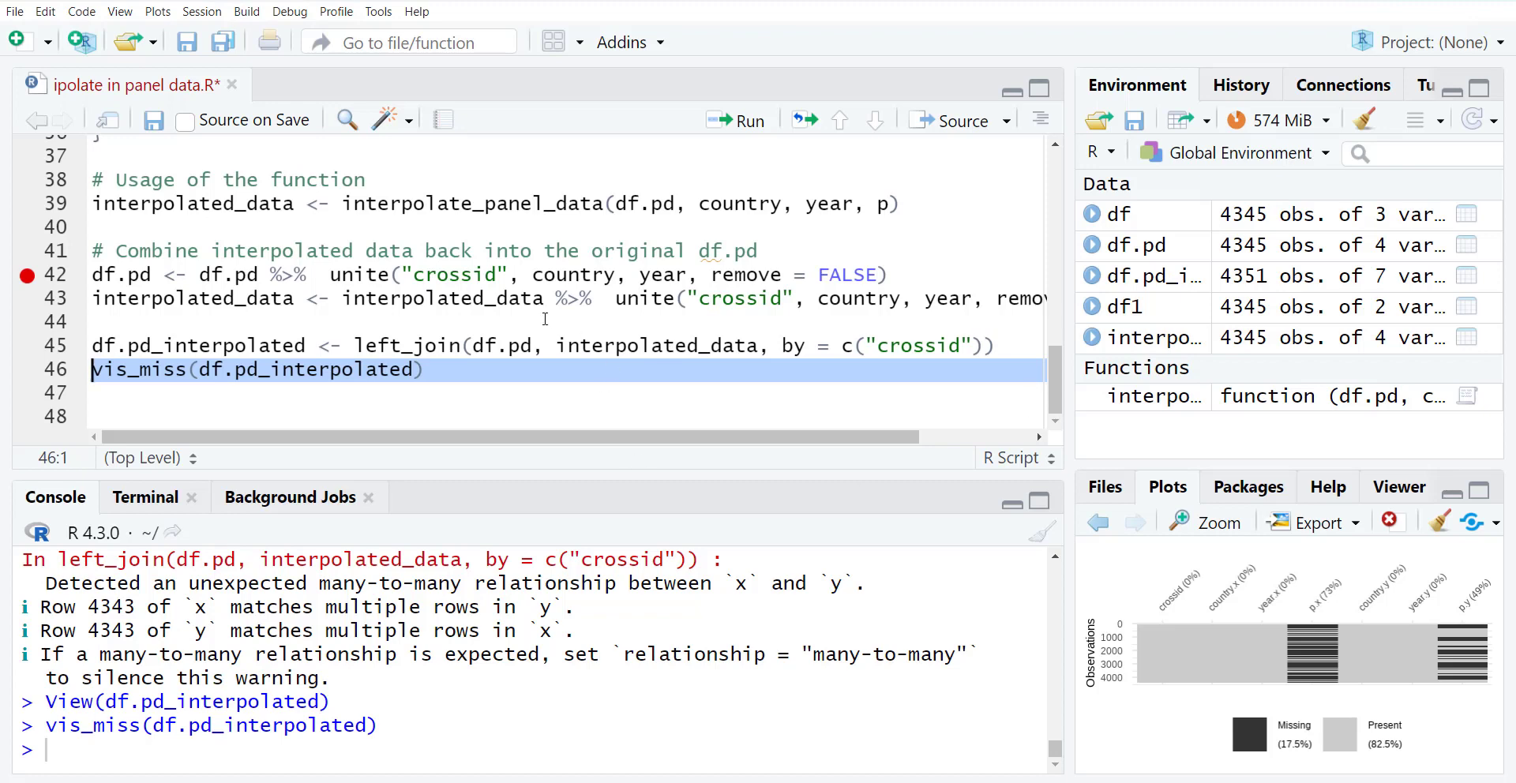
{"action": "left_click", "coordinate": [186, 41]}
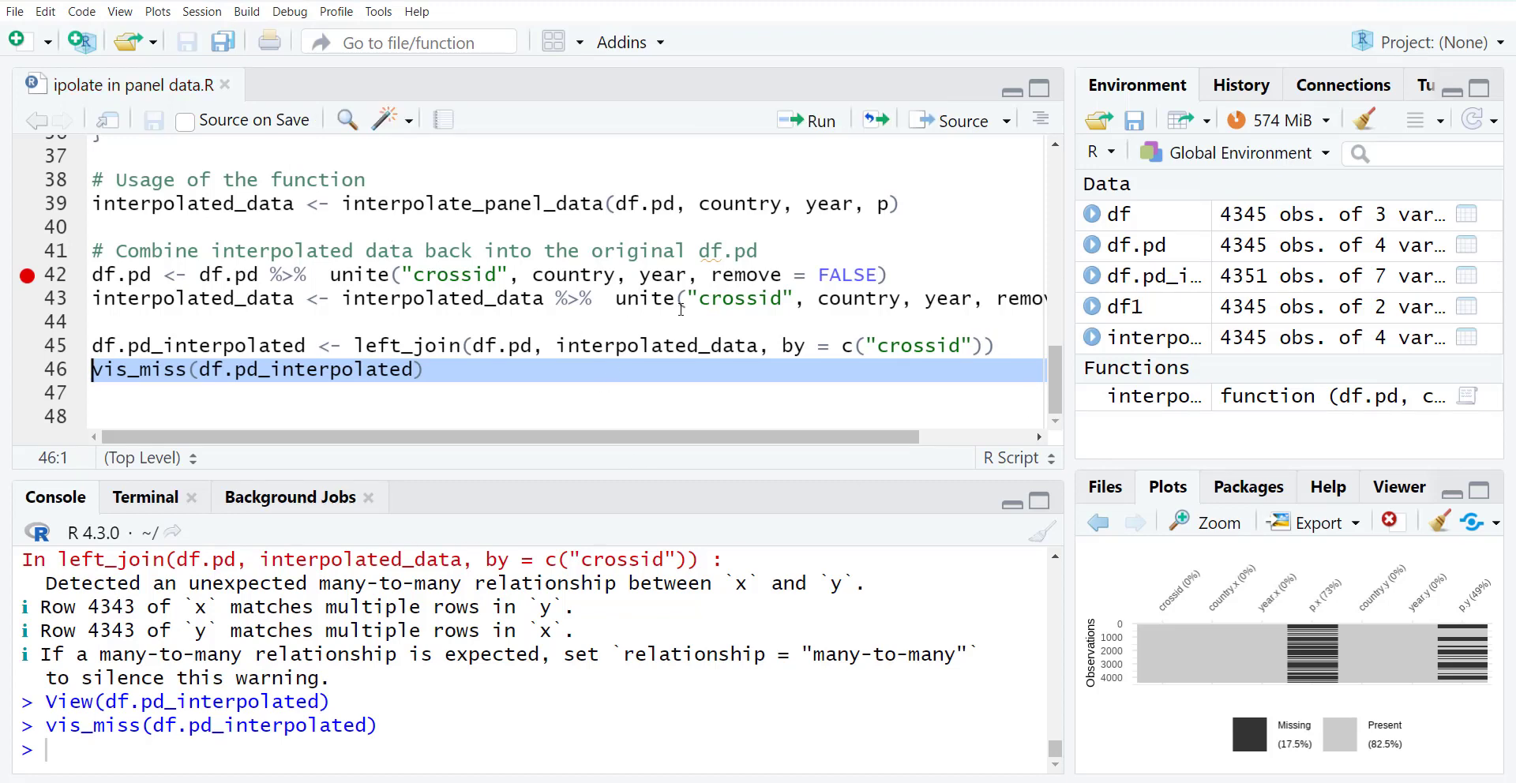